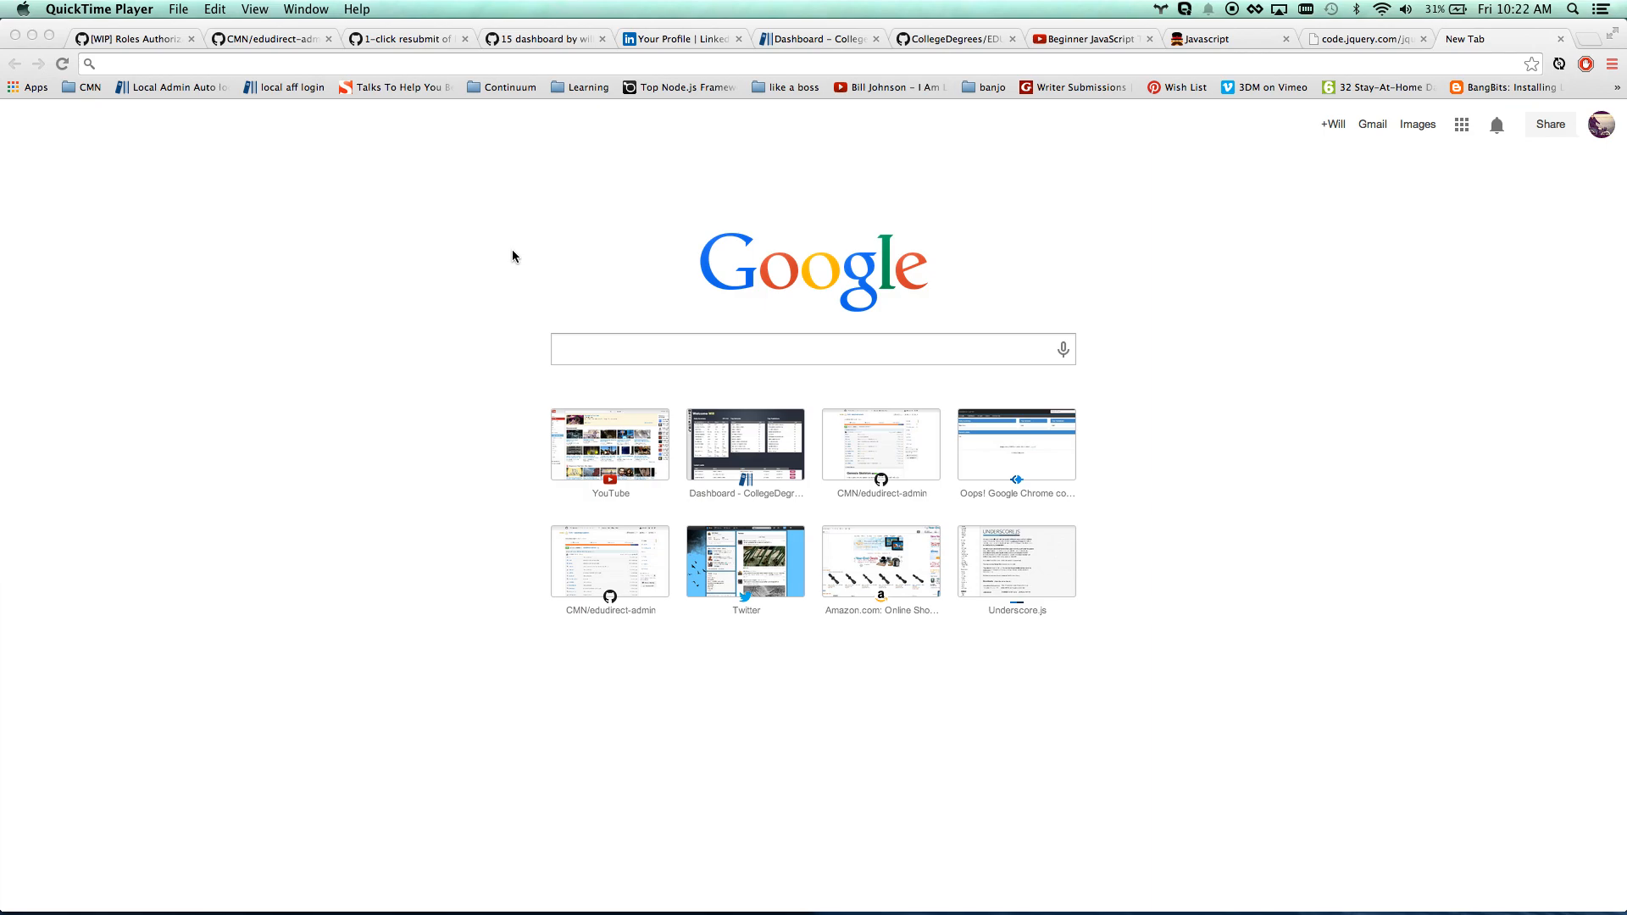
Open the DevTools JavaScript Console from the View > Developer menu
click(254, 9)
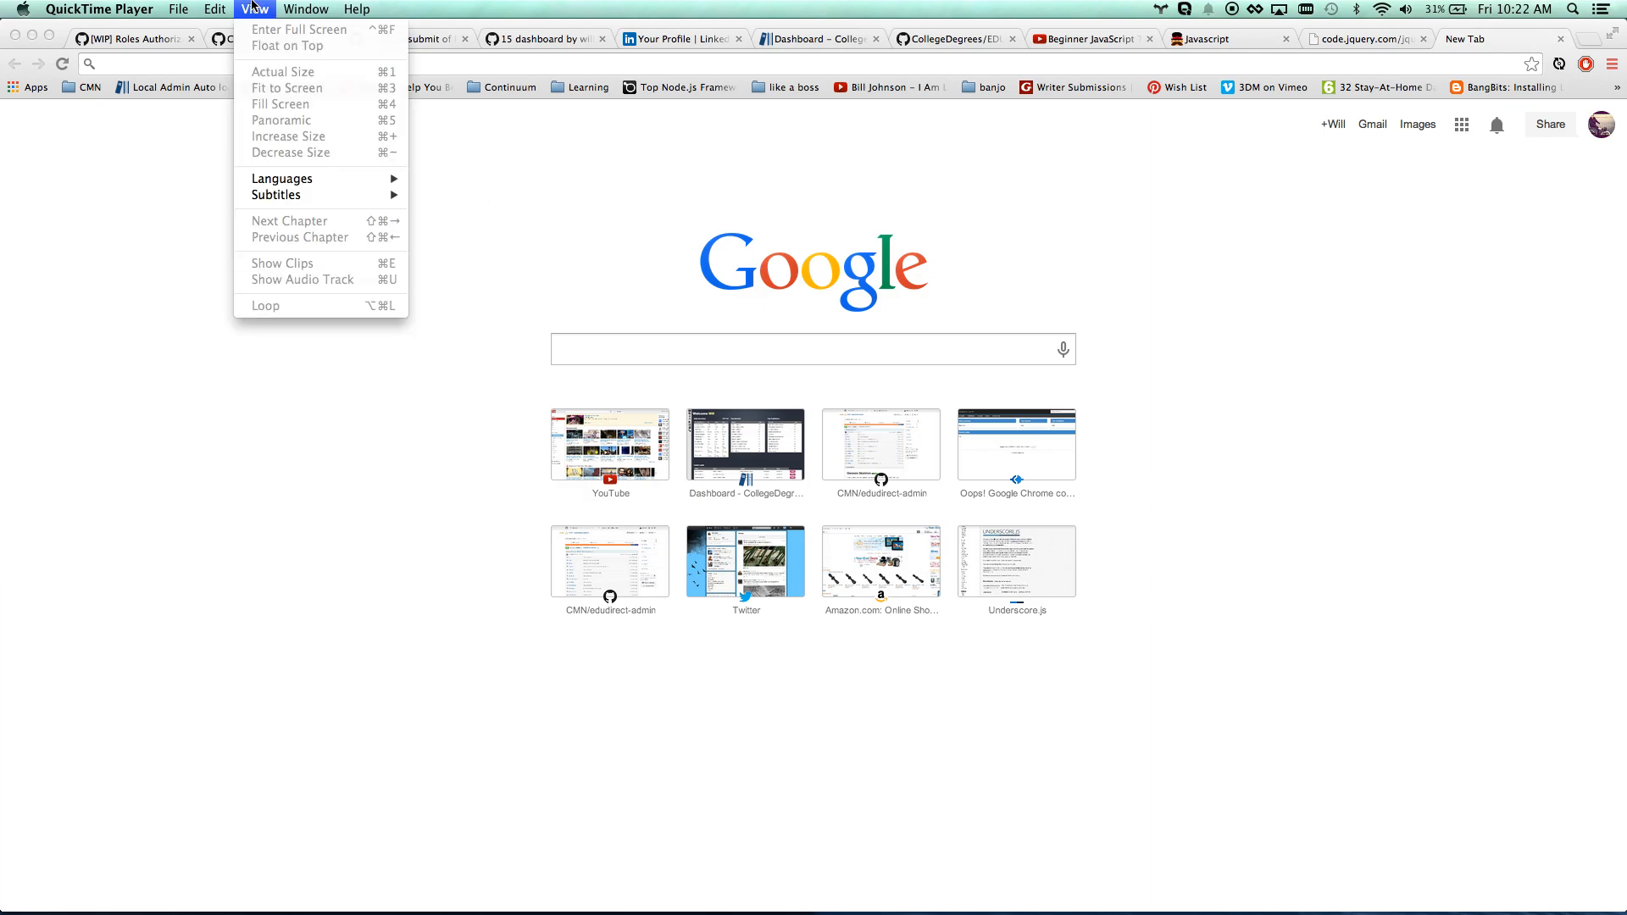
click(215, 8)
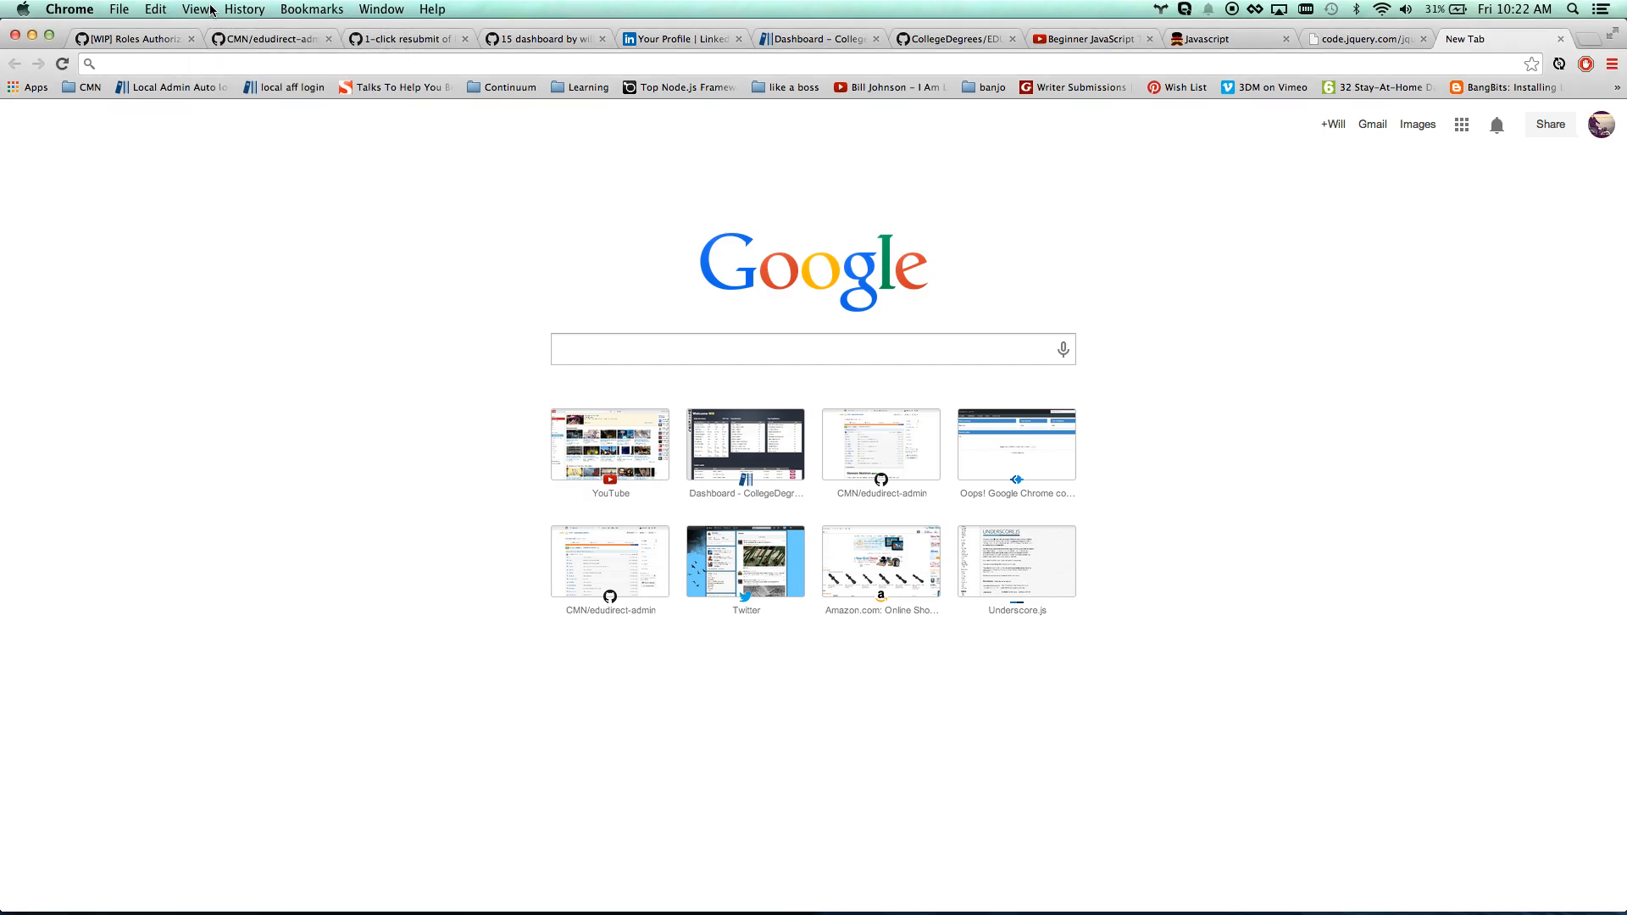
click(195, 9)
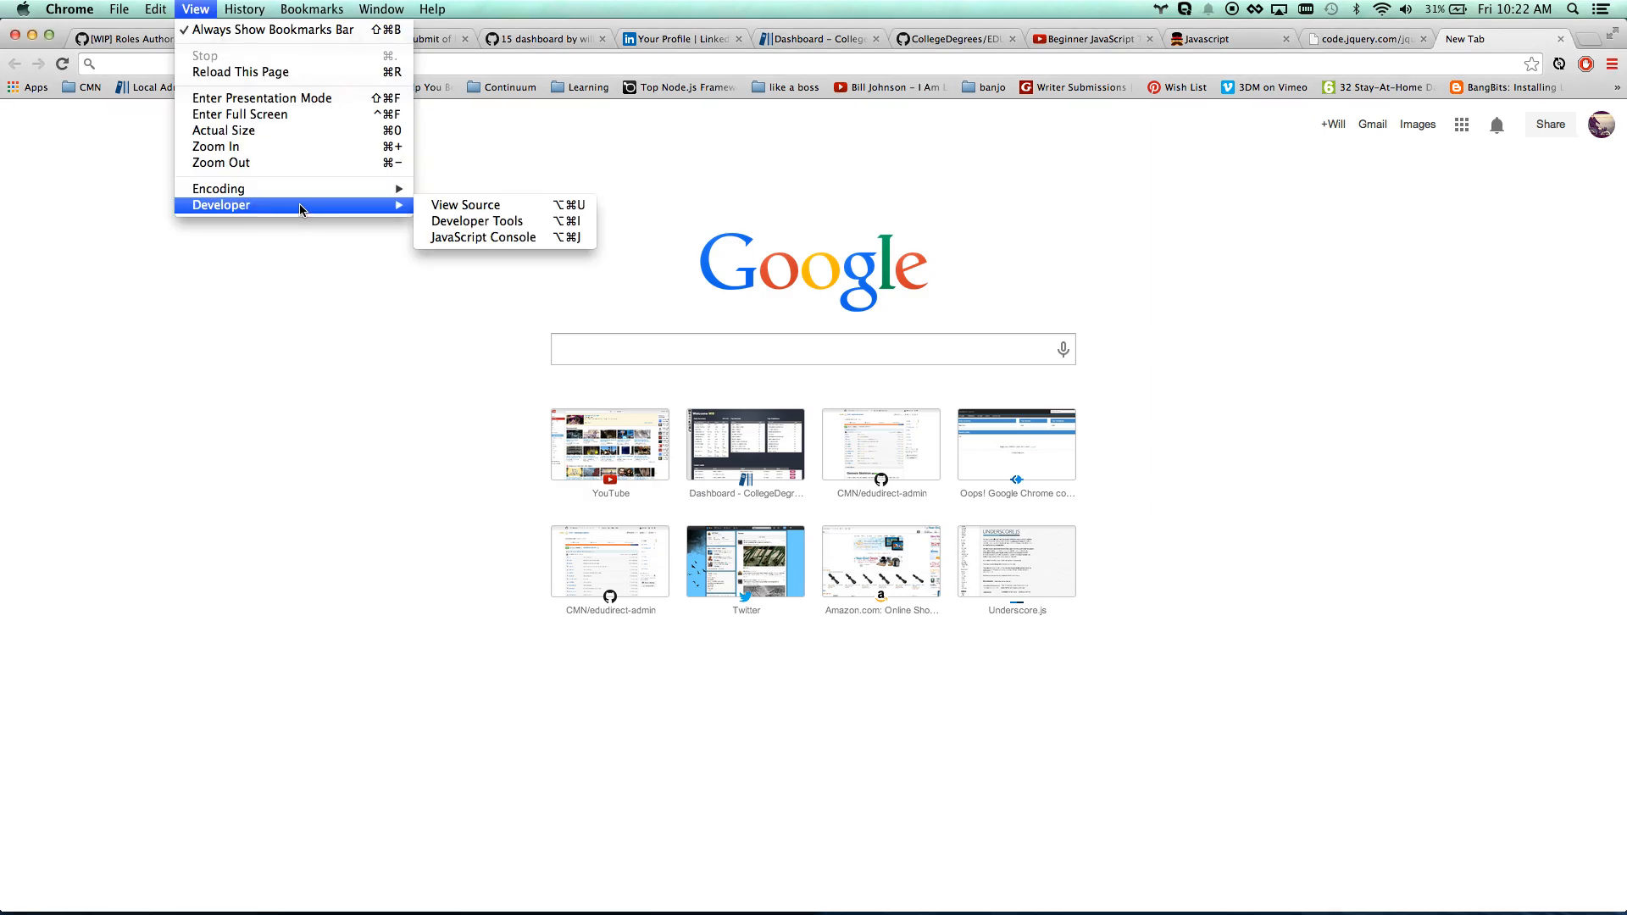
mouse_move(498, 241)
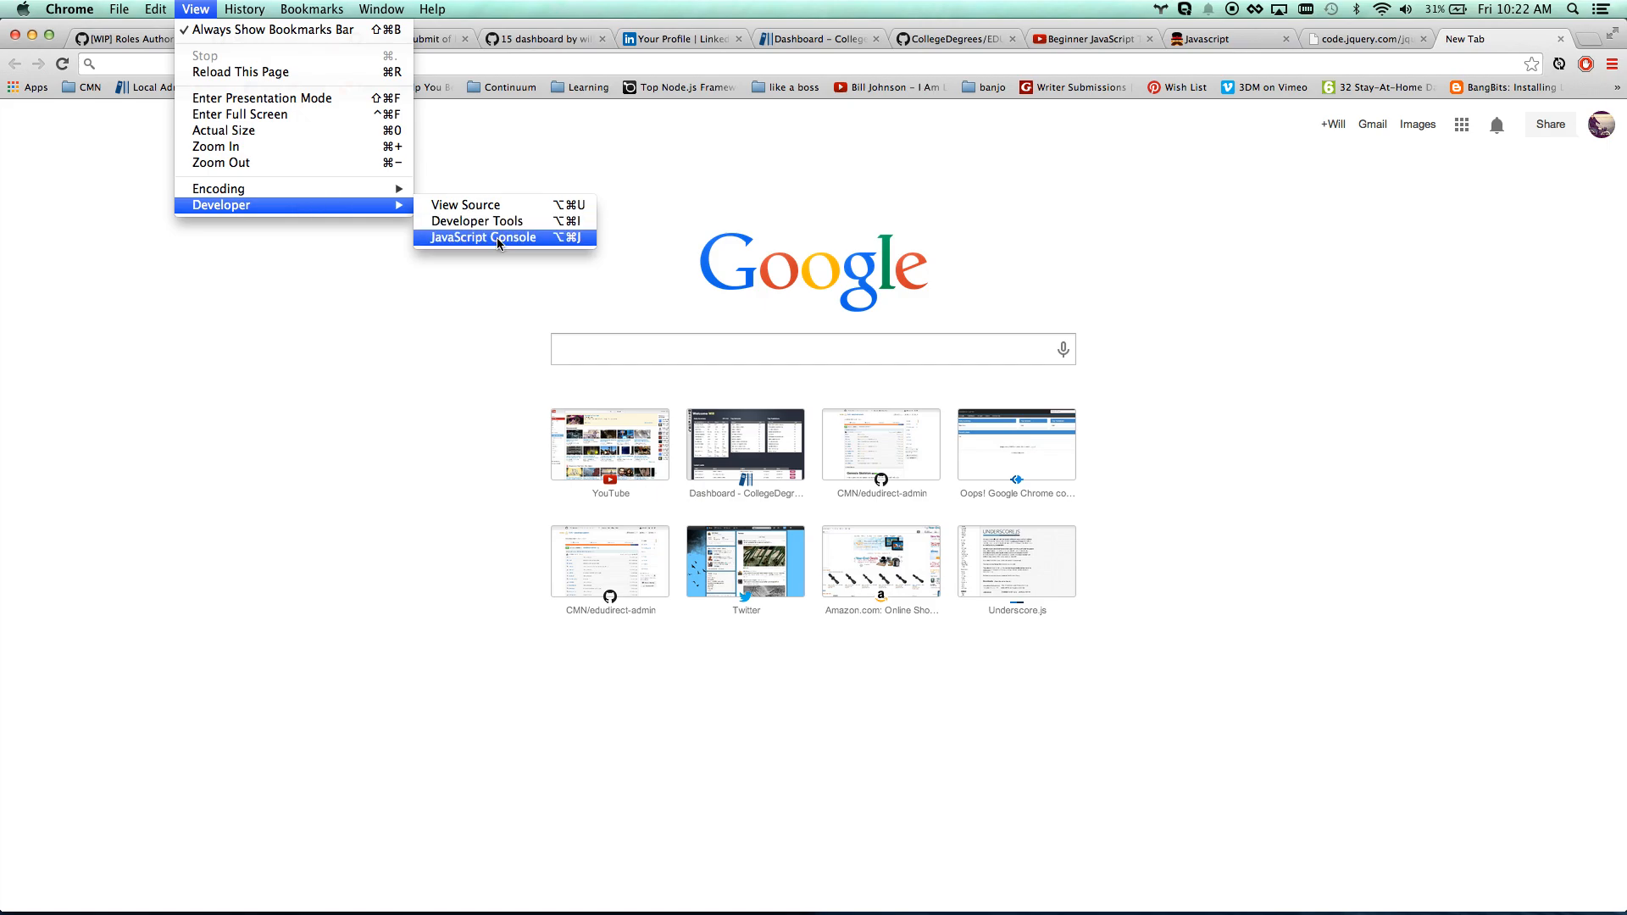
mouse_move(503, 236)
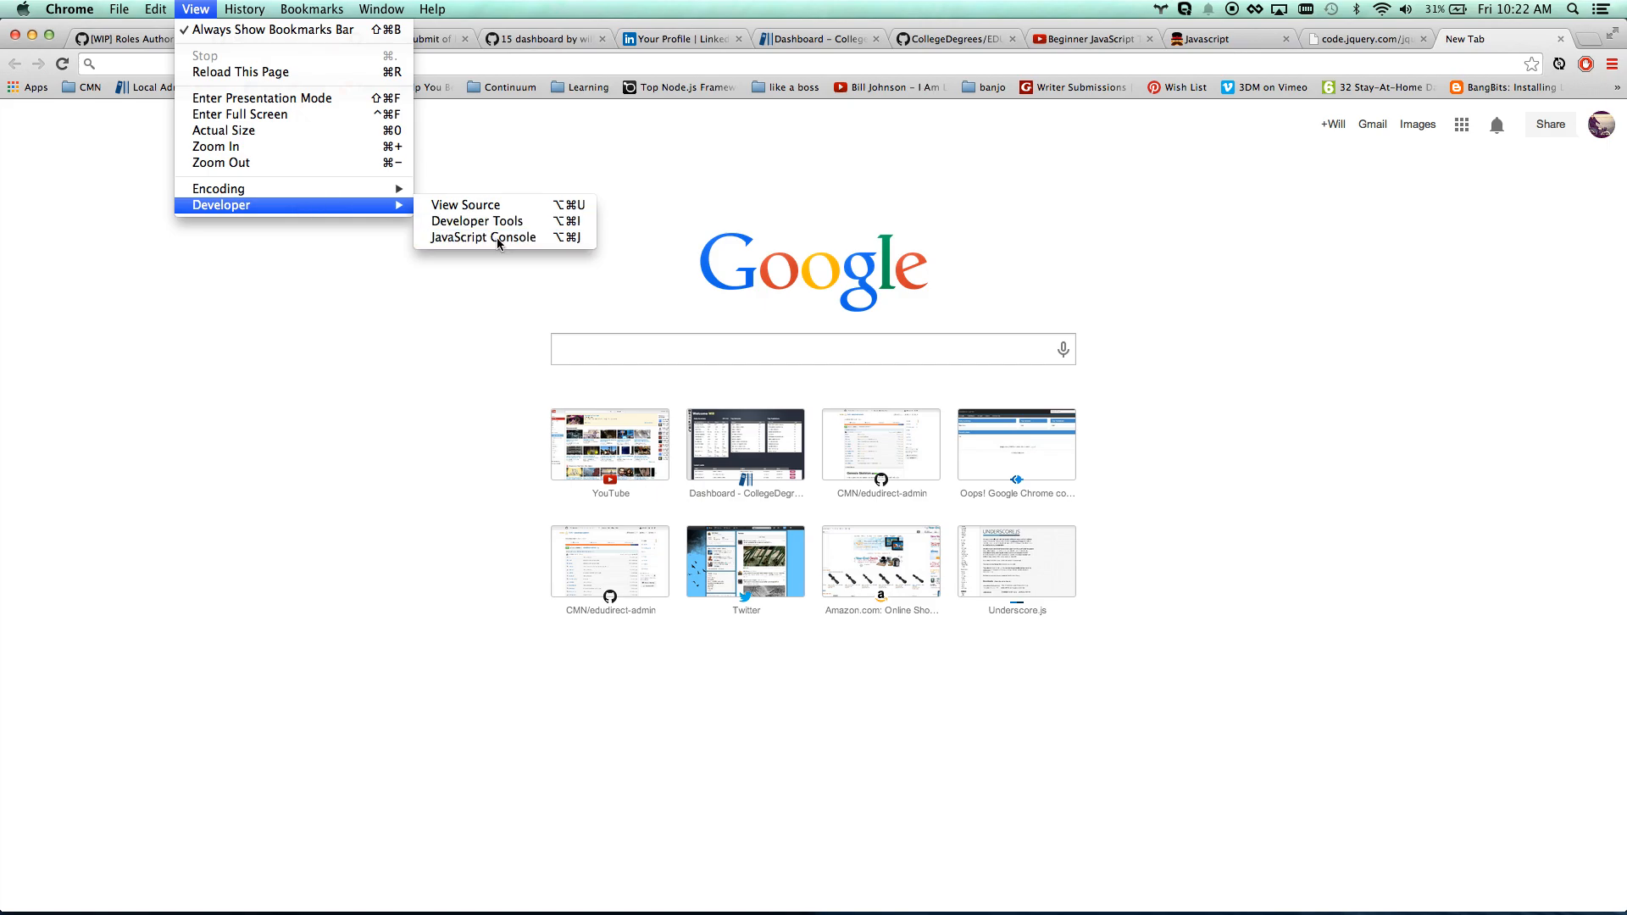
click(484, 236)
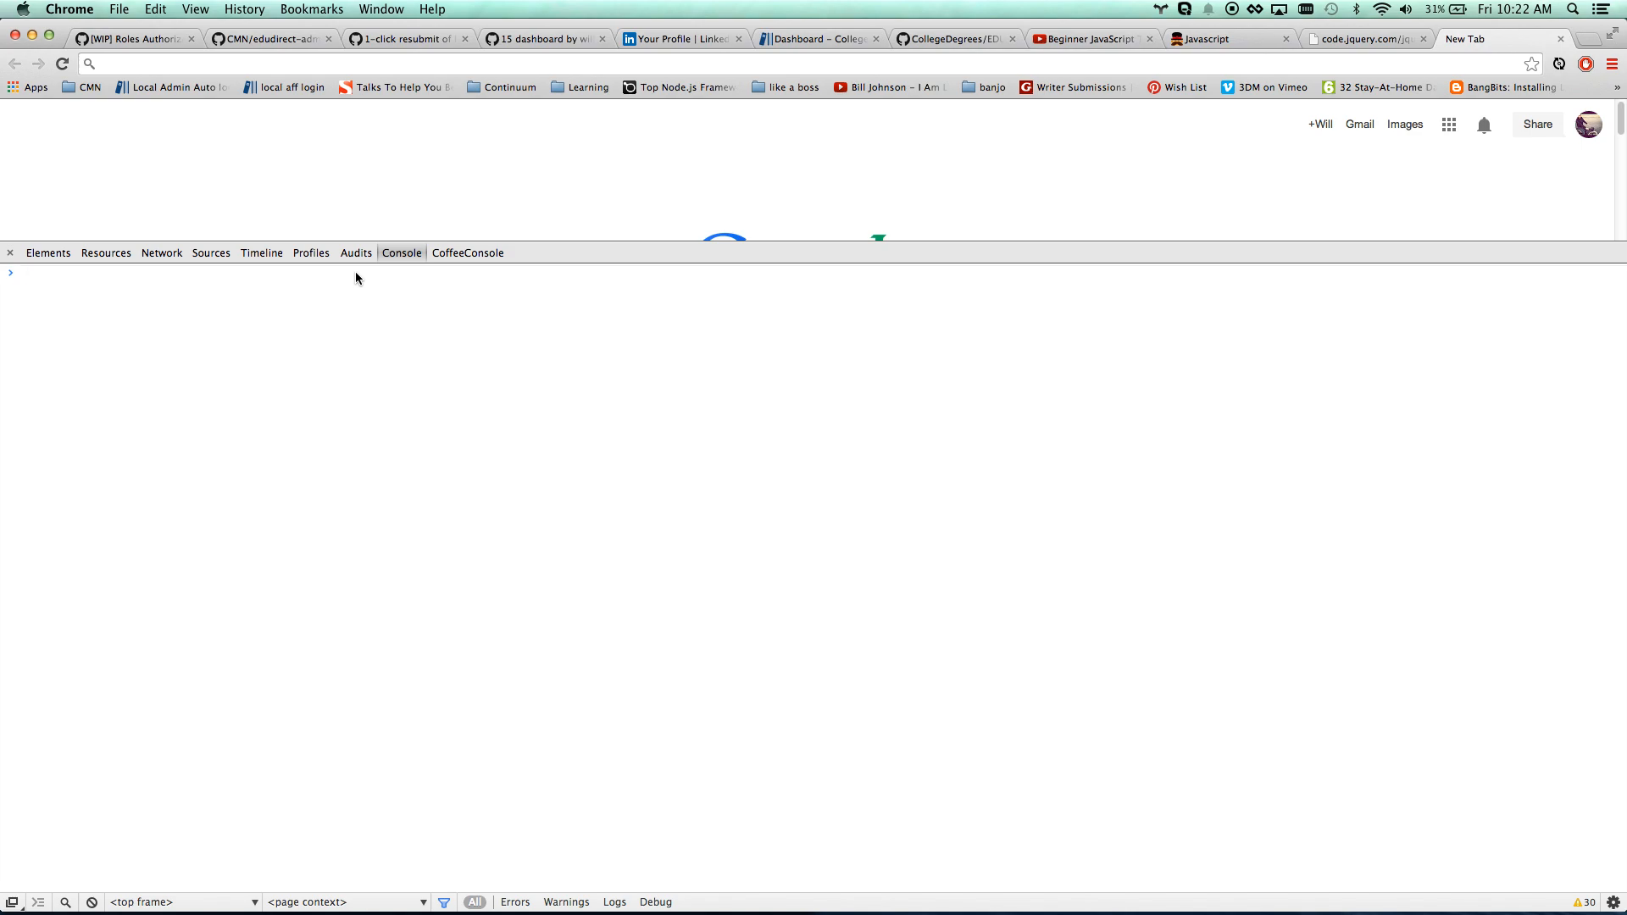
Run alert("hi there"); in the console and dismiss the dialog
text(alert()
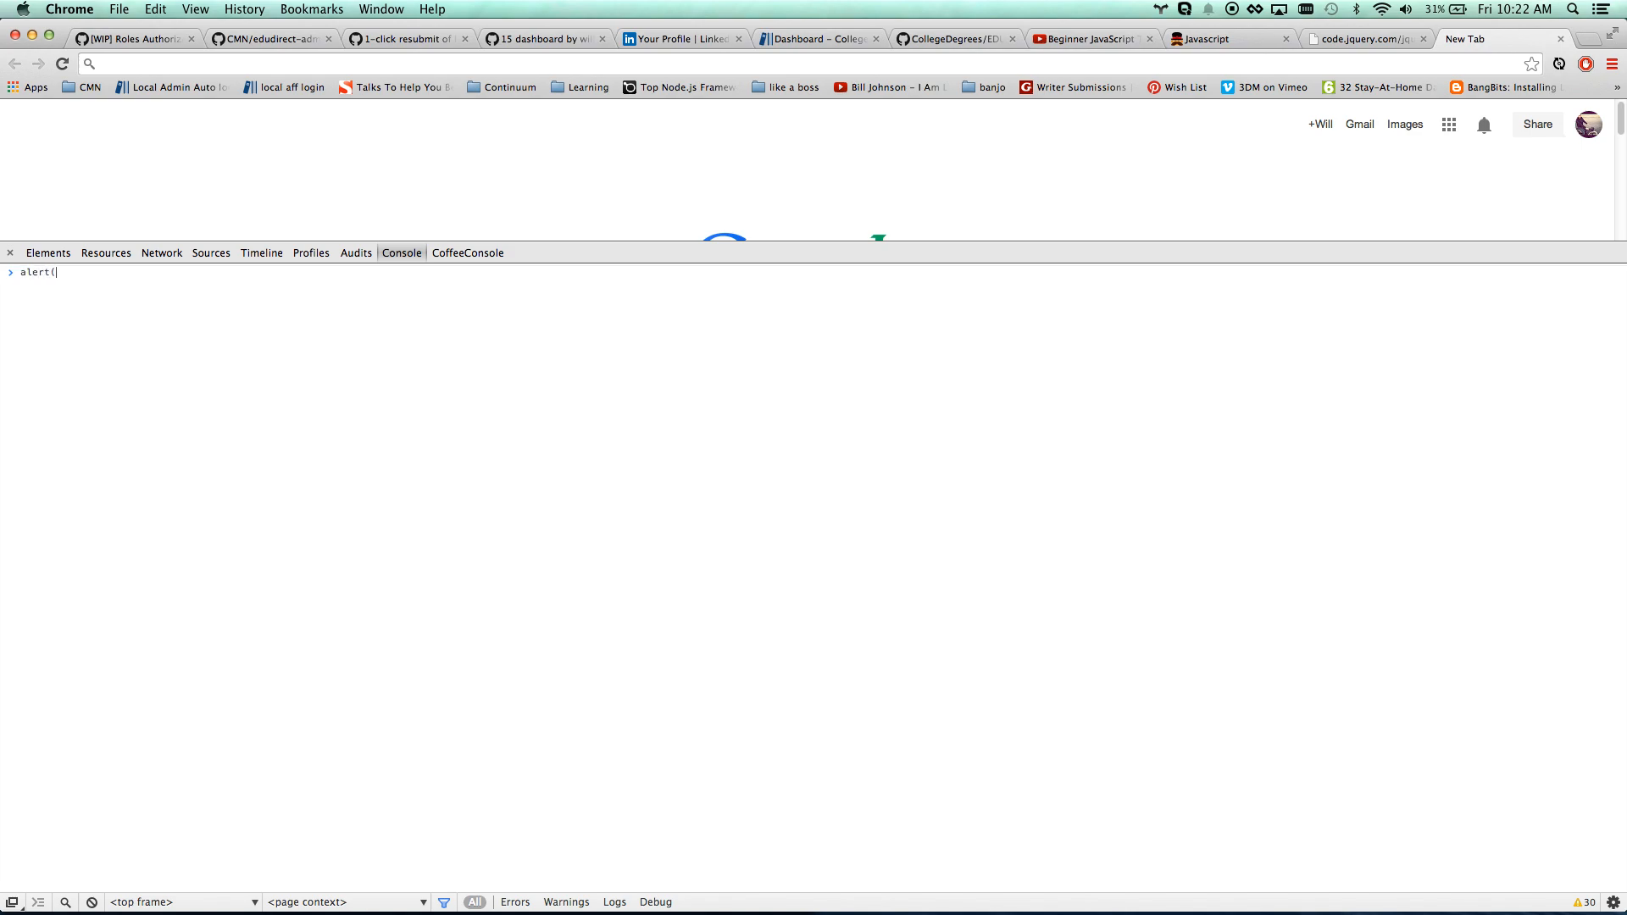
text(")
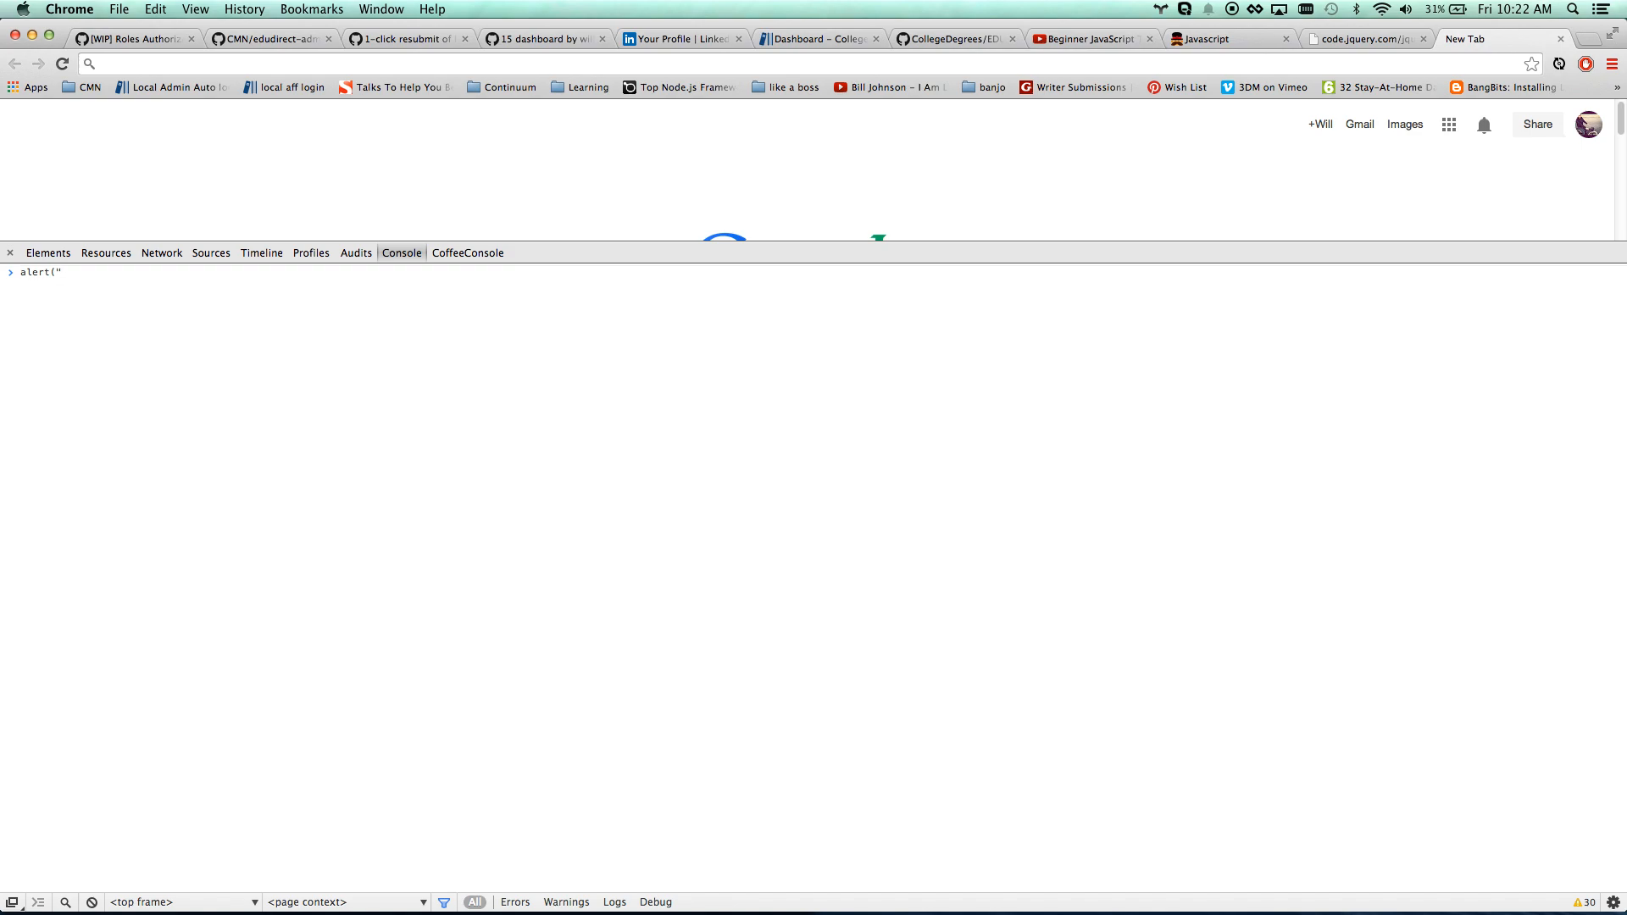
text(hi ther)
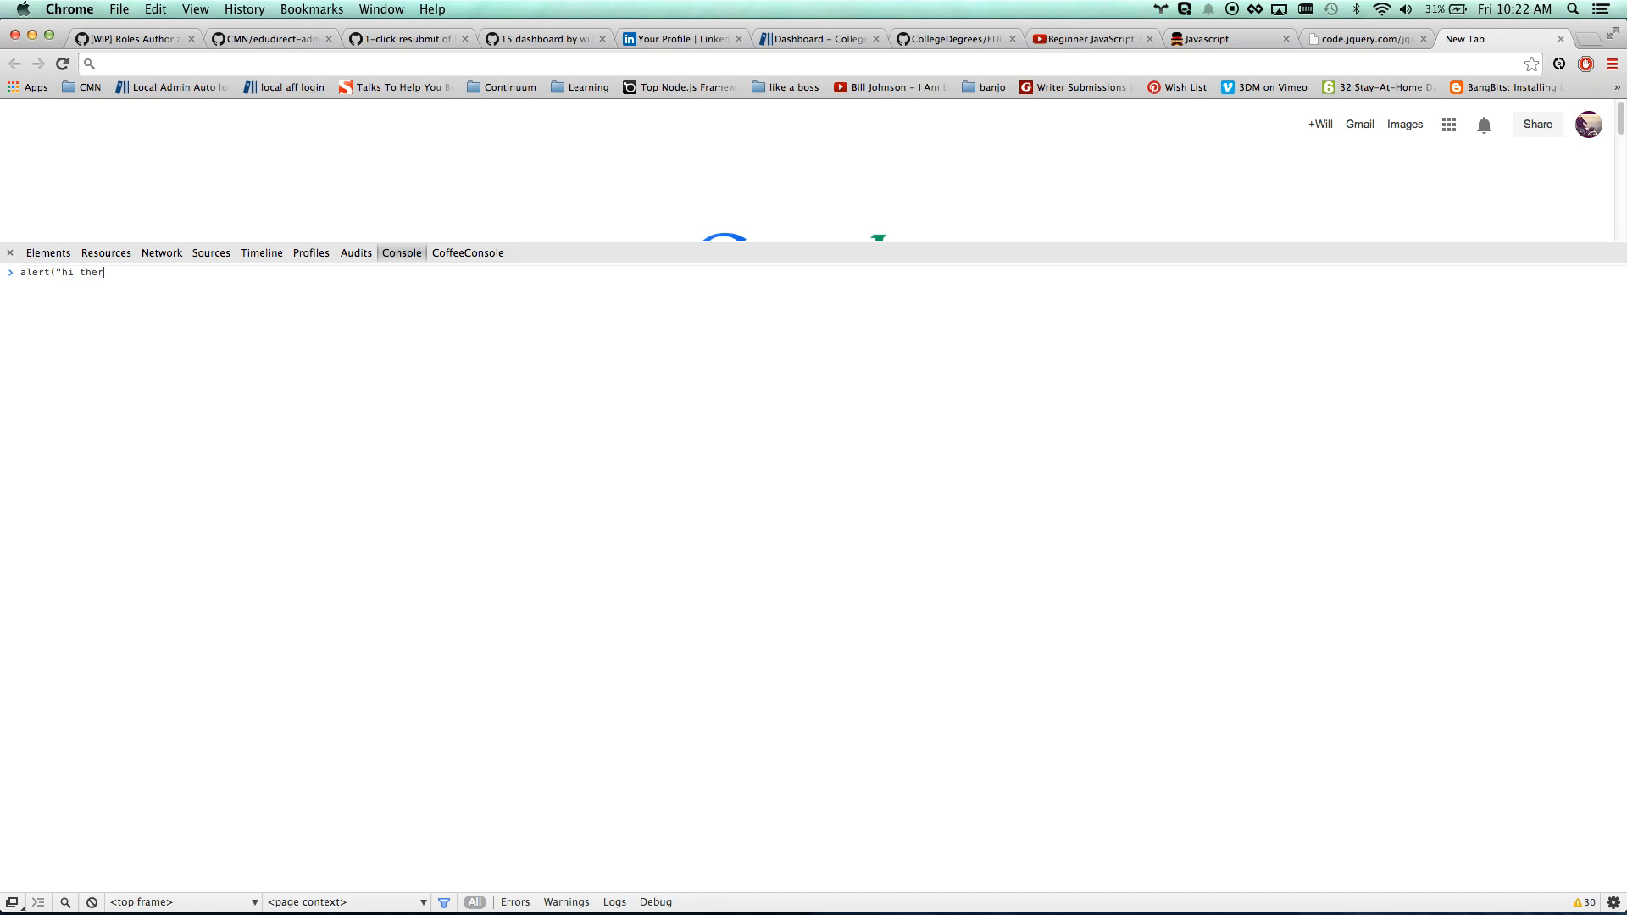
text(e"))
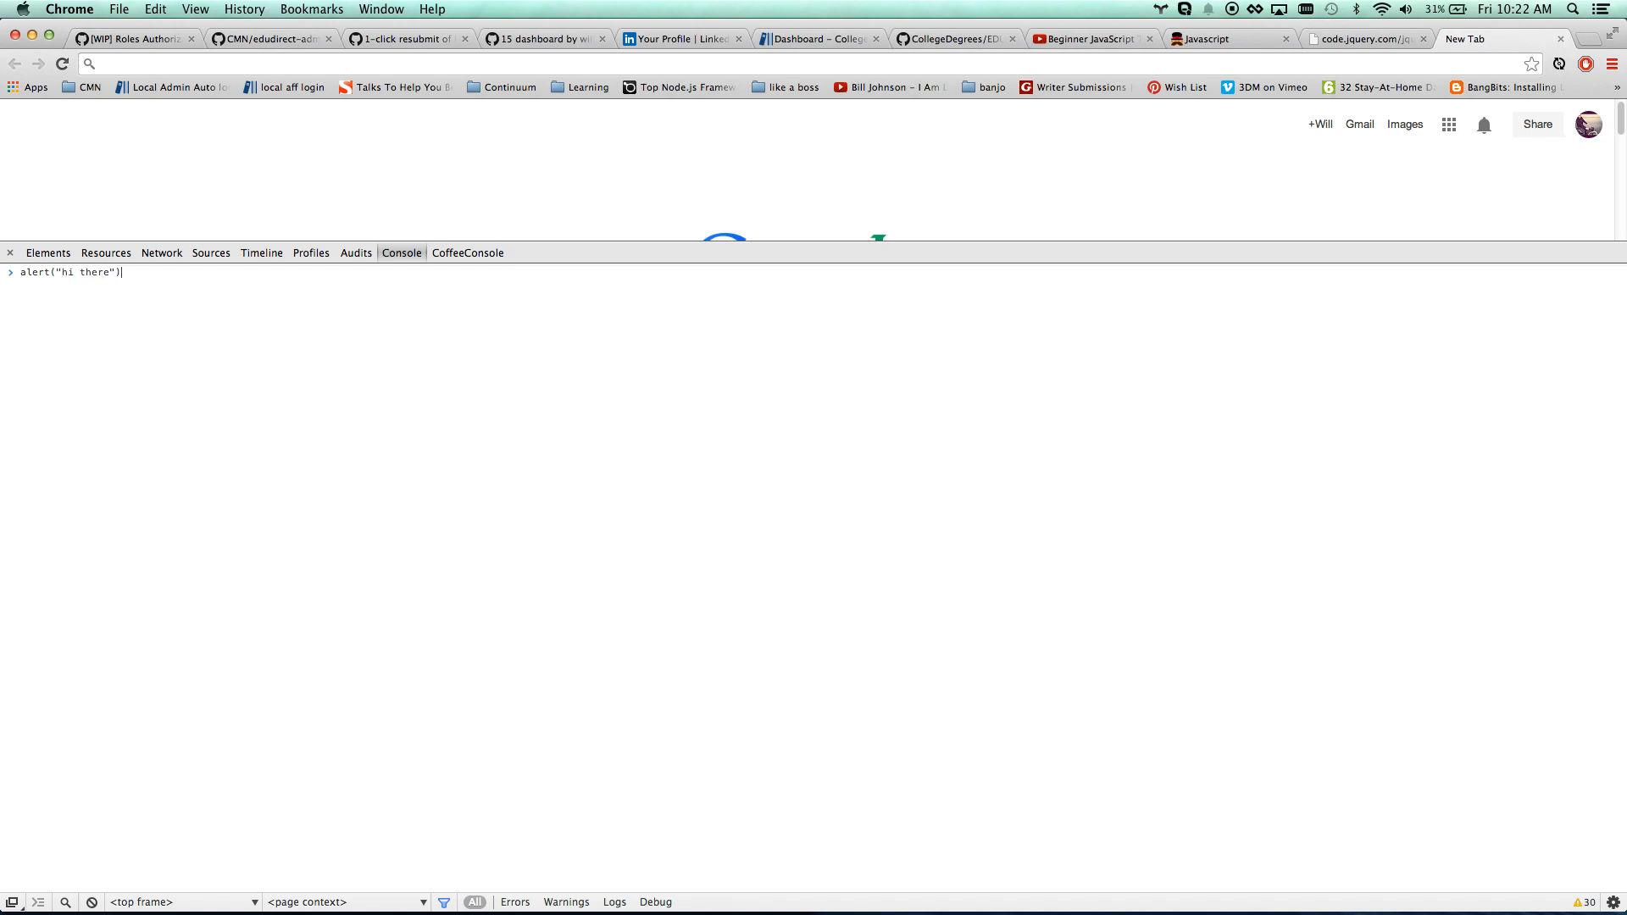
text(;)
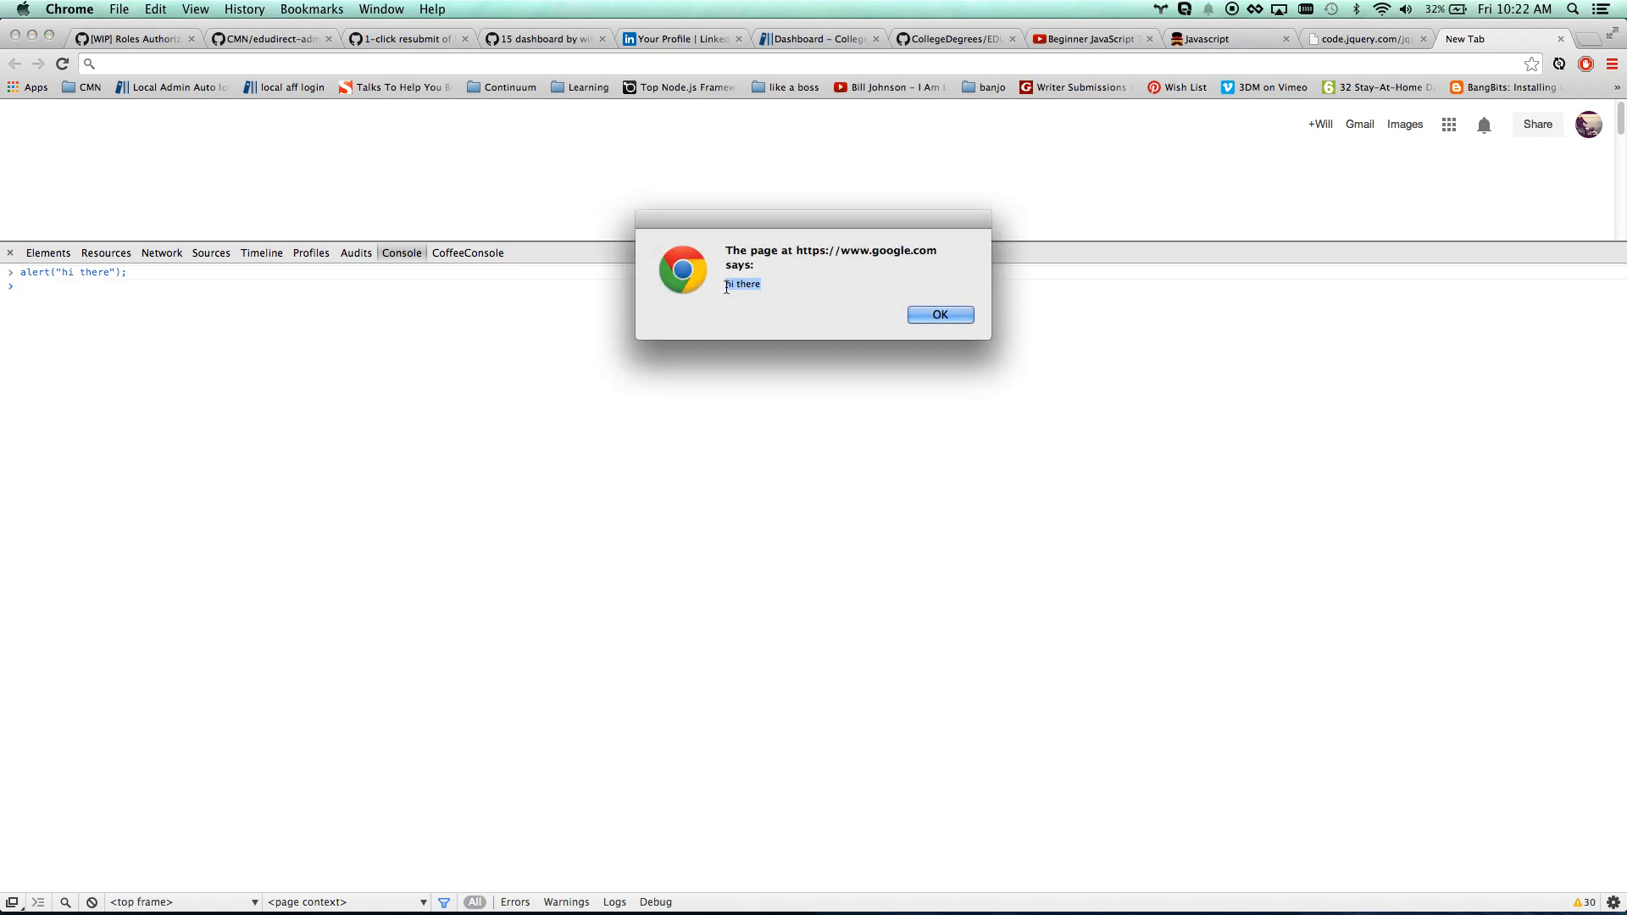
click(939, 315)
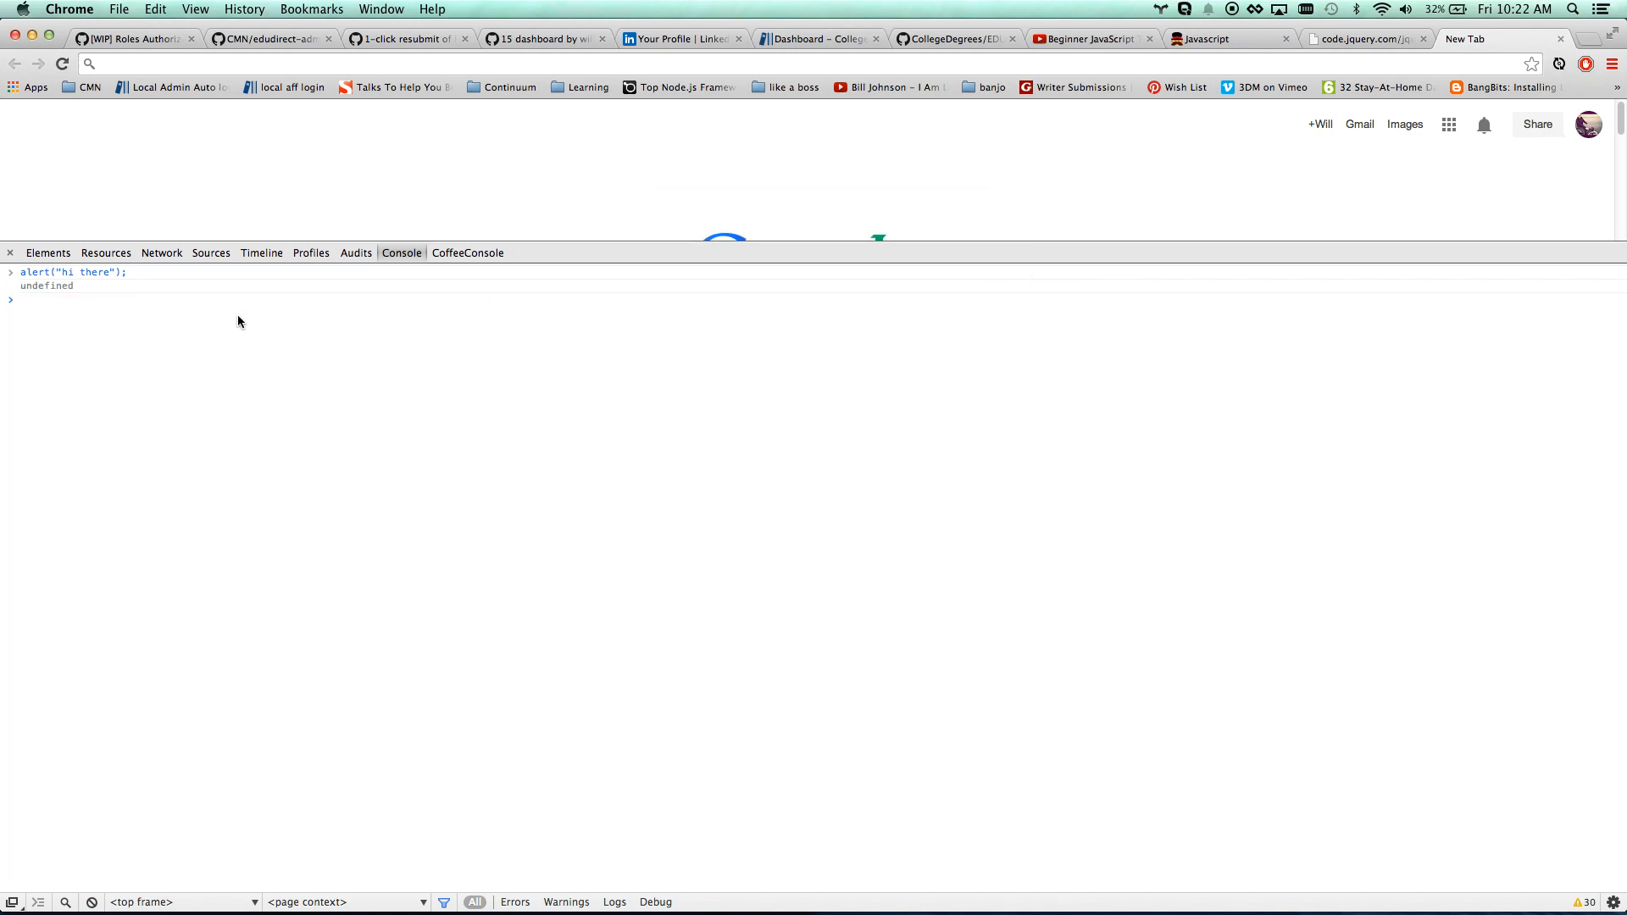
Run a one-line pair of alerts, 'hi there' then 'hi again', dismissing both
text(alert(")
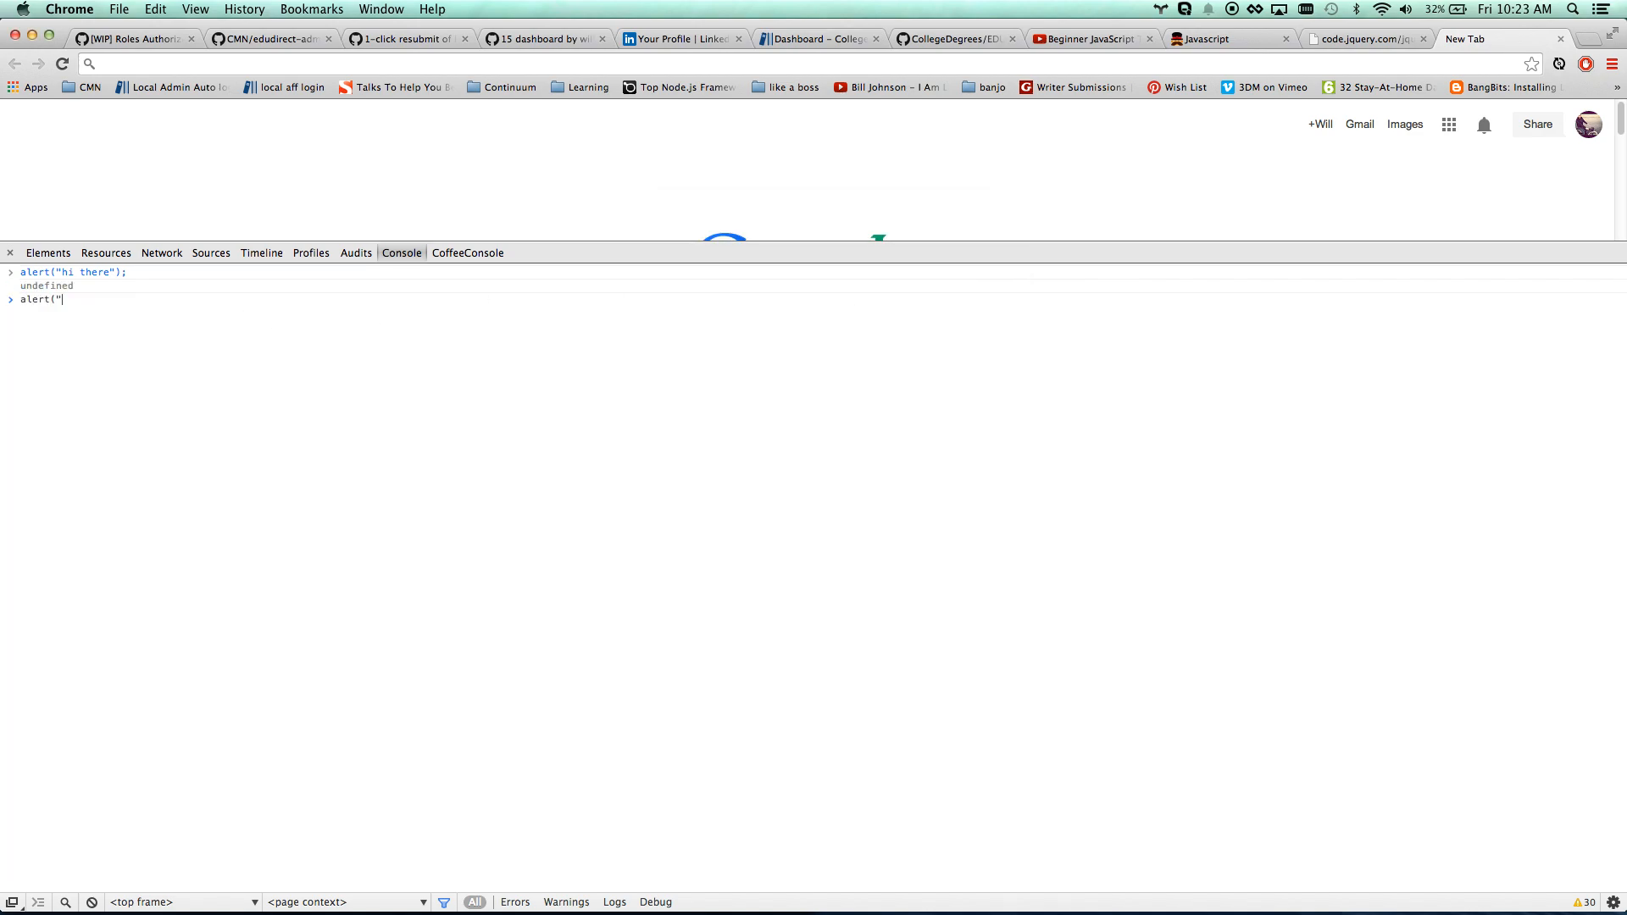
text(hi there"); alert()
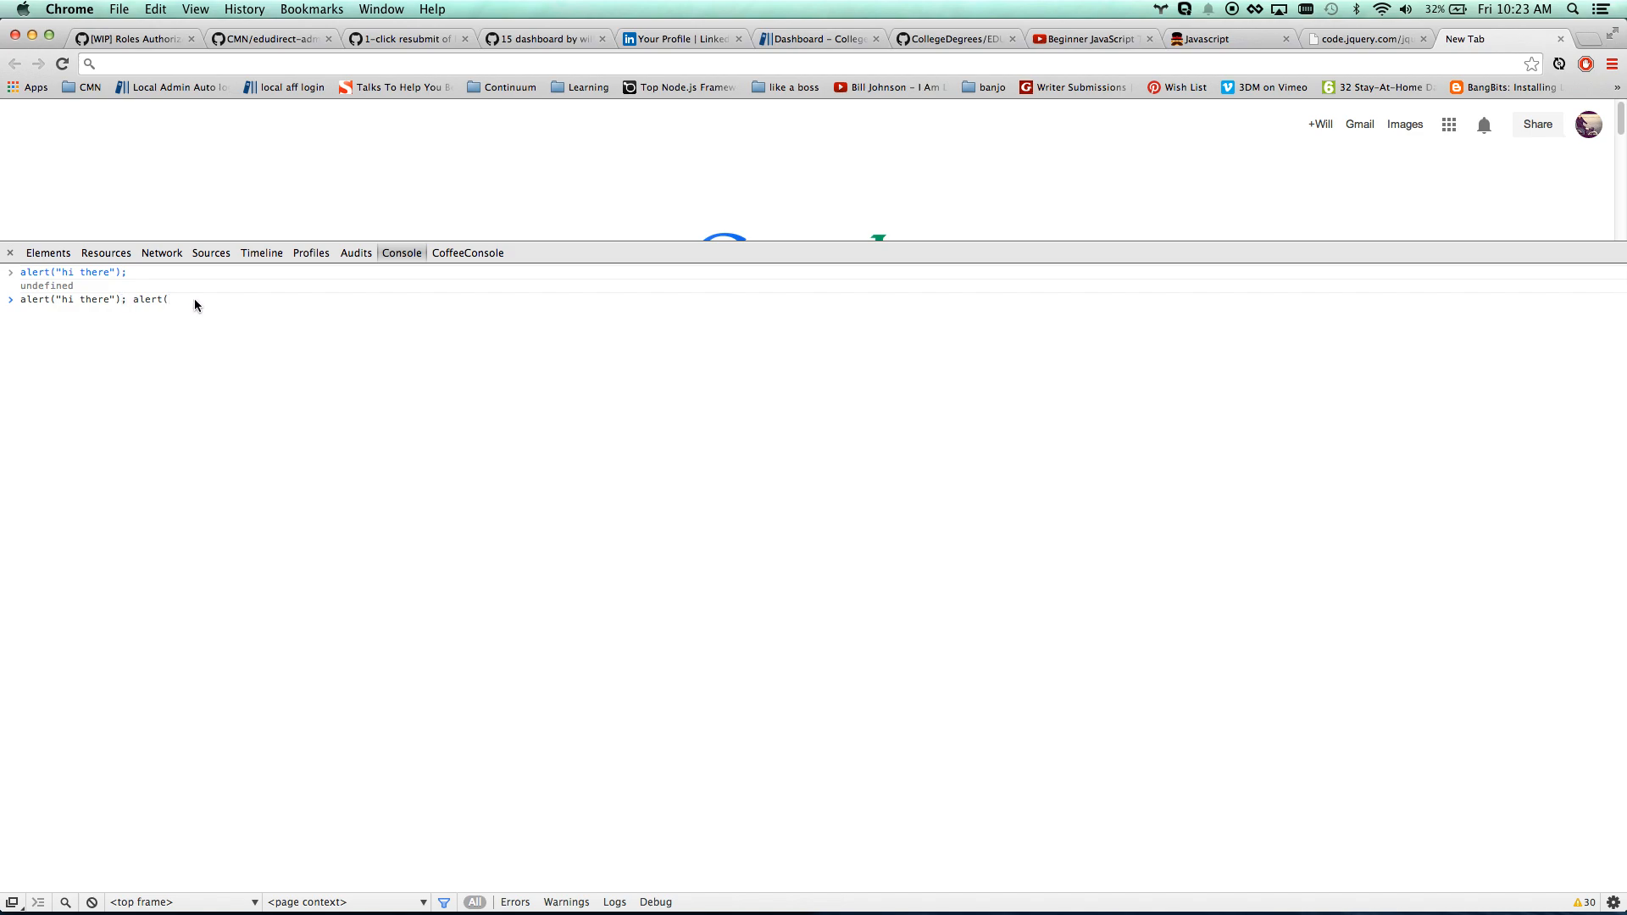
text(")
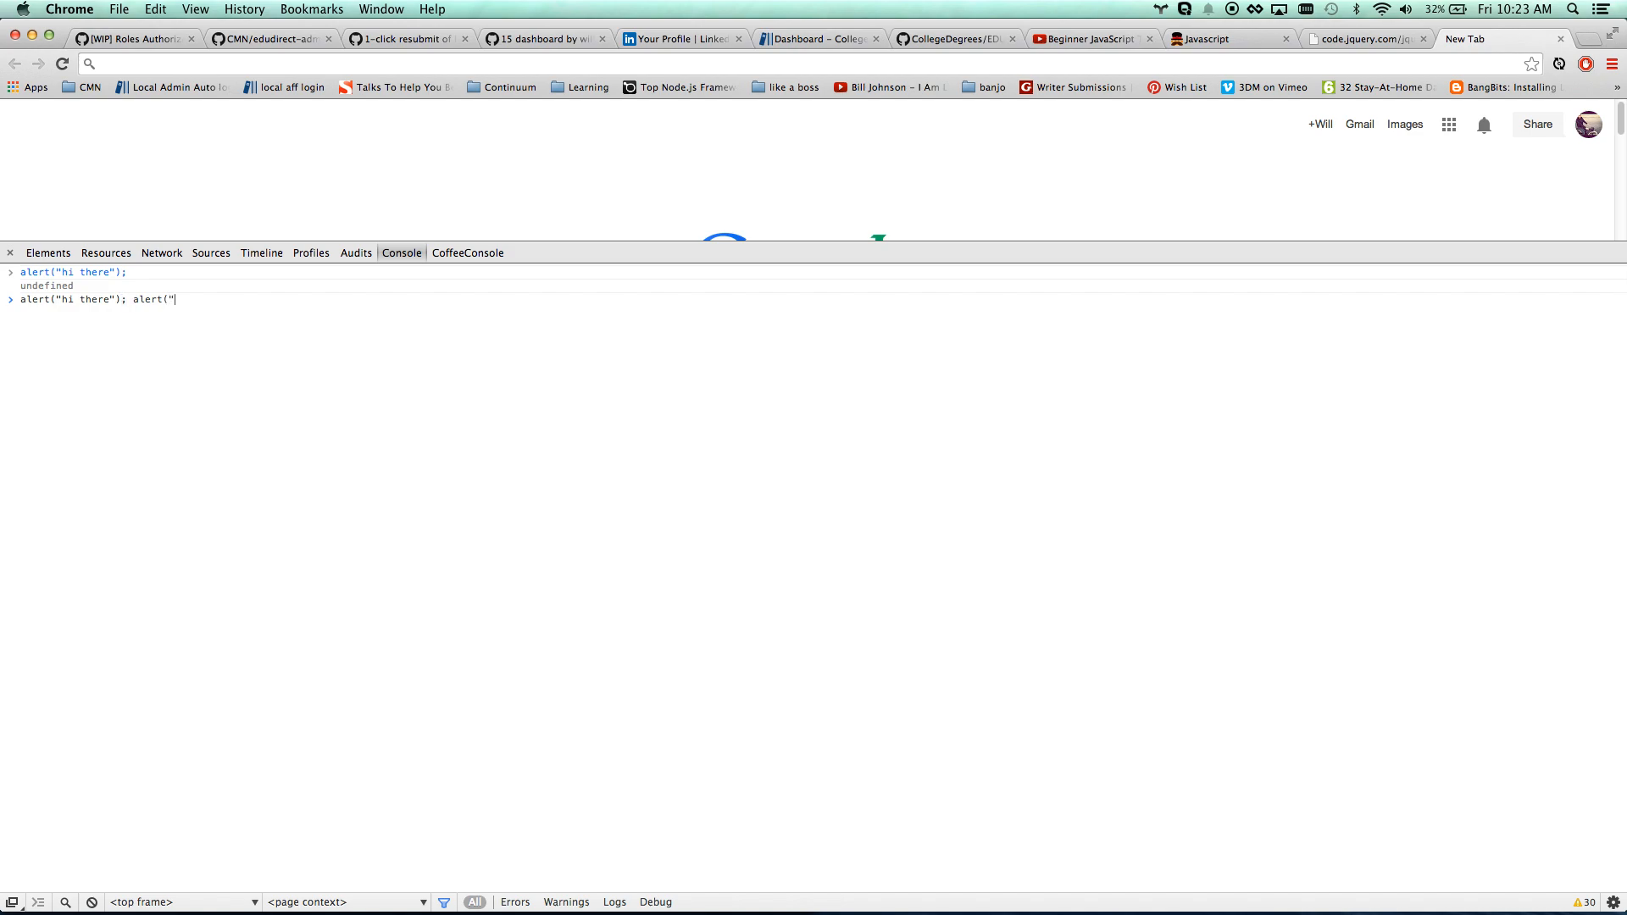
text(hi again");)
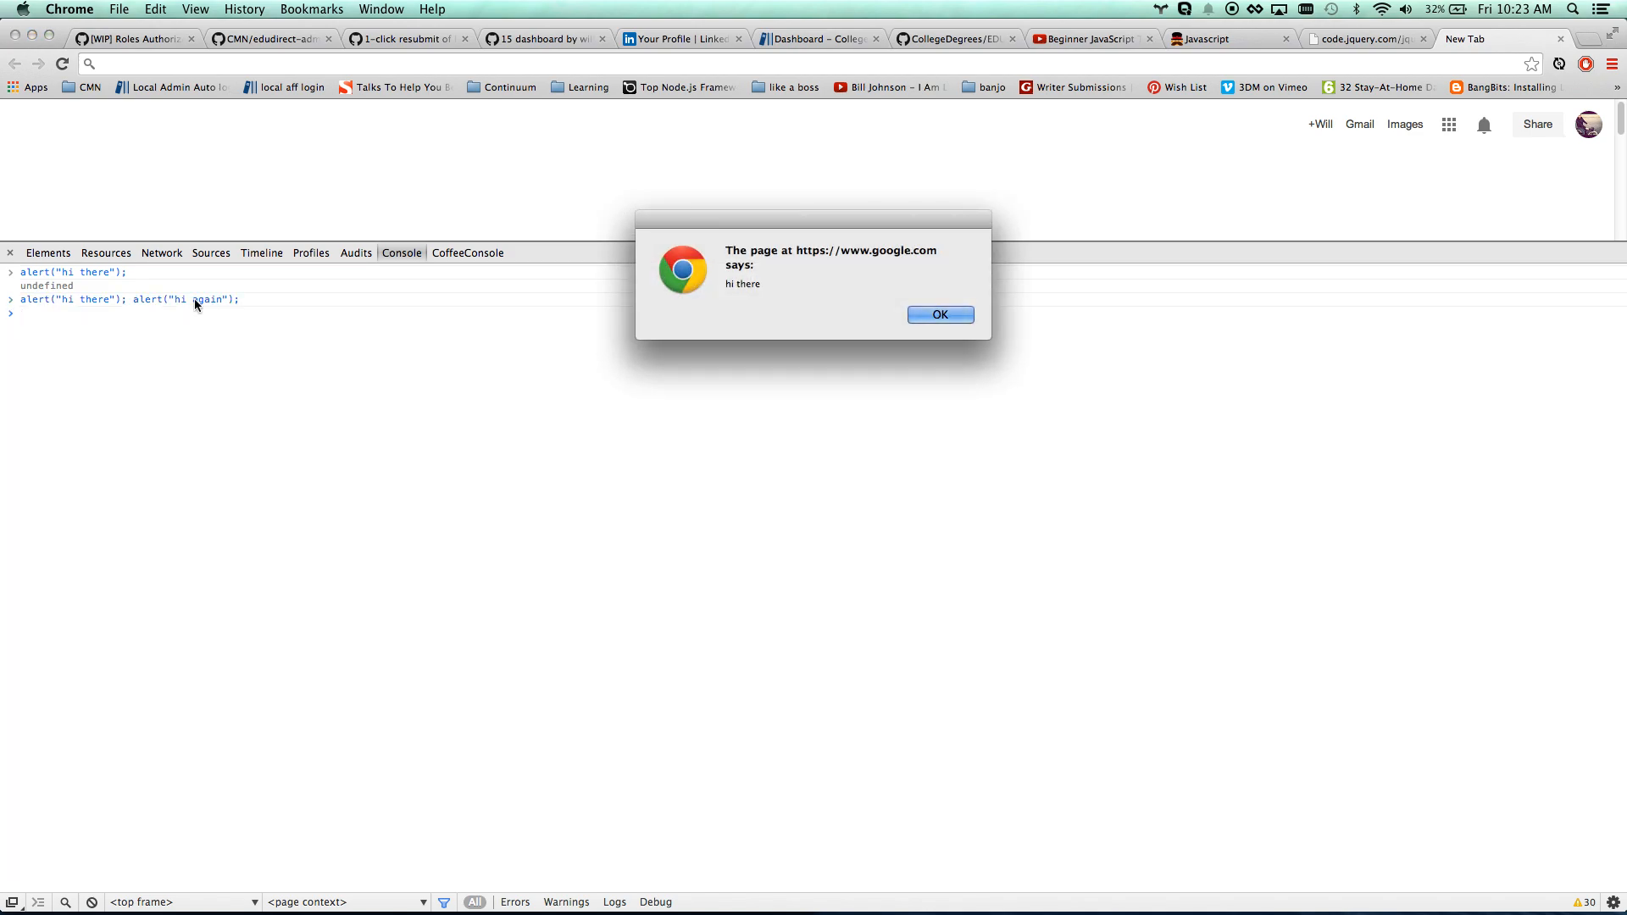
click(939, 314)
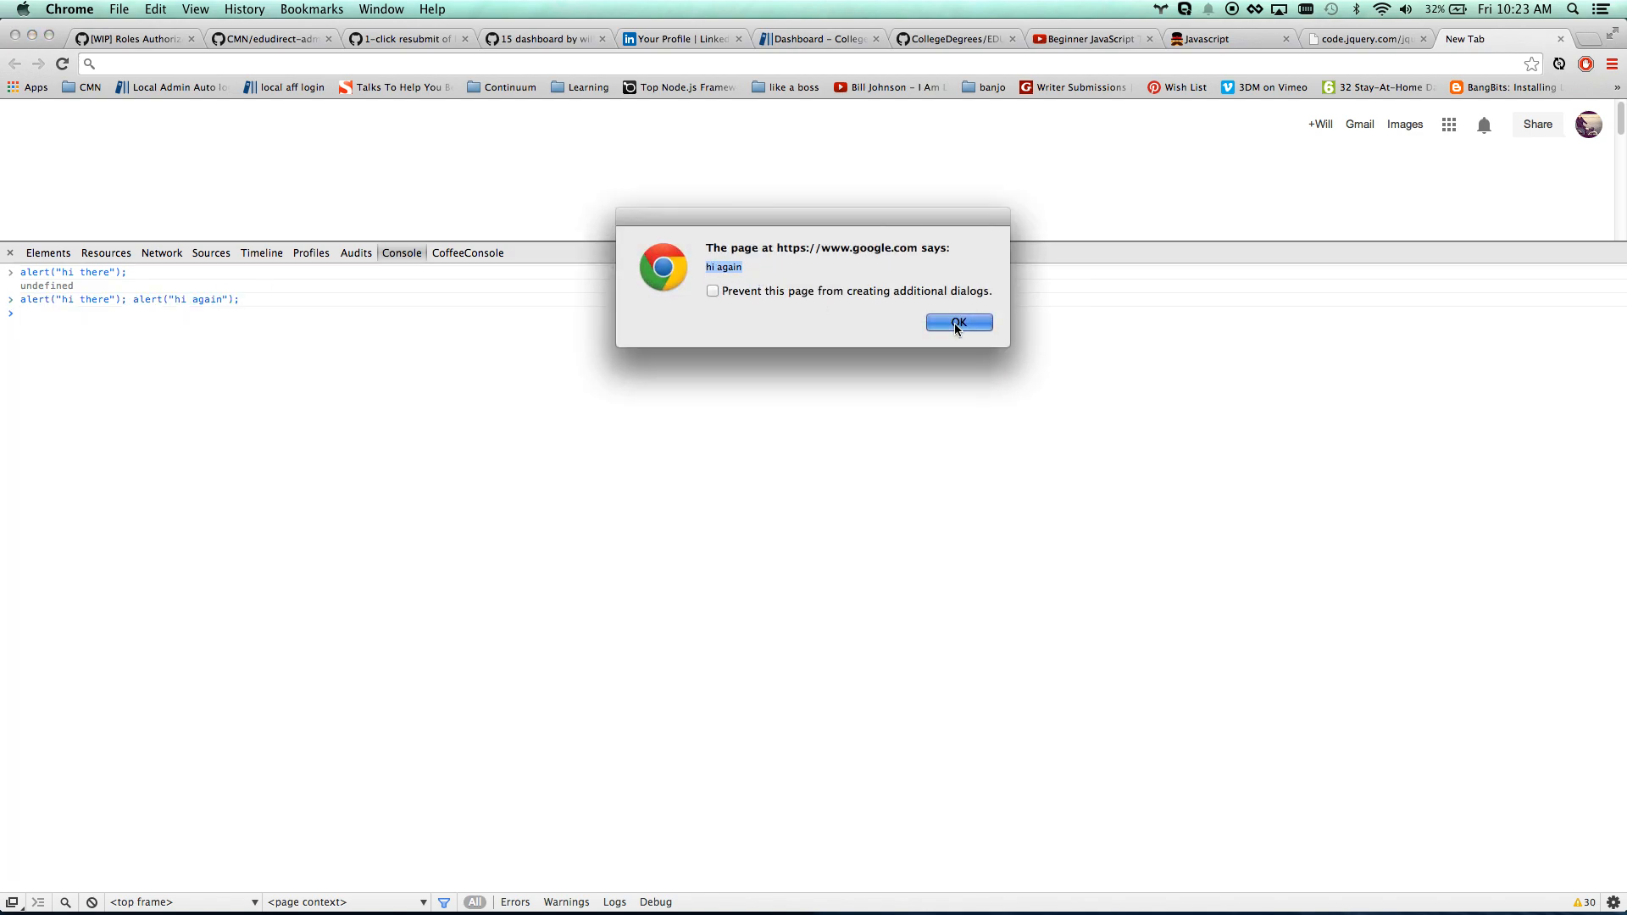
click(957, 323)
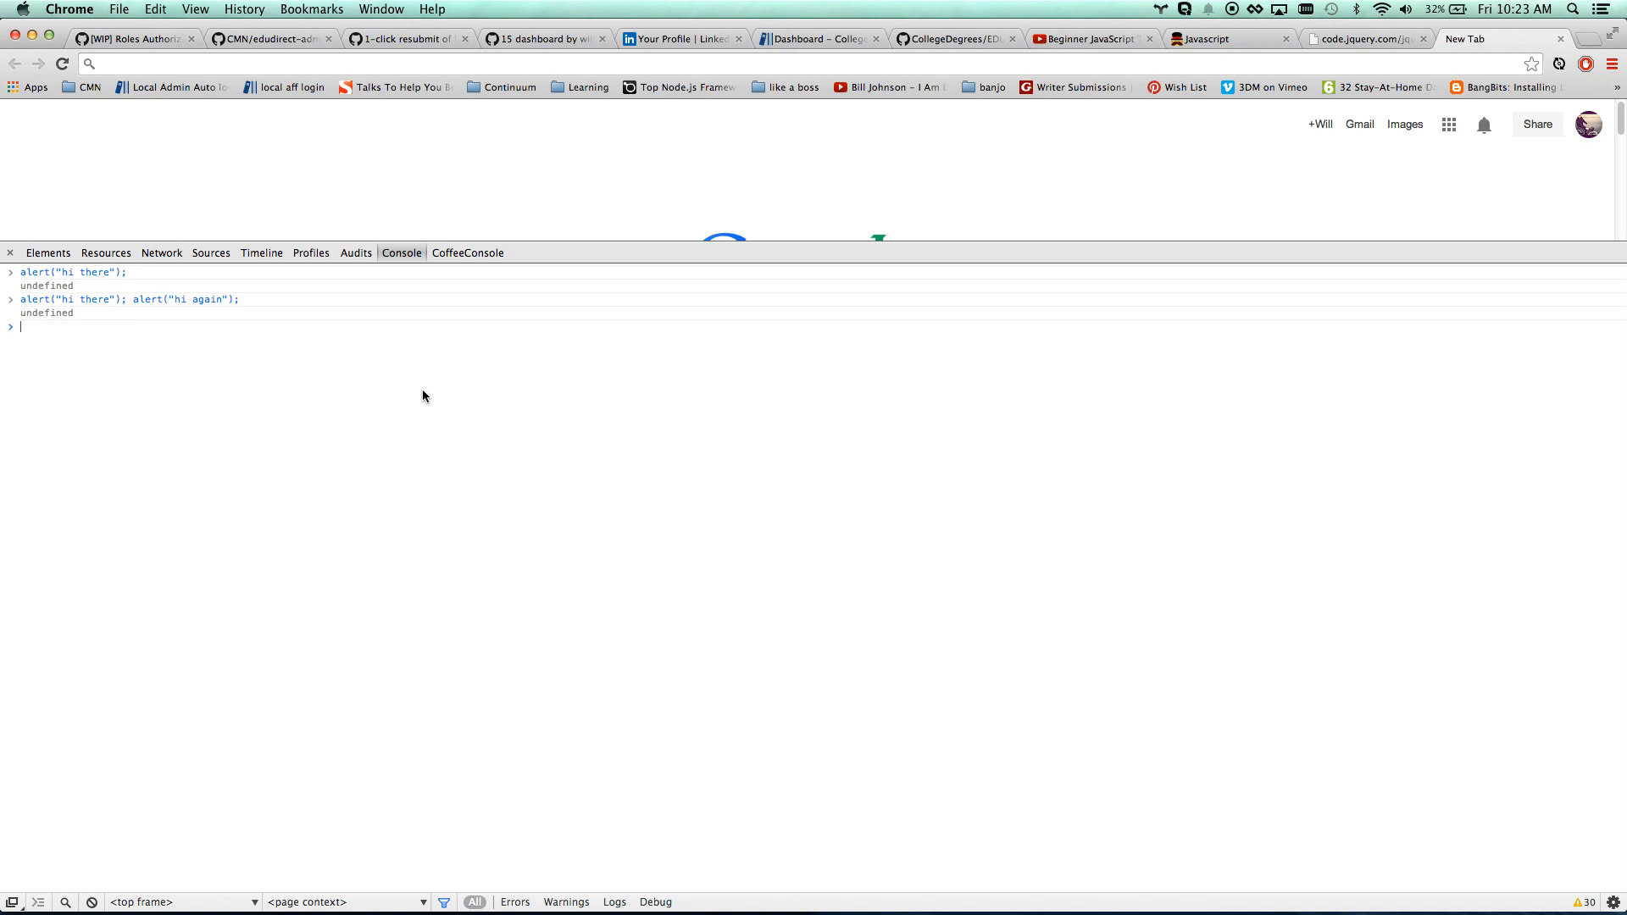
Run console.log("hi there"), then log plus alert("hi there") together, dismissing the dialog
text(console.log()
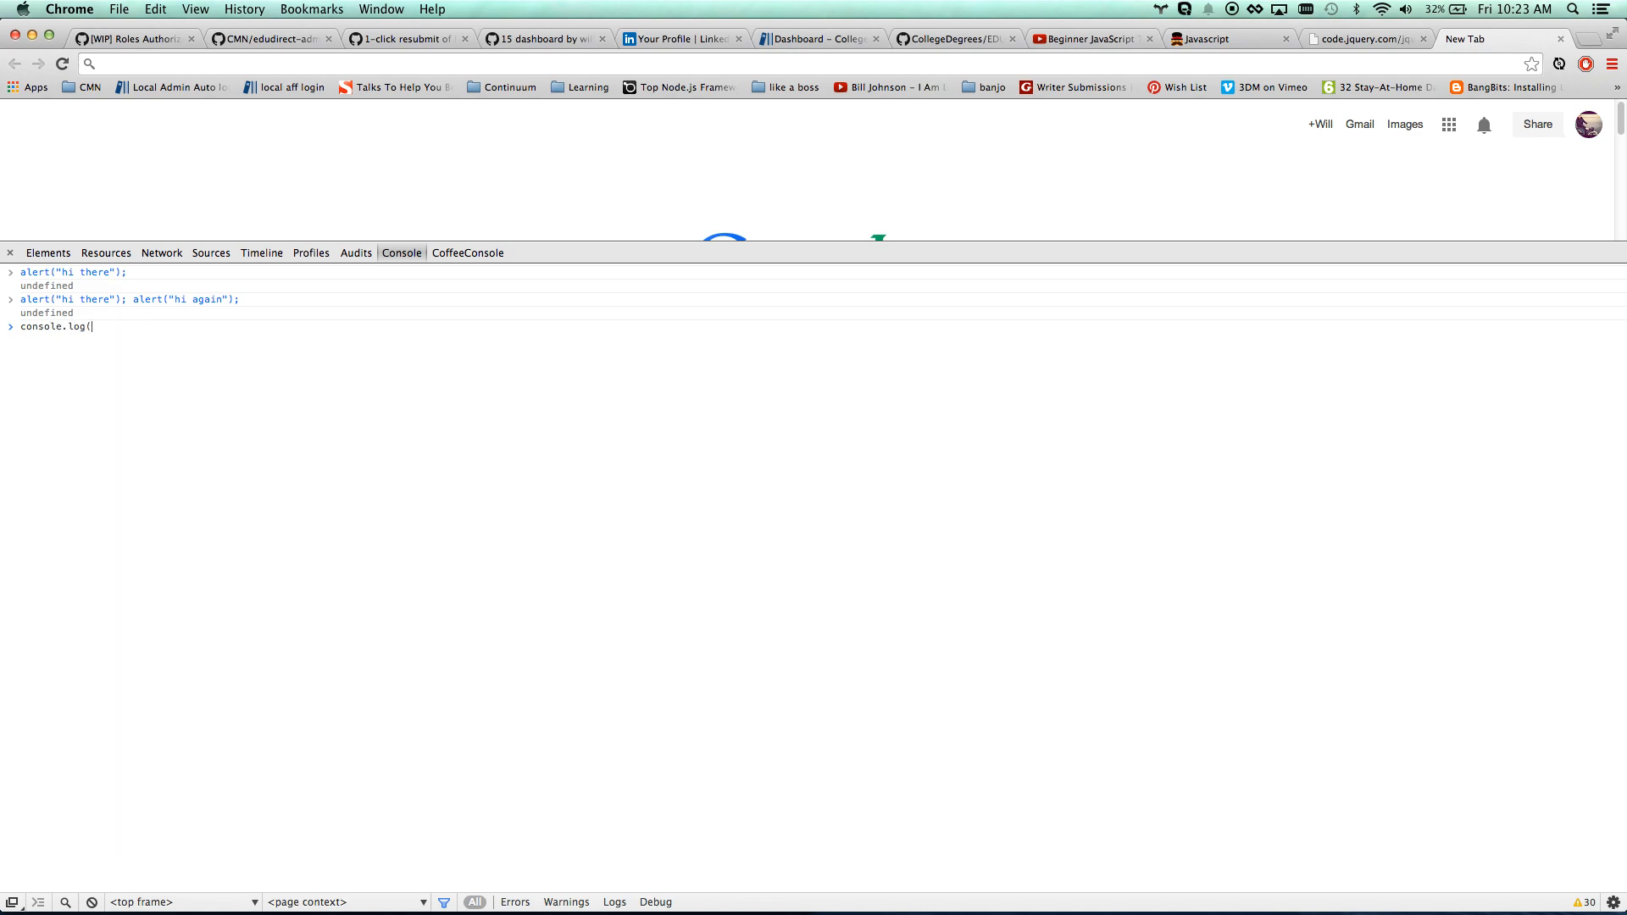
text("hi there");)
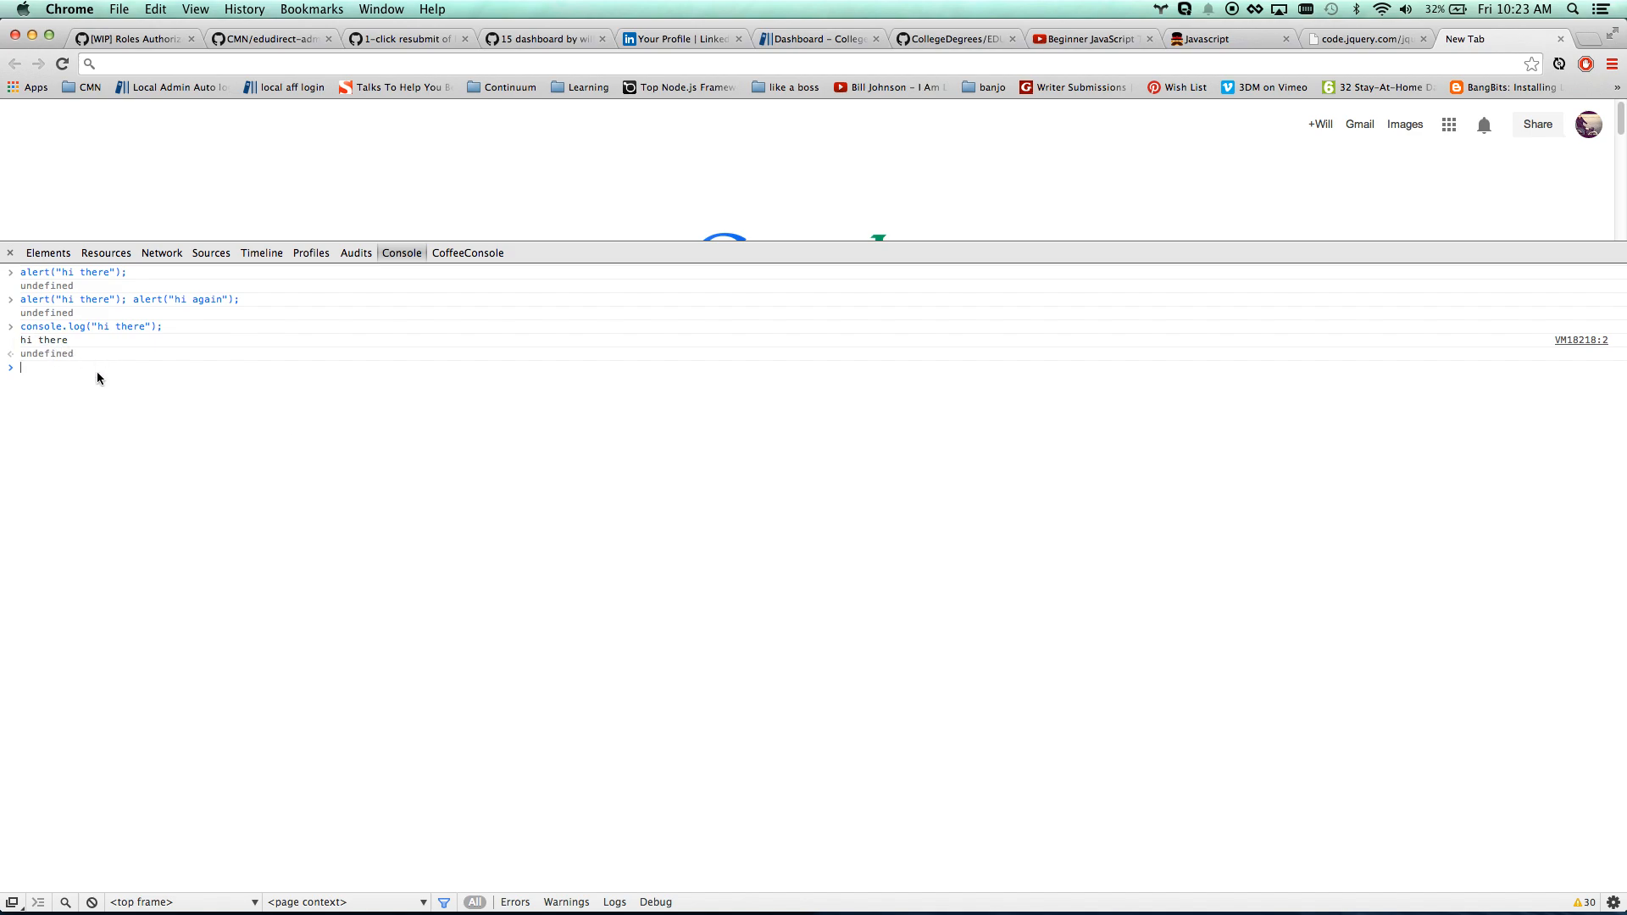
text(console.log("hi there");)
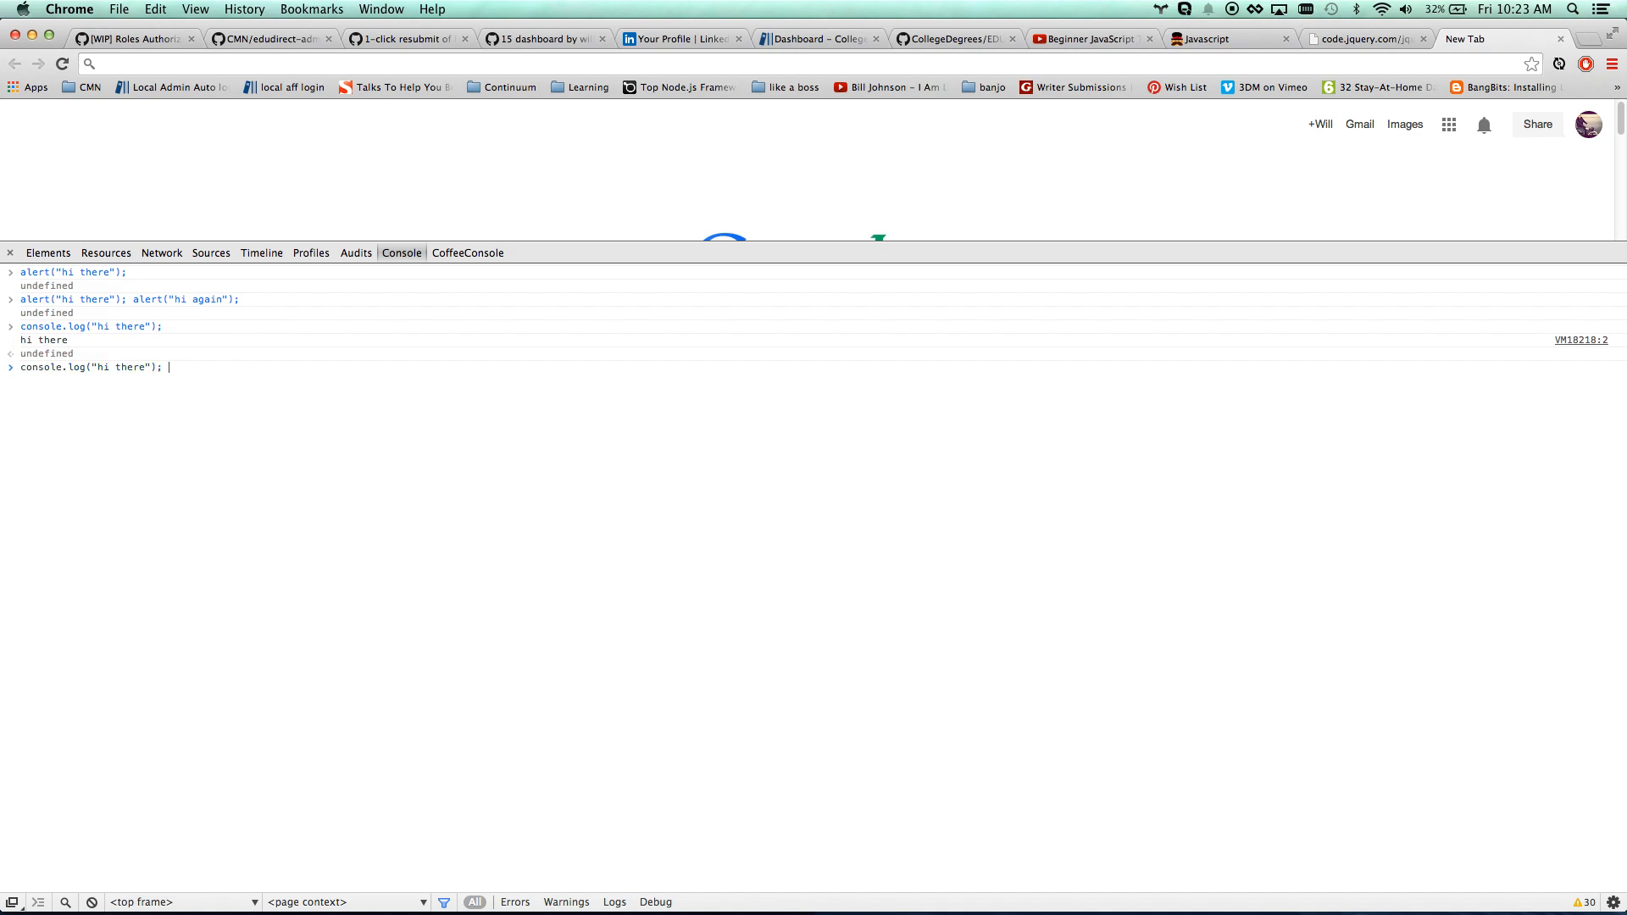
text(alert(")
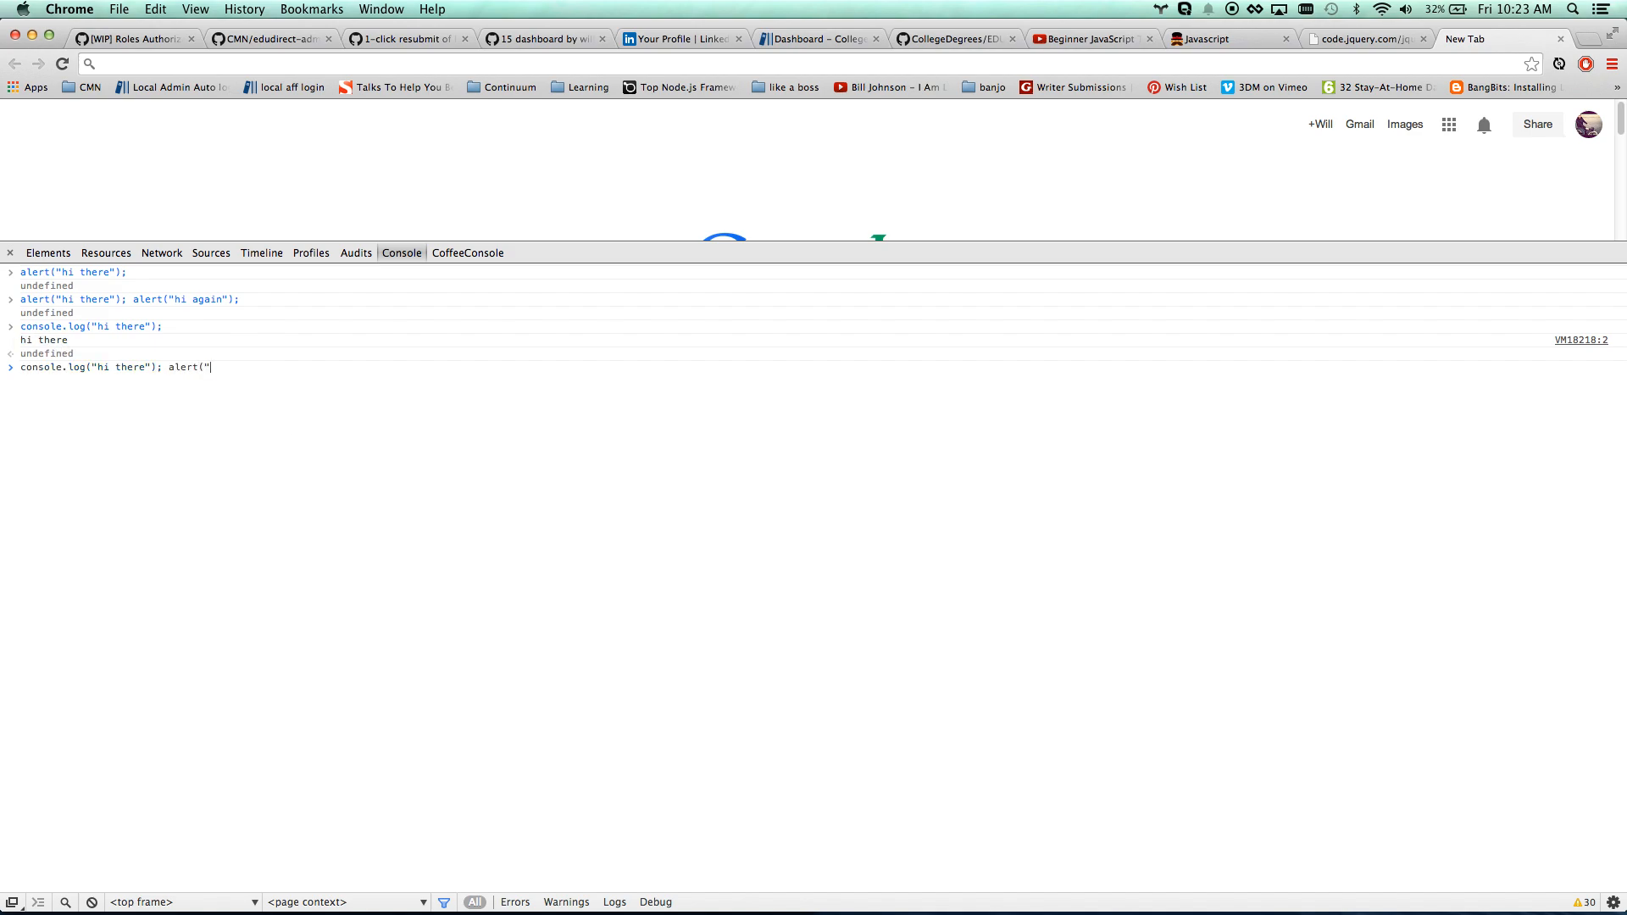
text(hi there");)
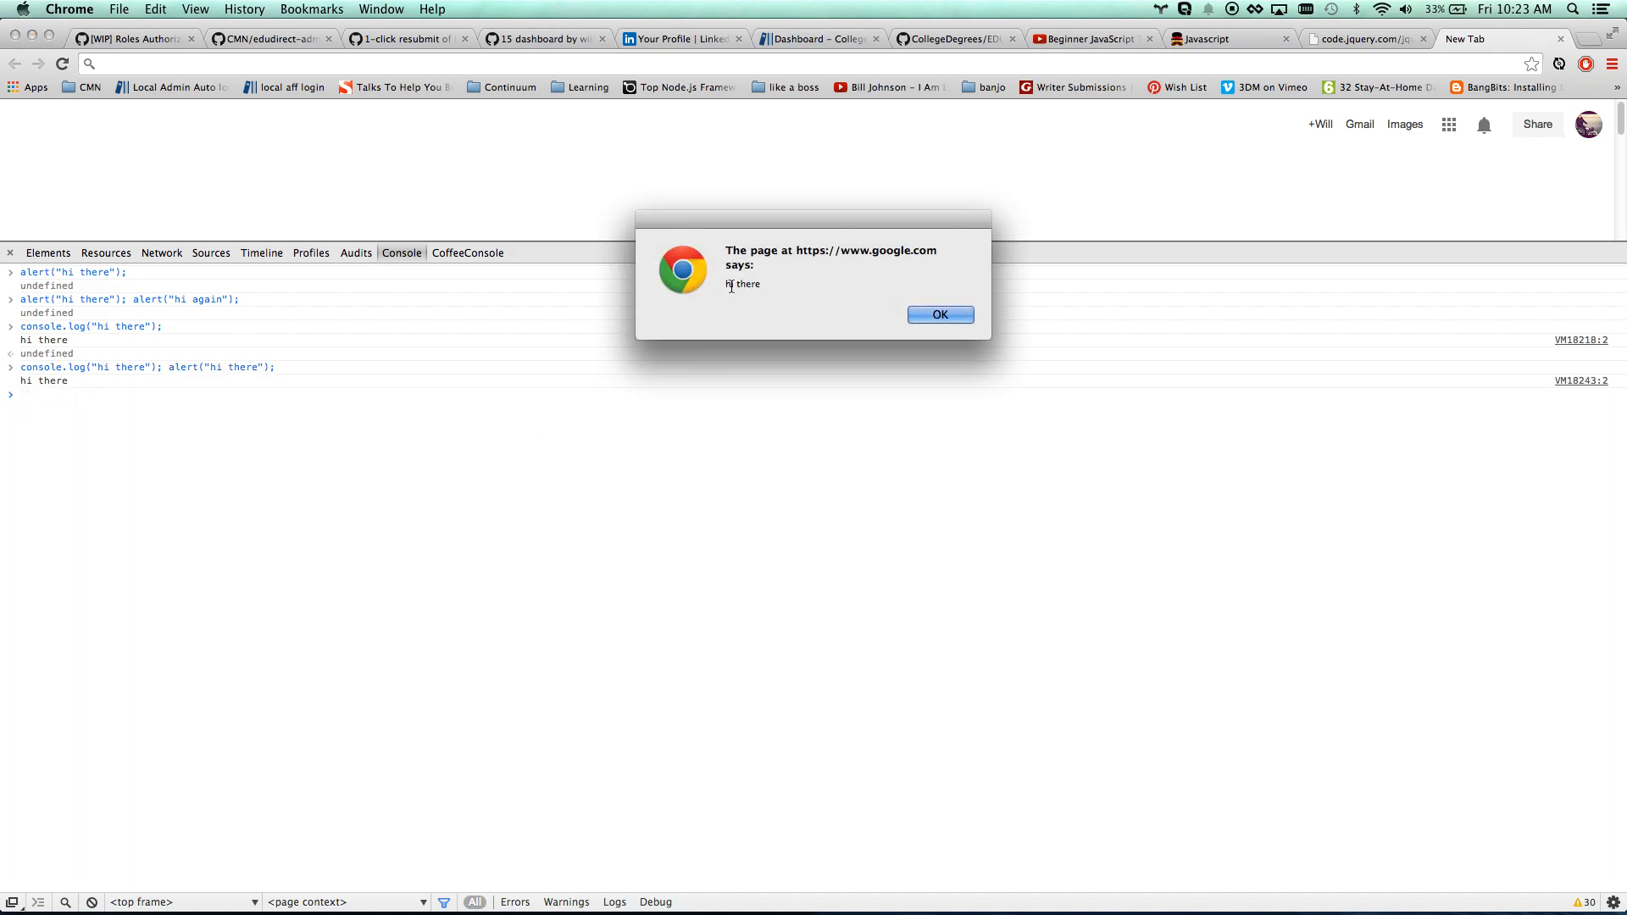
click(939, 314)
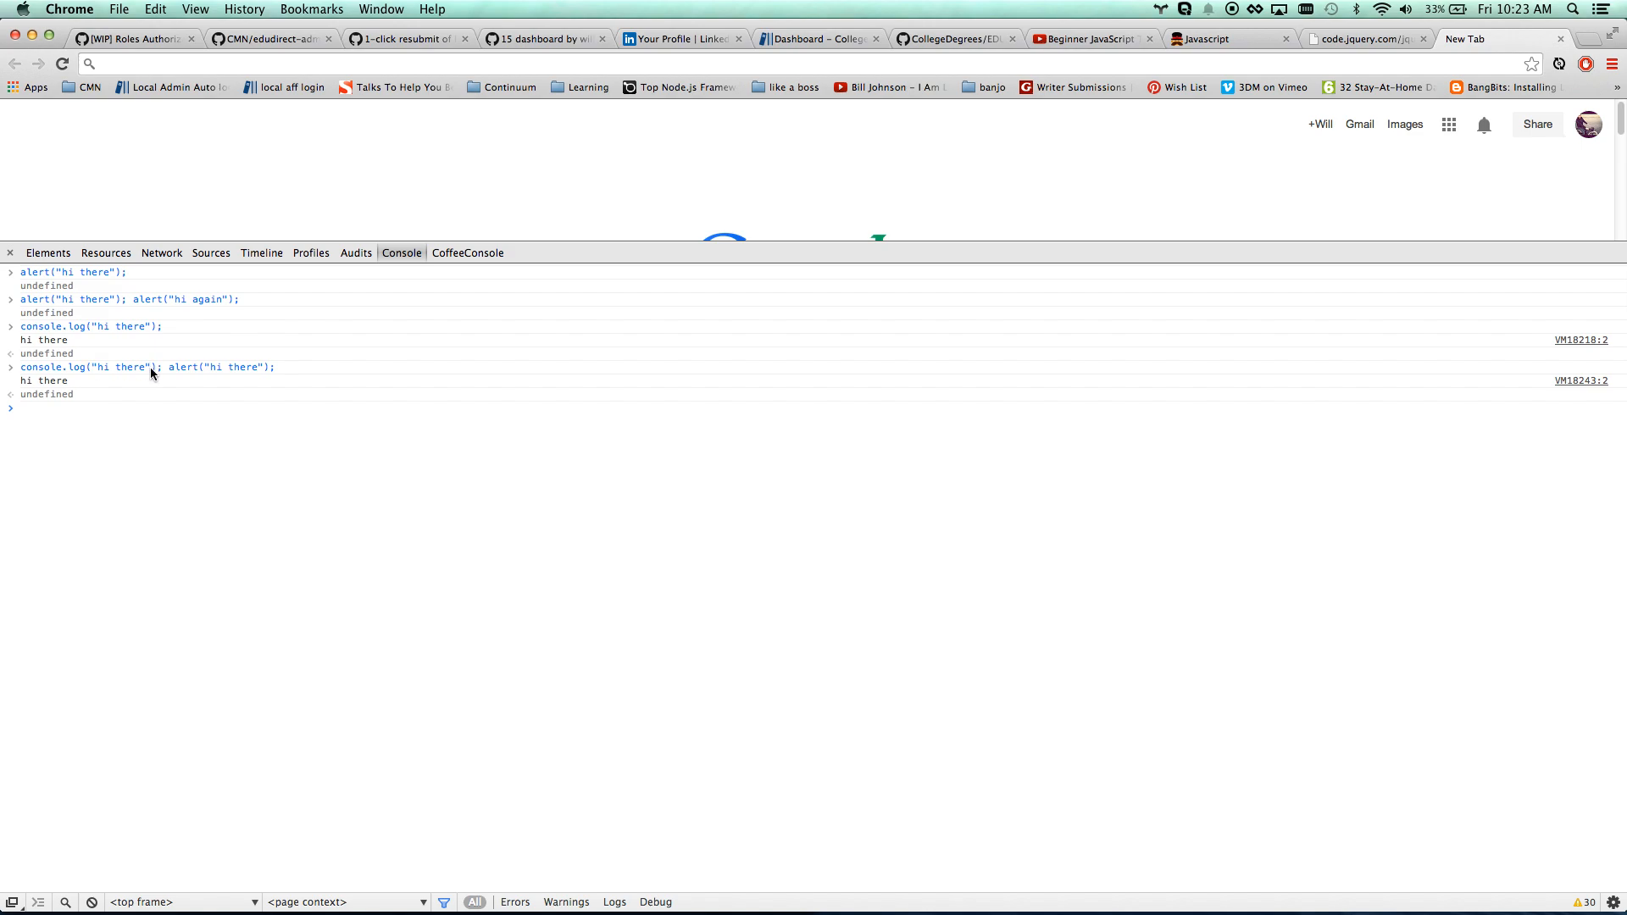
double_click(120, 366)
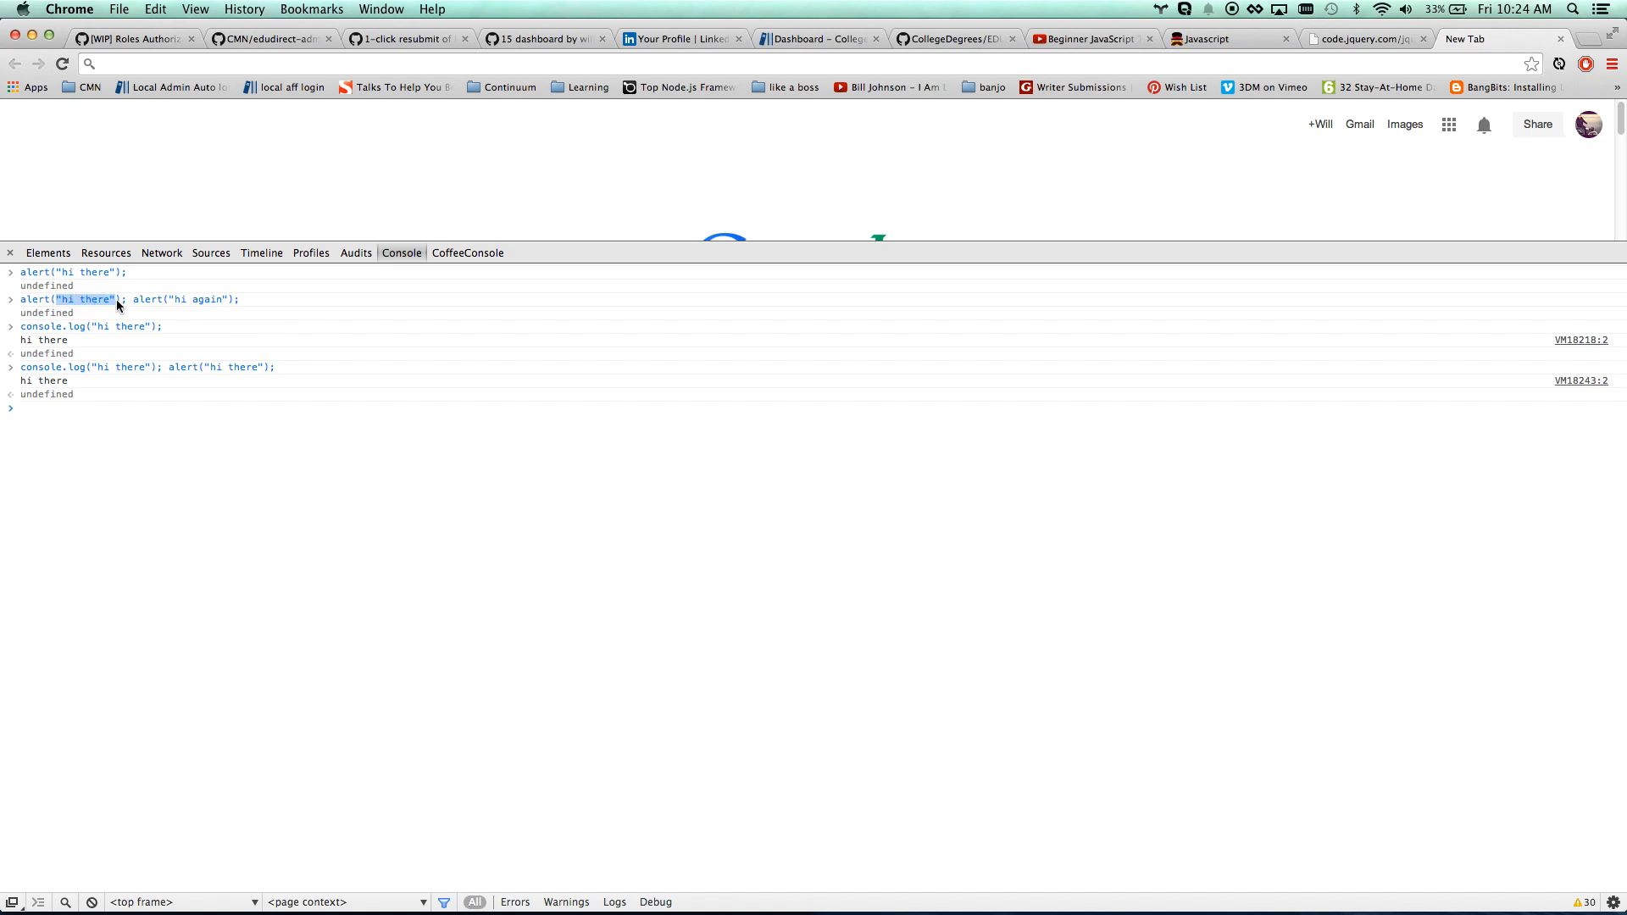
click(62, 408)
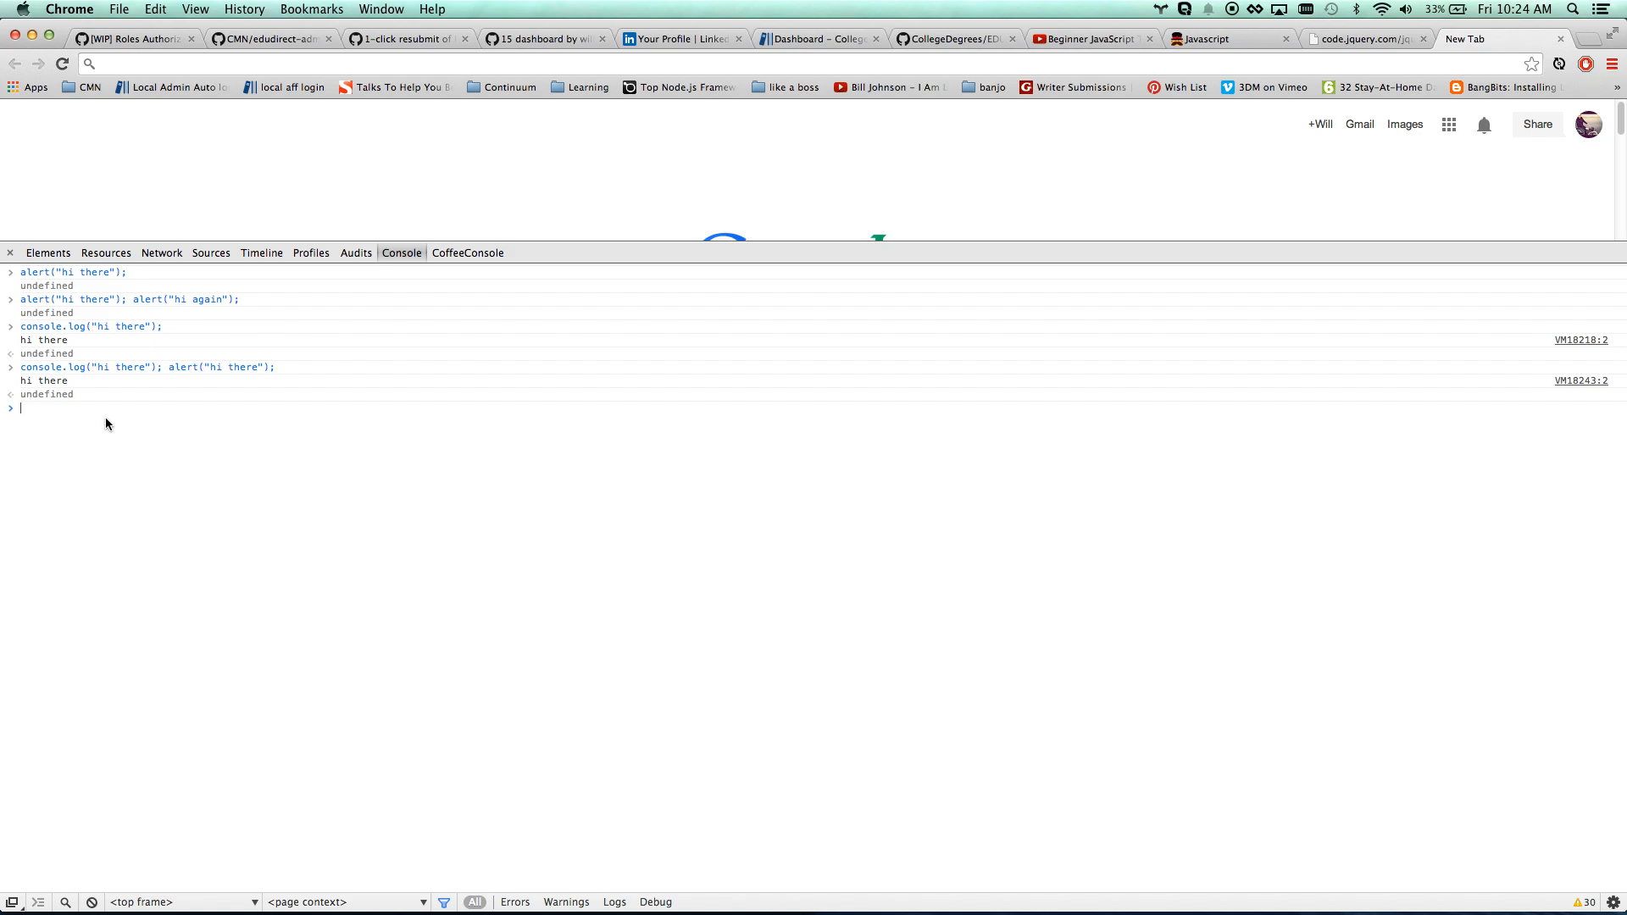
Evaluate "hi there", "20", 20, "20 + 1" and 20 + 1, which returns 21
text("hi there)
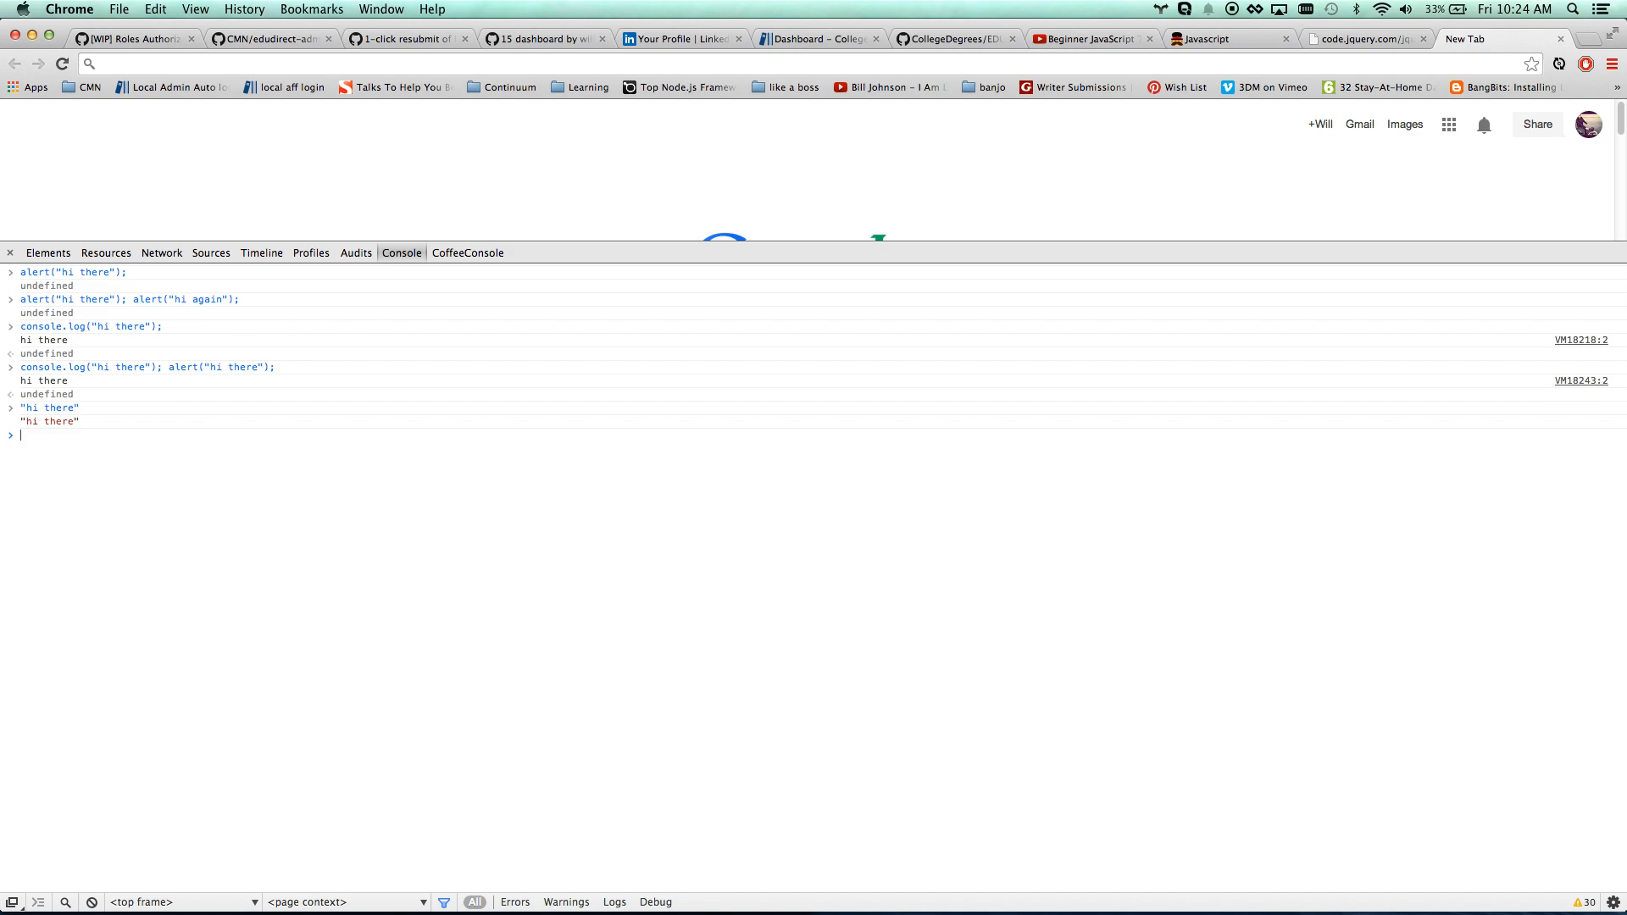
text(")
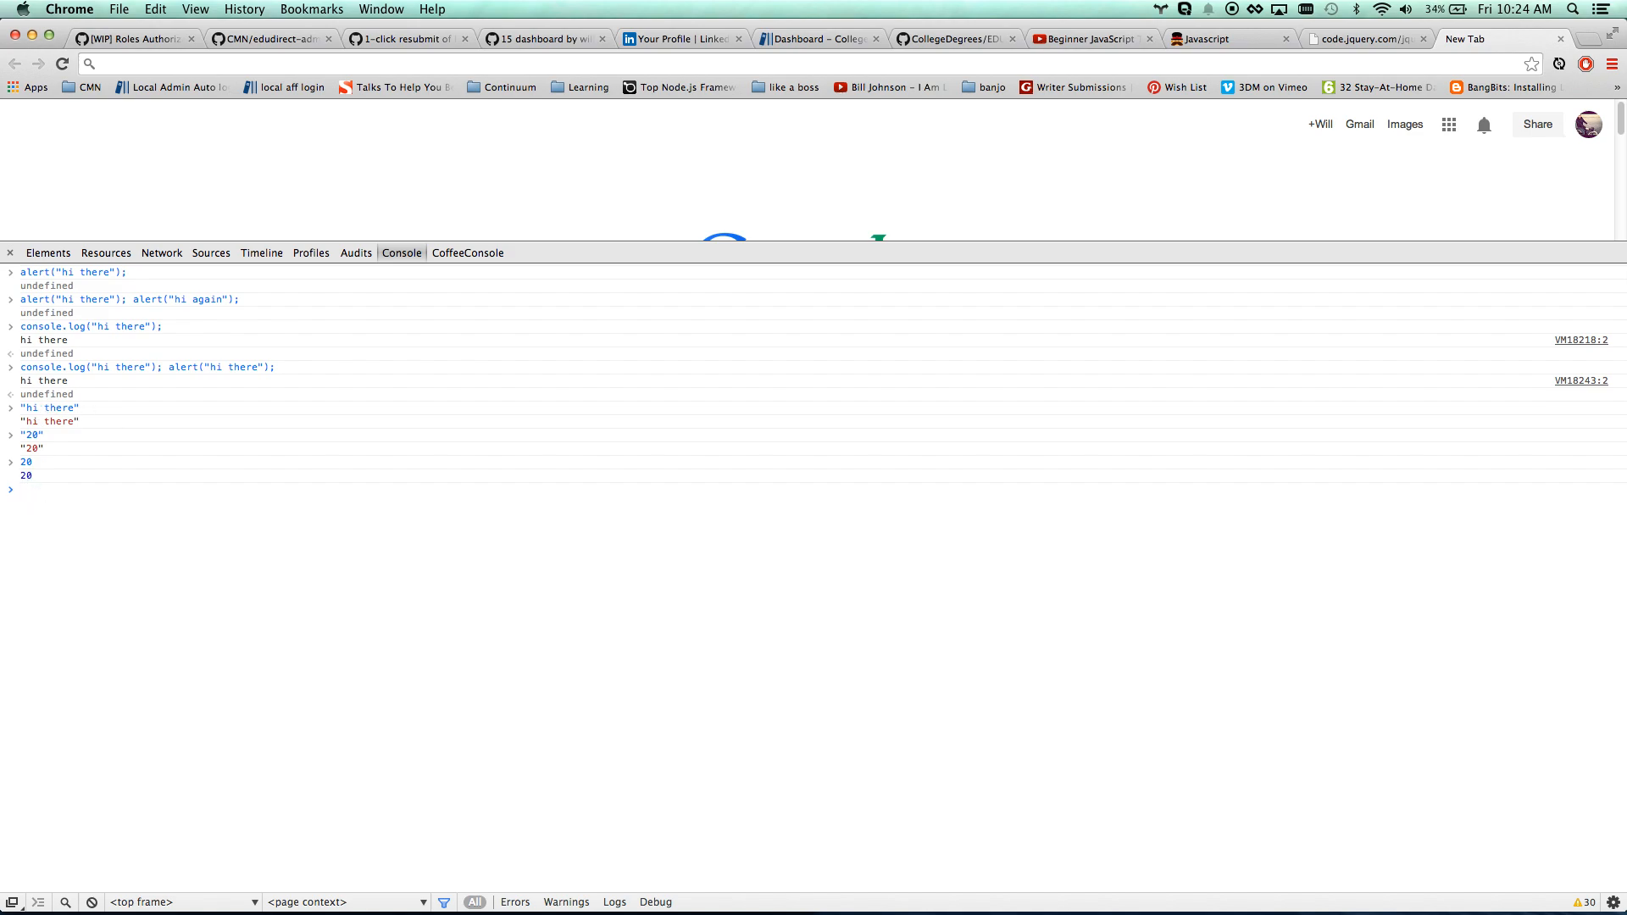
text("20)
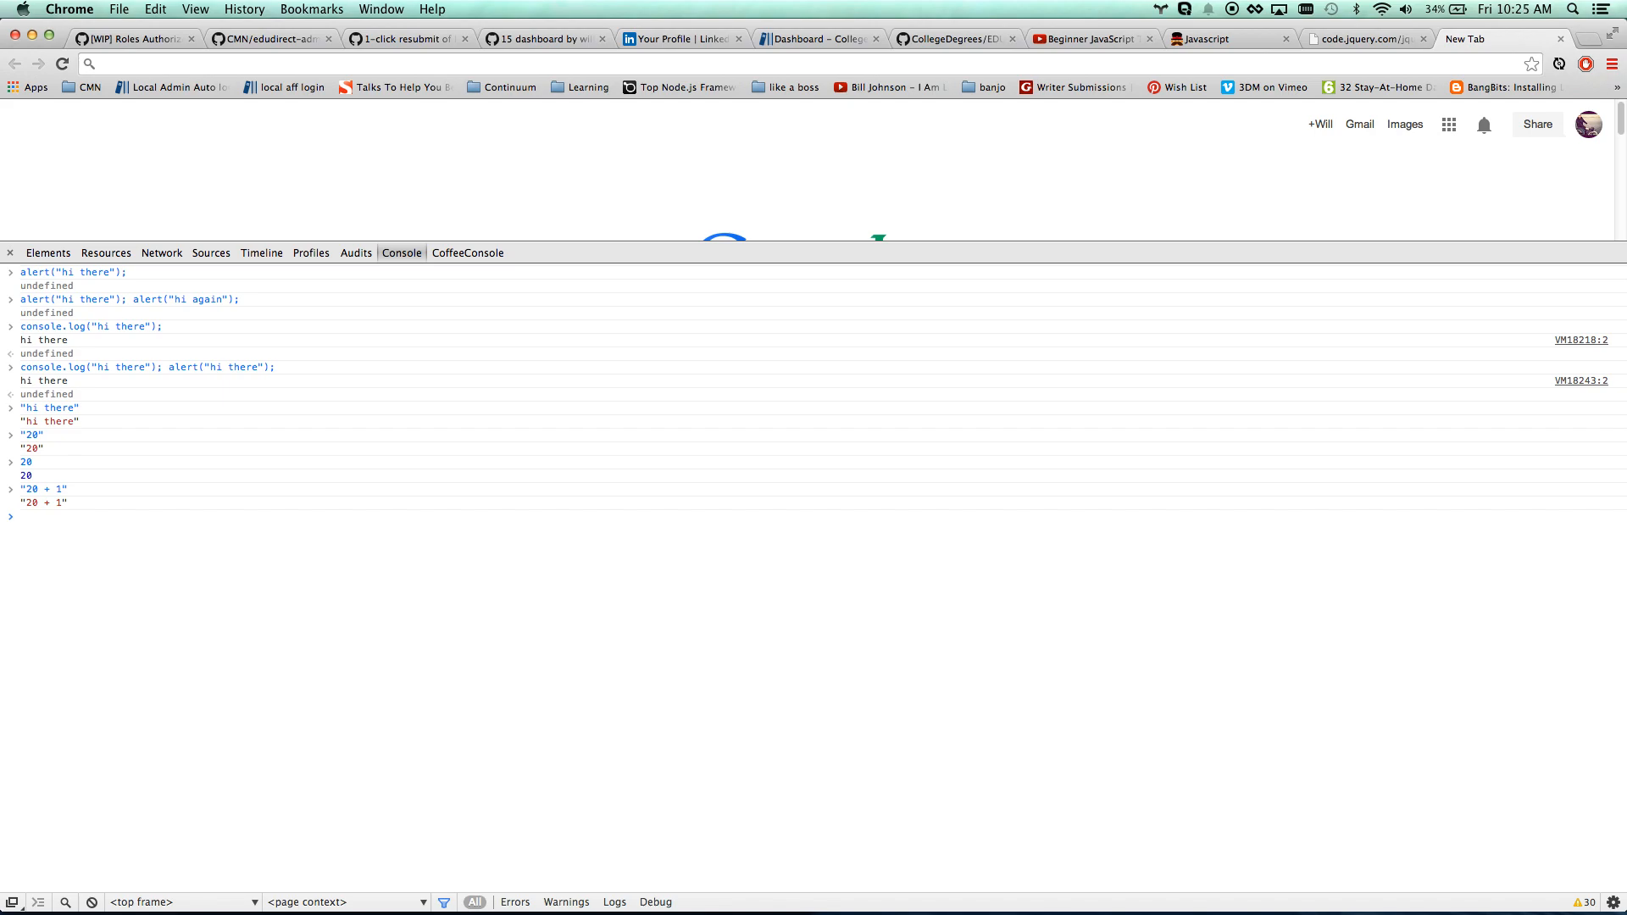
text(20 +)
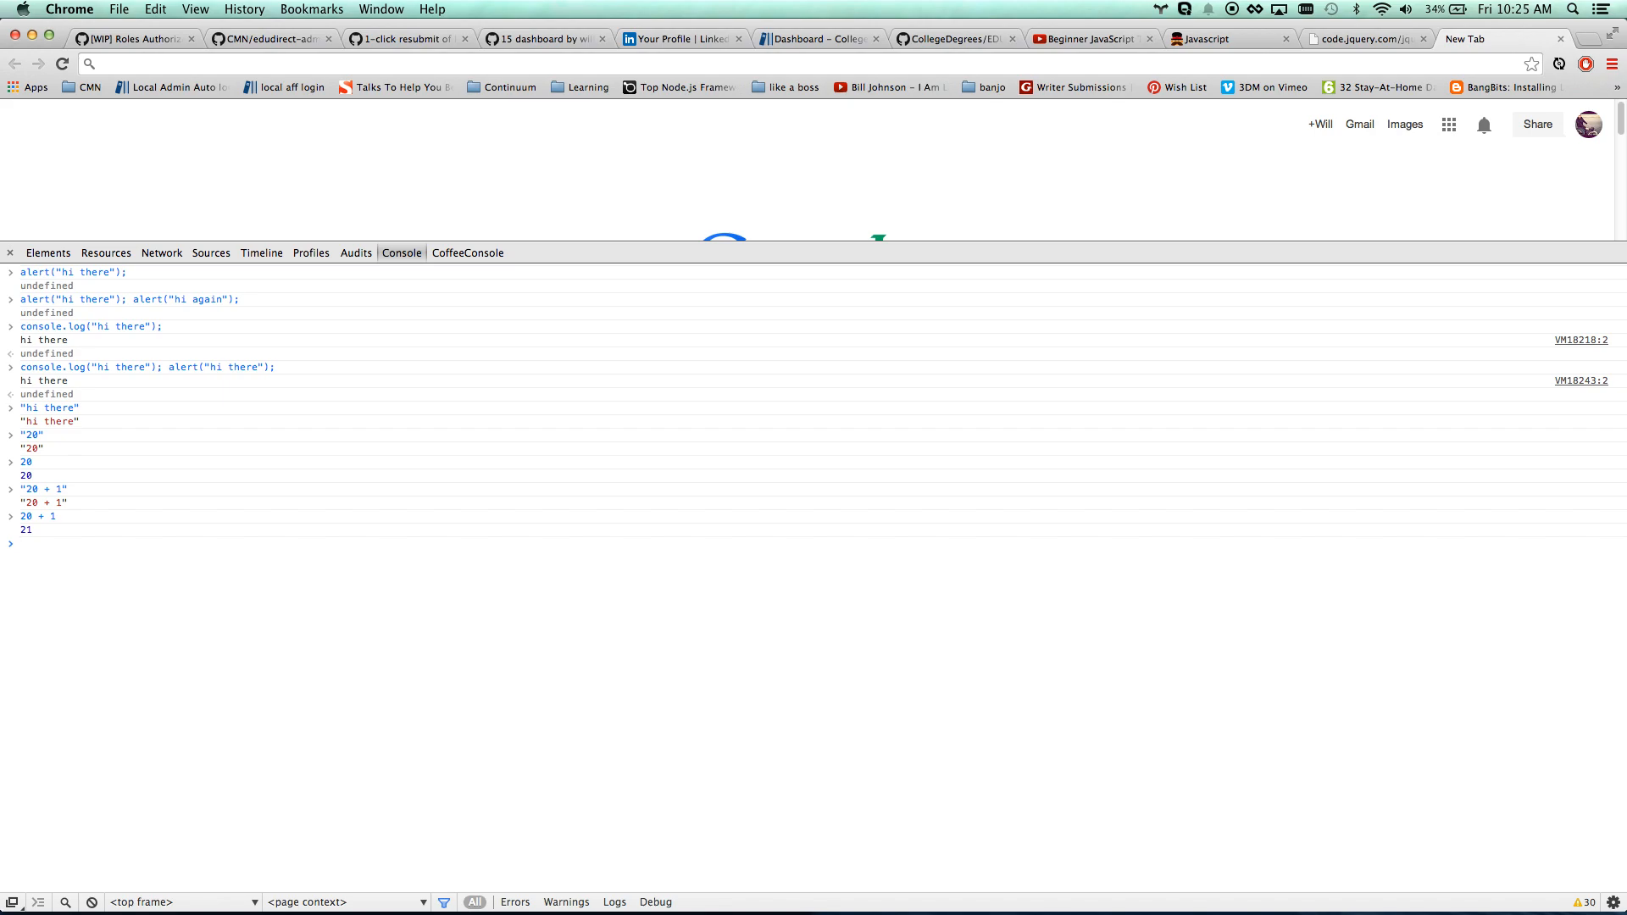
mouse_move(73, 533)
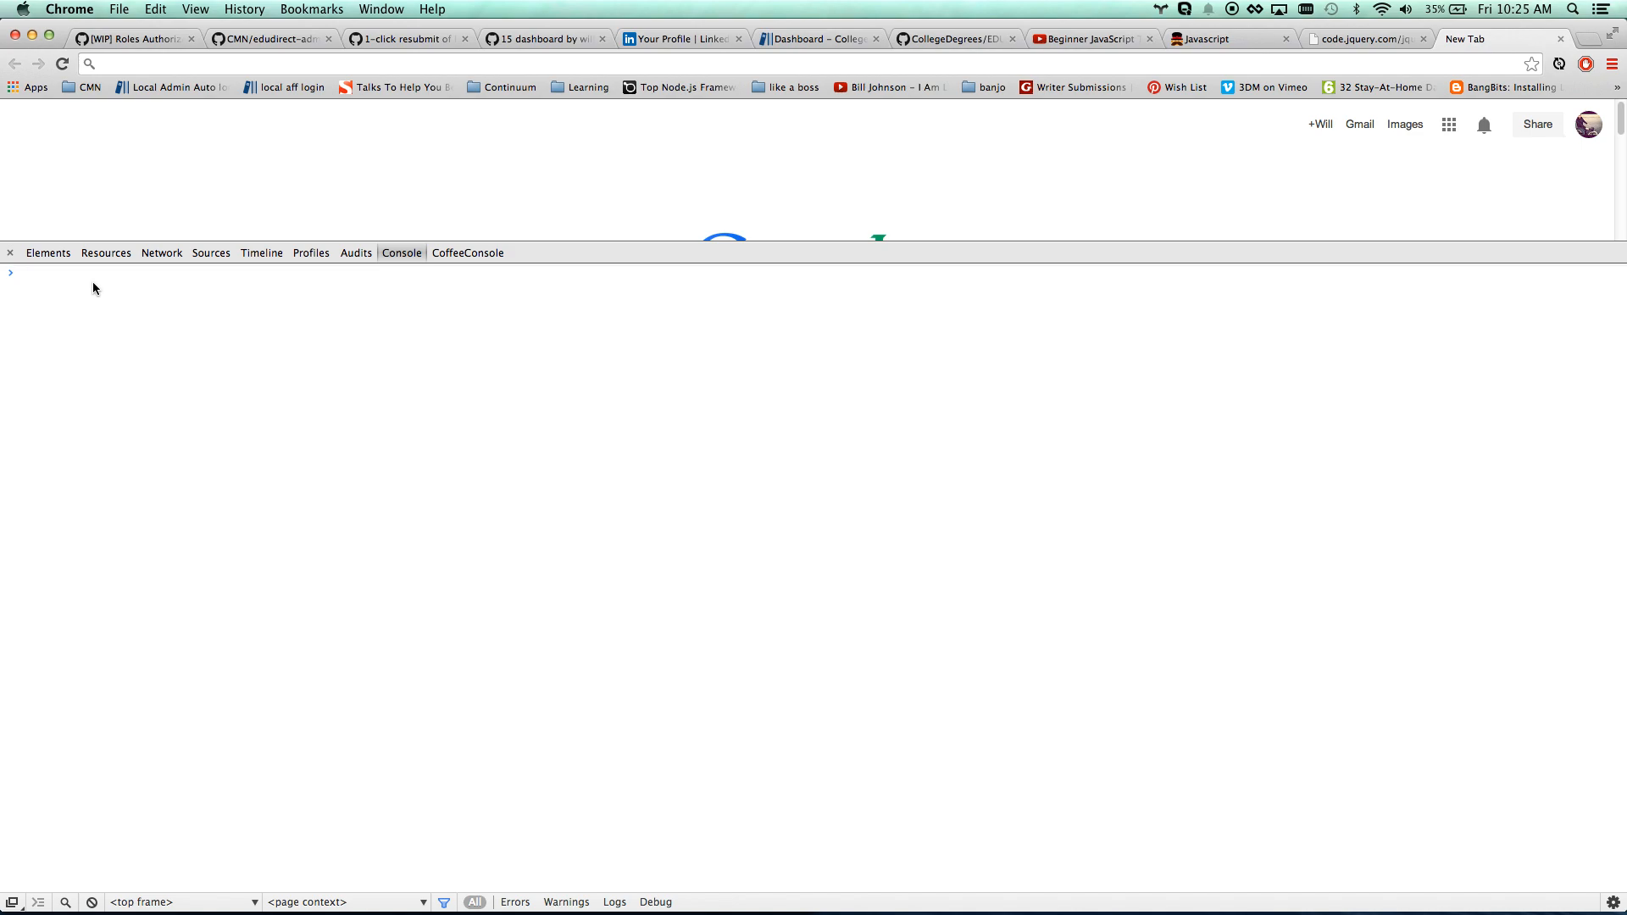
Store "Will" in var name, alert(name), and dismiss the alert
text(var name)
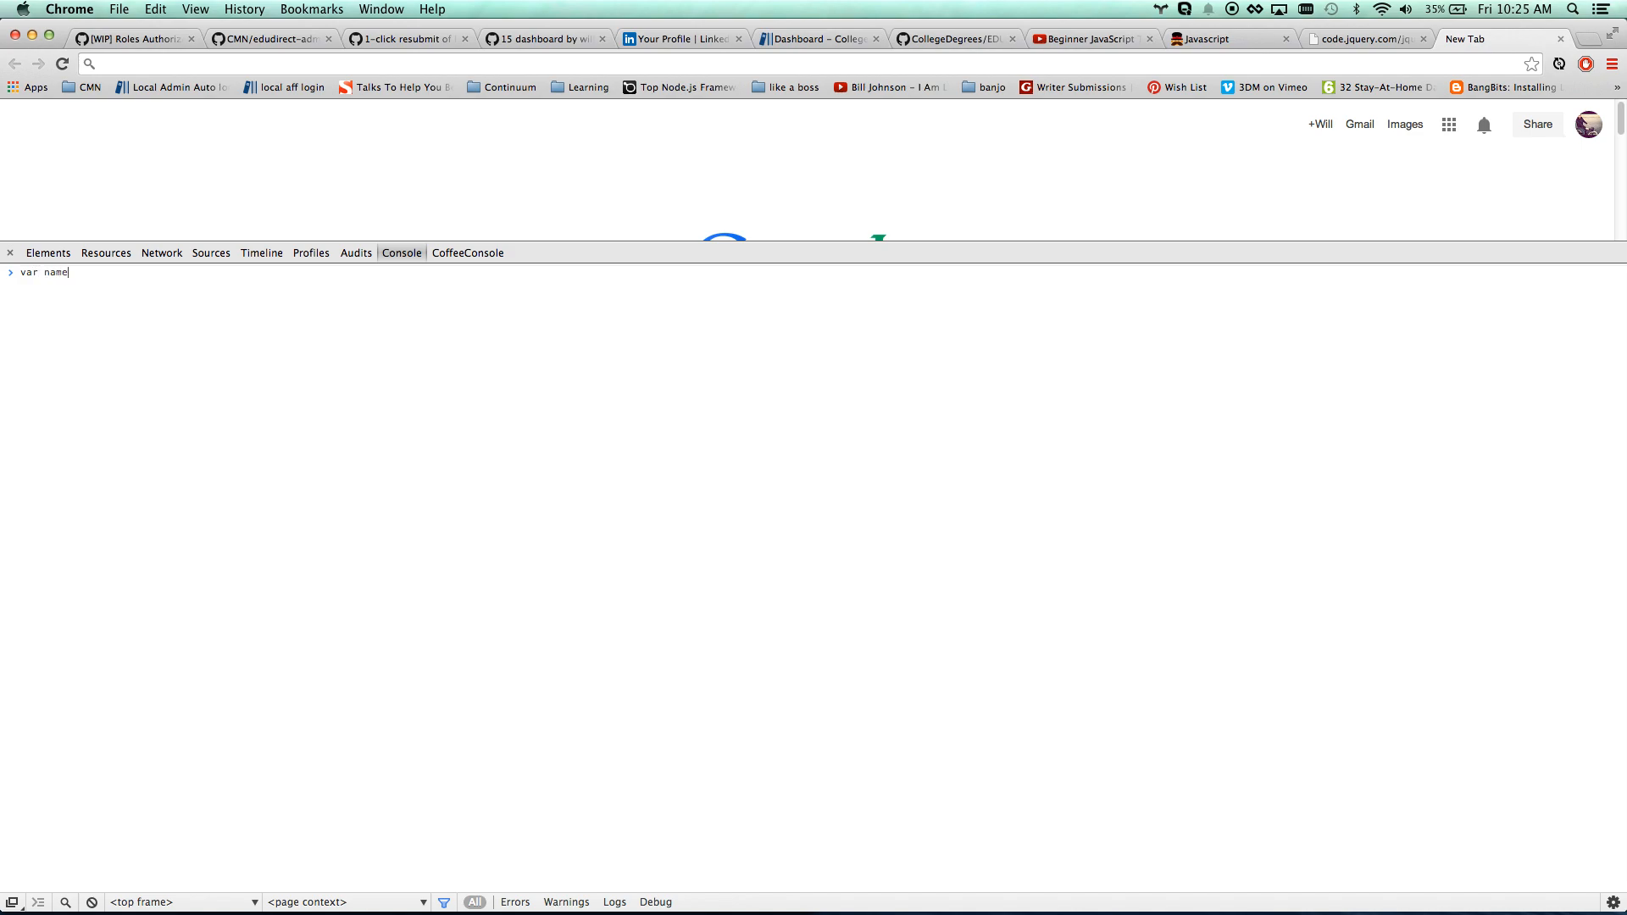
text(= "Will)
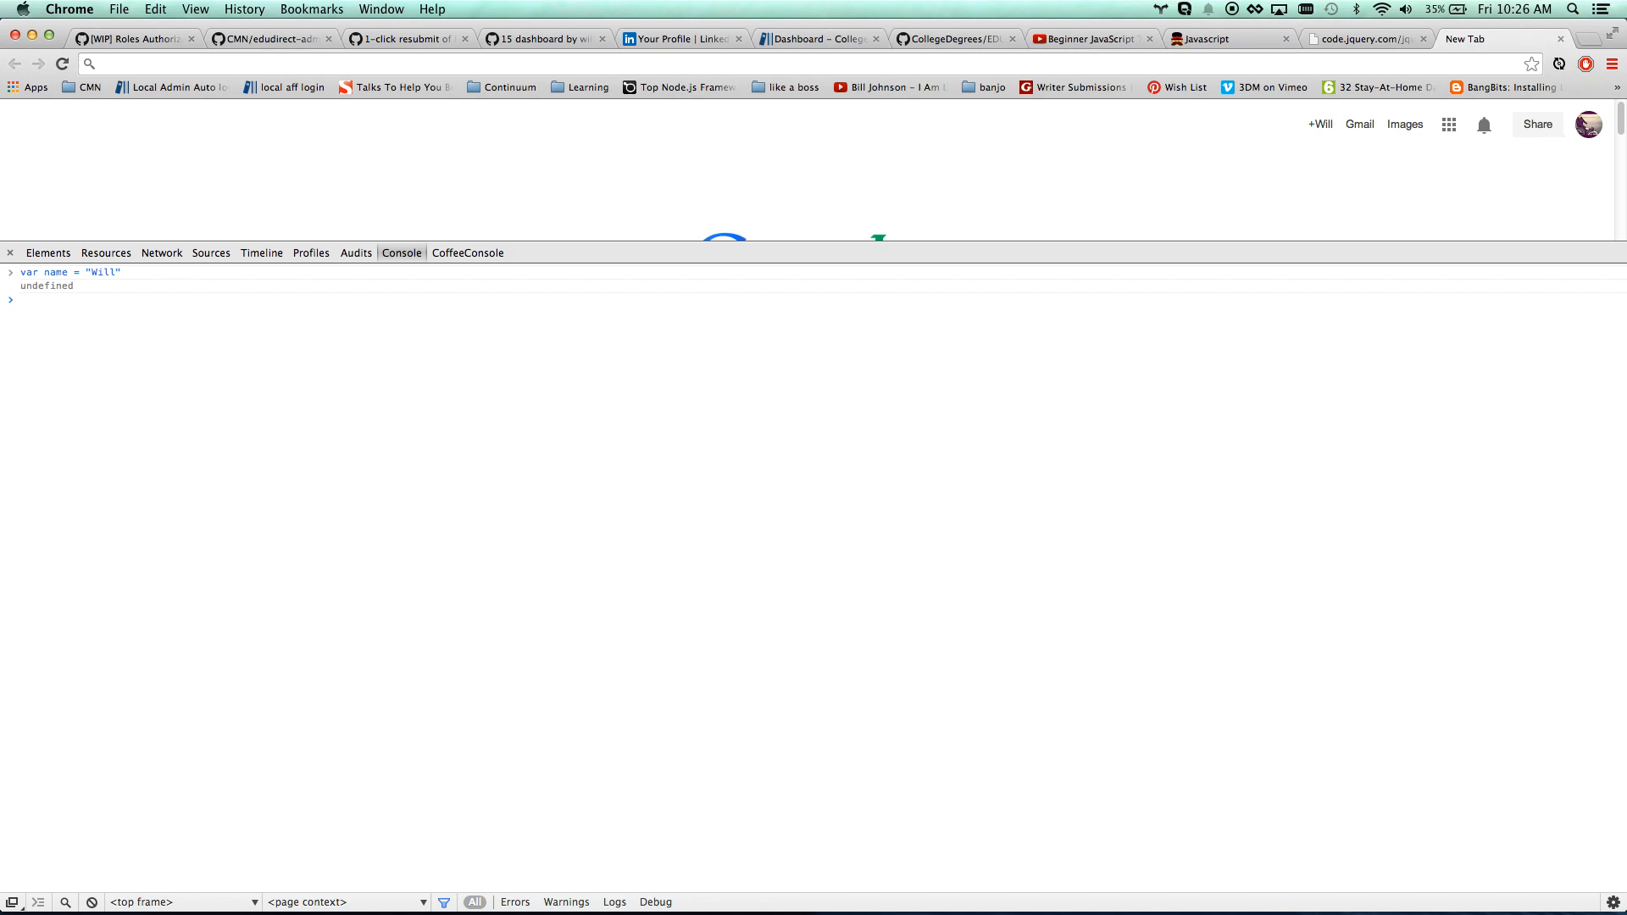
text(name)
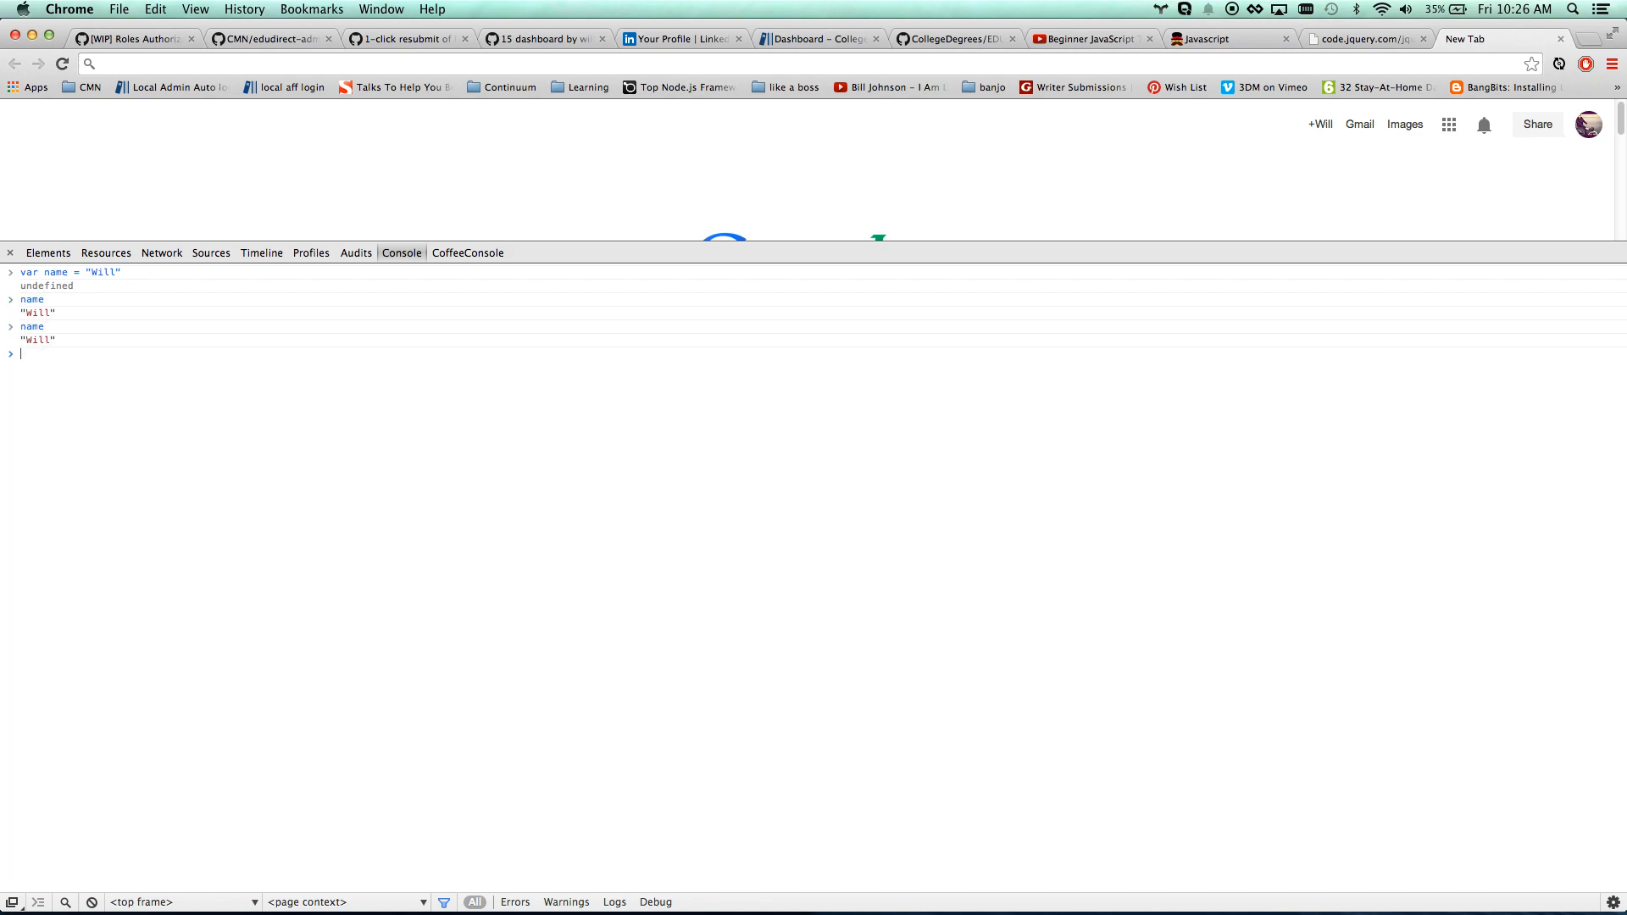
text(alert(n)
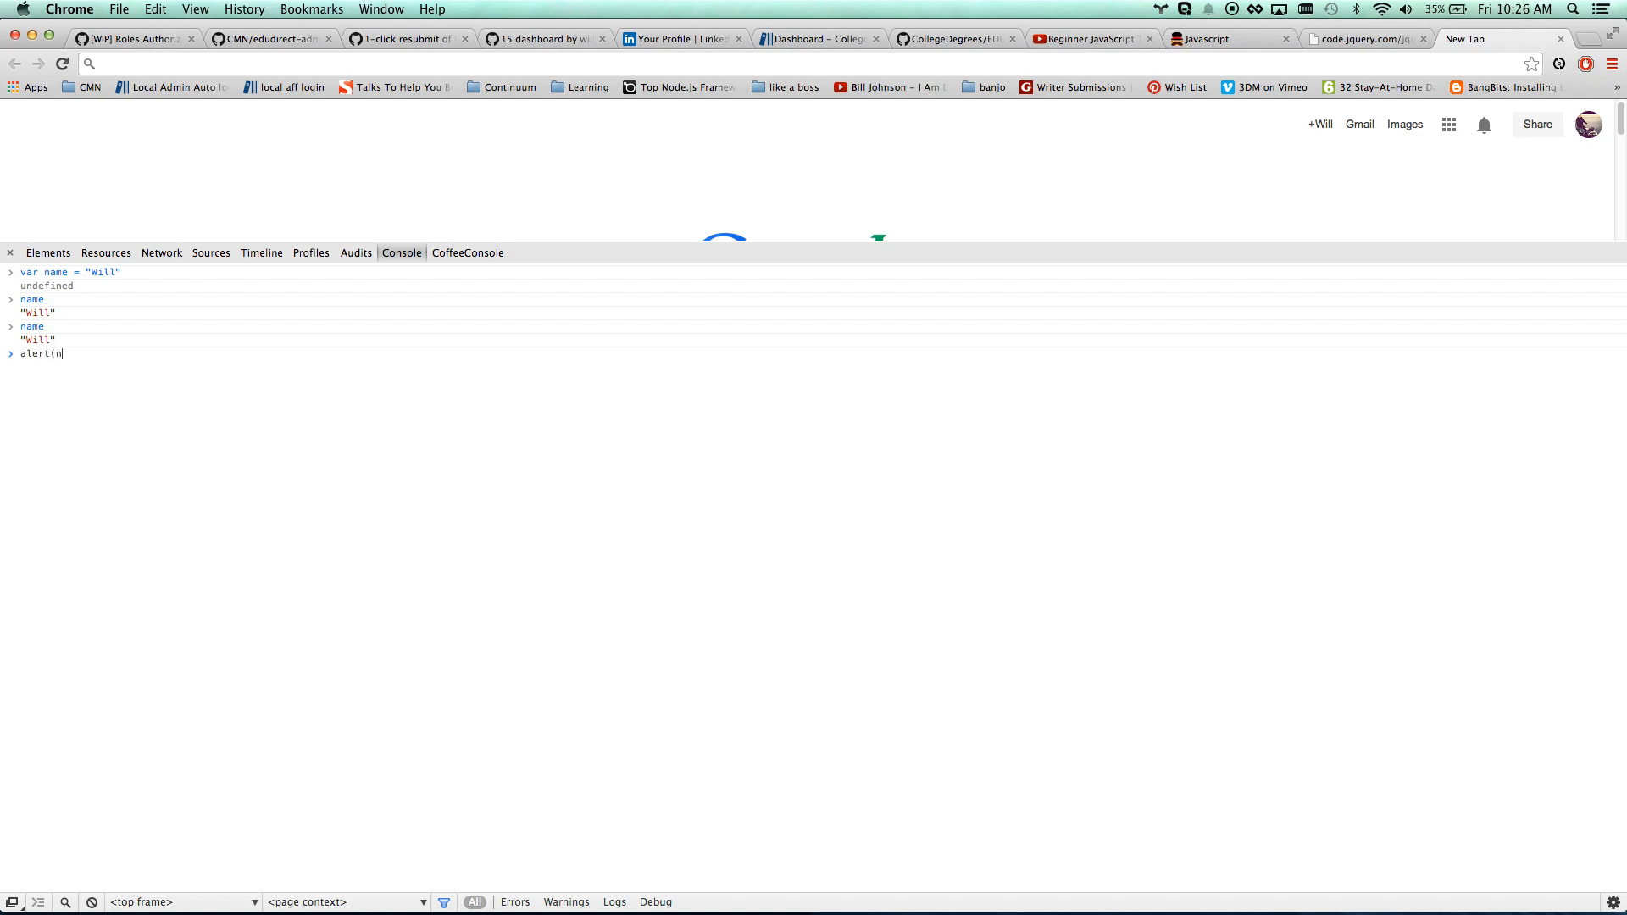
text(ame);)
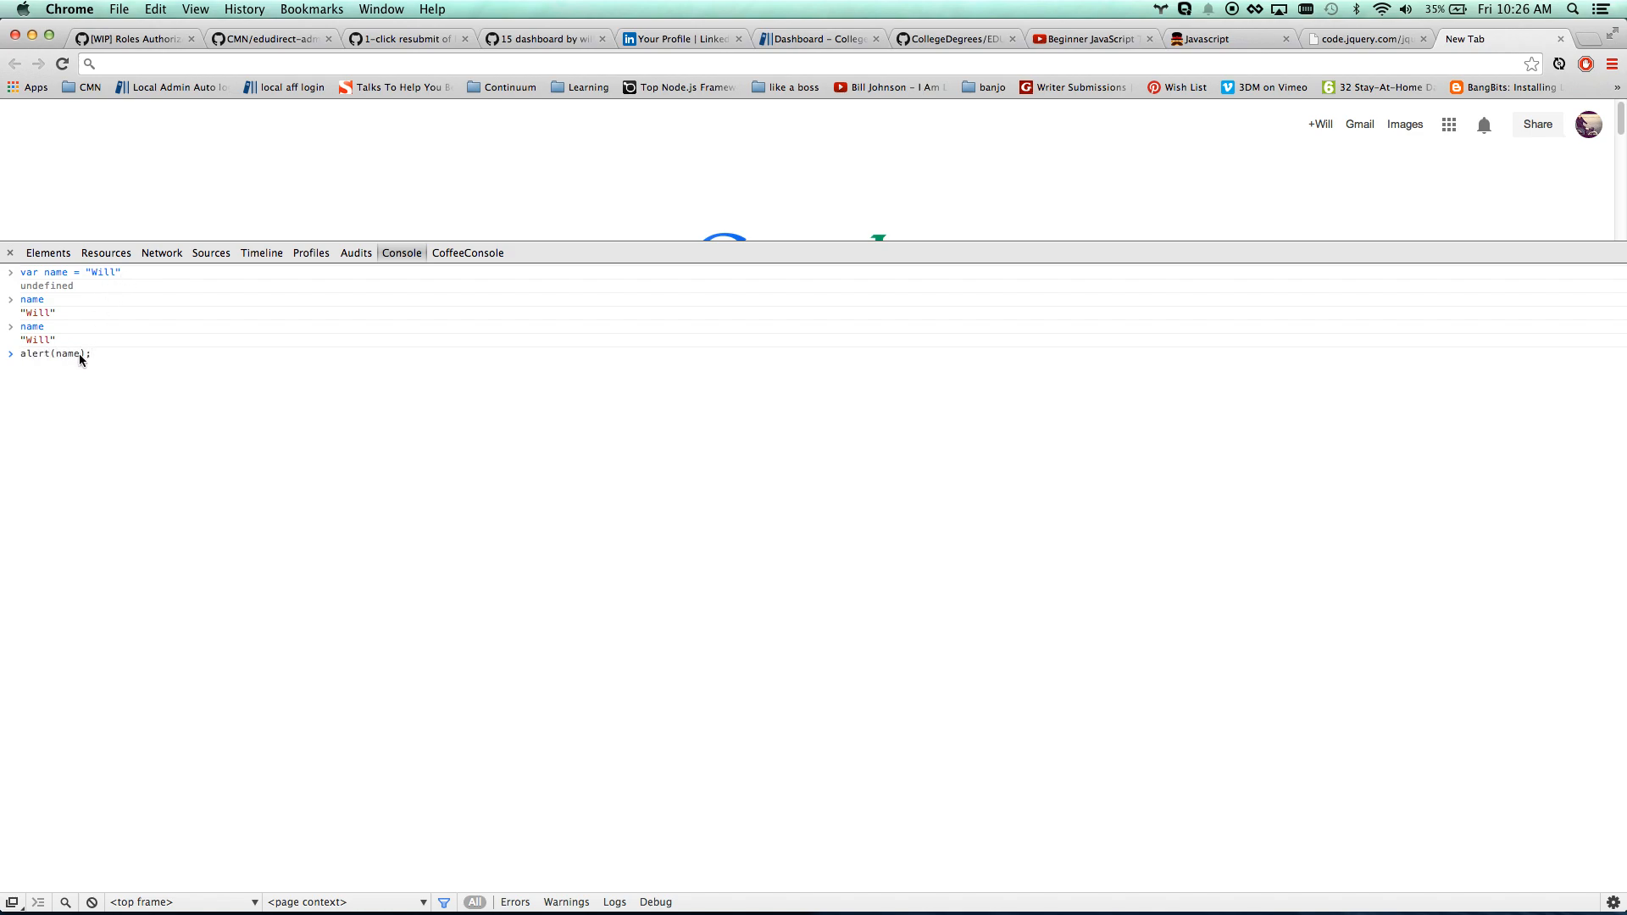
double_click(69, 354)
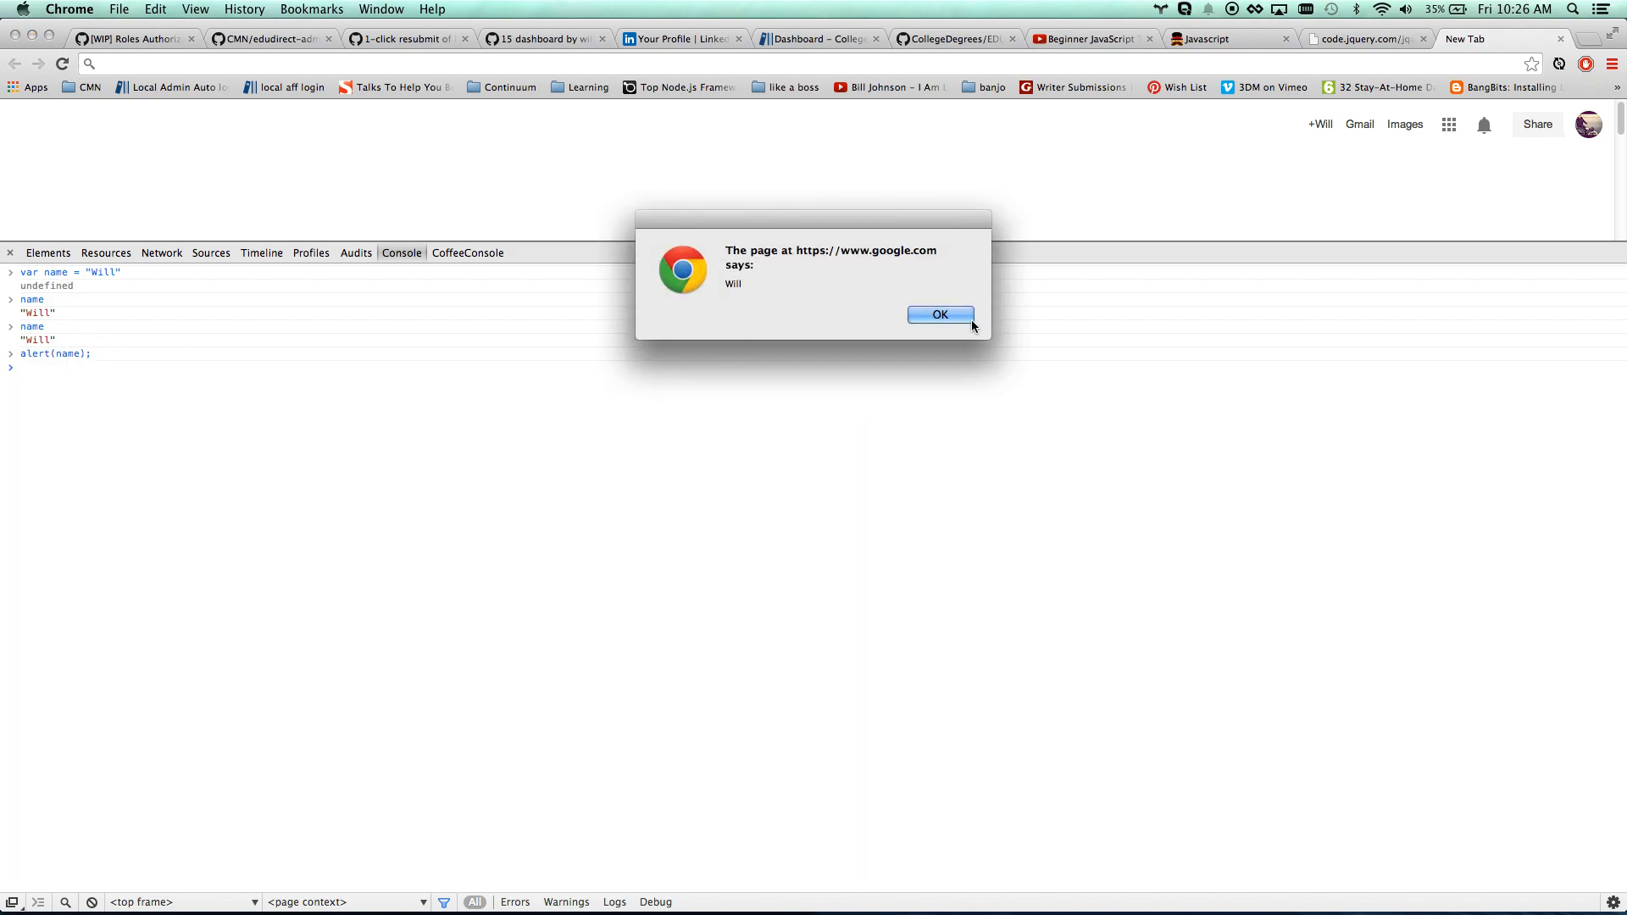
click(939, 314)
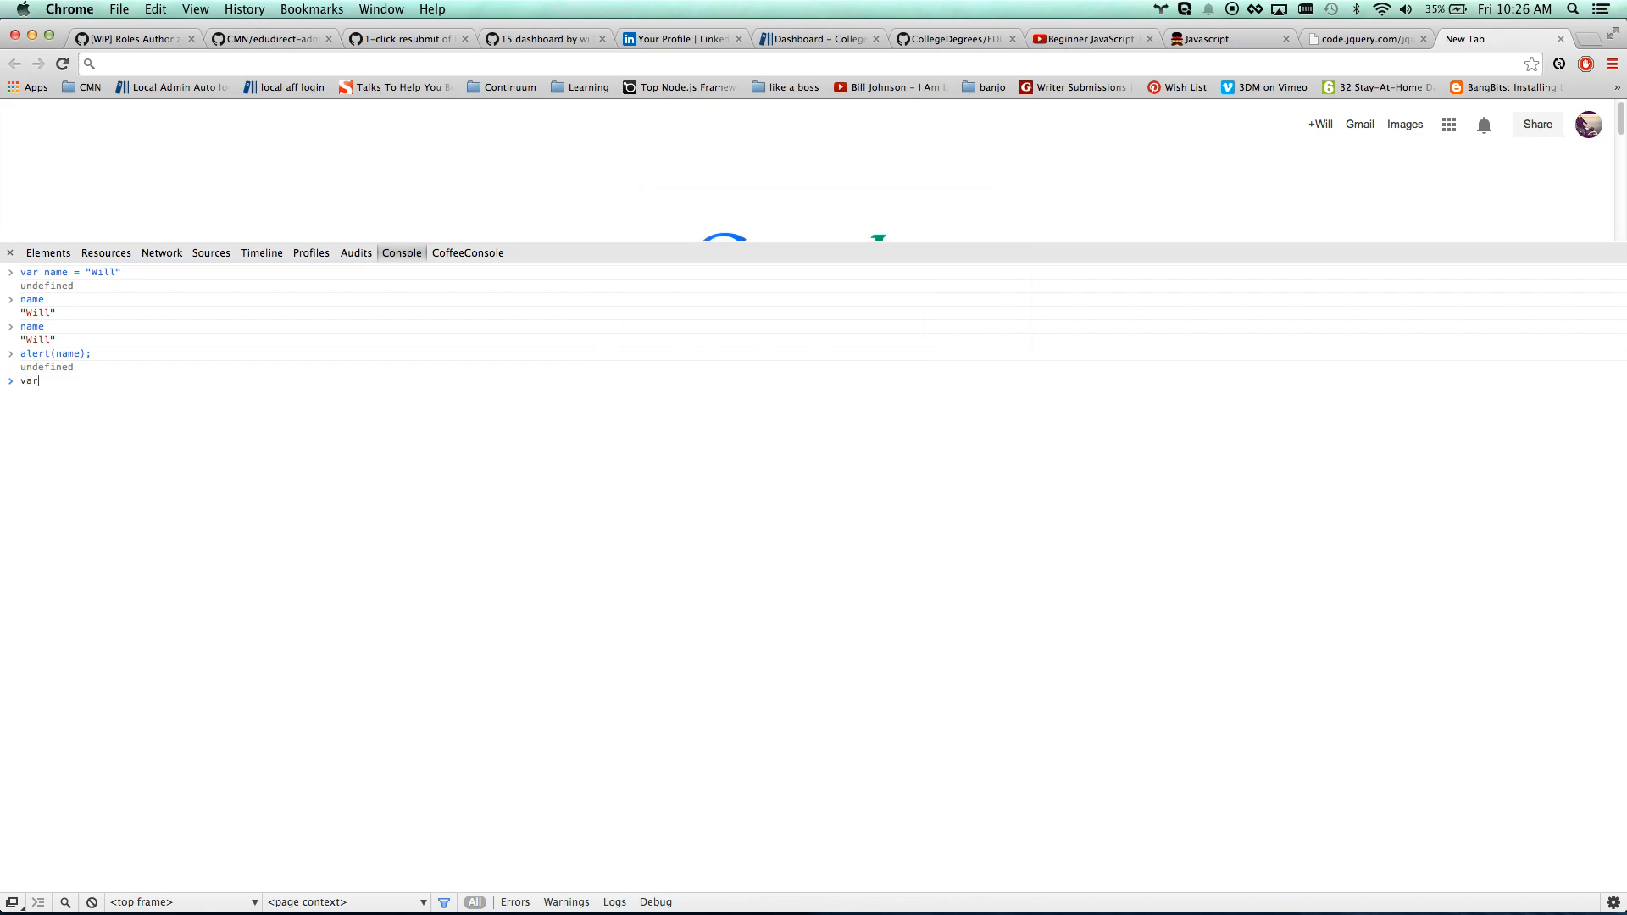
Store "Hello there" in var message, alert it, and dismiss the dialog
text(menubar)
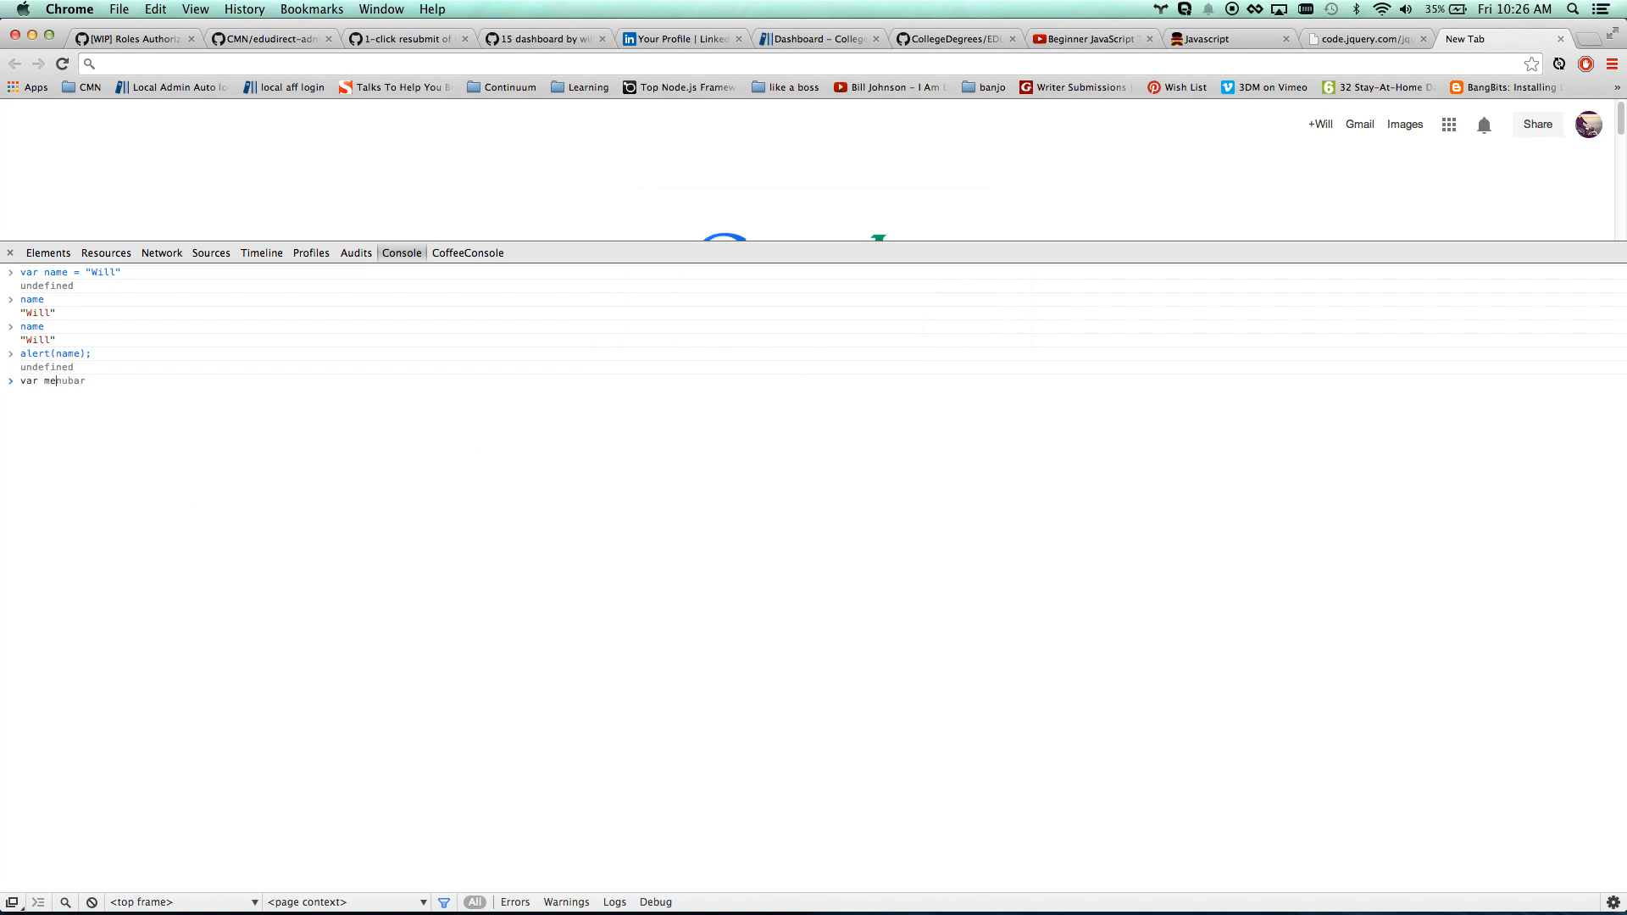
text(var message = "Hello there";)
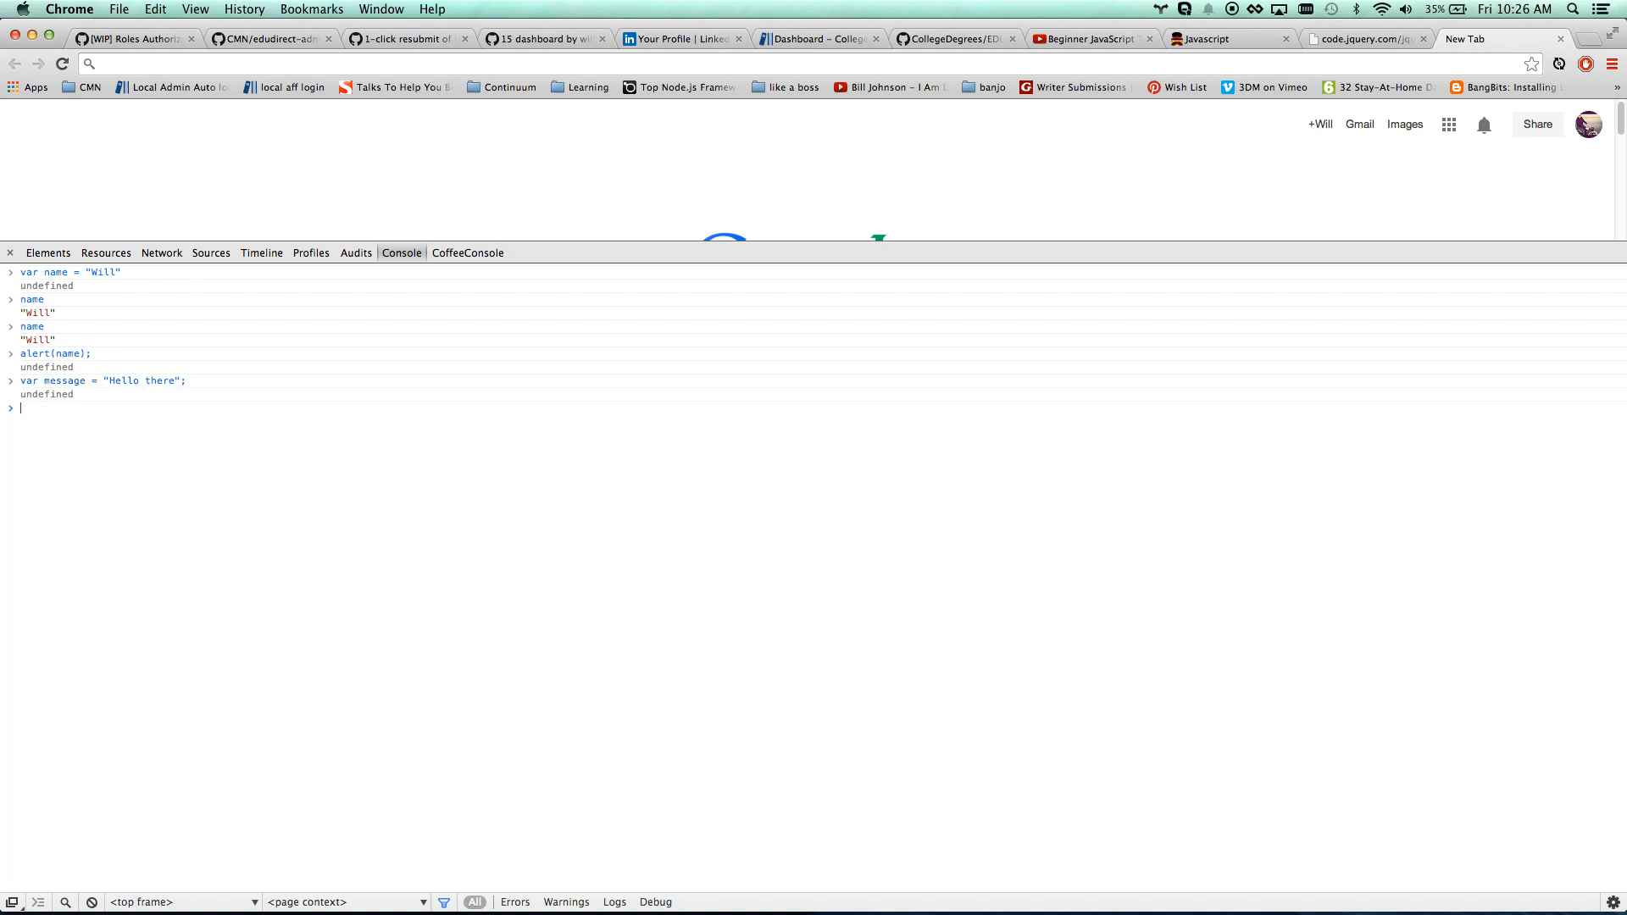
text(alert(m)
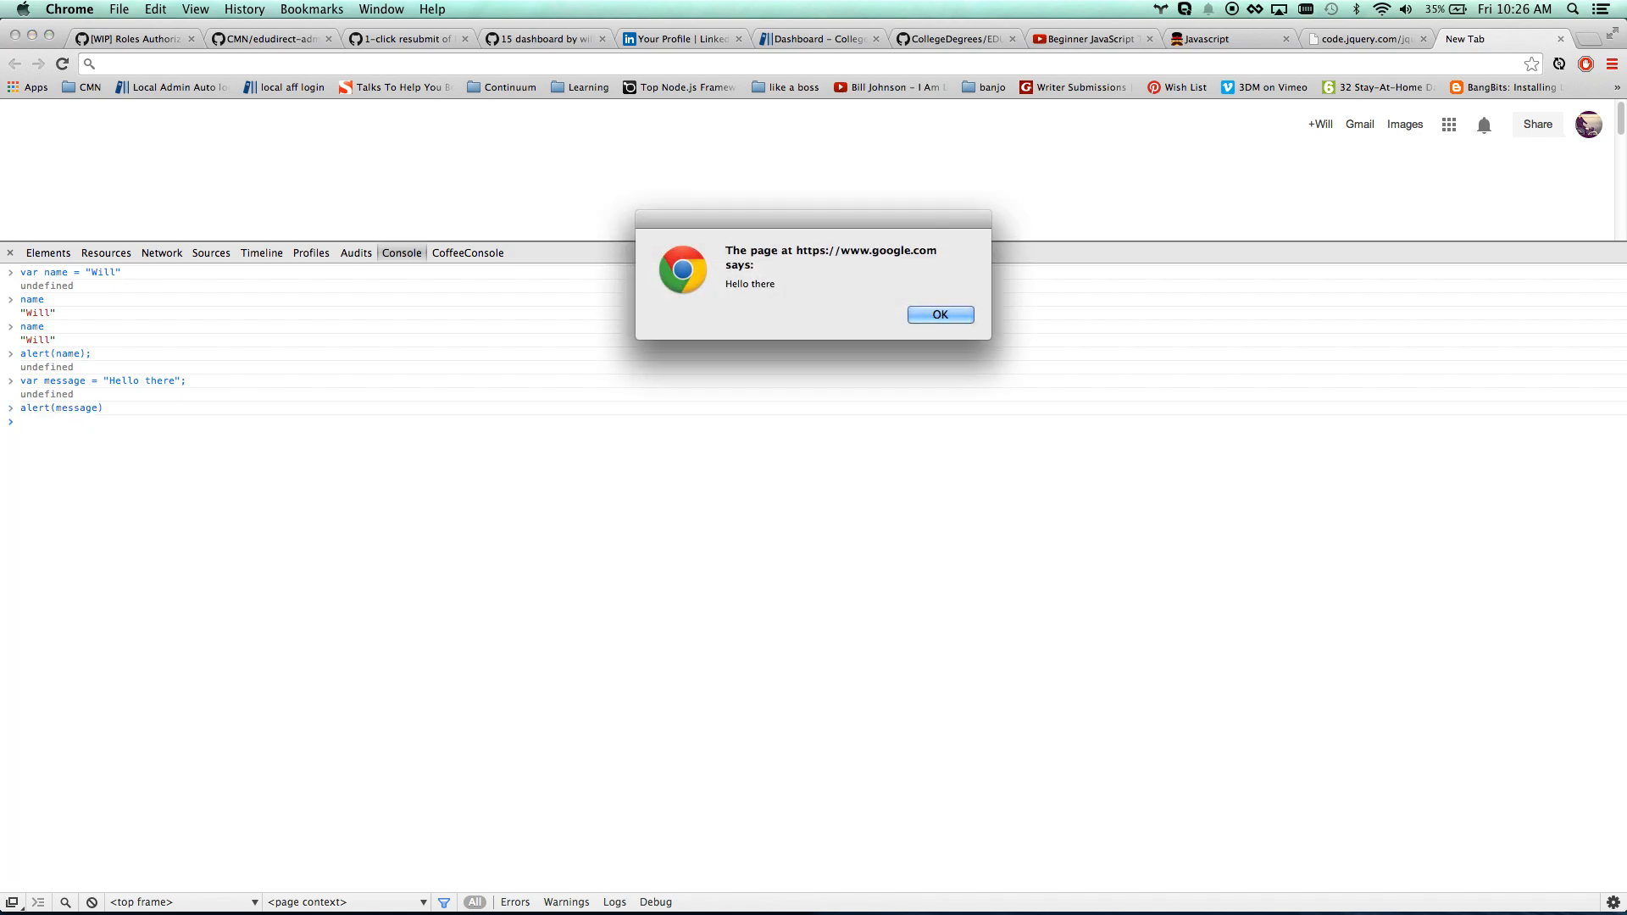
click(939, 314)
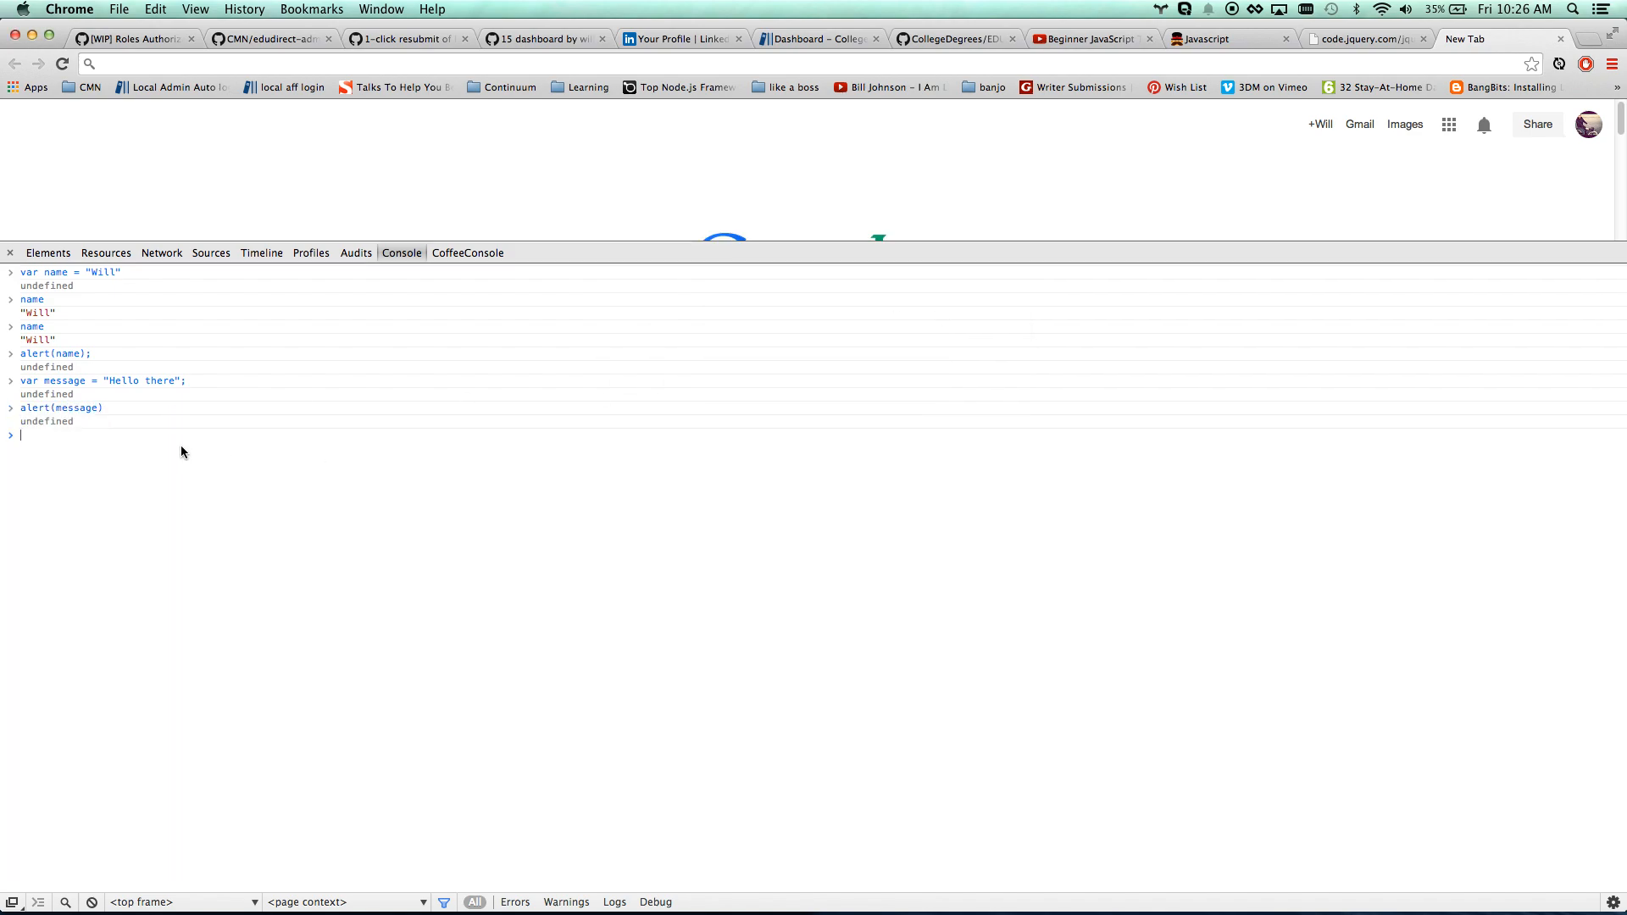
Run alert("message") to show the literal word, dismiss it, and remove a stray quote
text(alert()
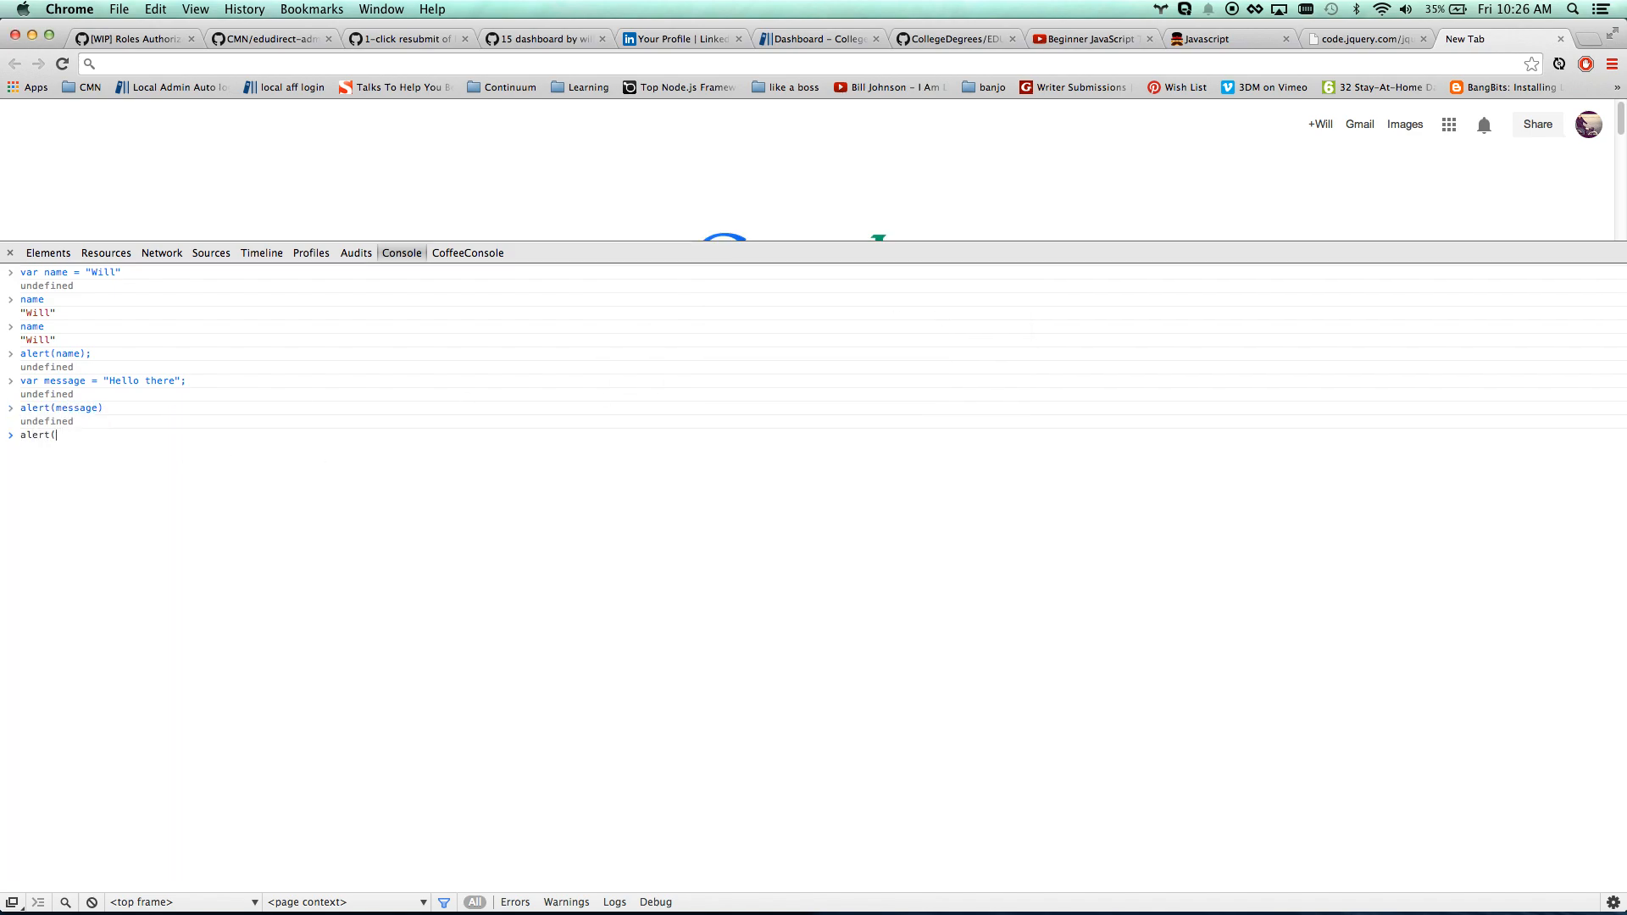
text("message")
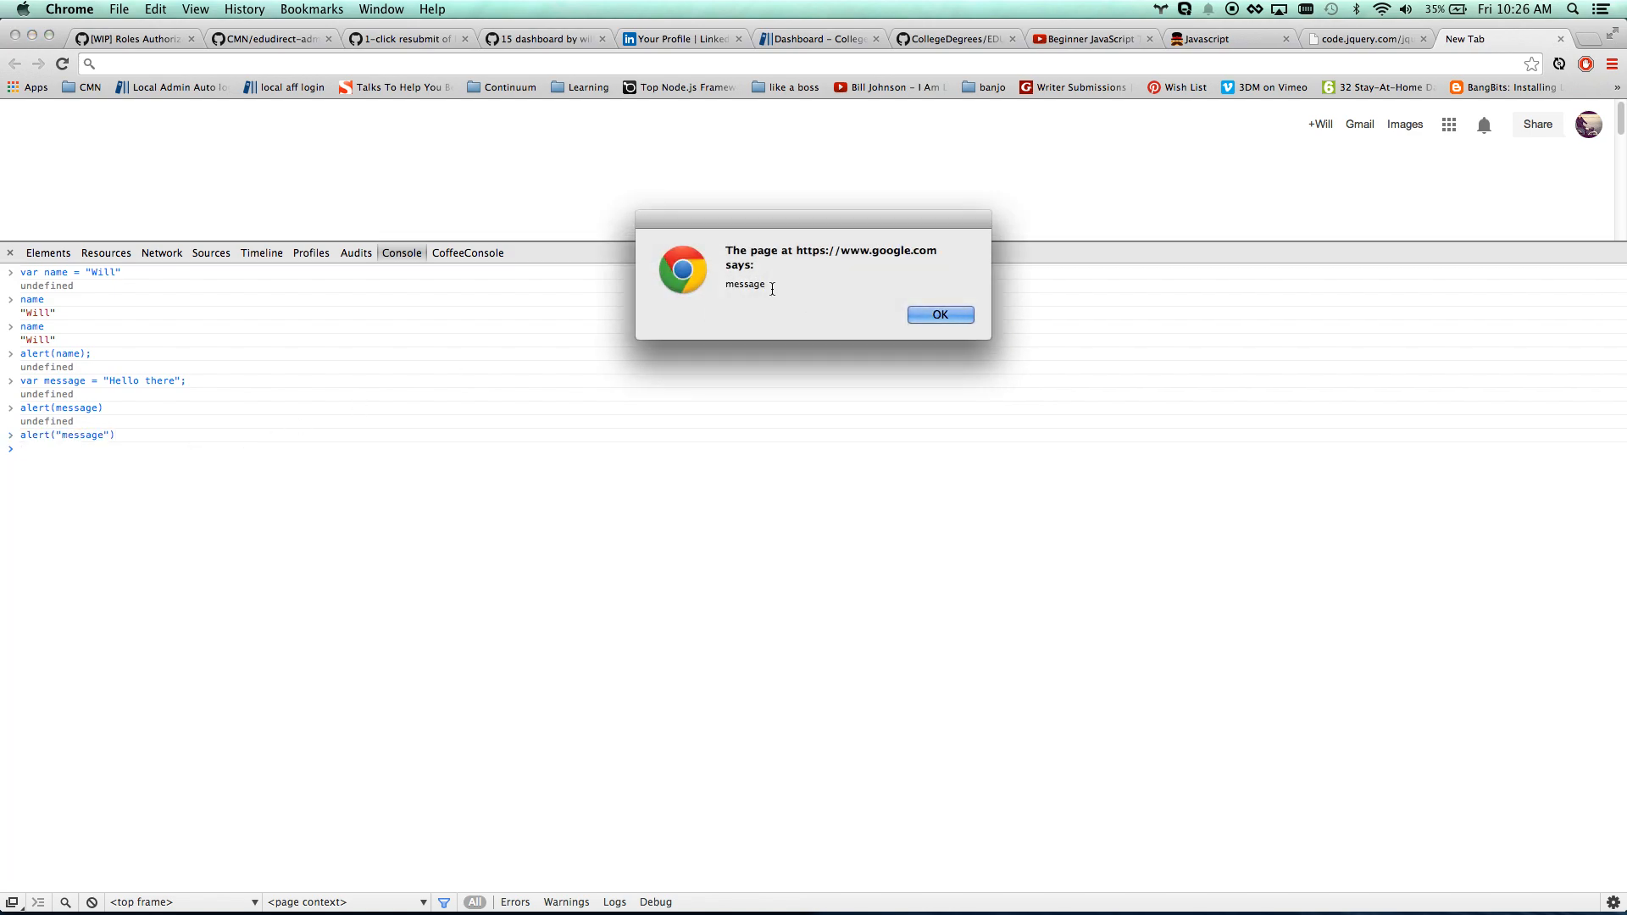
click(940, 314)
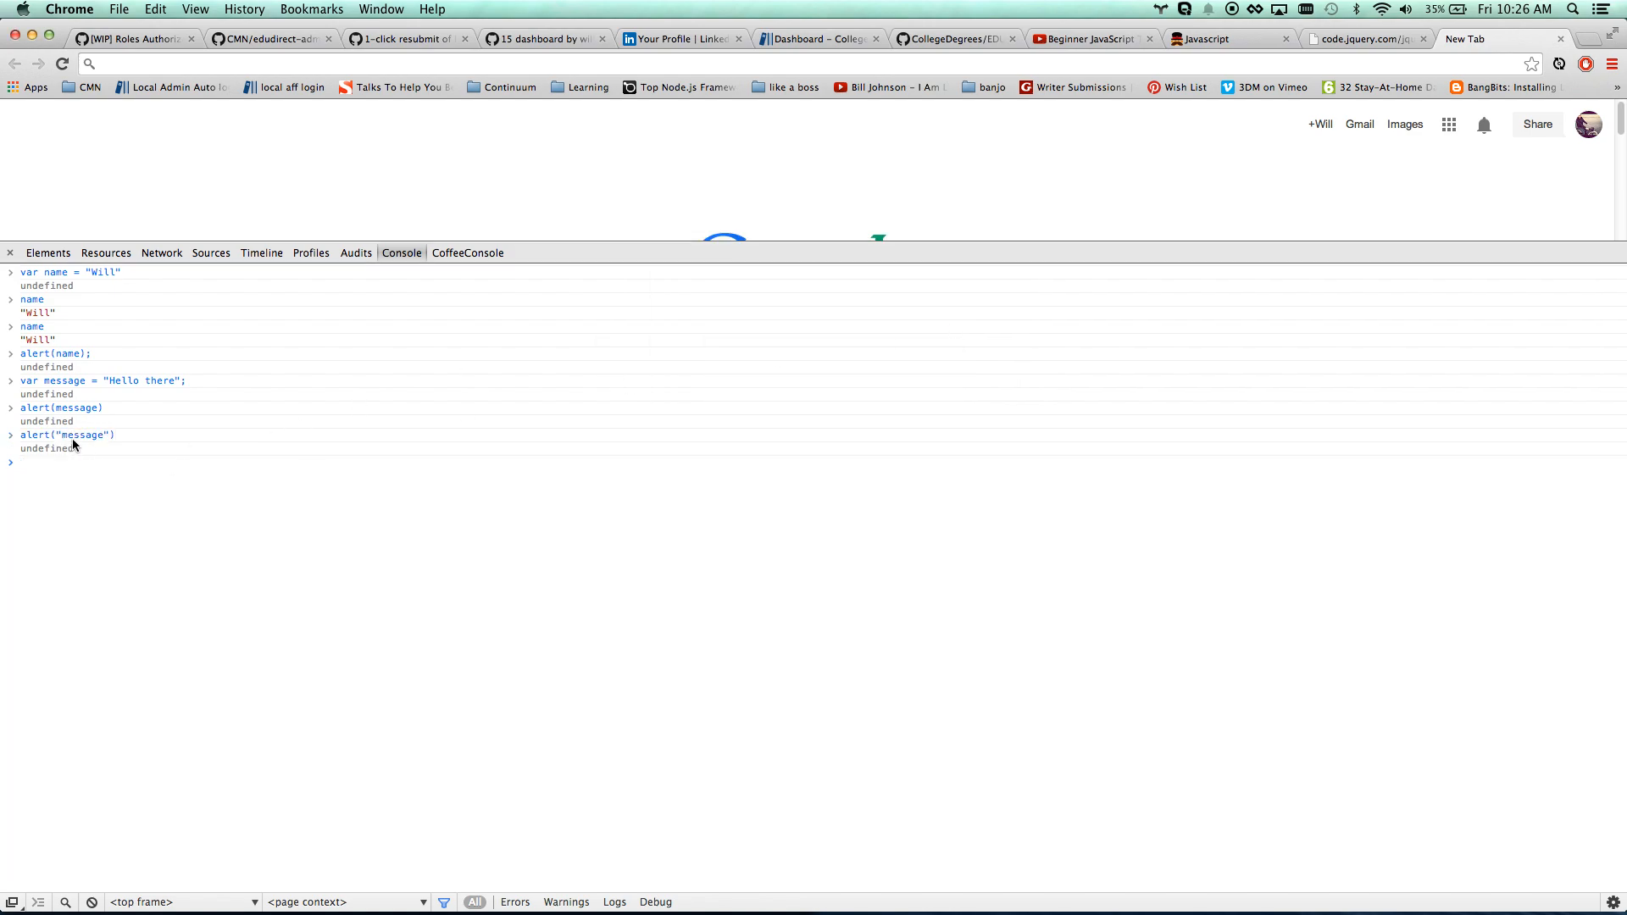
mouse_move(65, 420)
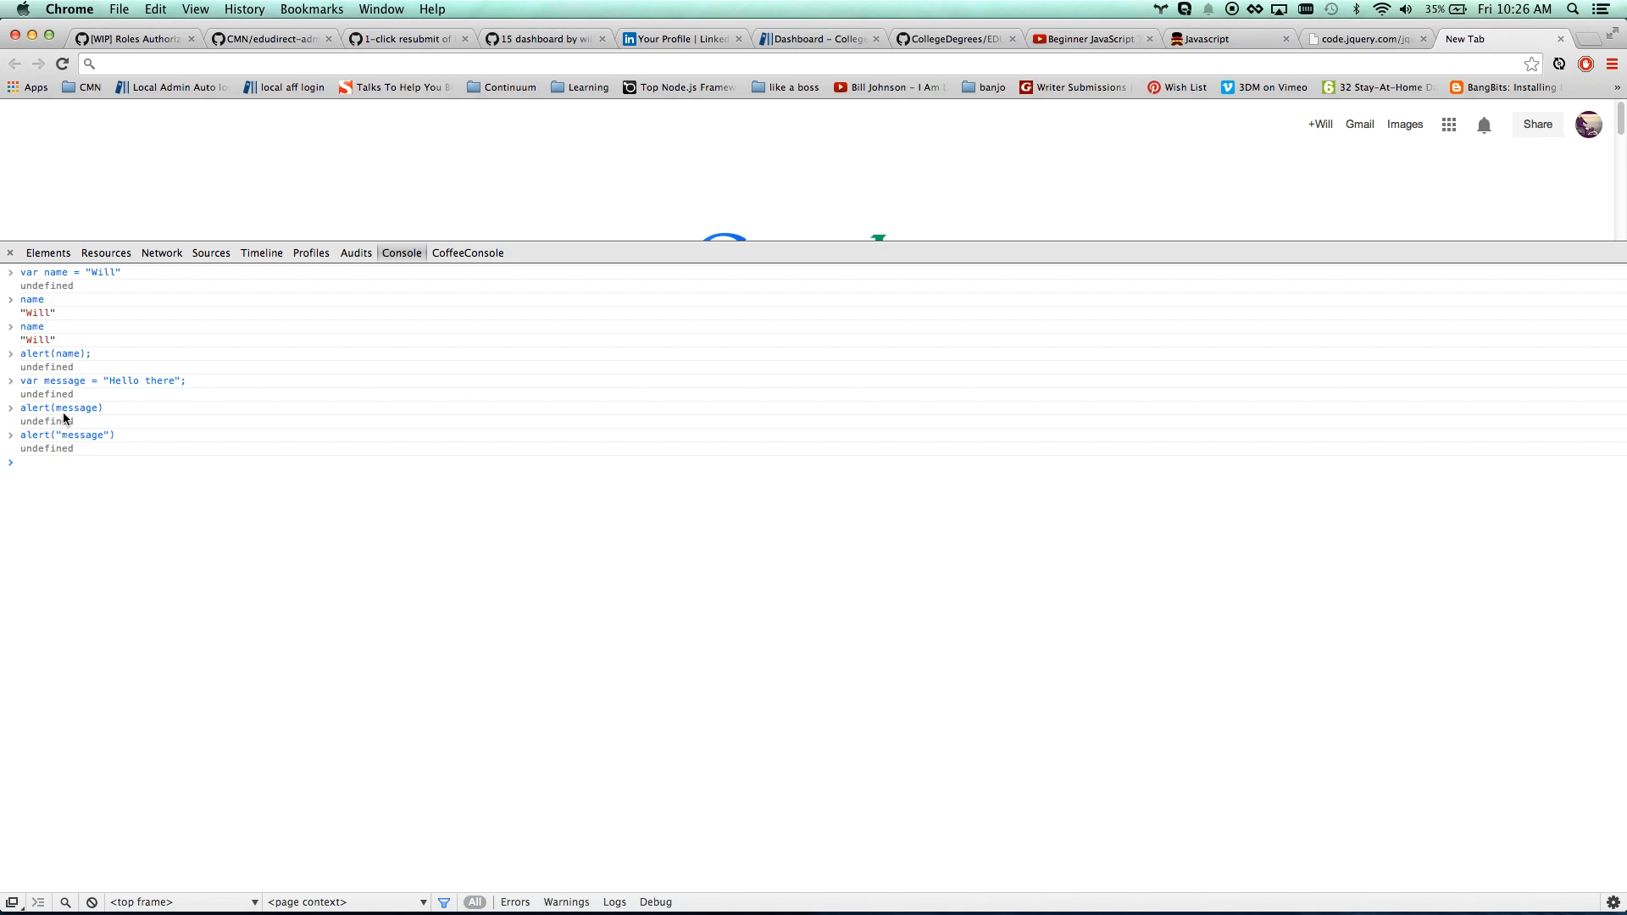
double_click(78, 435)
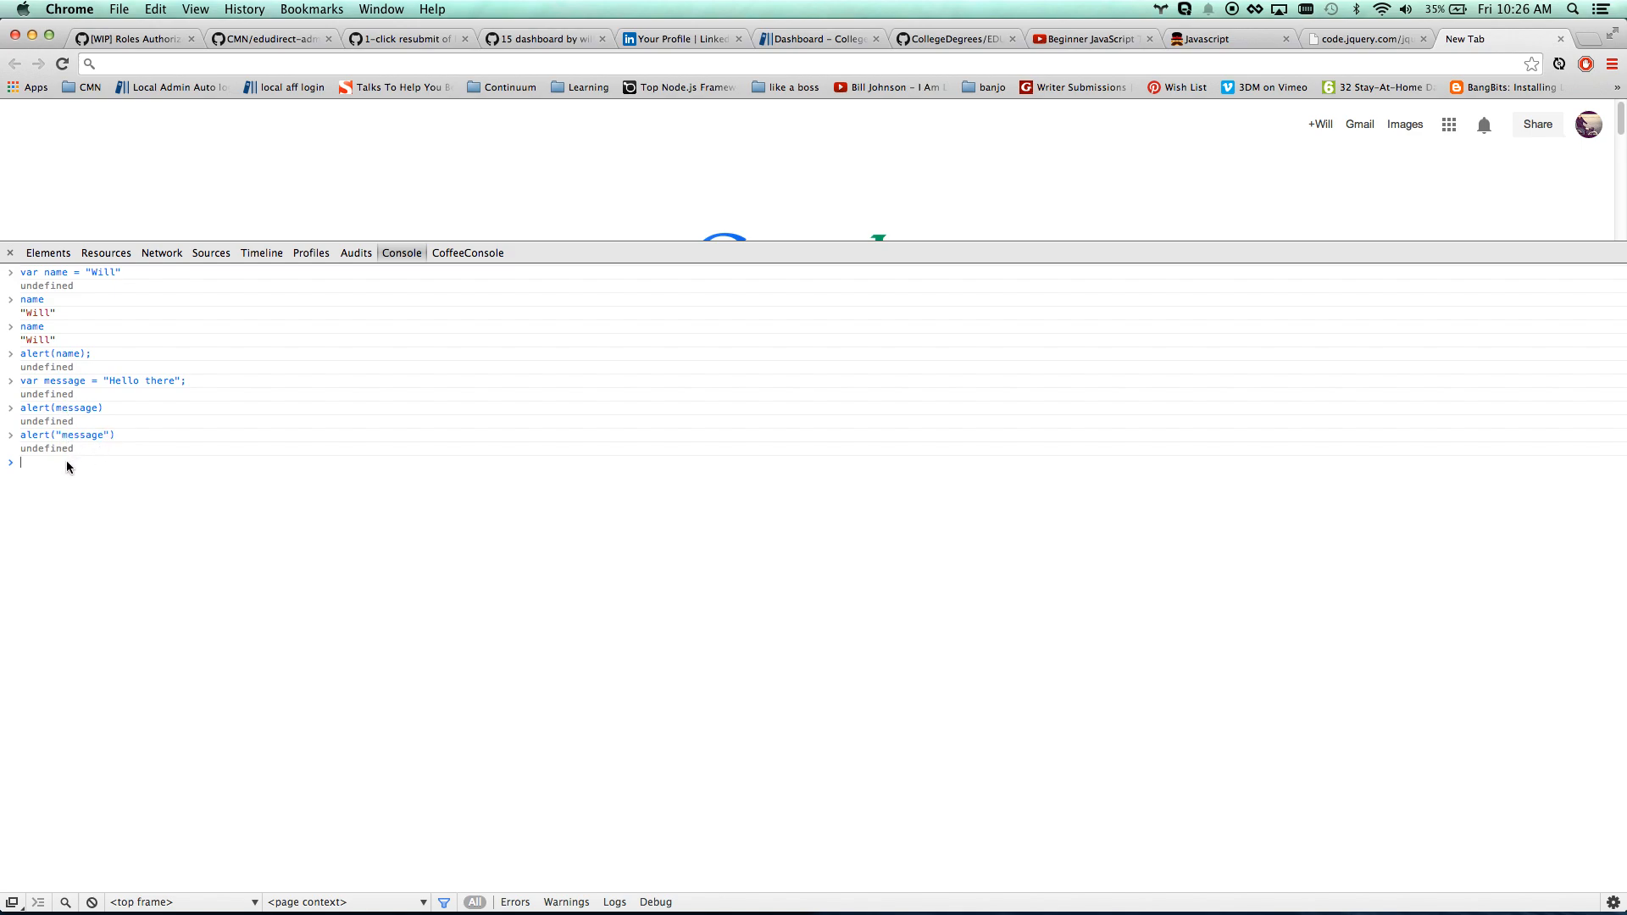
text(")
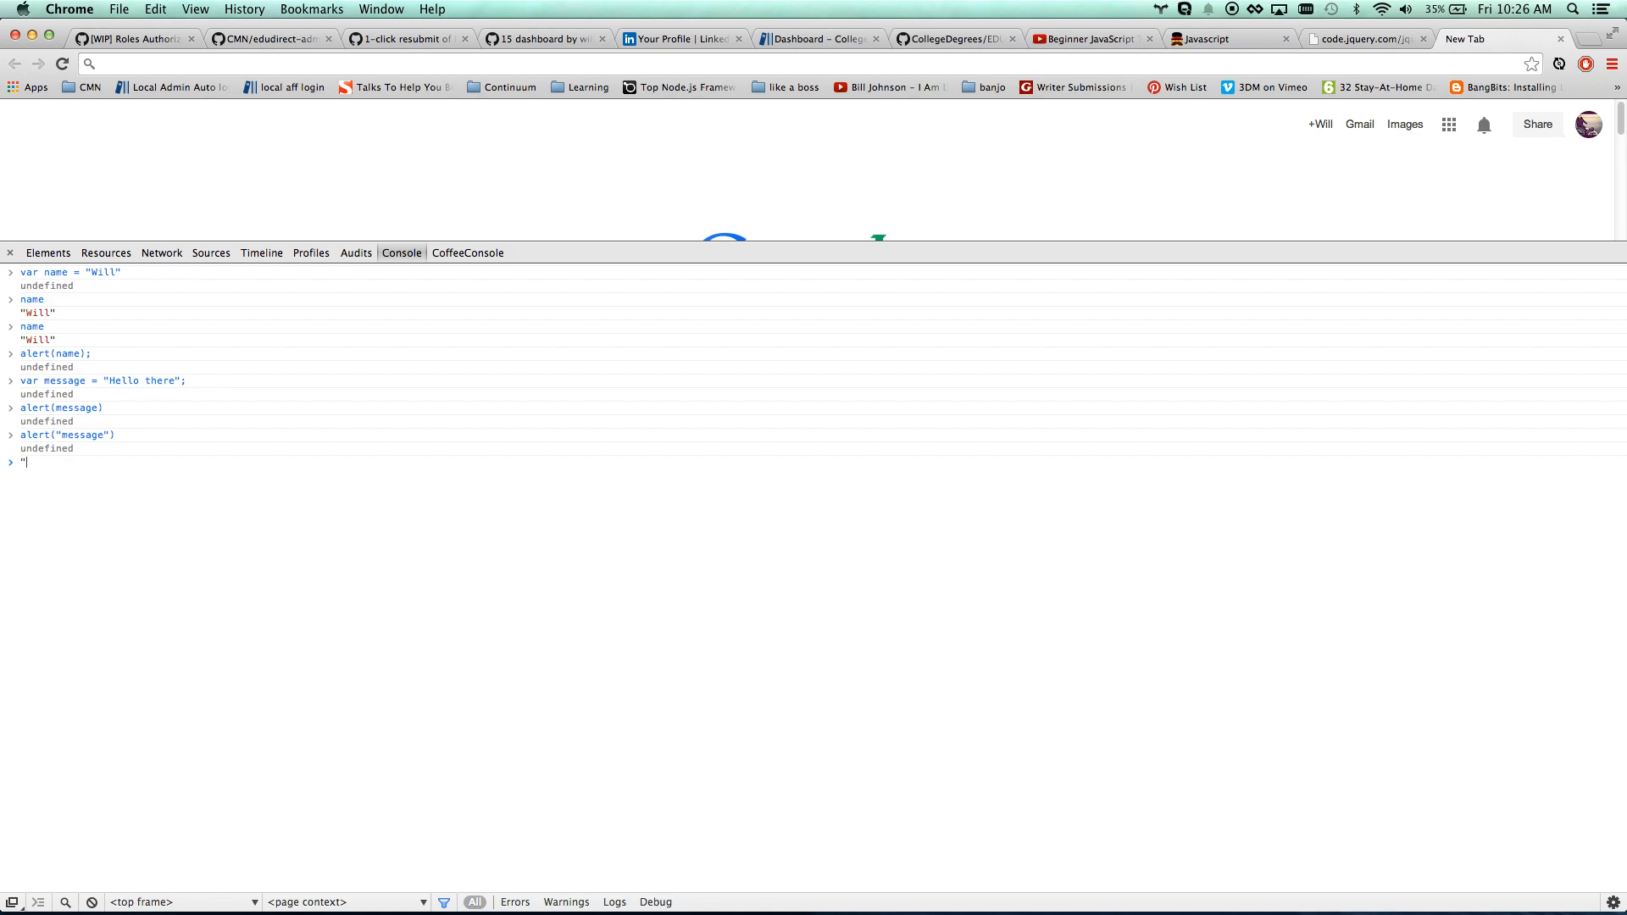
key(Backspace)
text(alert()
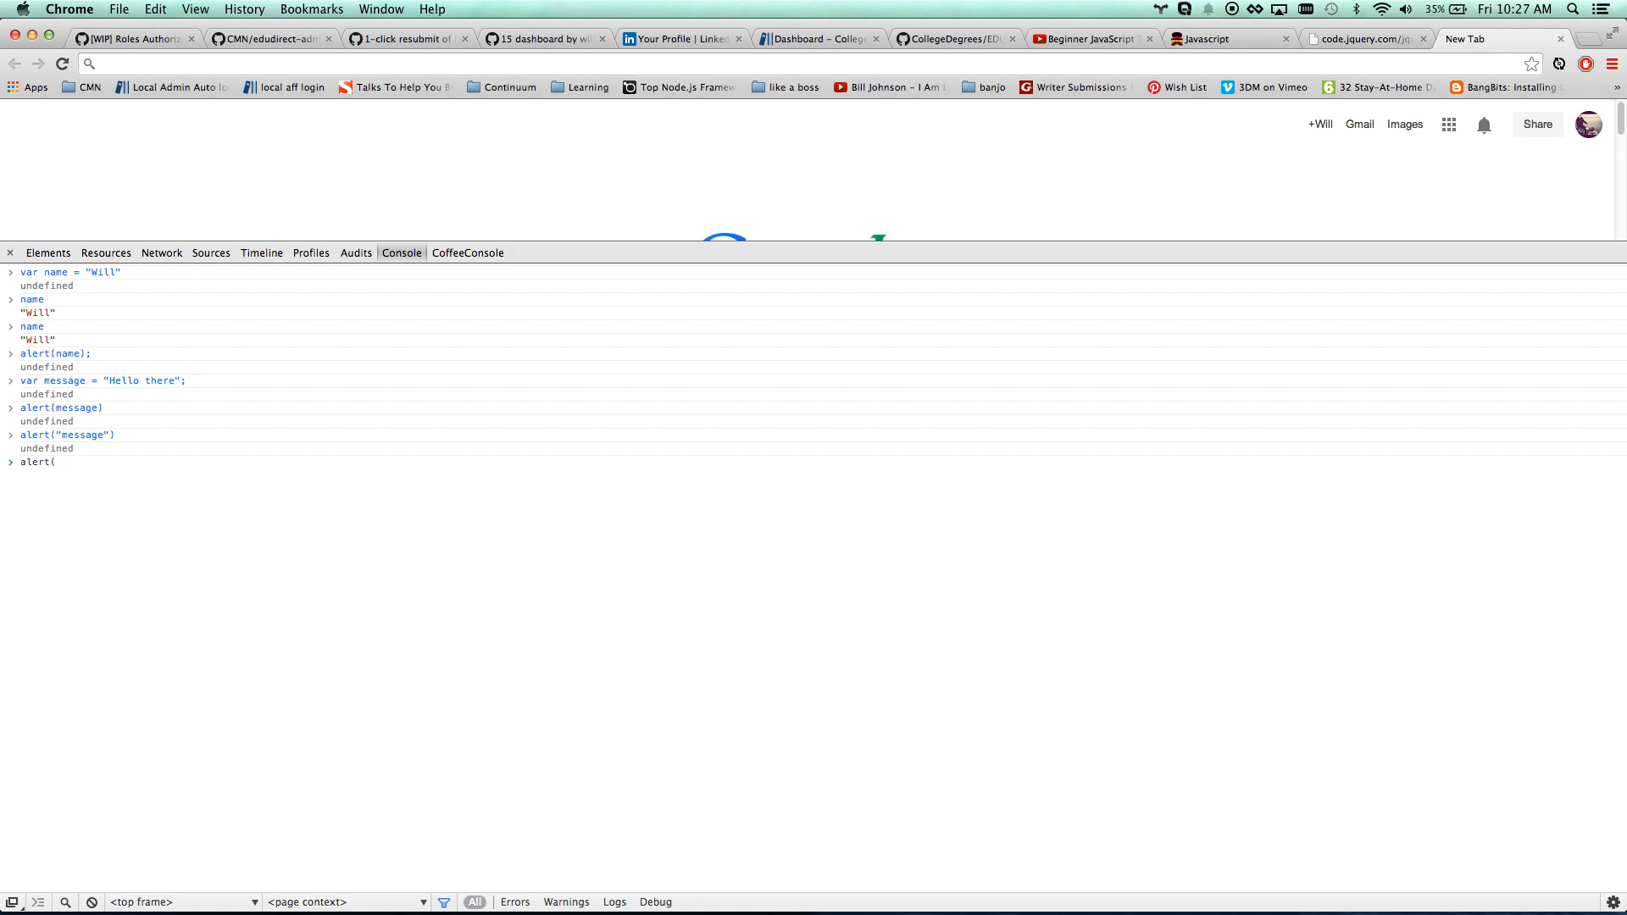
Trigger the newMessage ReferenceError, then set newMessage to "my new message" and alert it
text(newMessage))
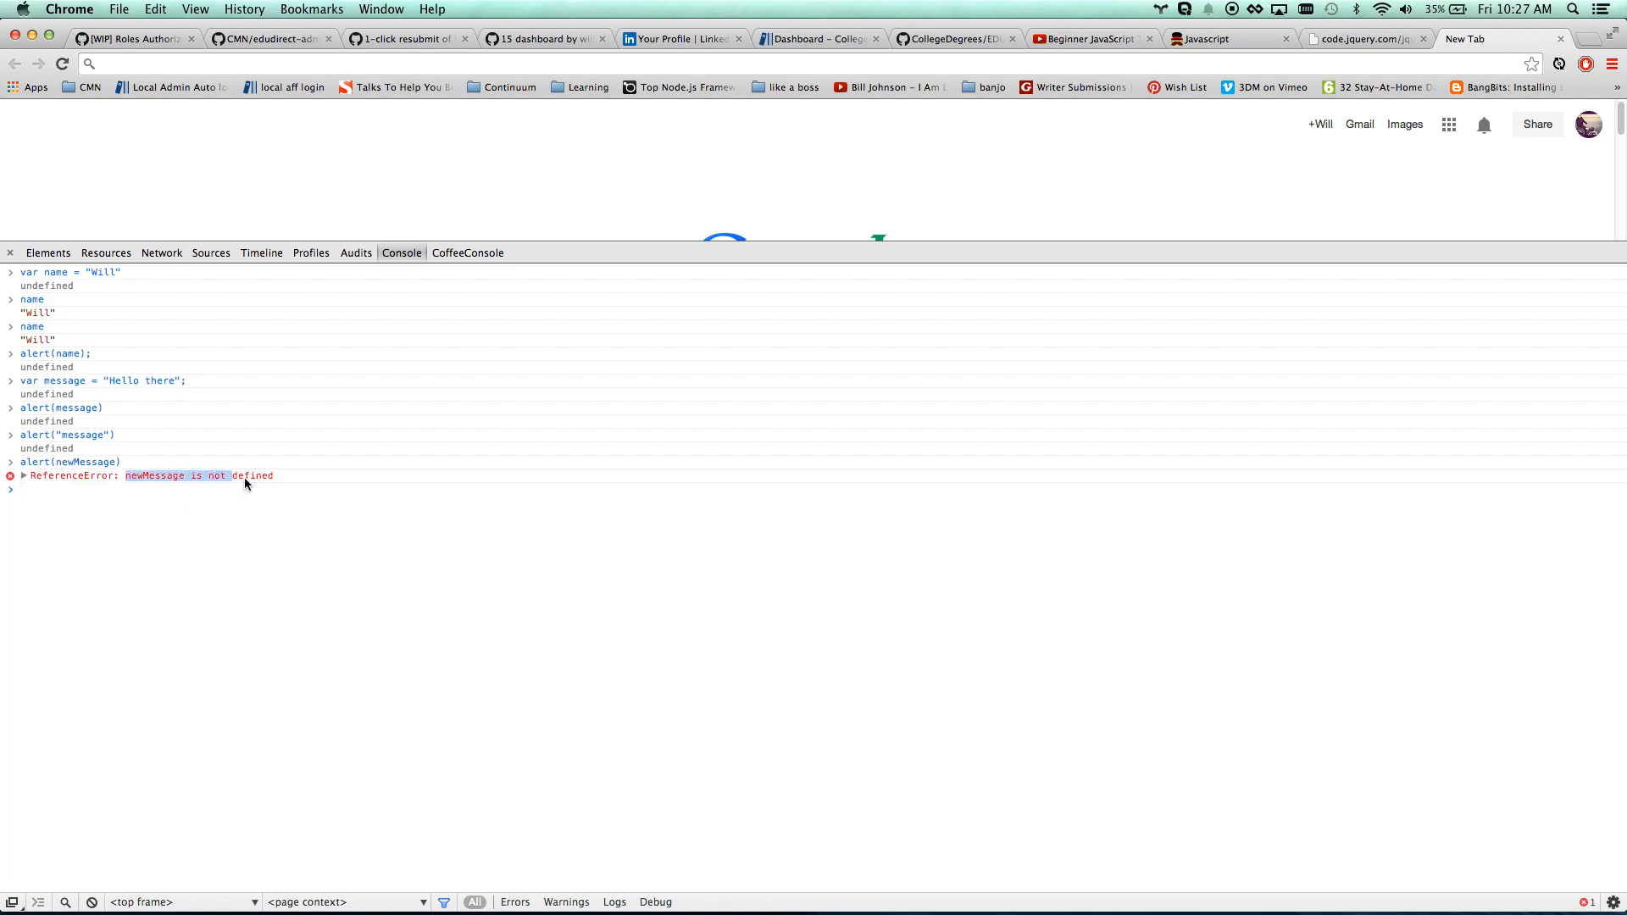
text(var newMessage = "my new)
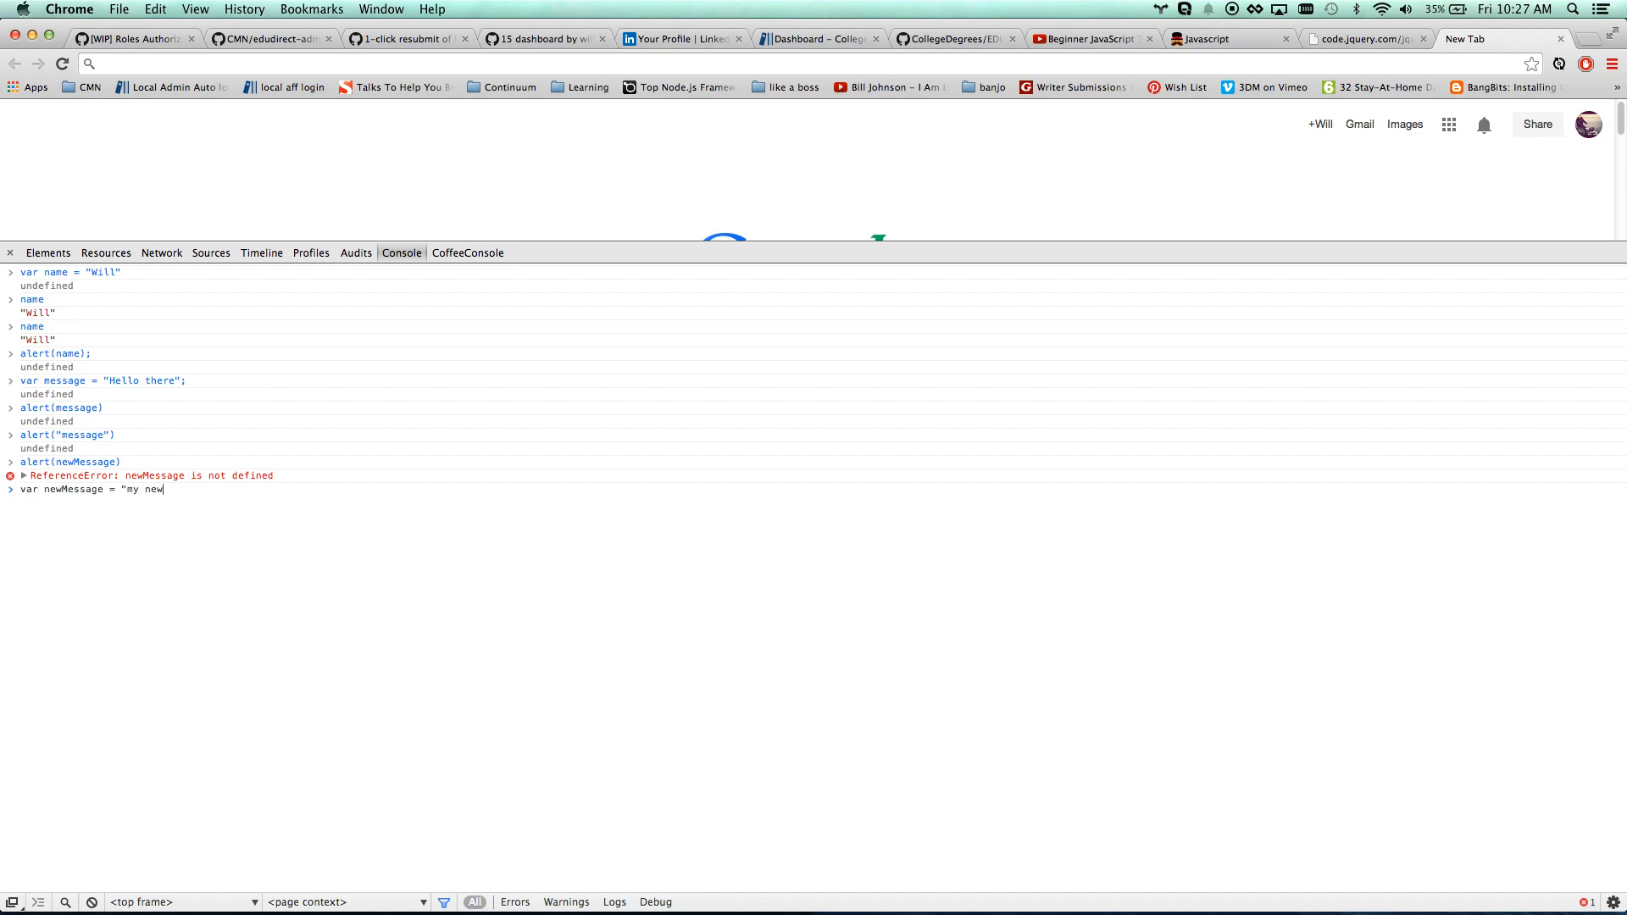
text(message";)
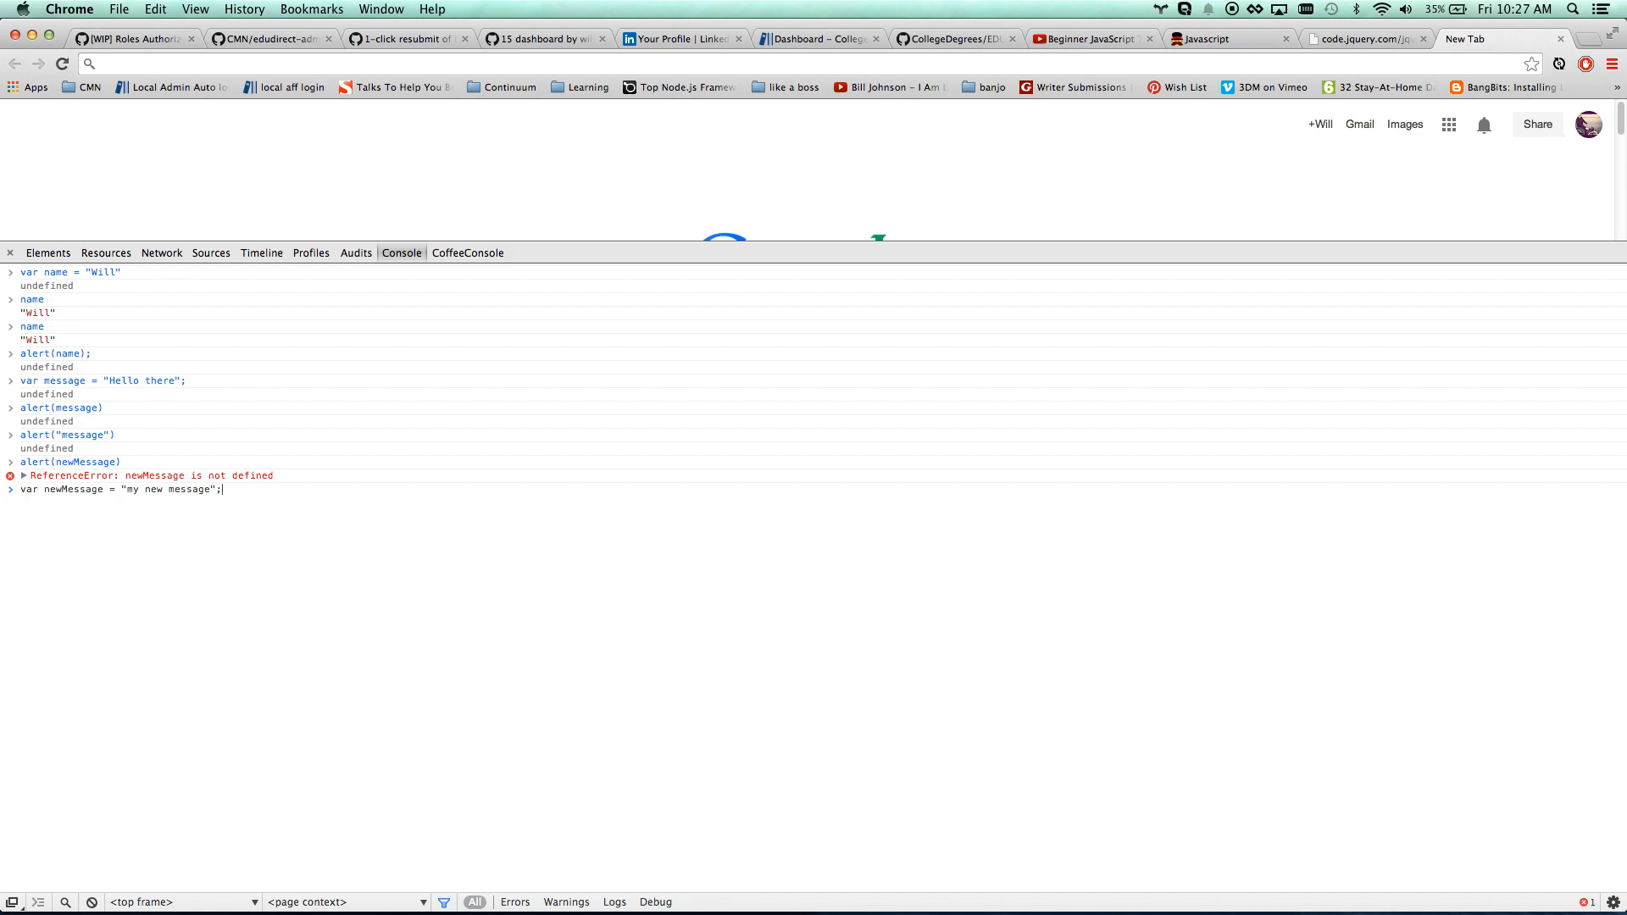
text(alert(newMessage))
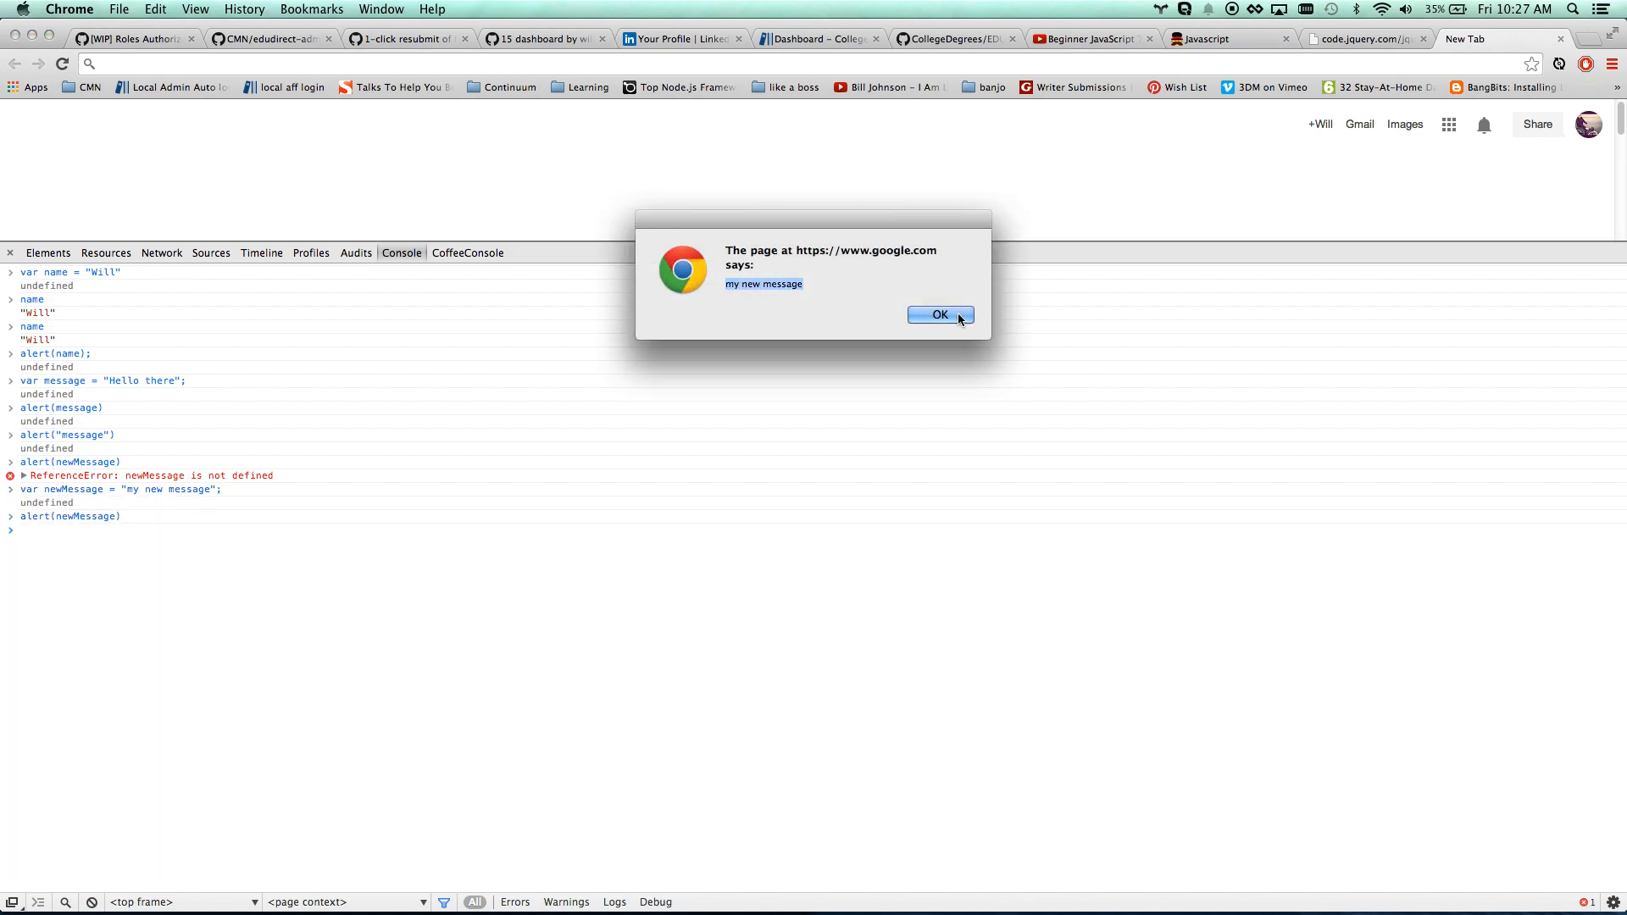
click(939, 315)
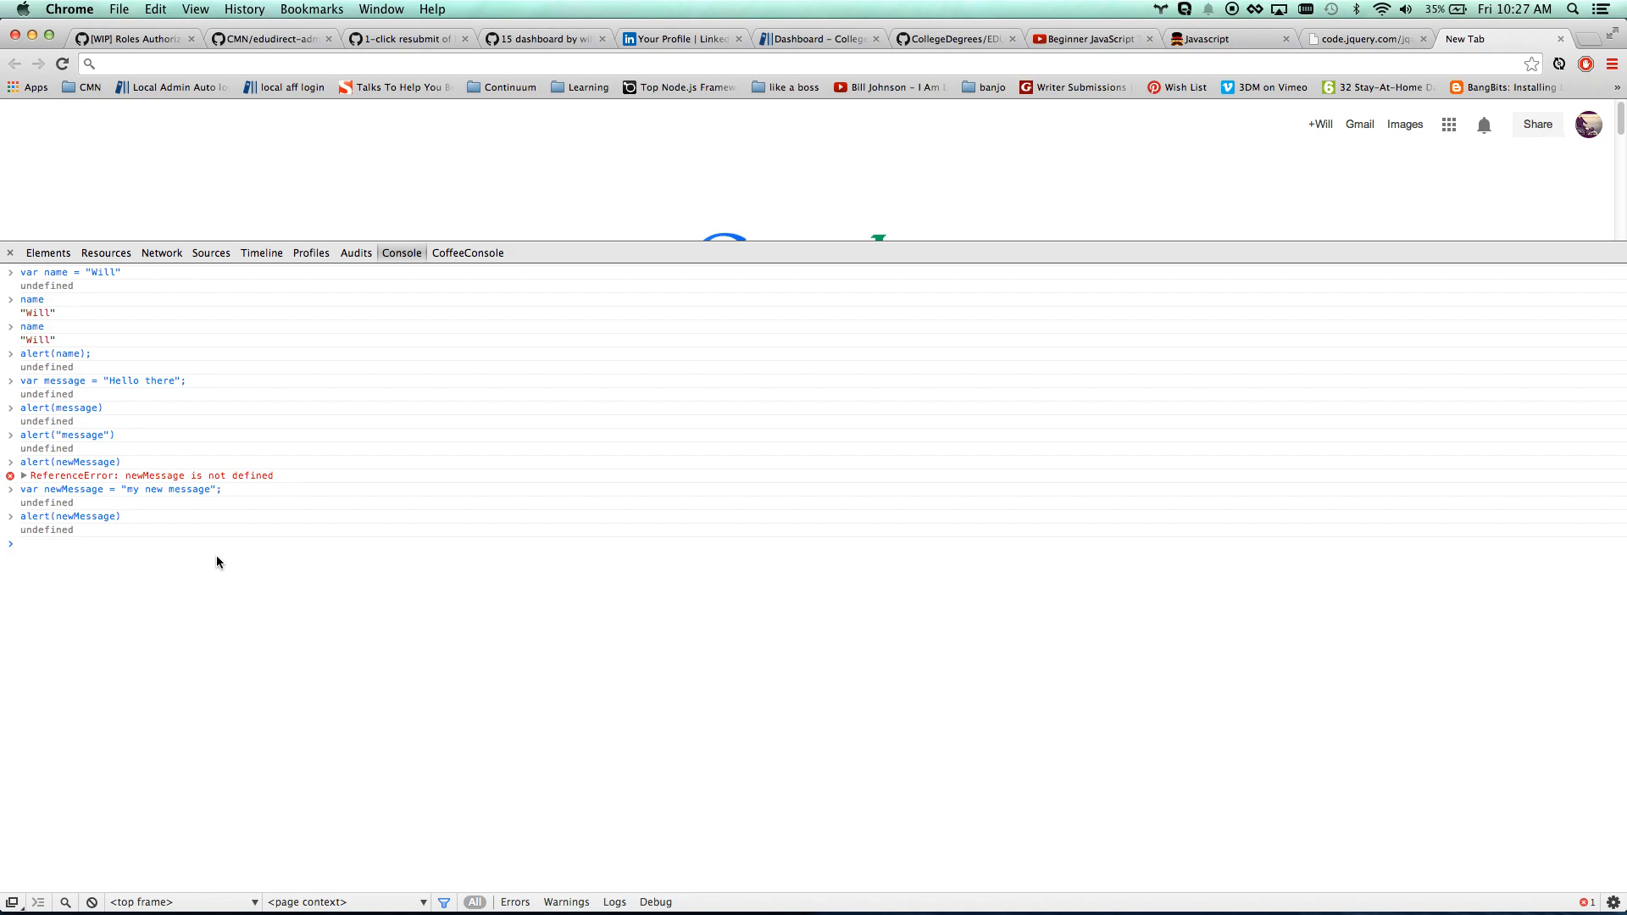
Set myNumber to 200 and myAge to 33, then get 53 from myAge + 20
text(var myNumber =)
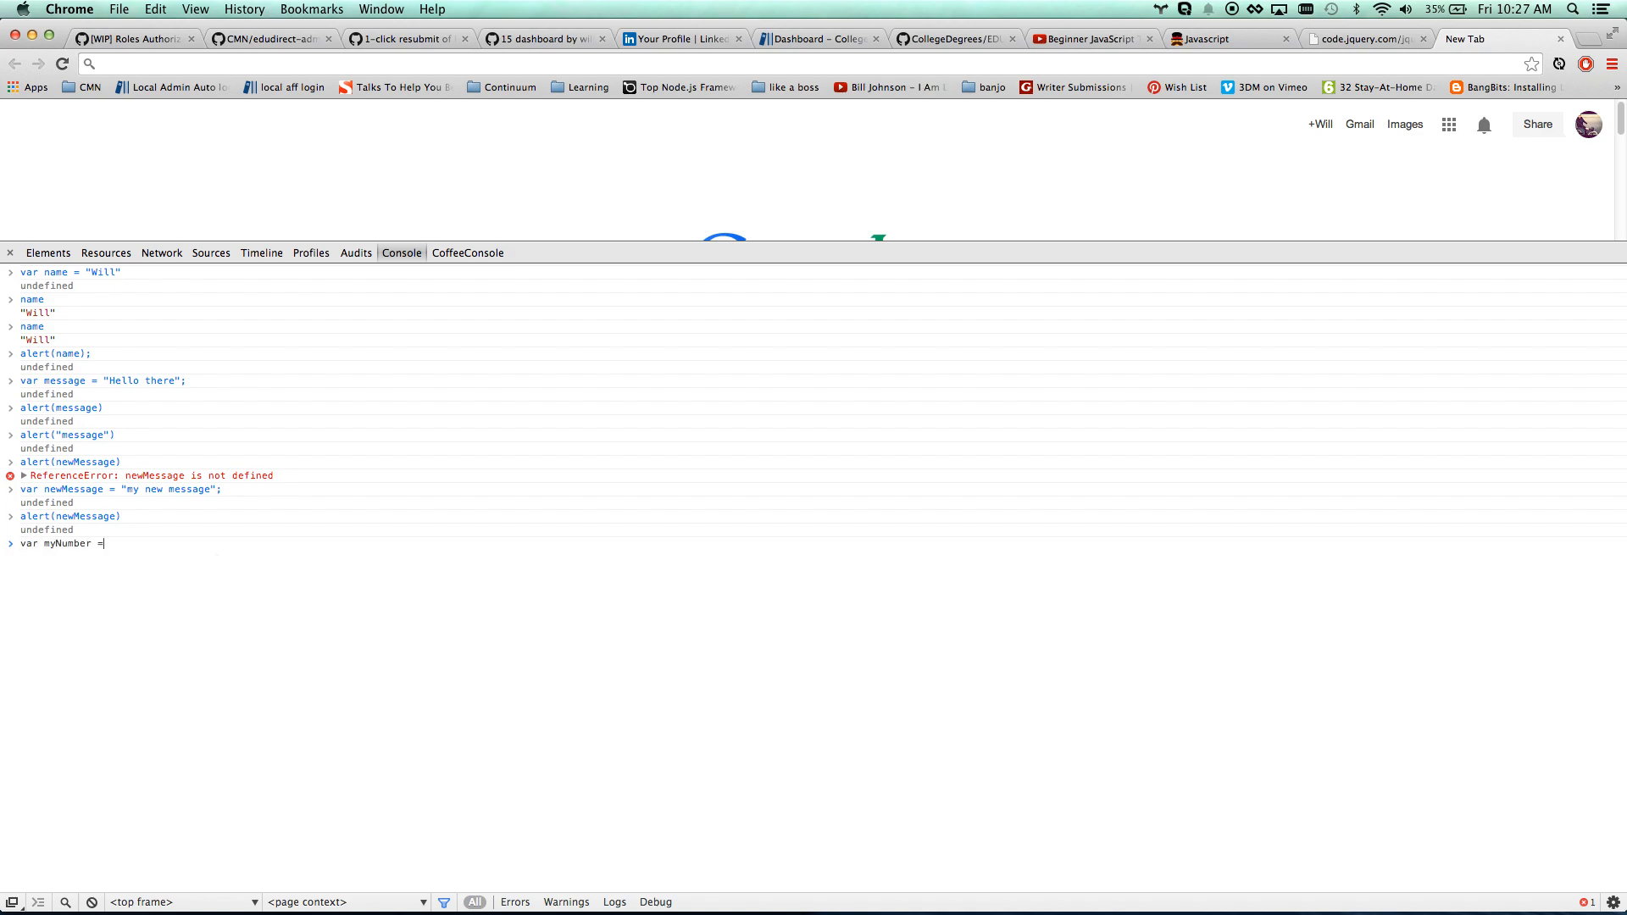
text(2)
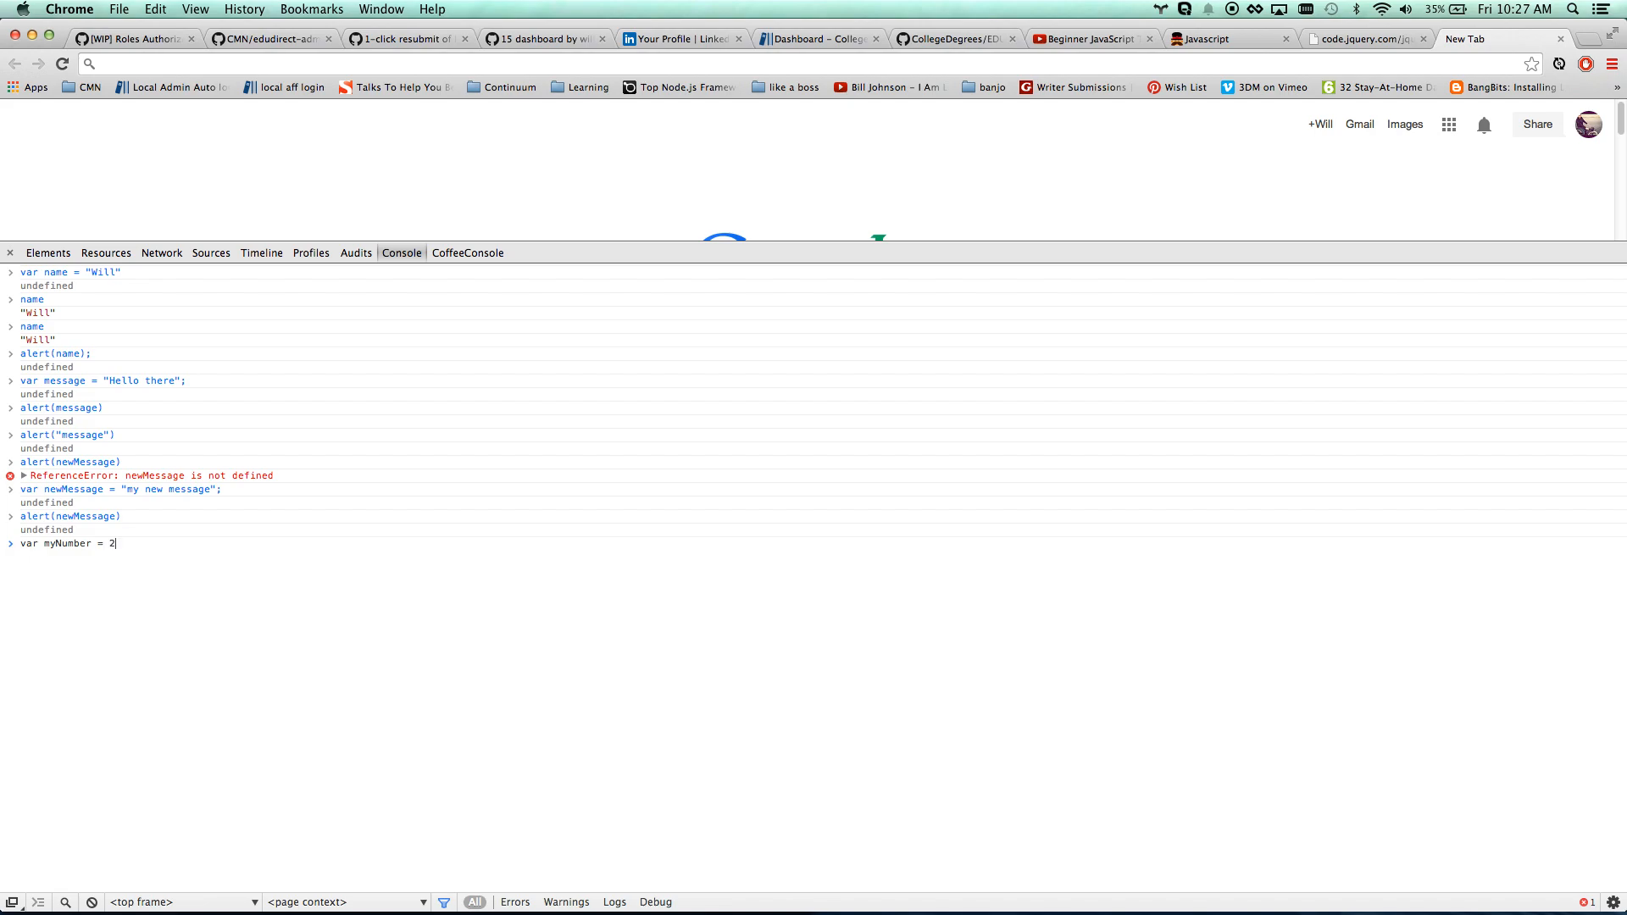
text(00;)
text(myNumber)
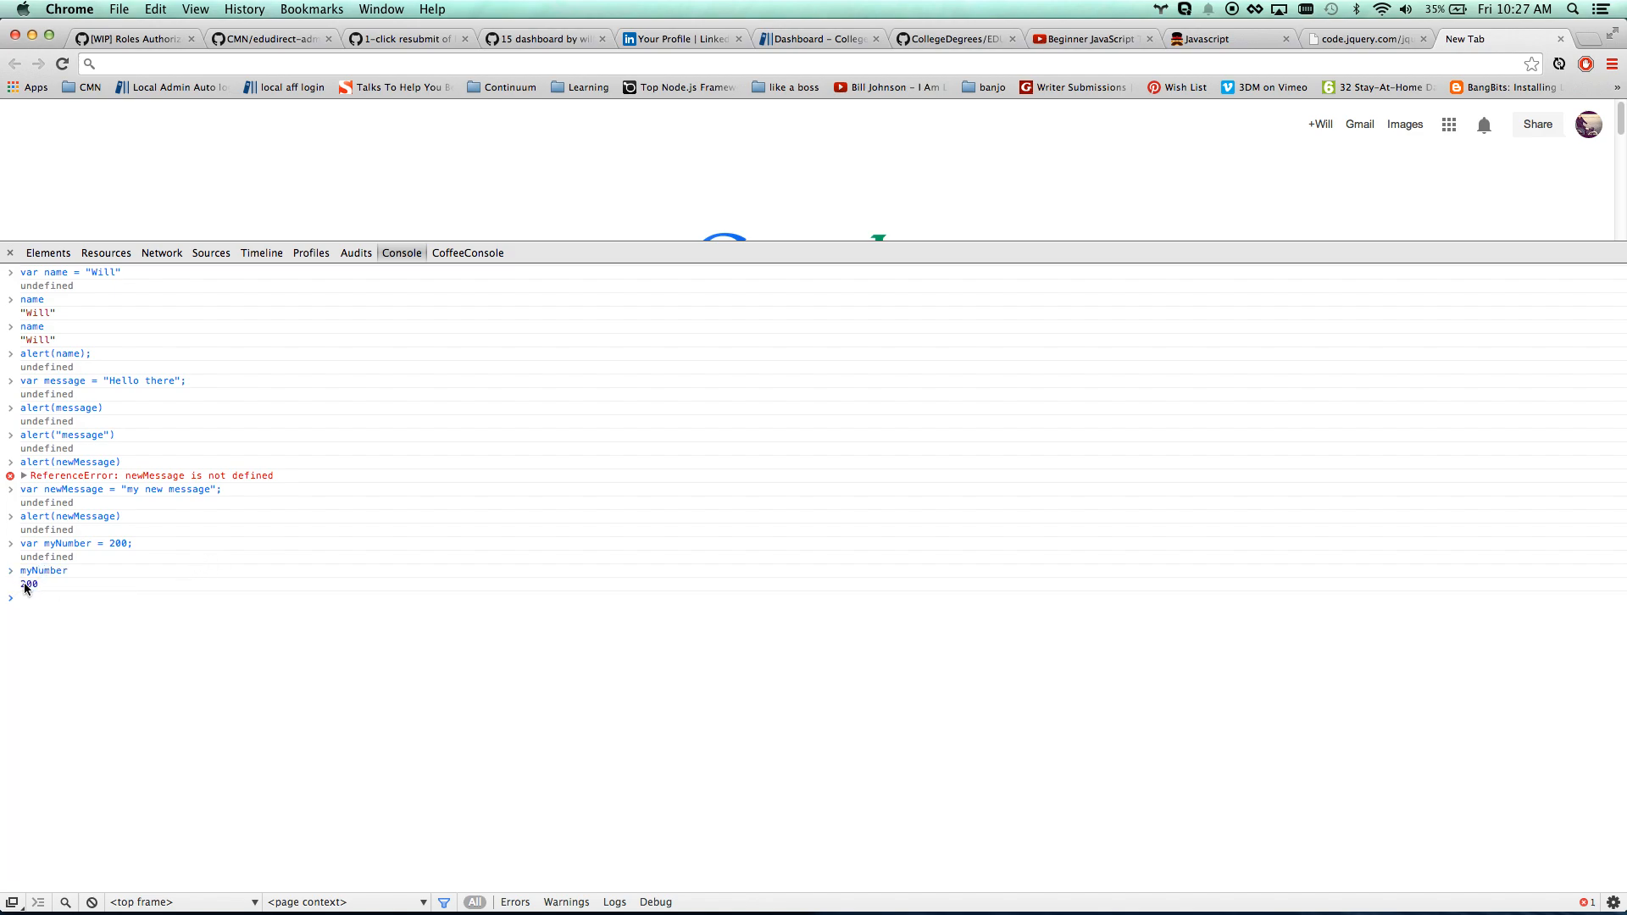
mouse_move(45, 591)
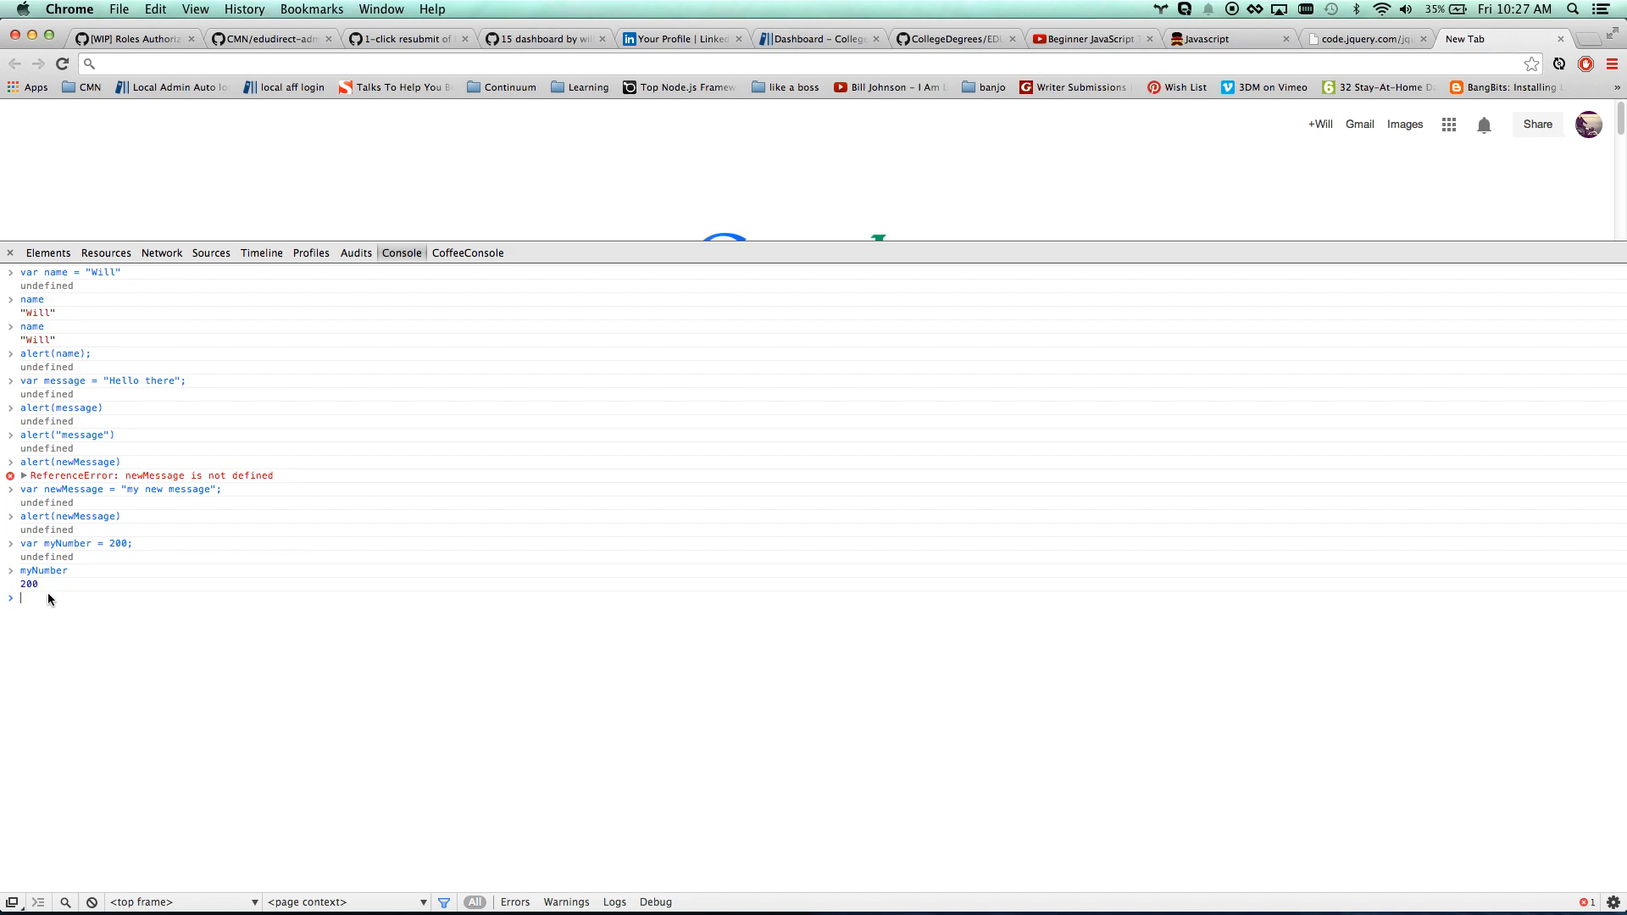
text(var myAge = 33;)
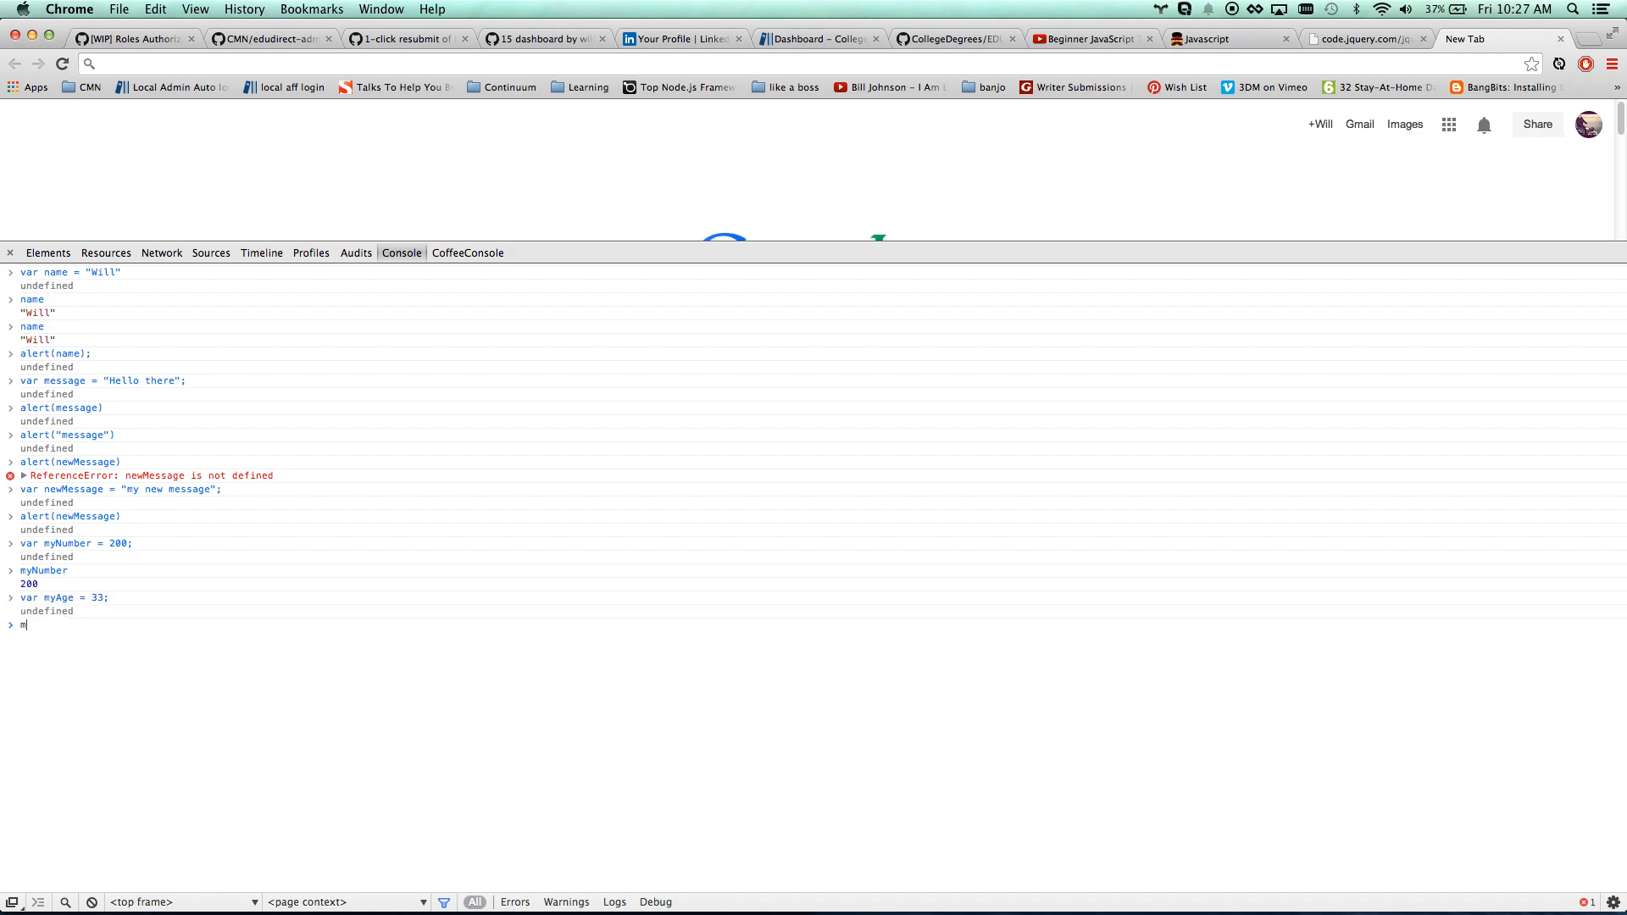
text(yAag)
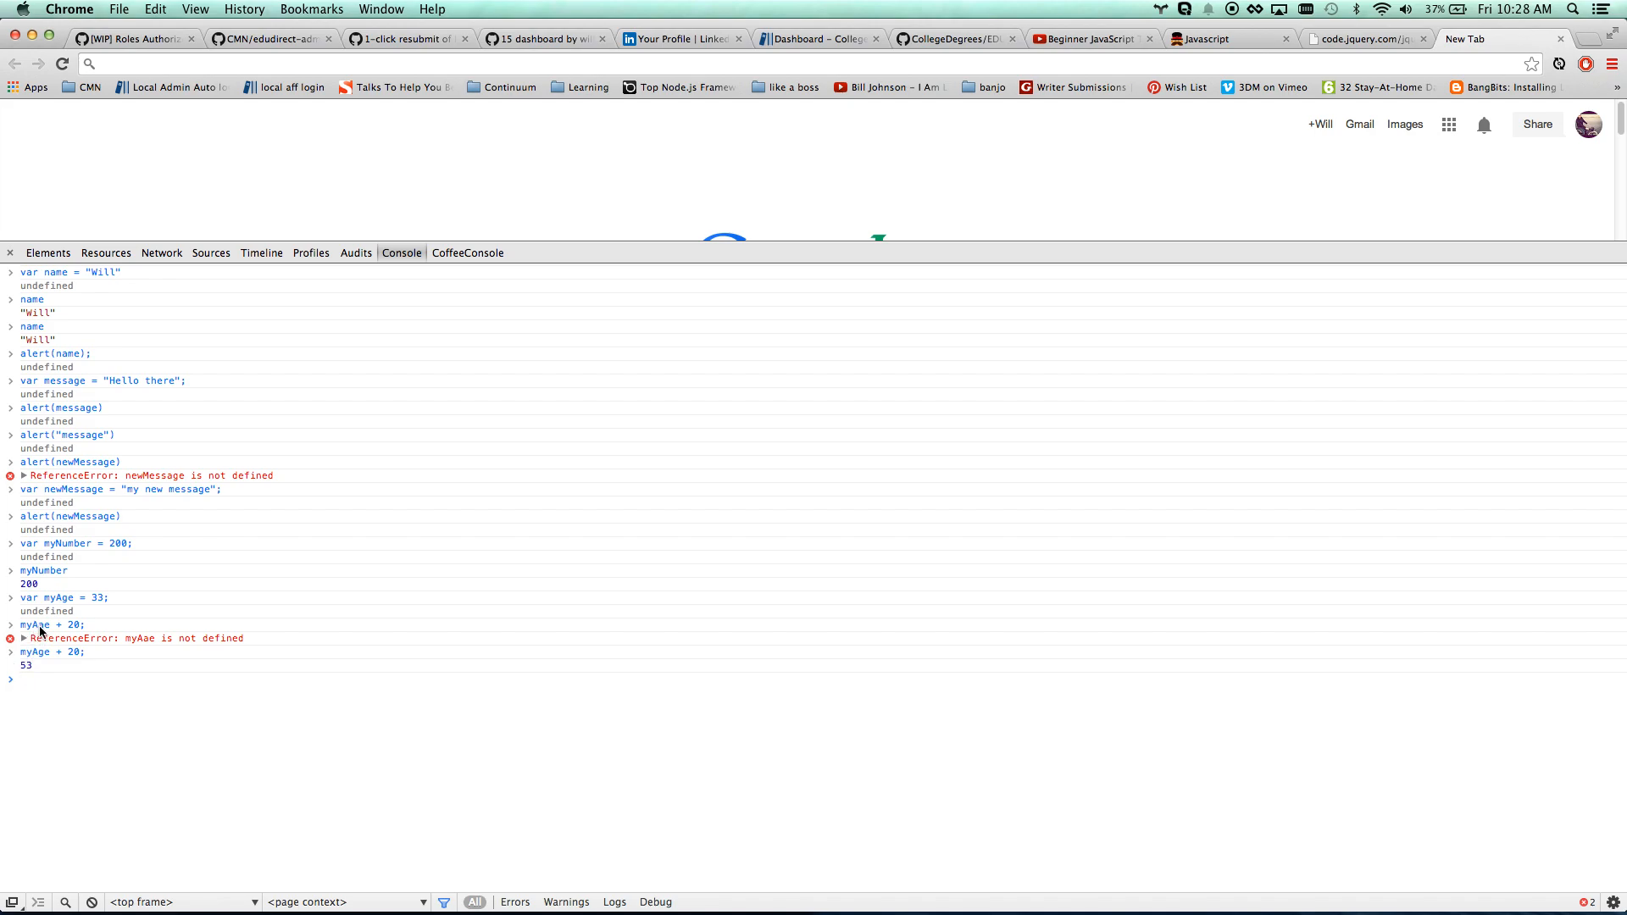
double_click(34, 625)
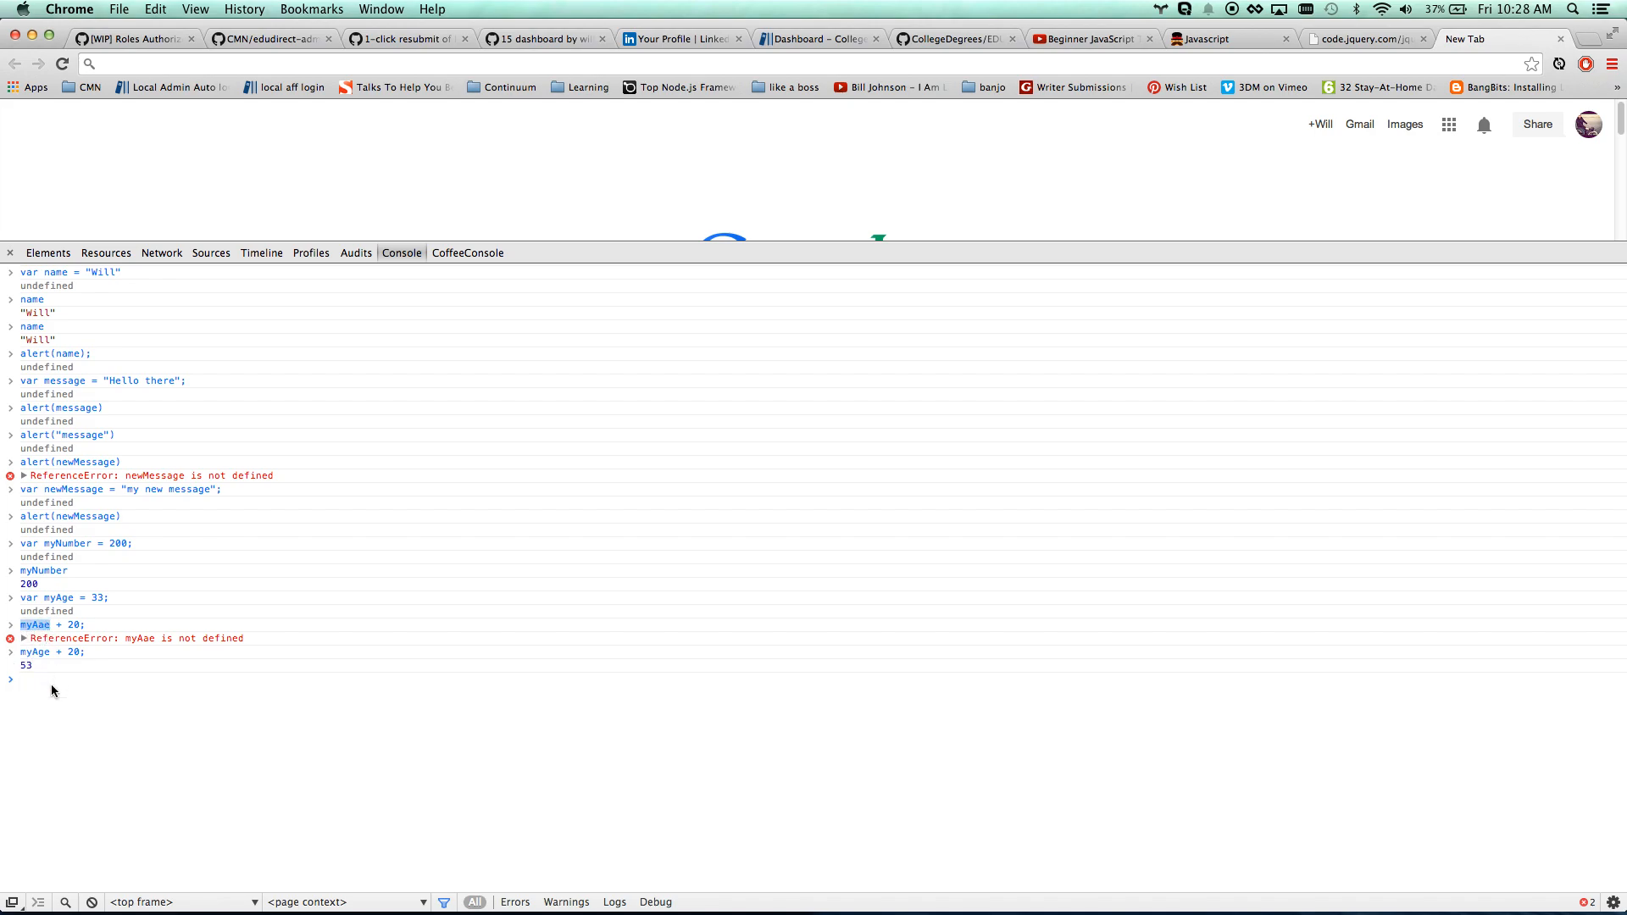
text(33 +)
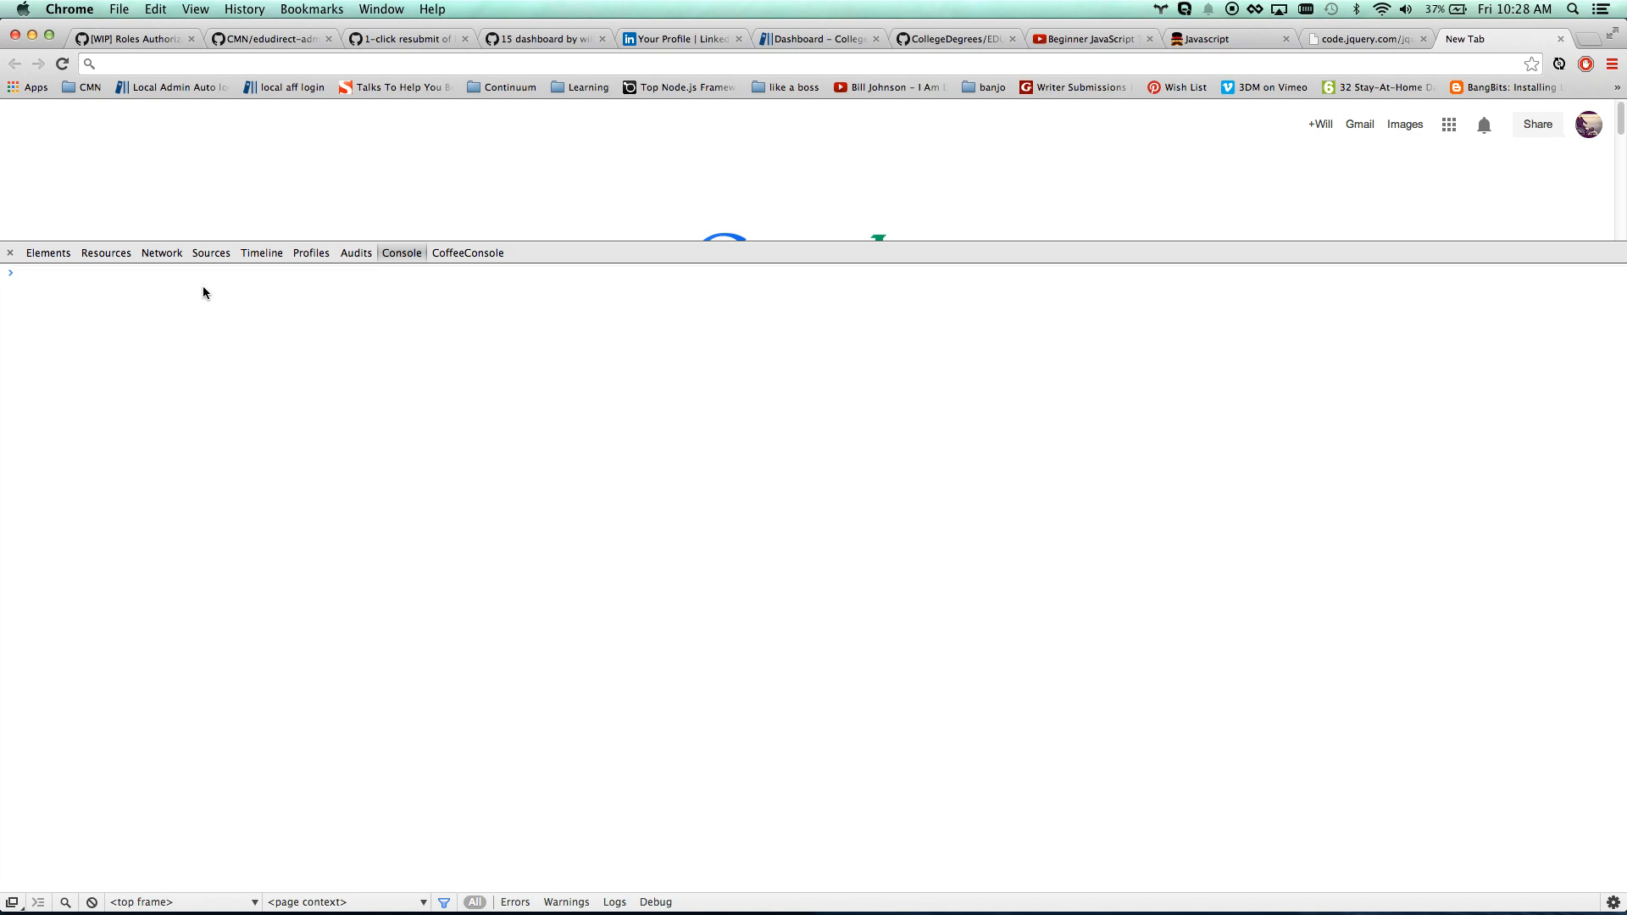
Set age to 33 and run if (age < 35) { alert('still young!') }
text(var)
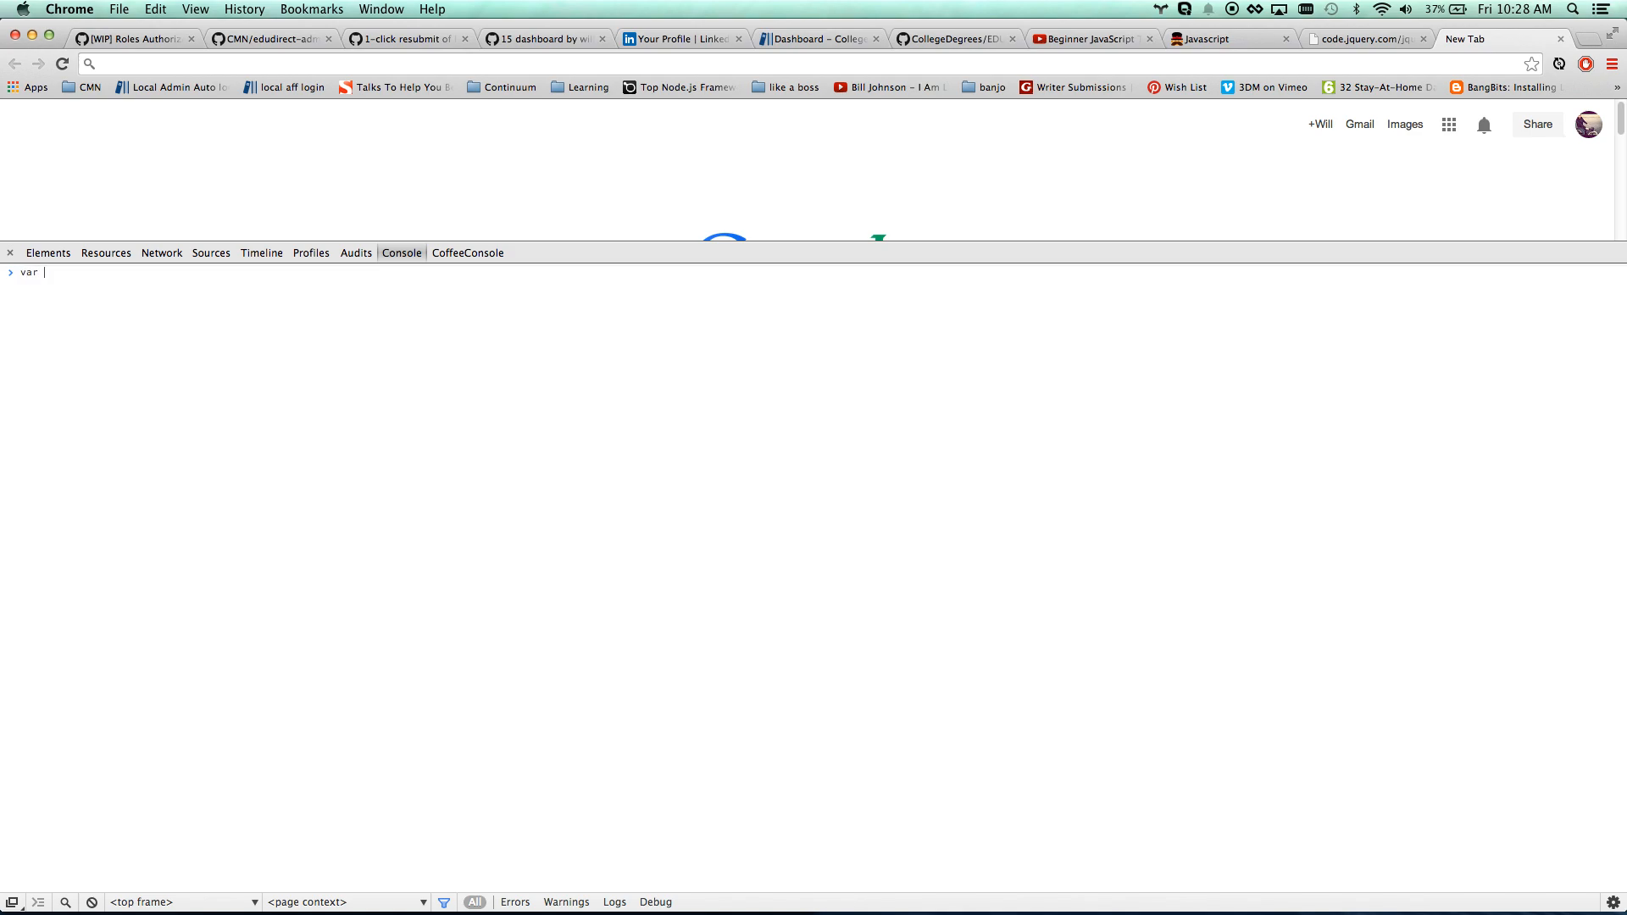
text(age ==)
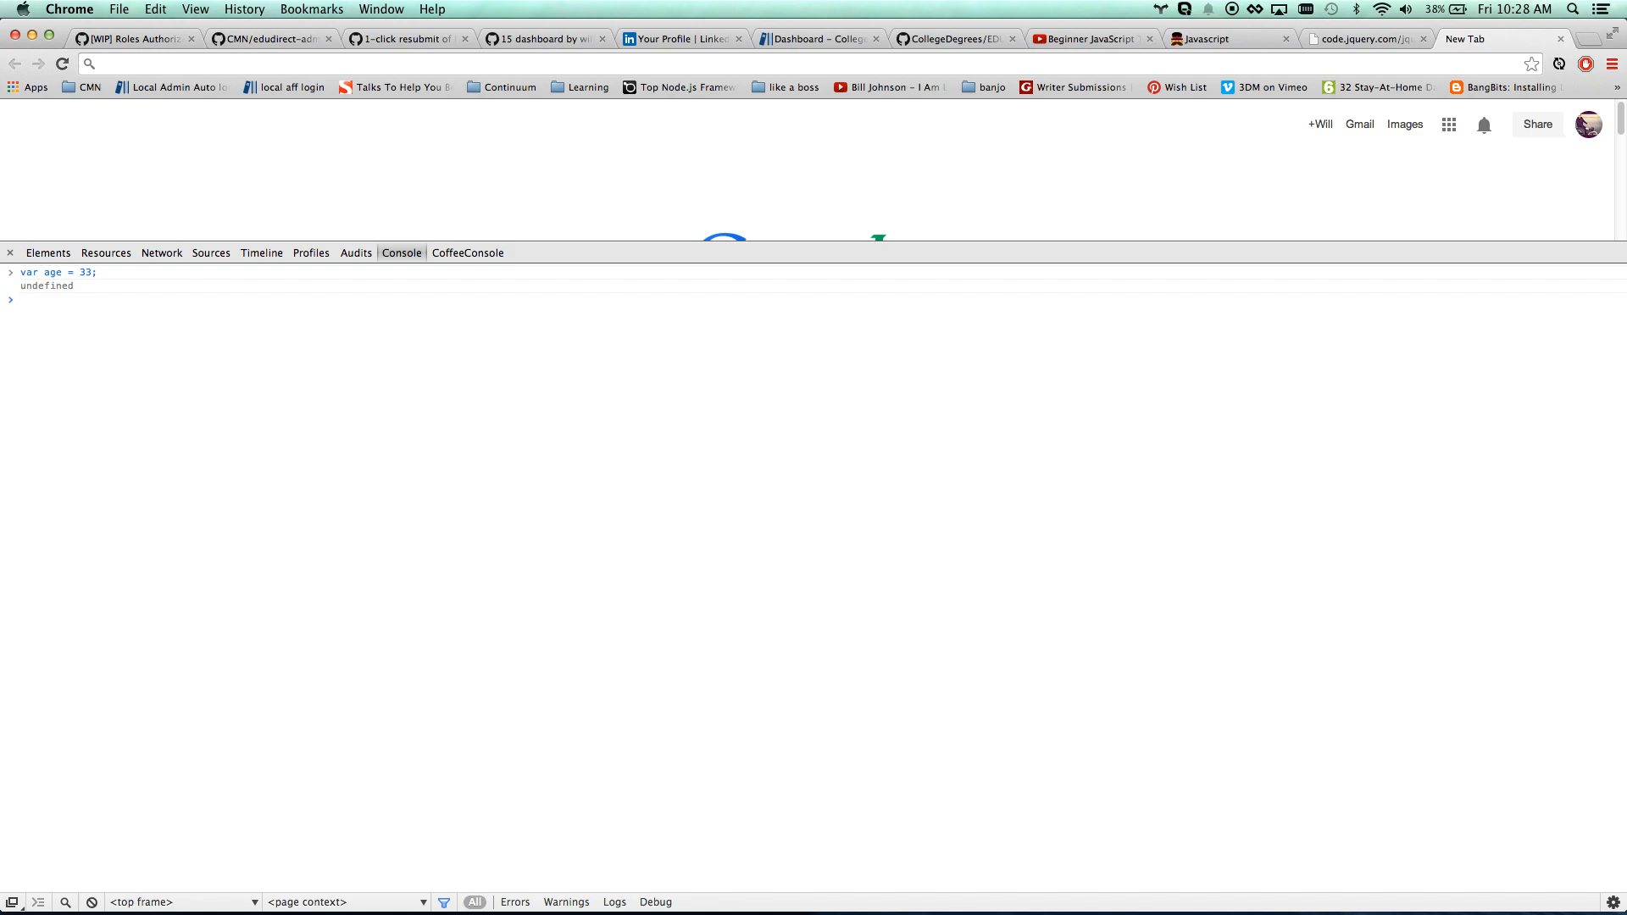
text(if)
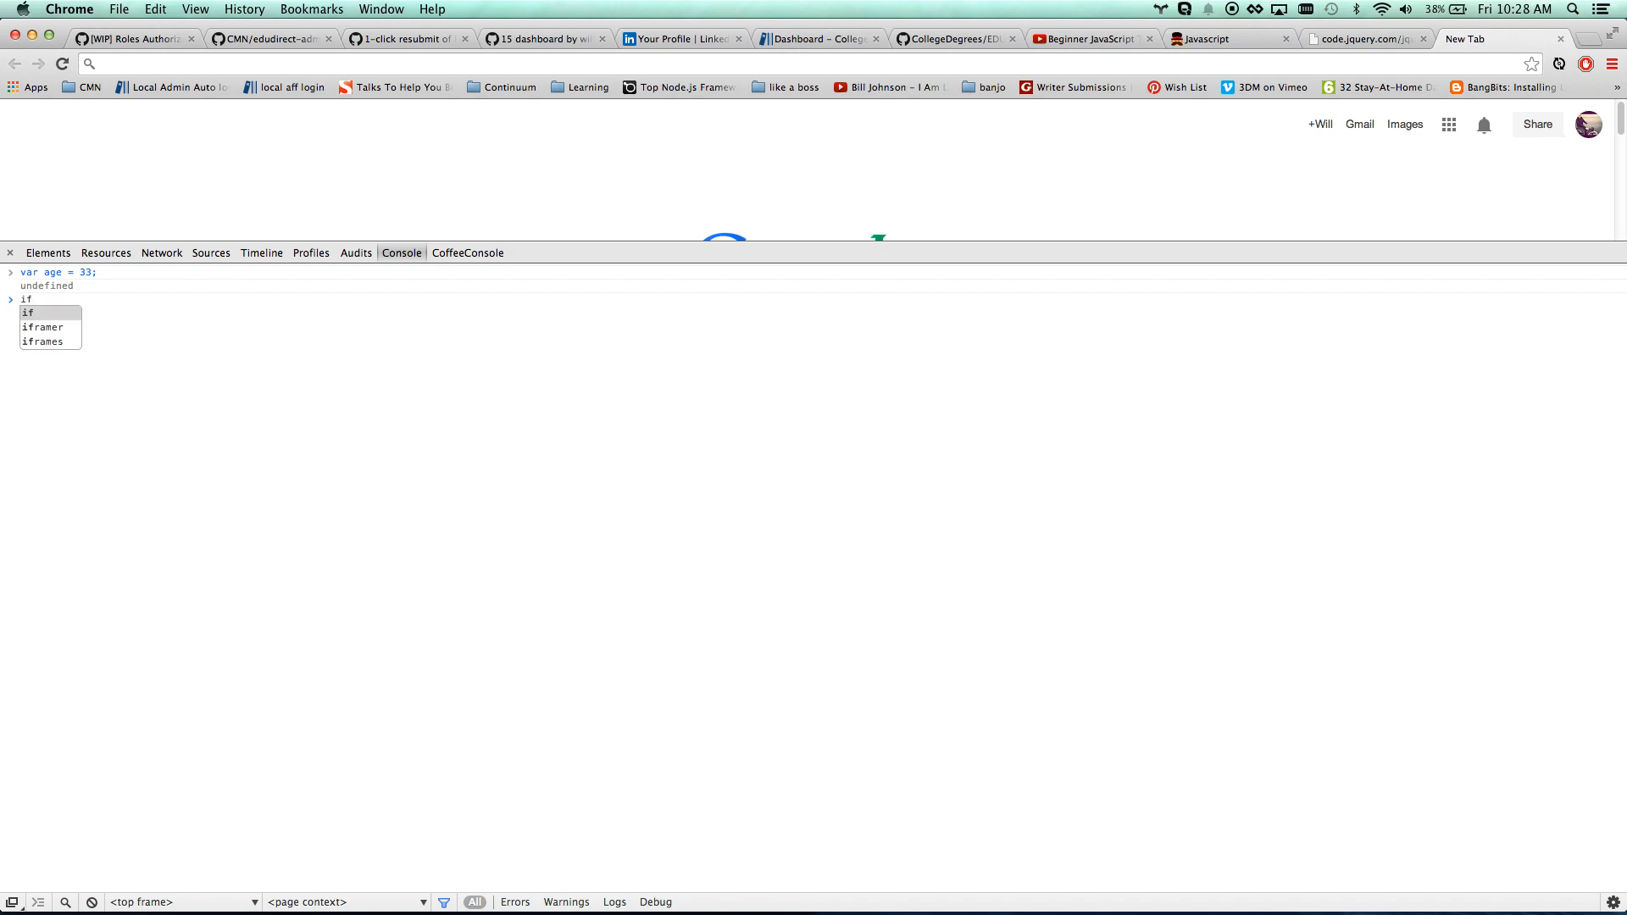
text((a)
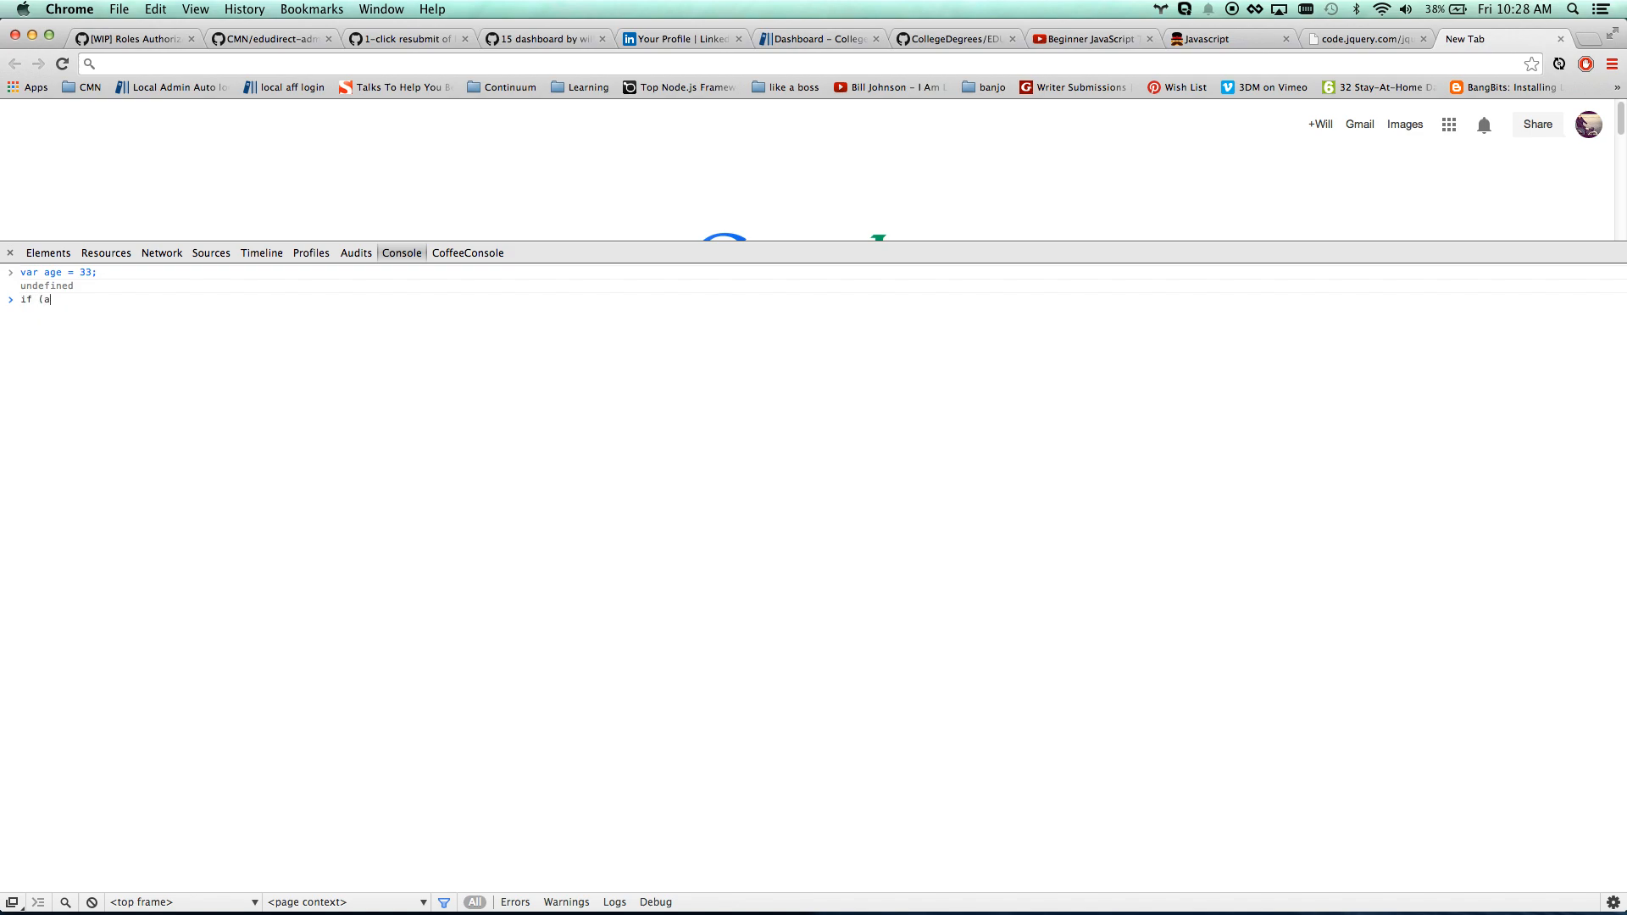
text(ge <)
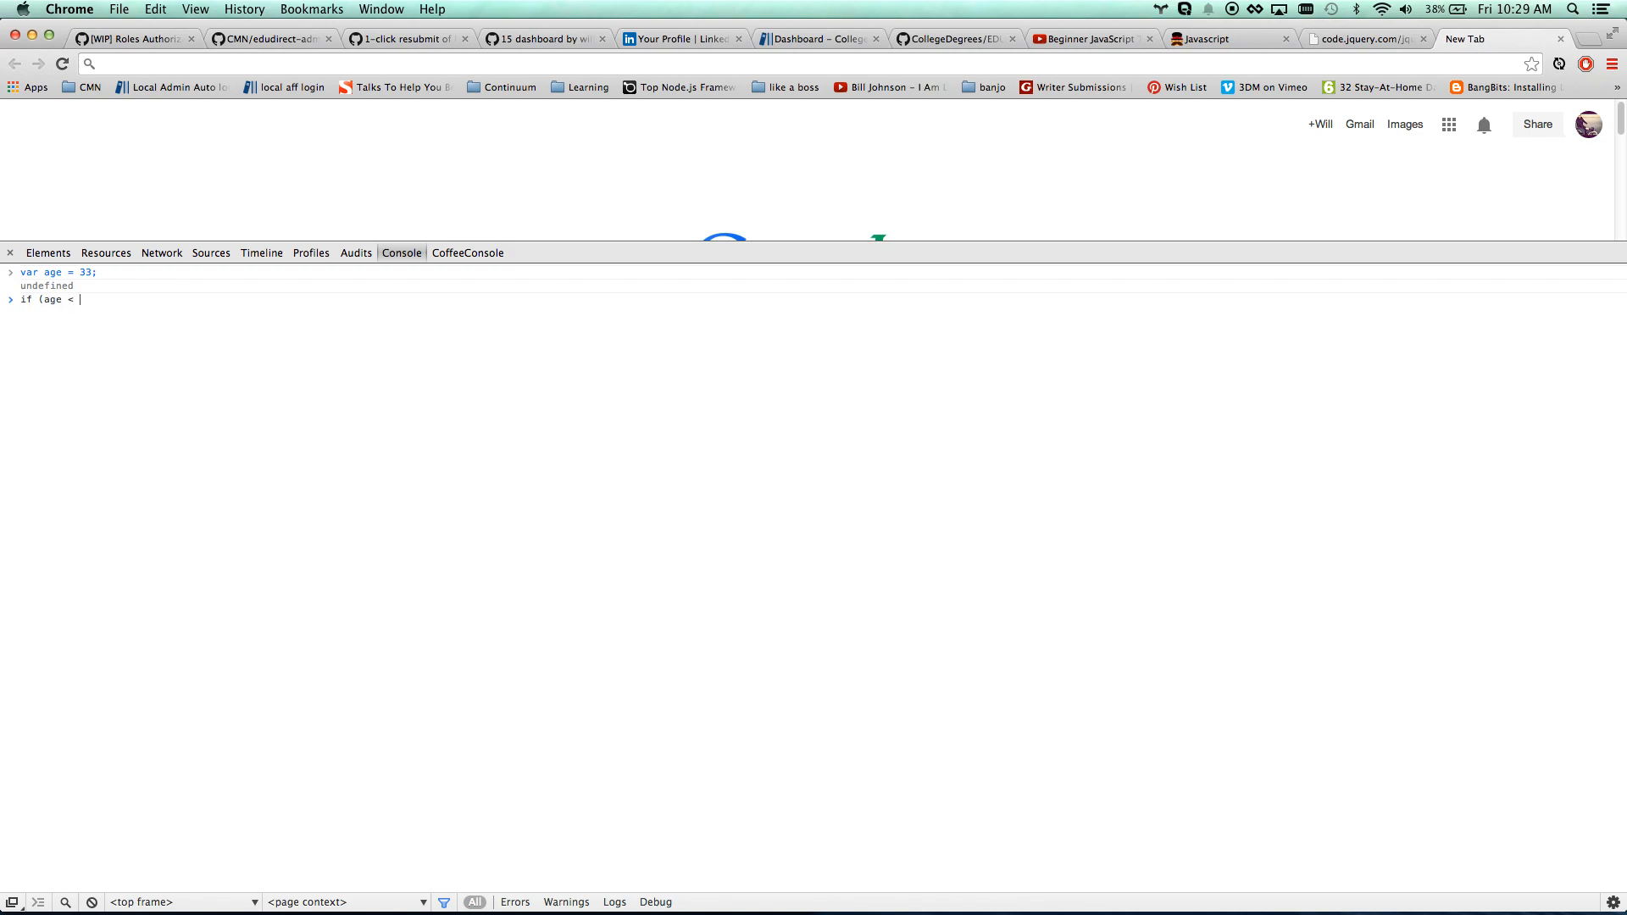
mouse_move(76, 309)
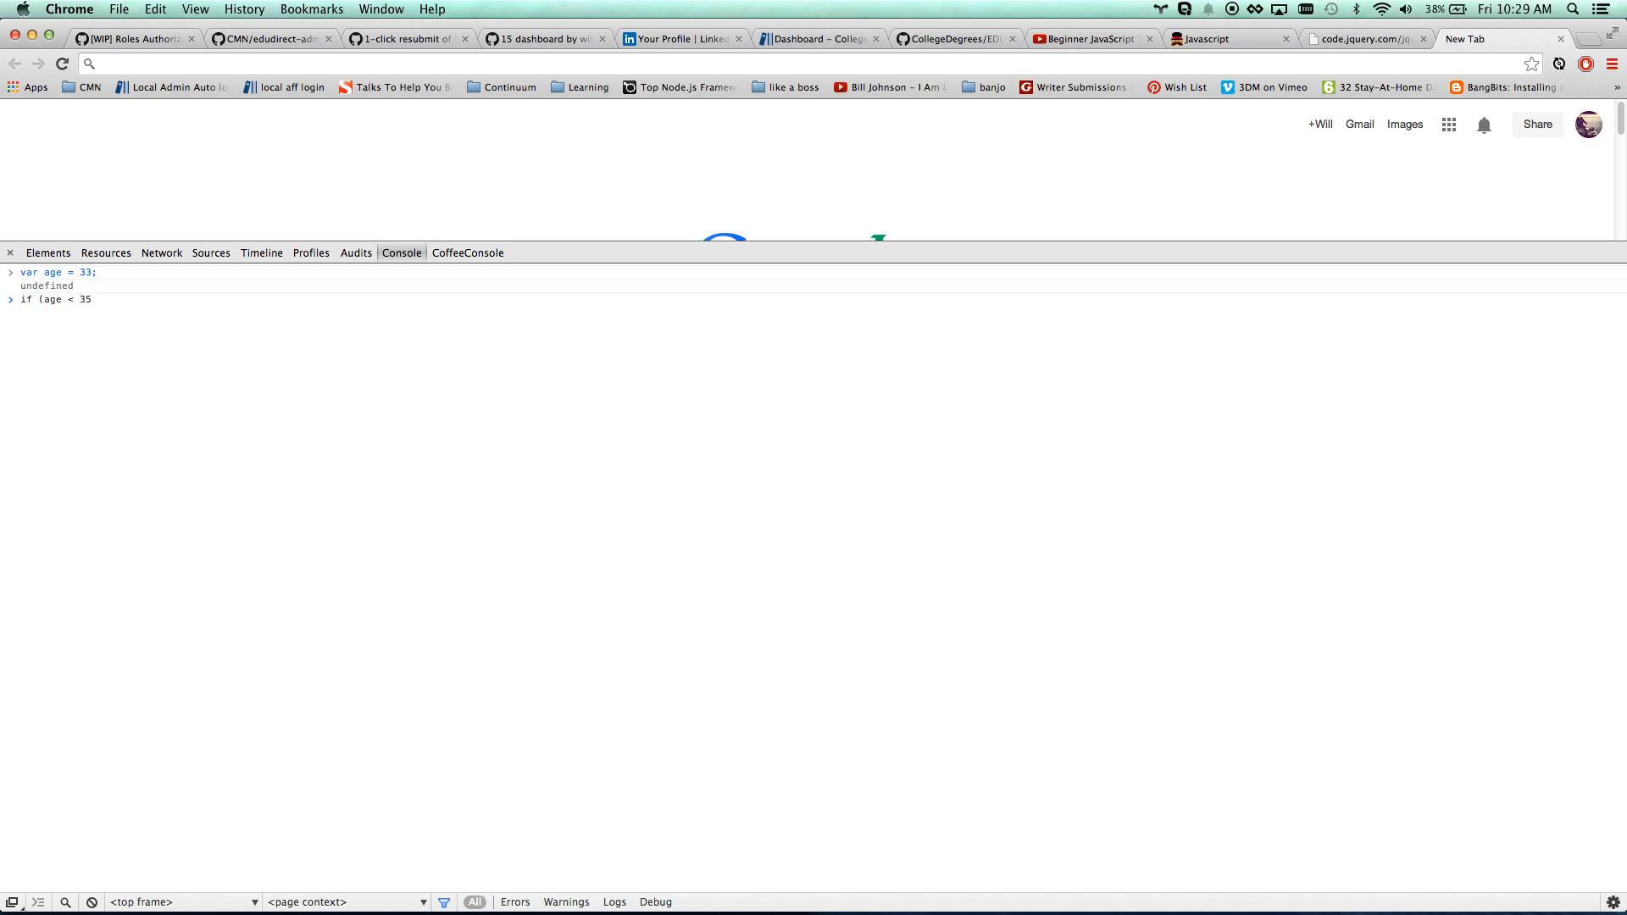
text() {)
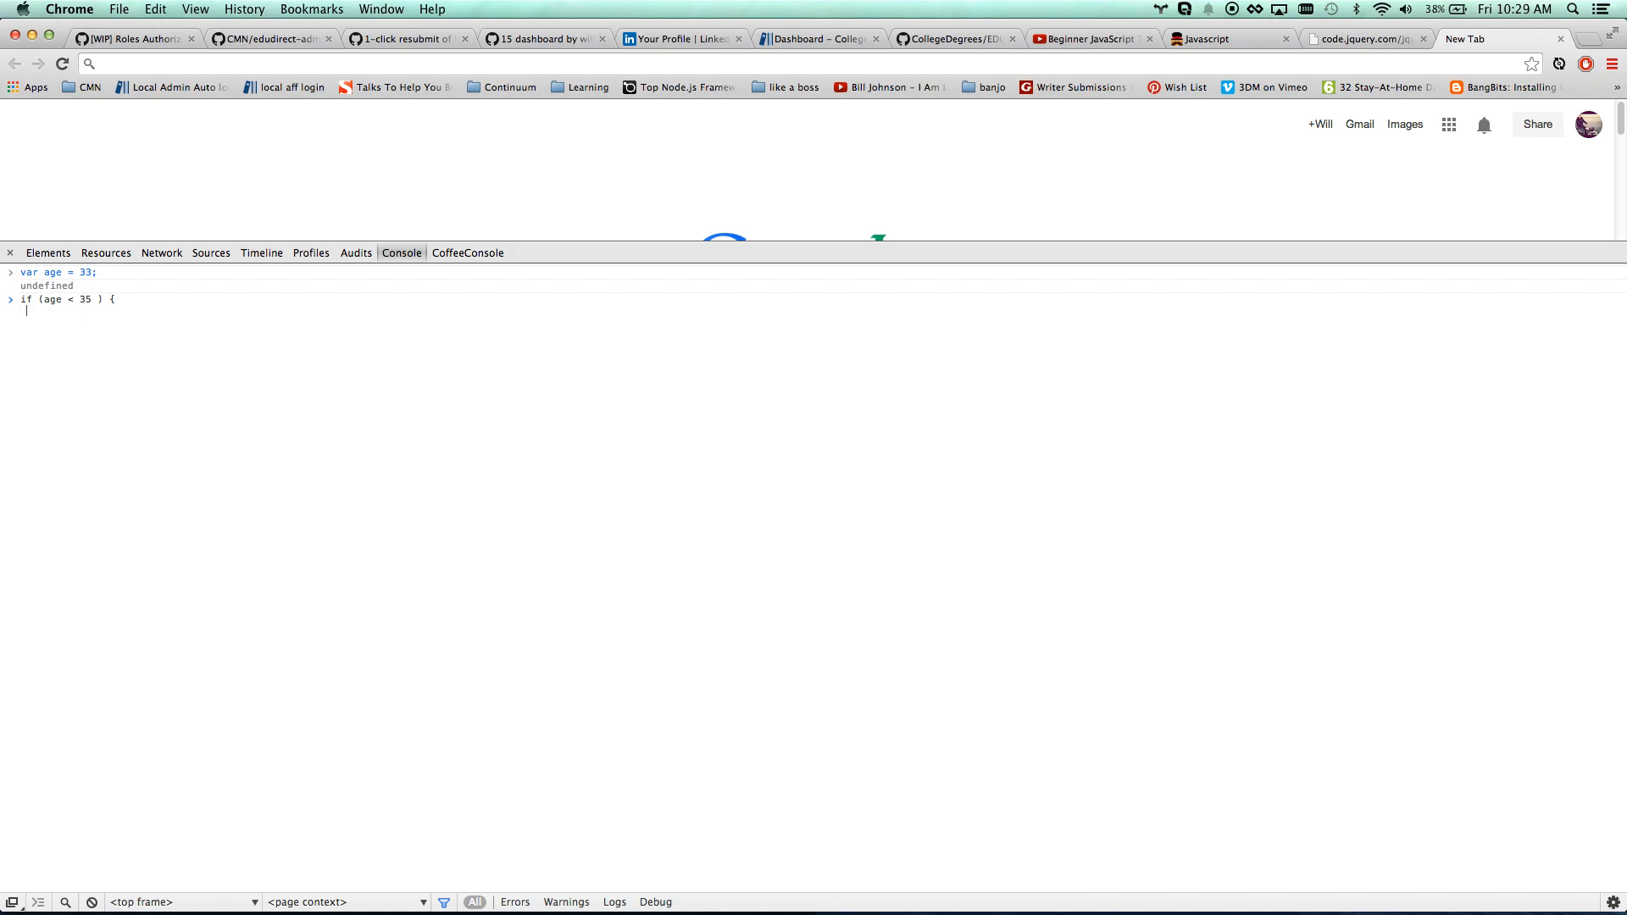
text(alert()
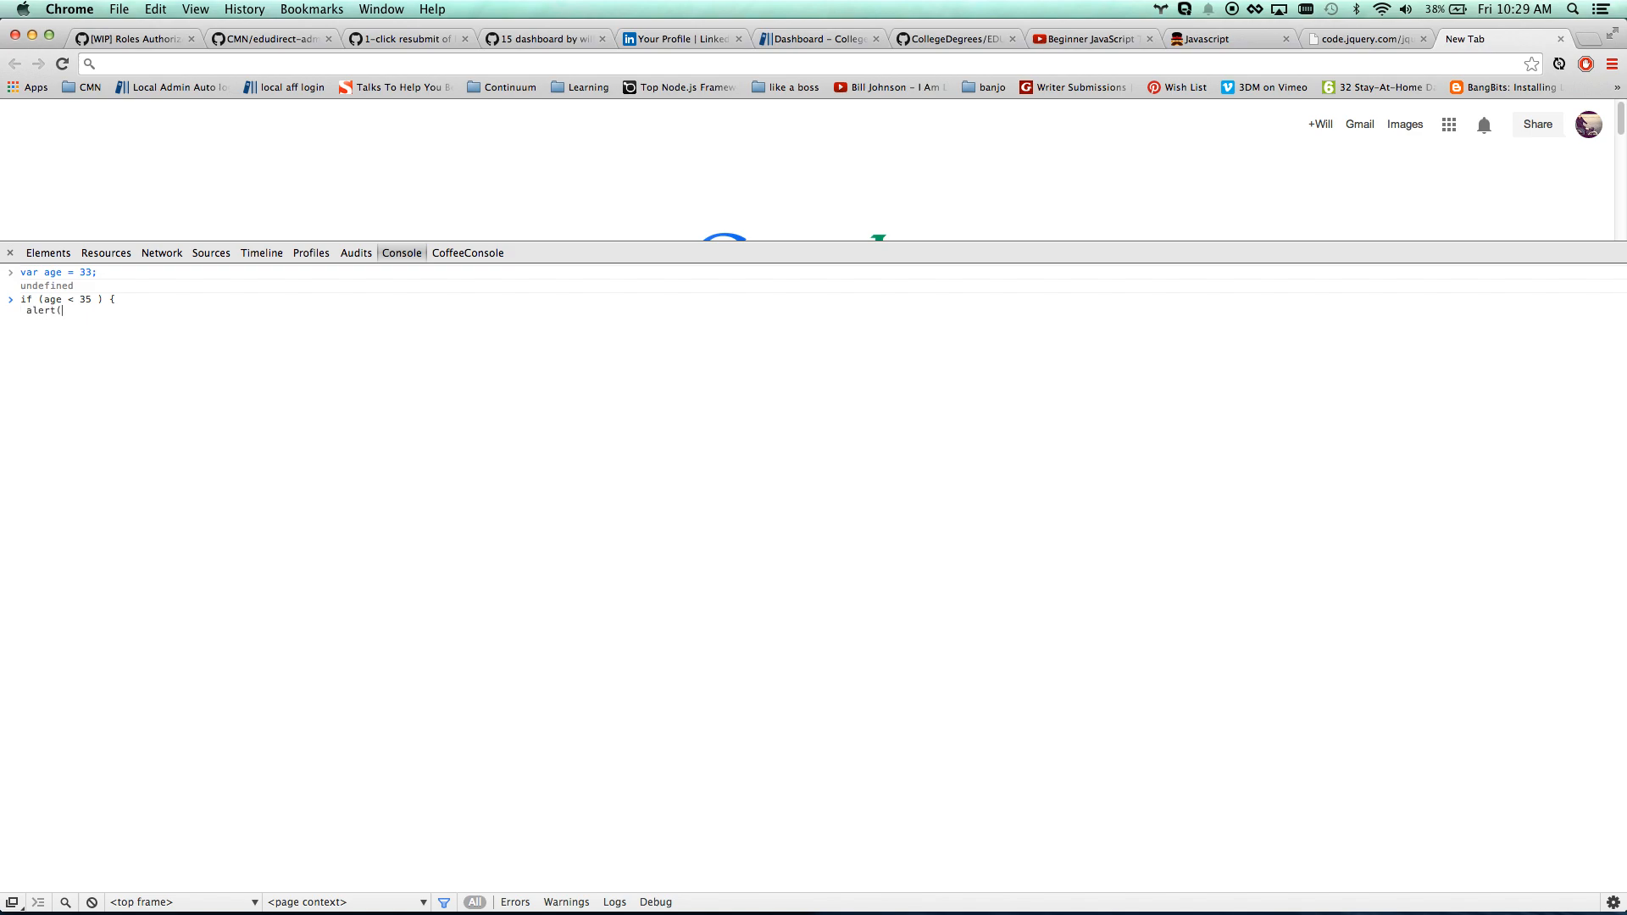
text('haha, you're still)
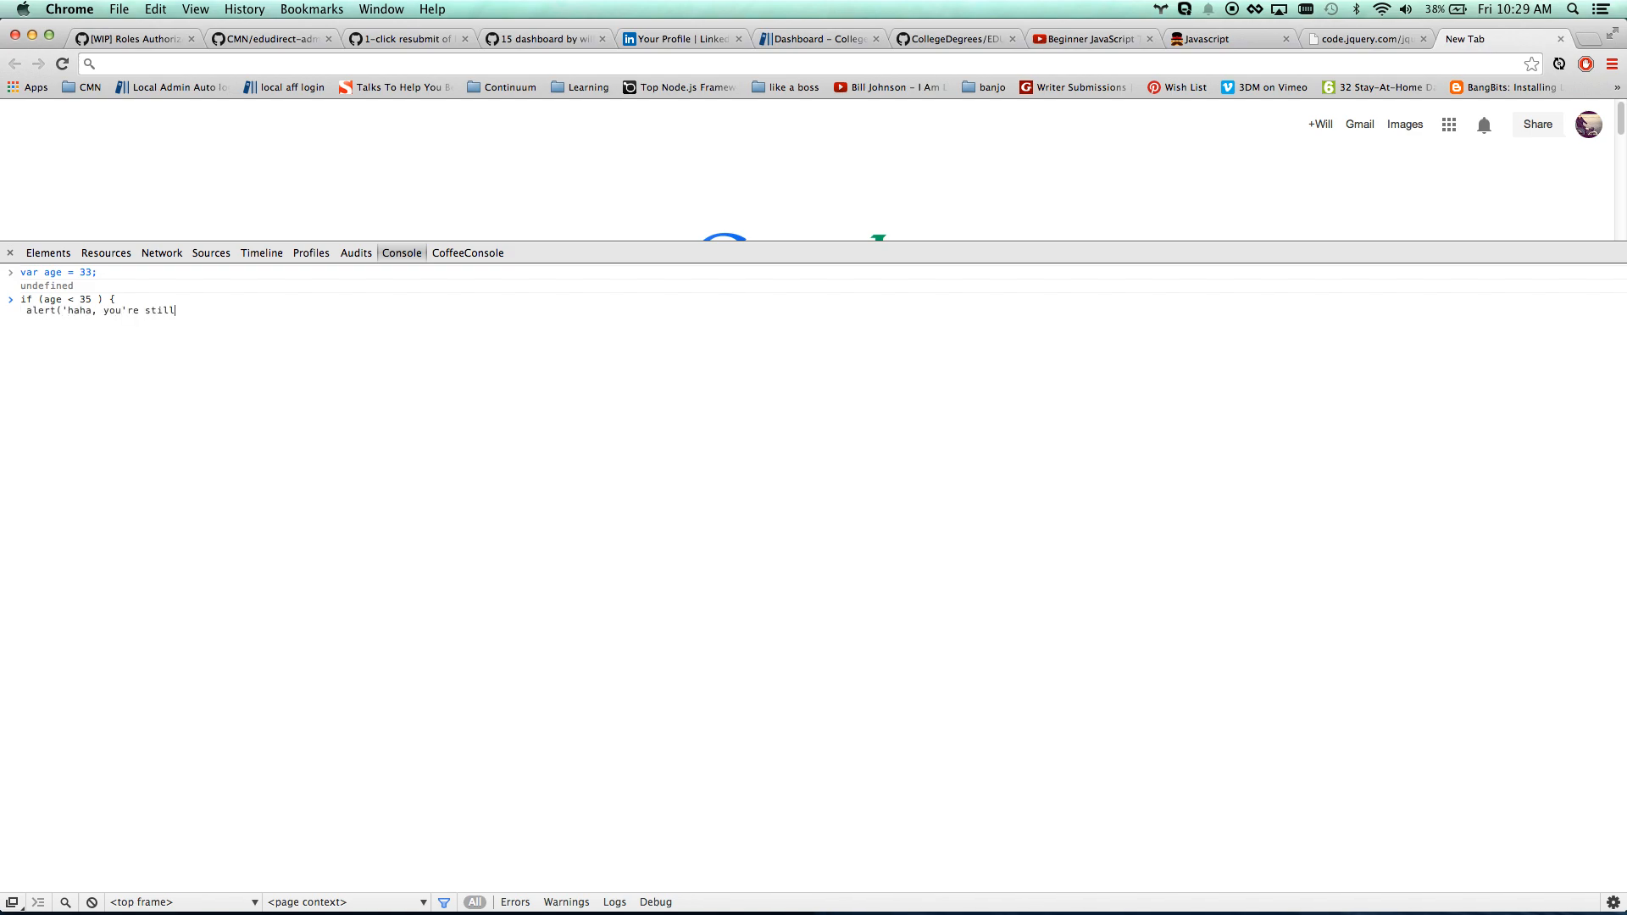
key(Backspace)
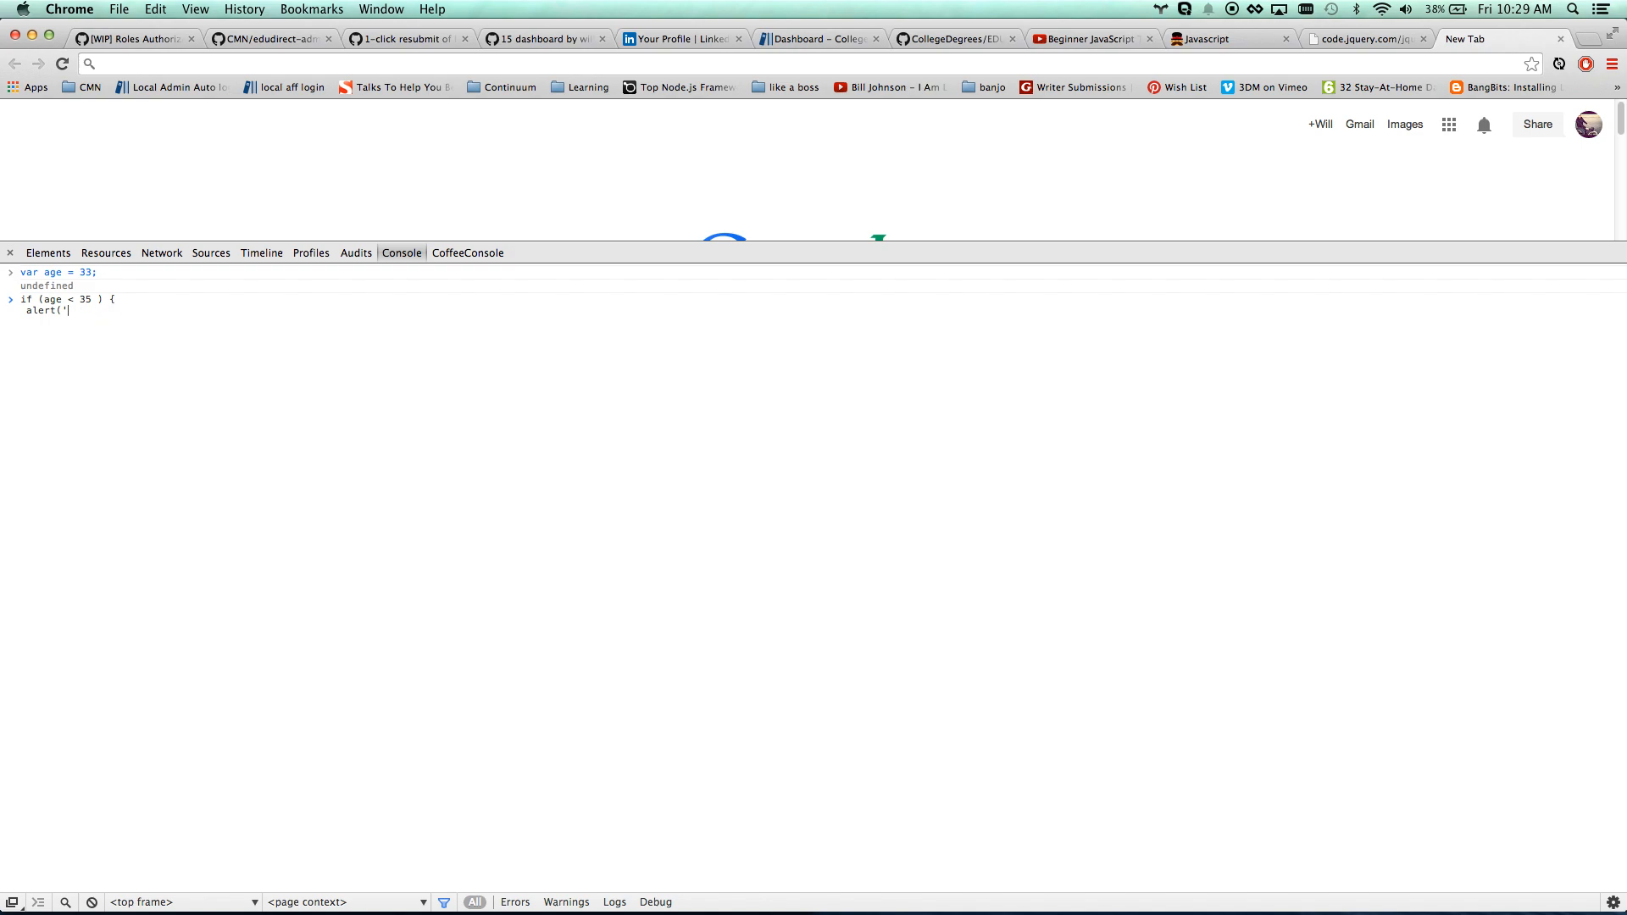
text(still young)
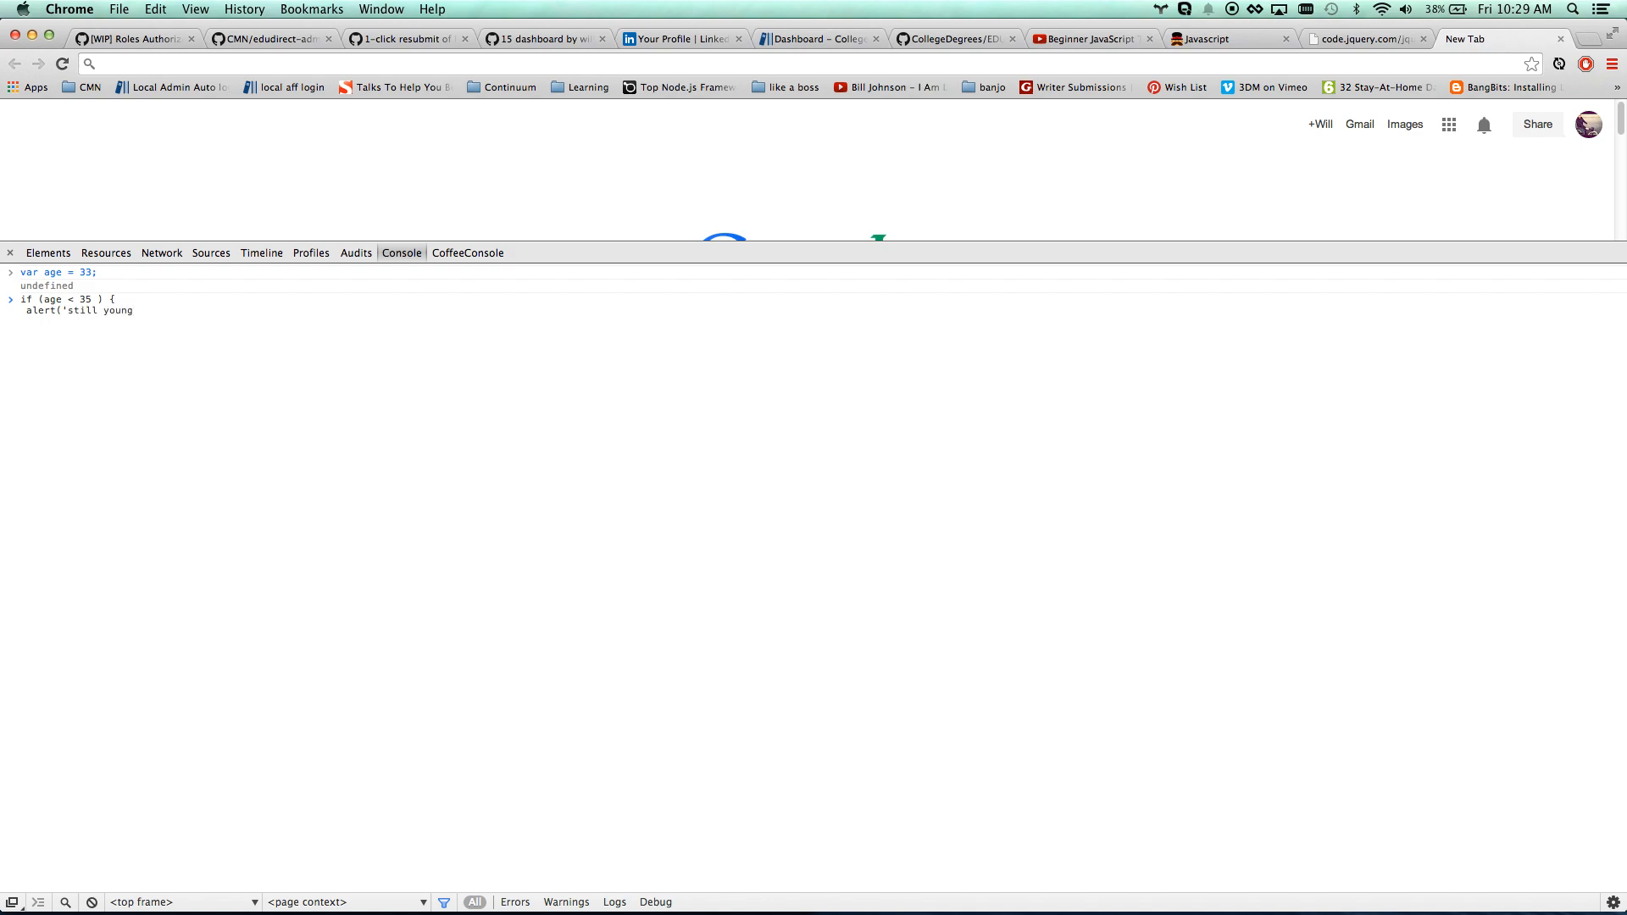
text(!'))
text(})
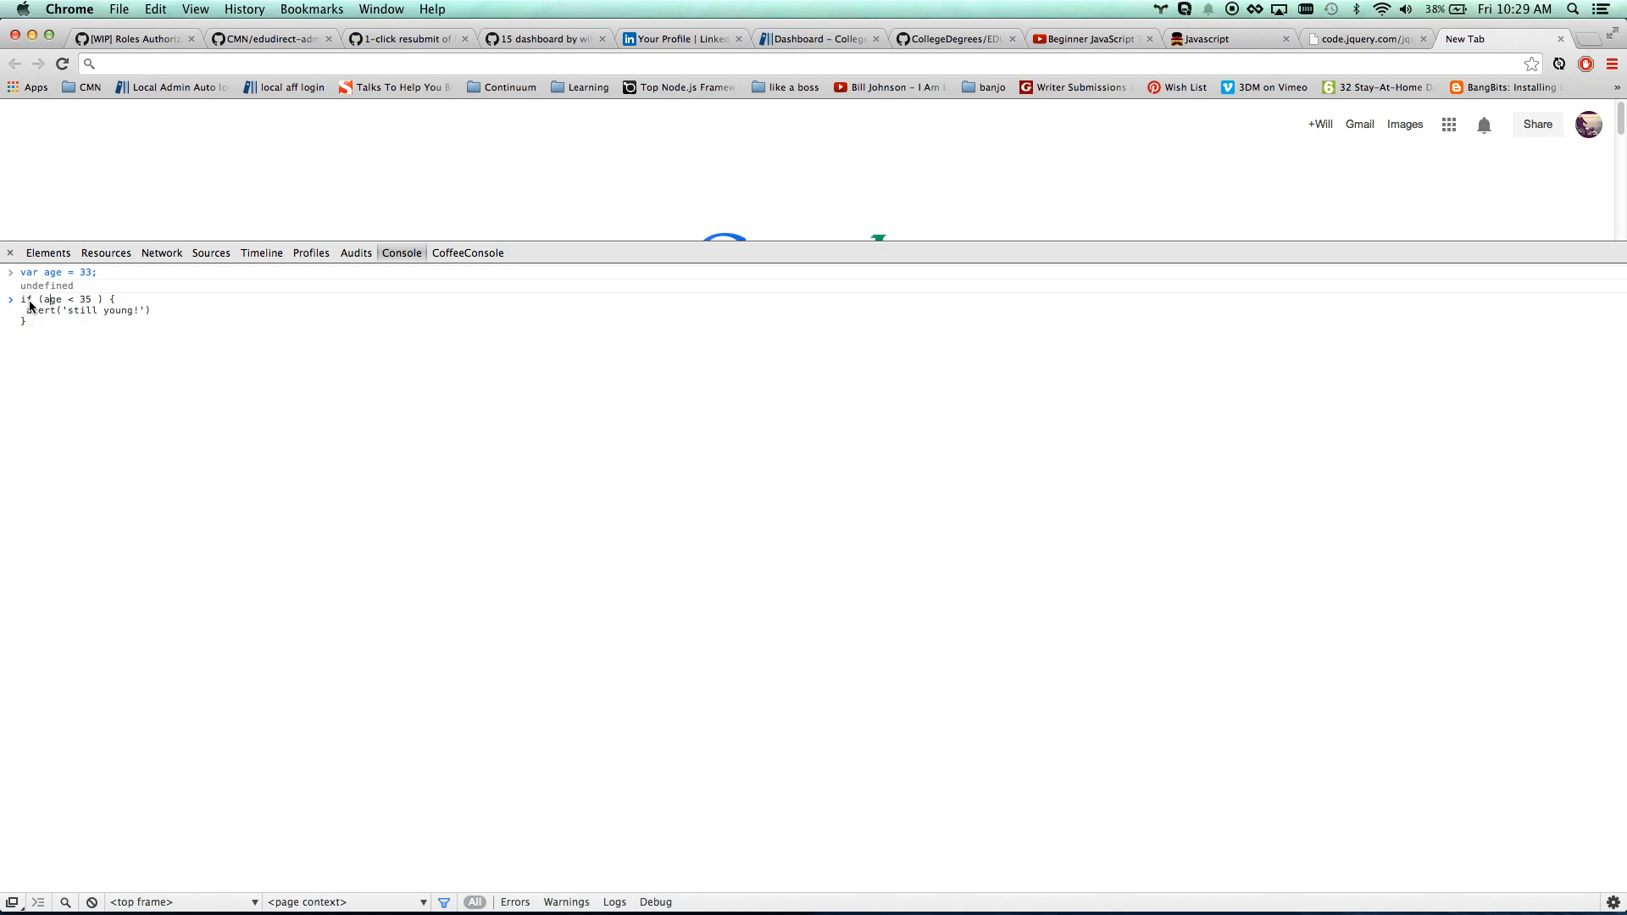
double_click(52, 300)
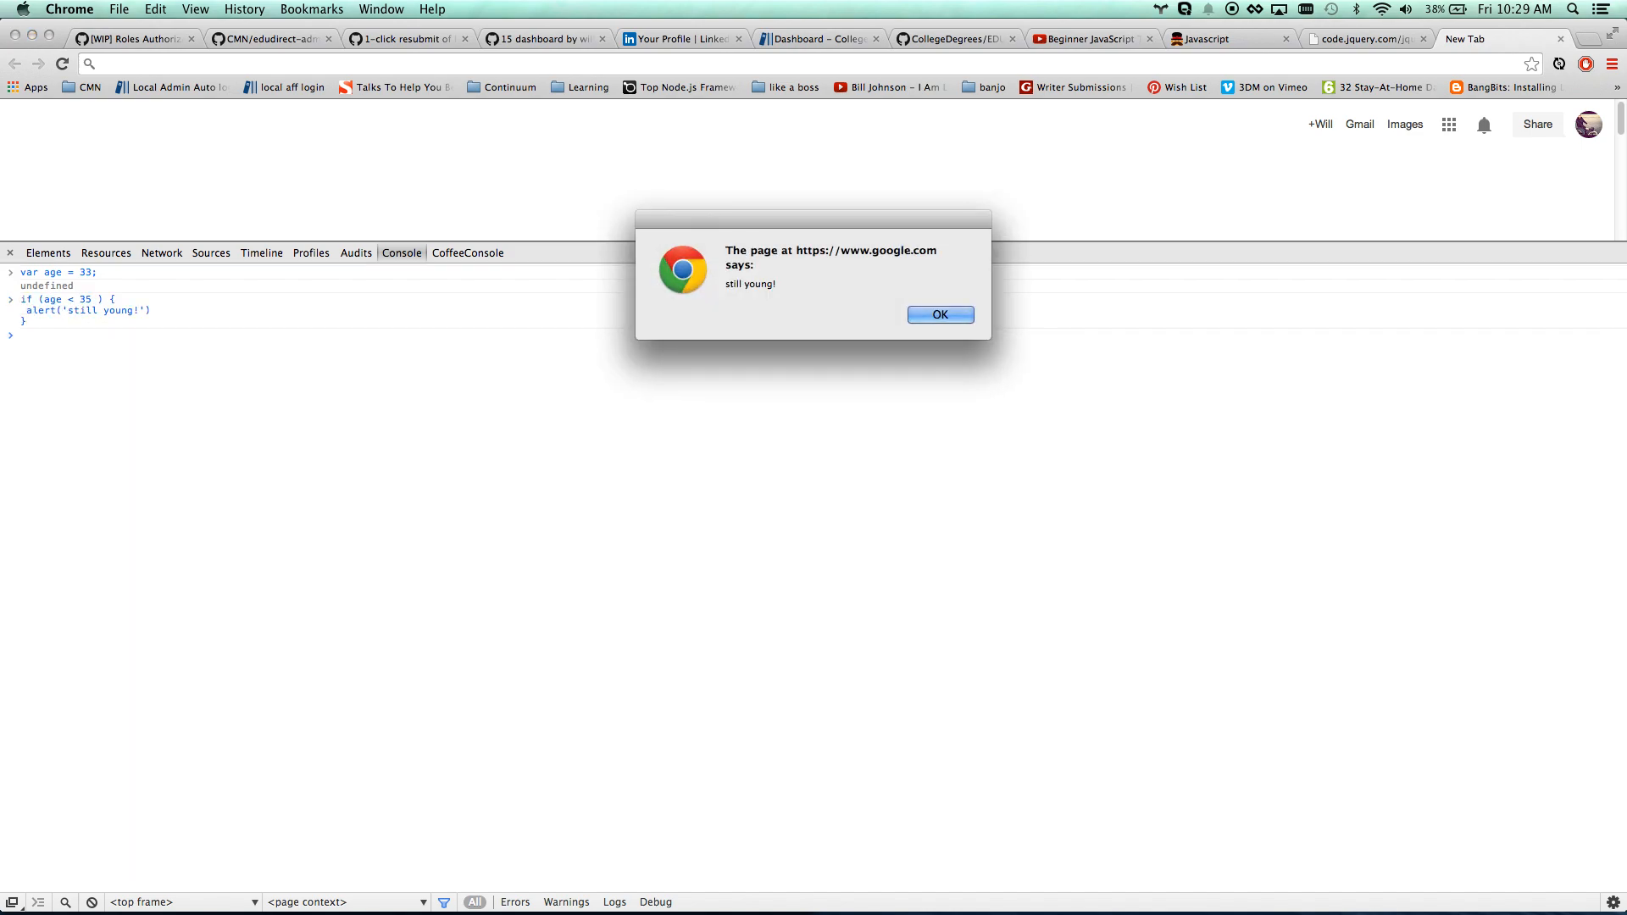
Dismiss the 'still young!' alert and reassign age to 37
click(939, 314)
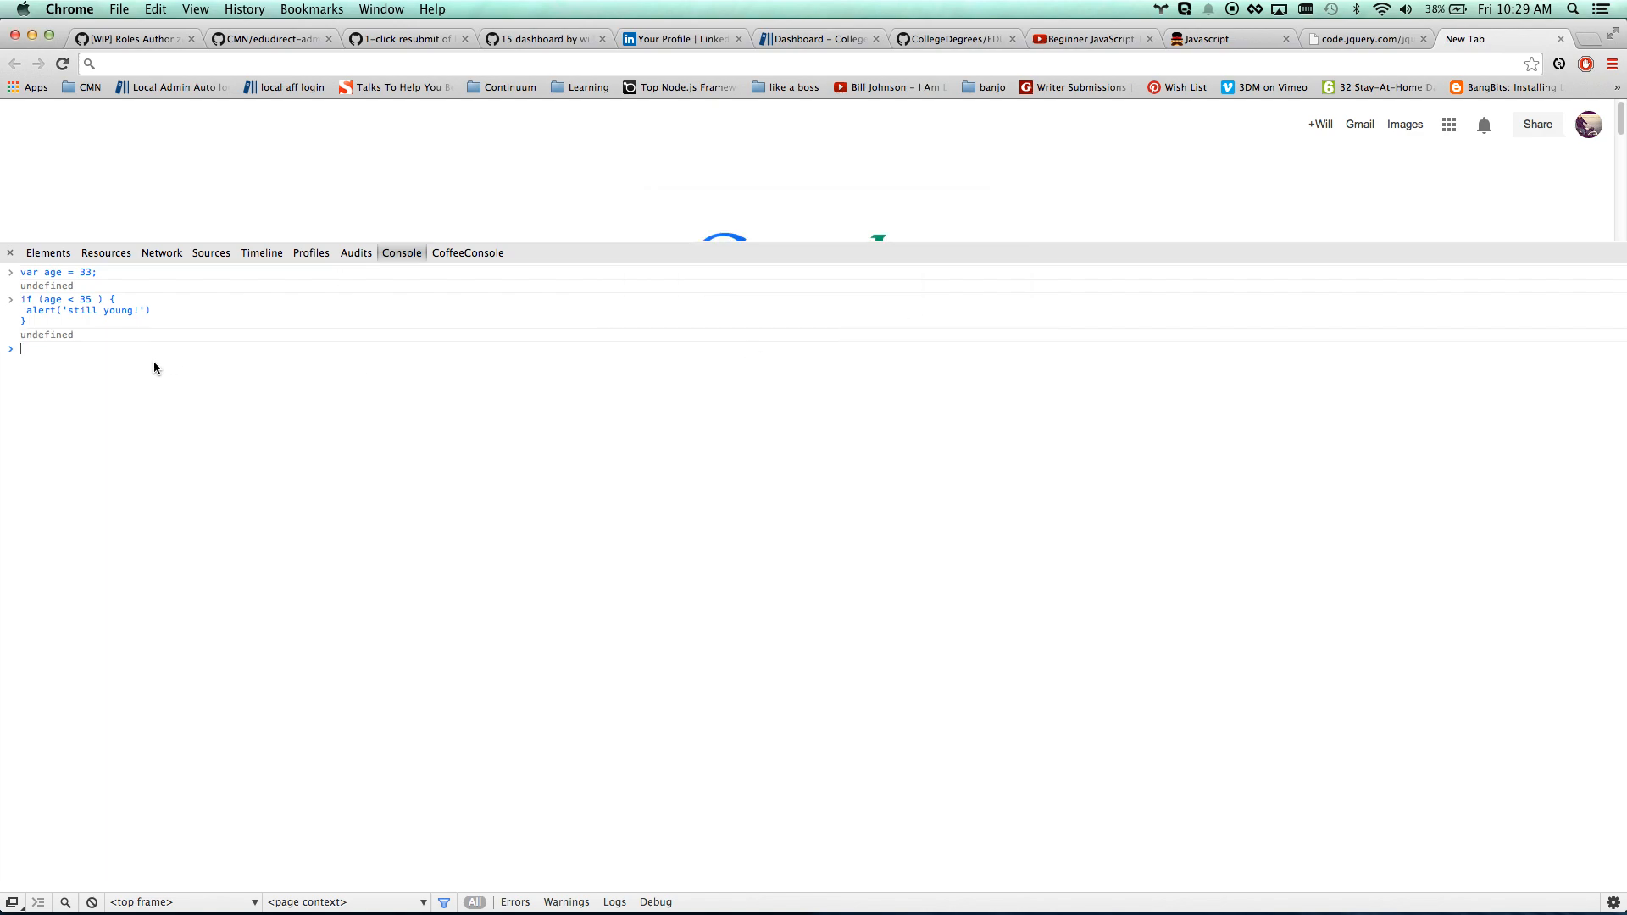
text(age)
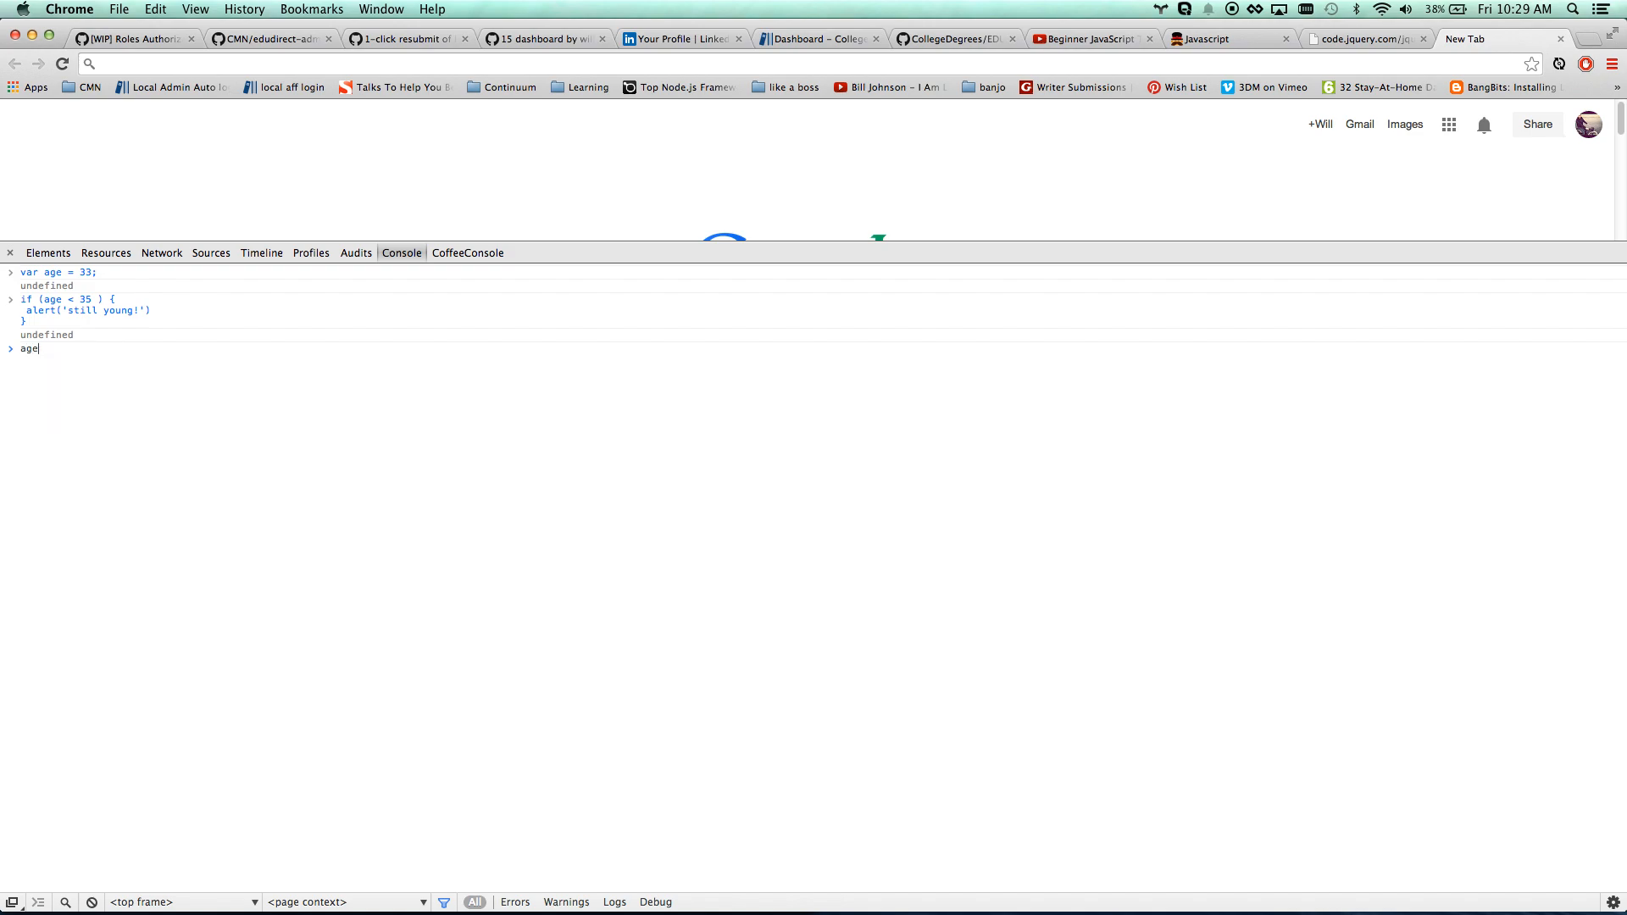
text(= 3)
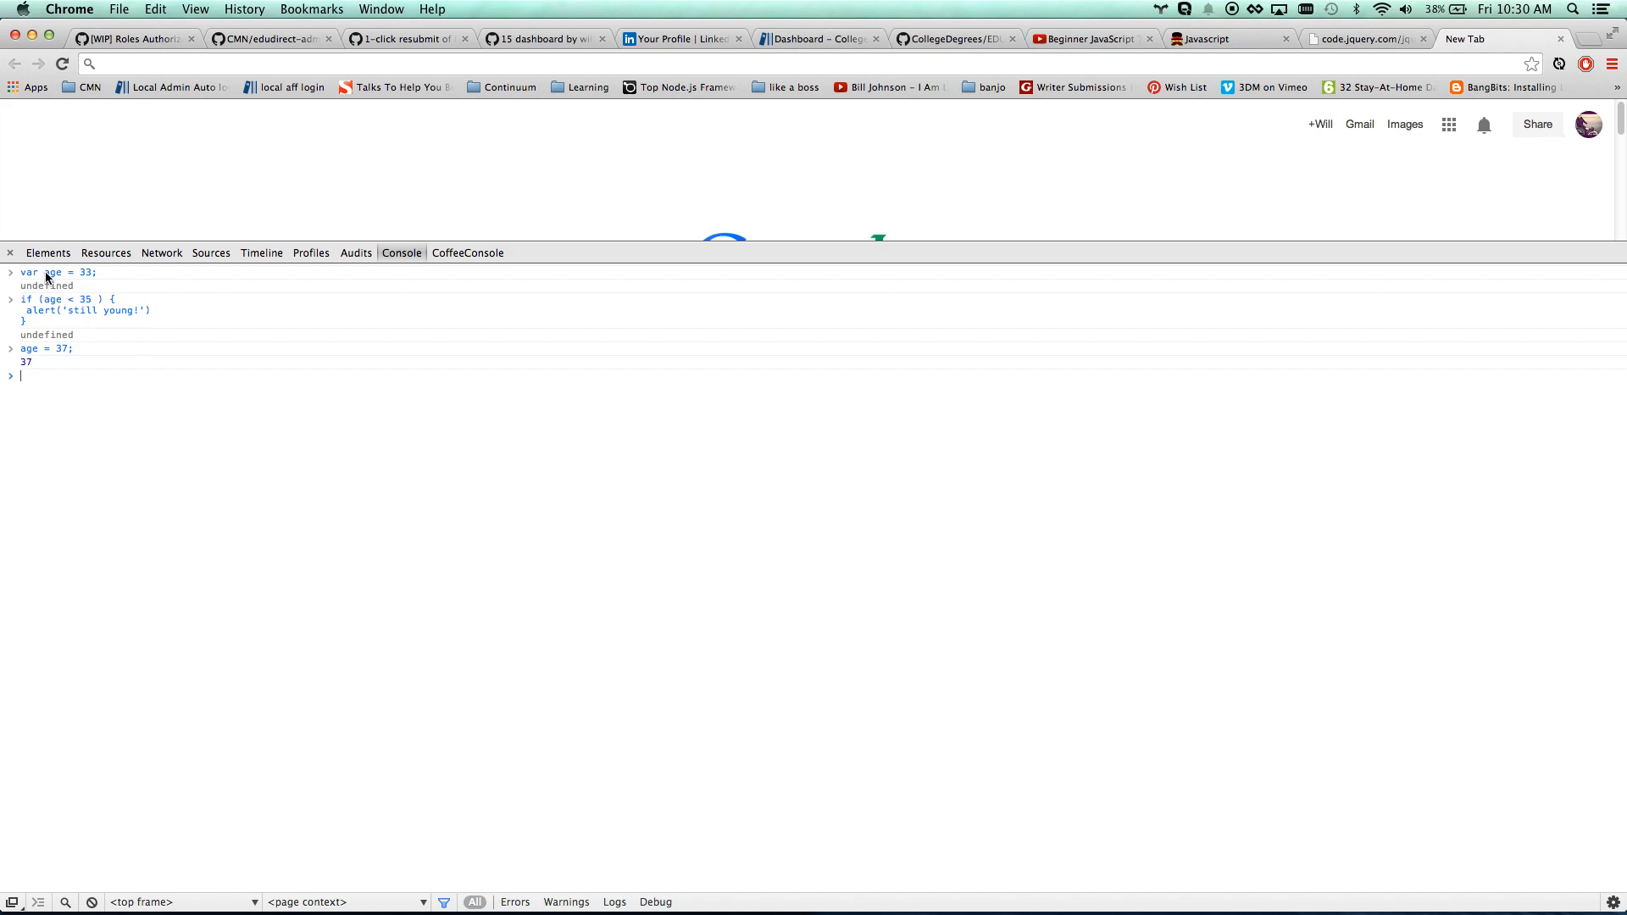
double_click(29, 272)
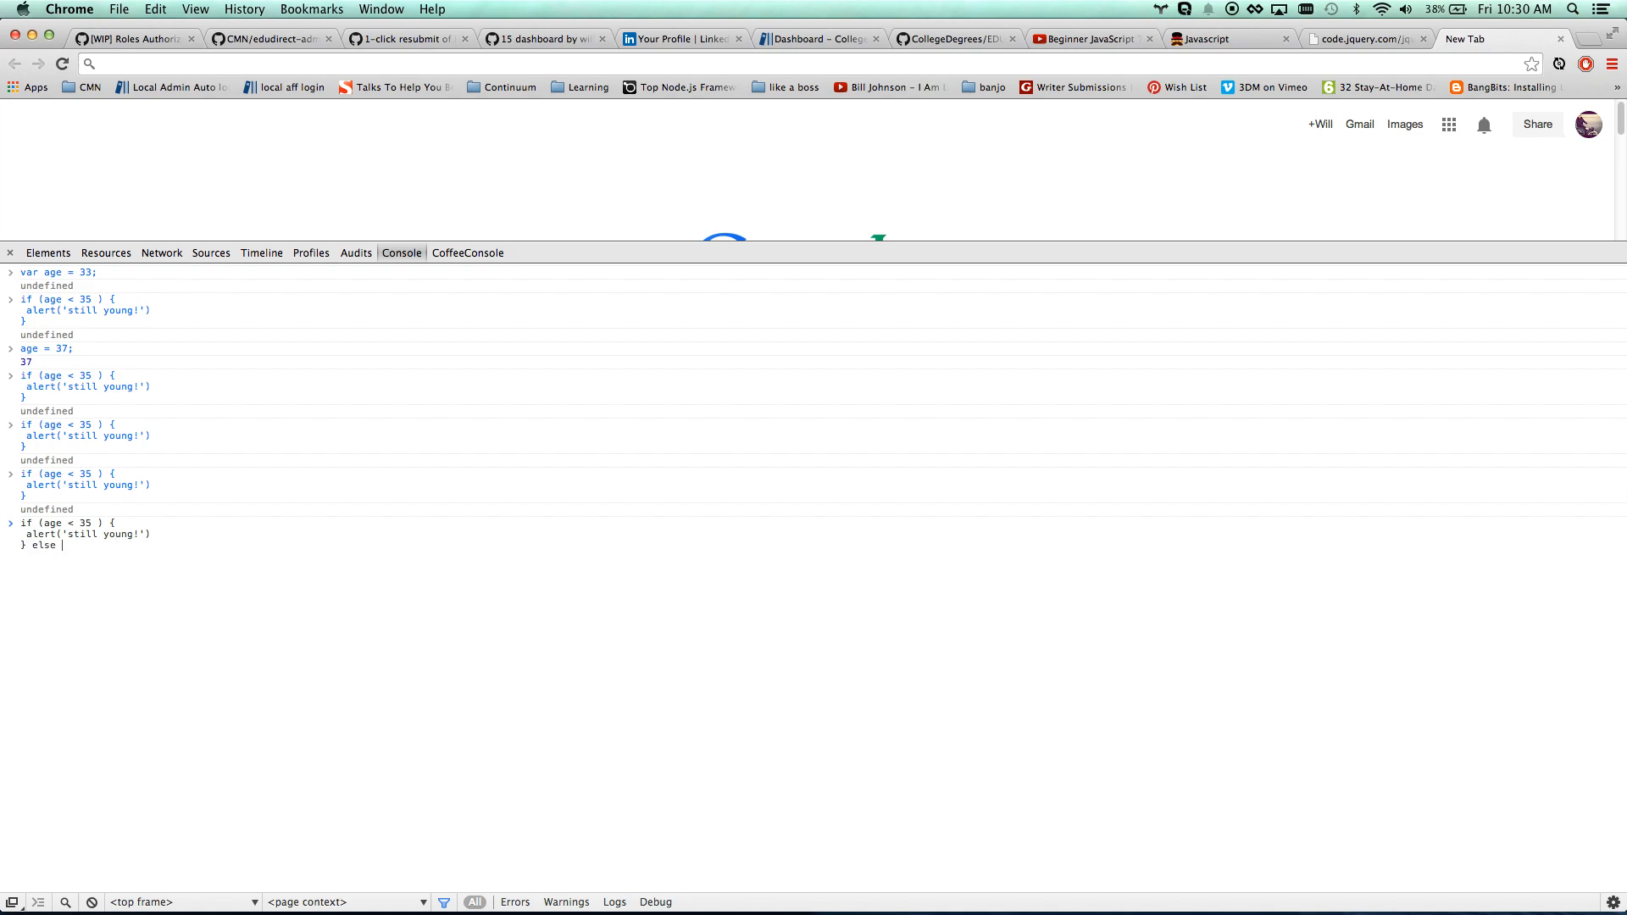
Run the age check with else { alert('oh man, getting old') } and dismiss the alert
text({)
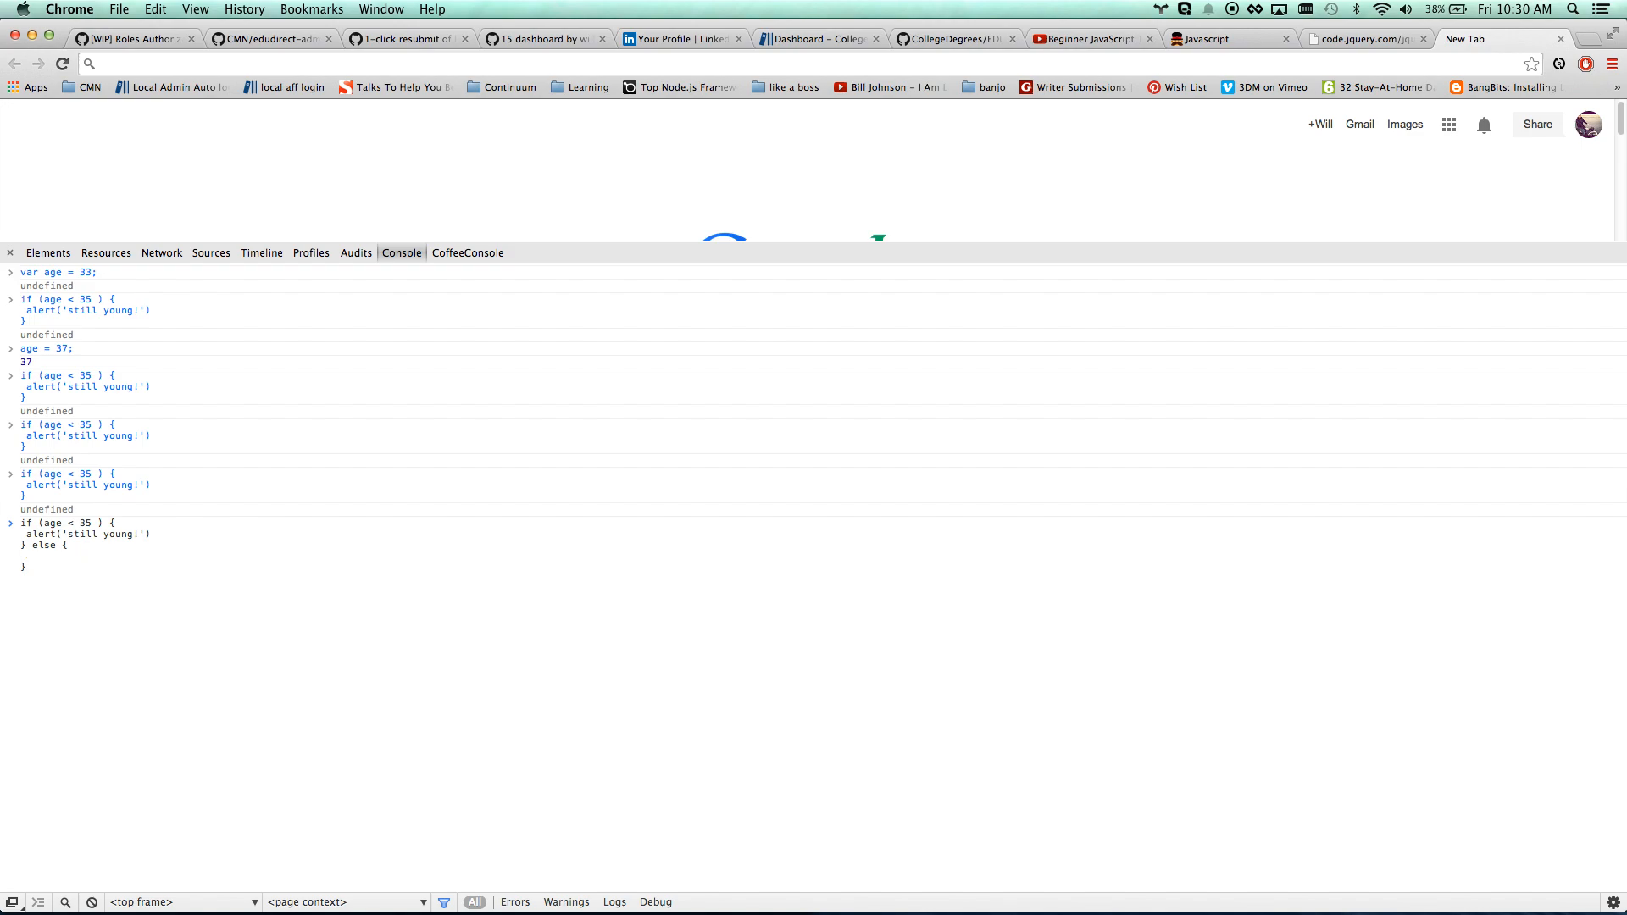
text(alert('oh man, g)
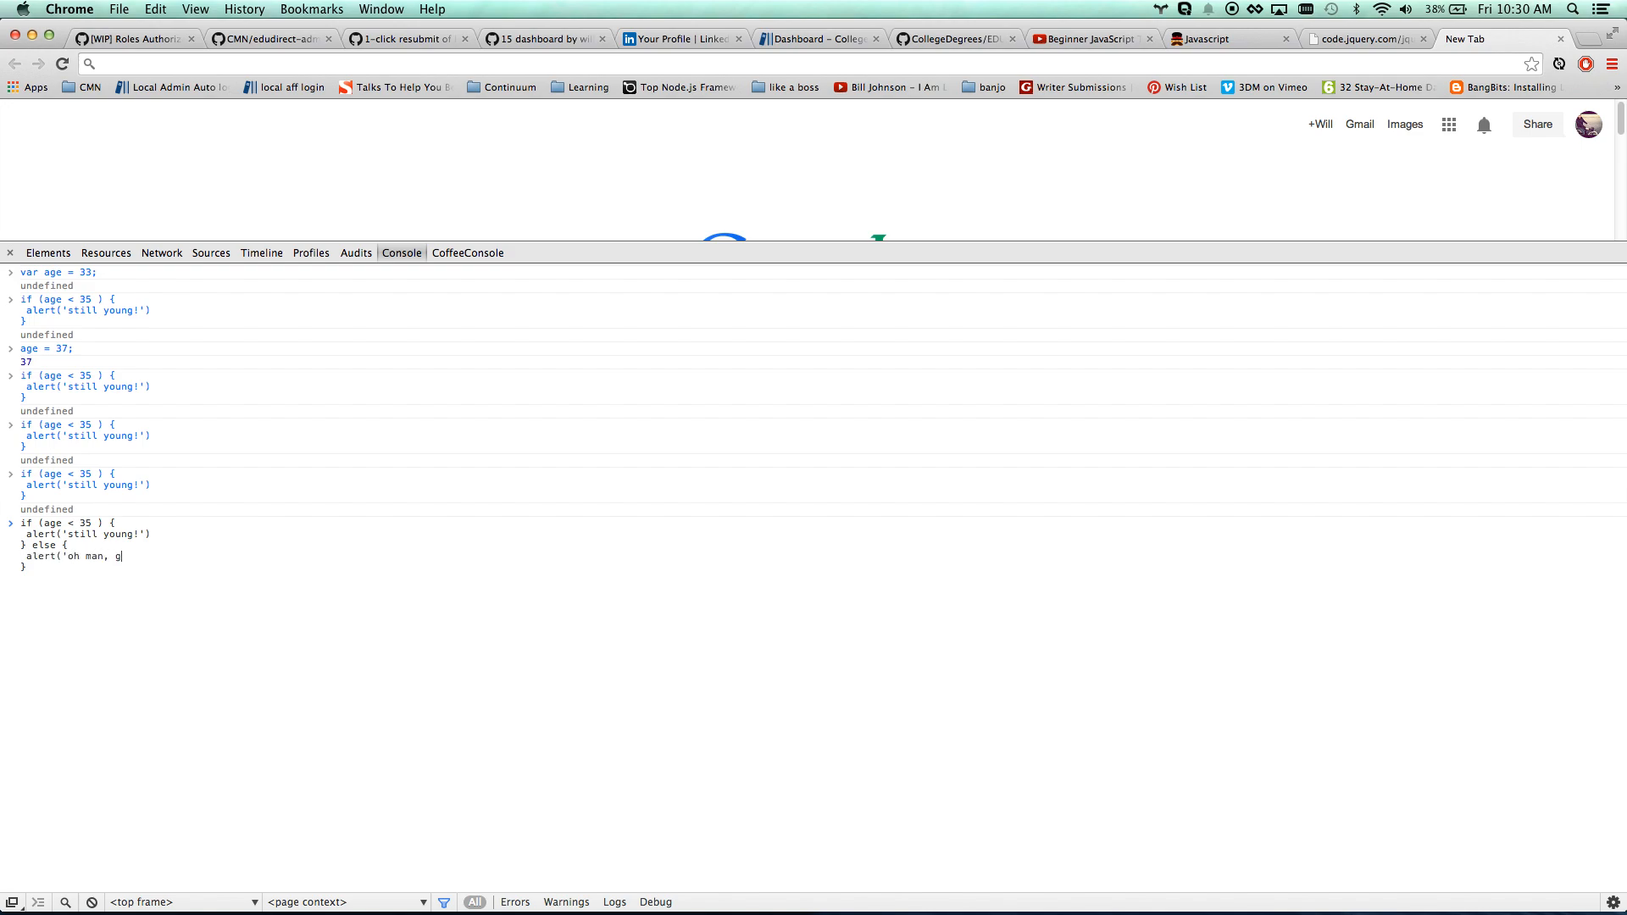
text(etting old'))
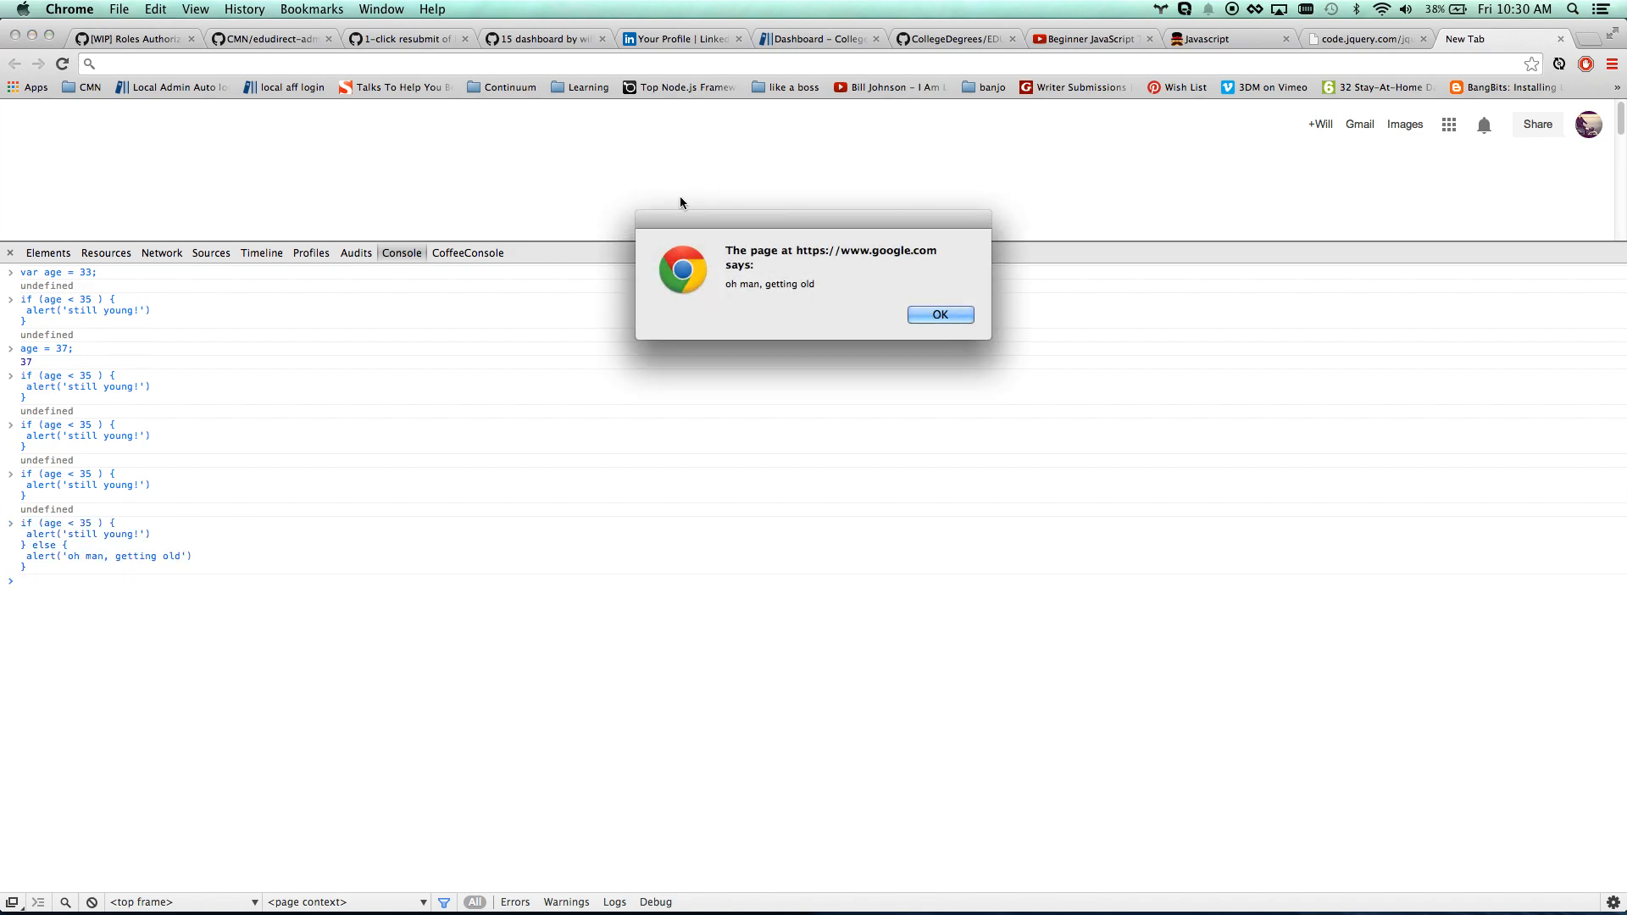
click(938, 315)
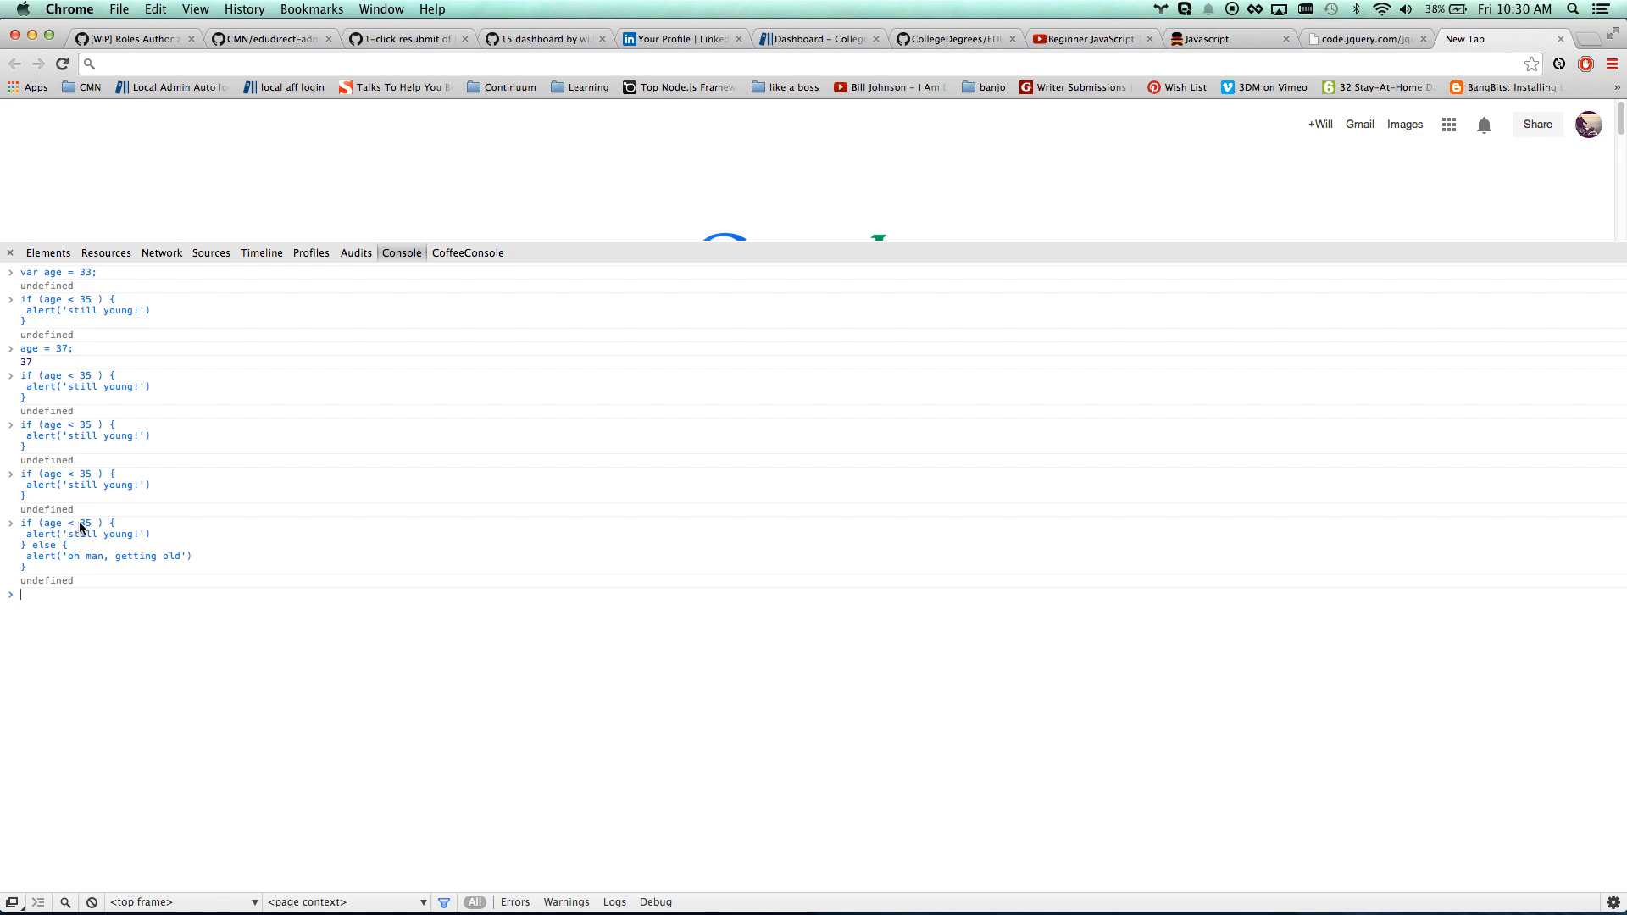
double_click(52, 522)
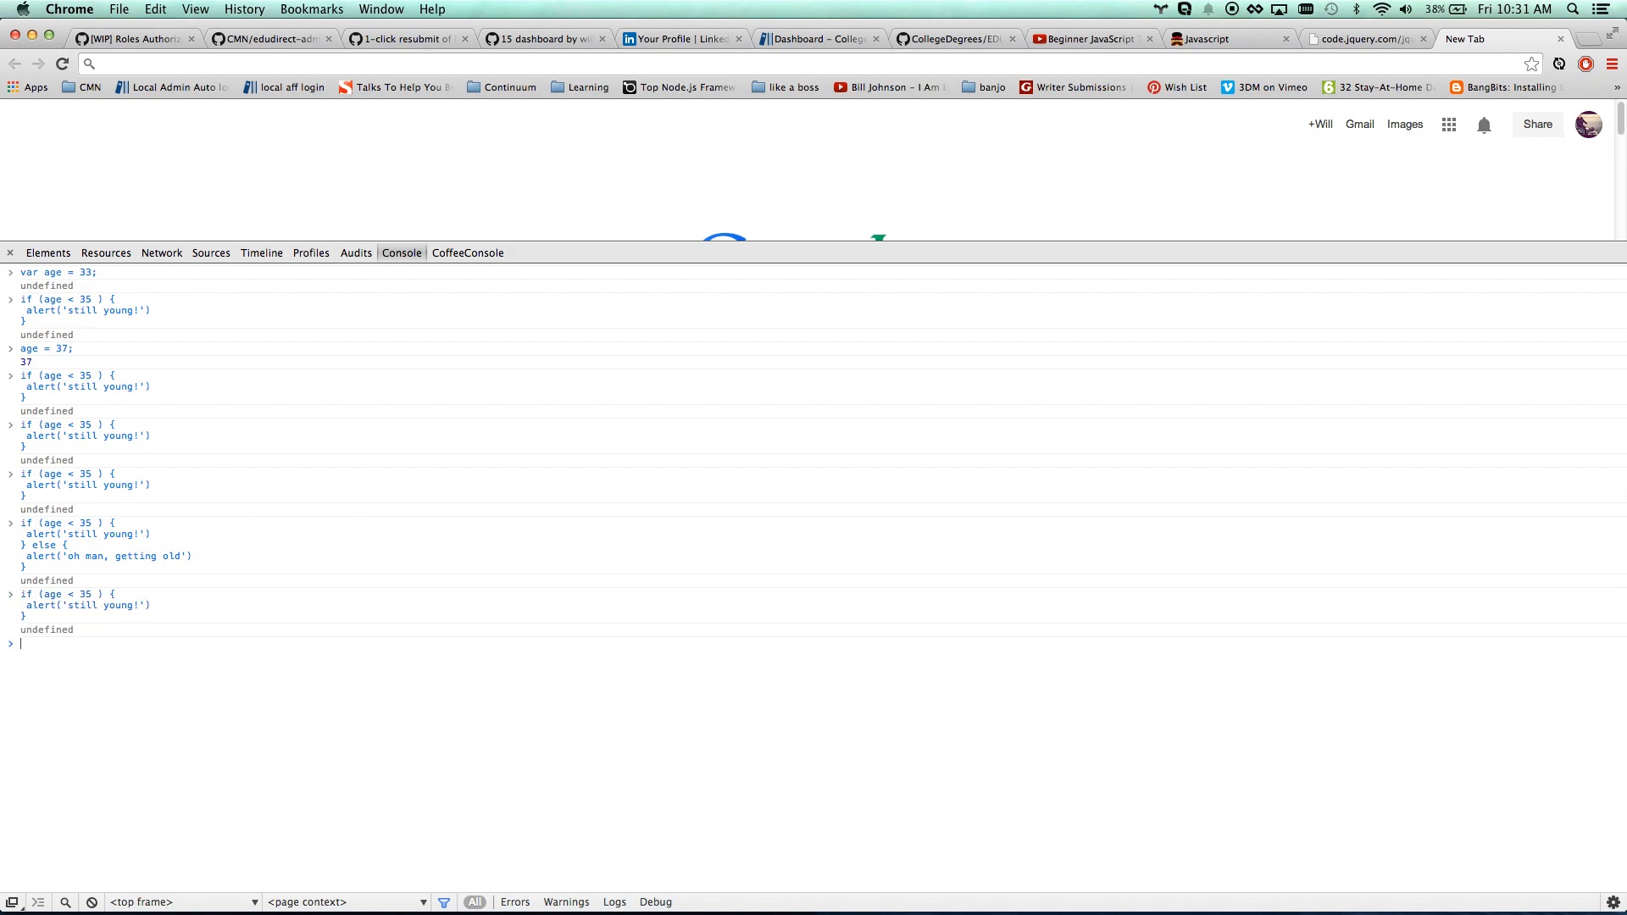
Set var tweetCount = 0, run if (tweetCount < 1) alerting 'you need to make some tweets!', and dismiss it
text(var twee)
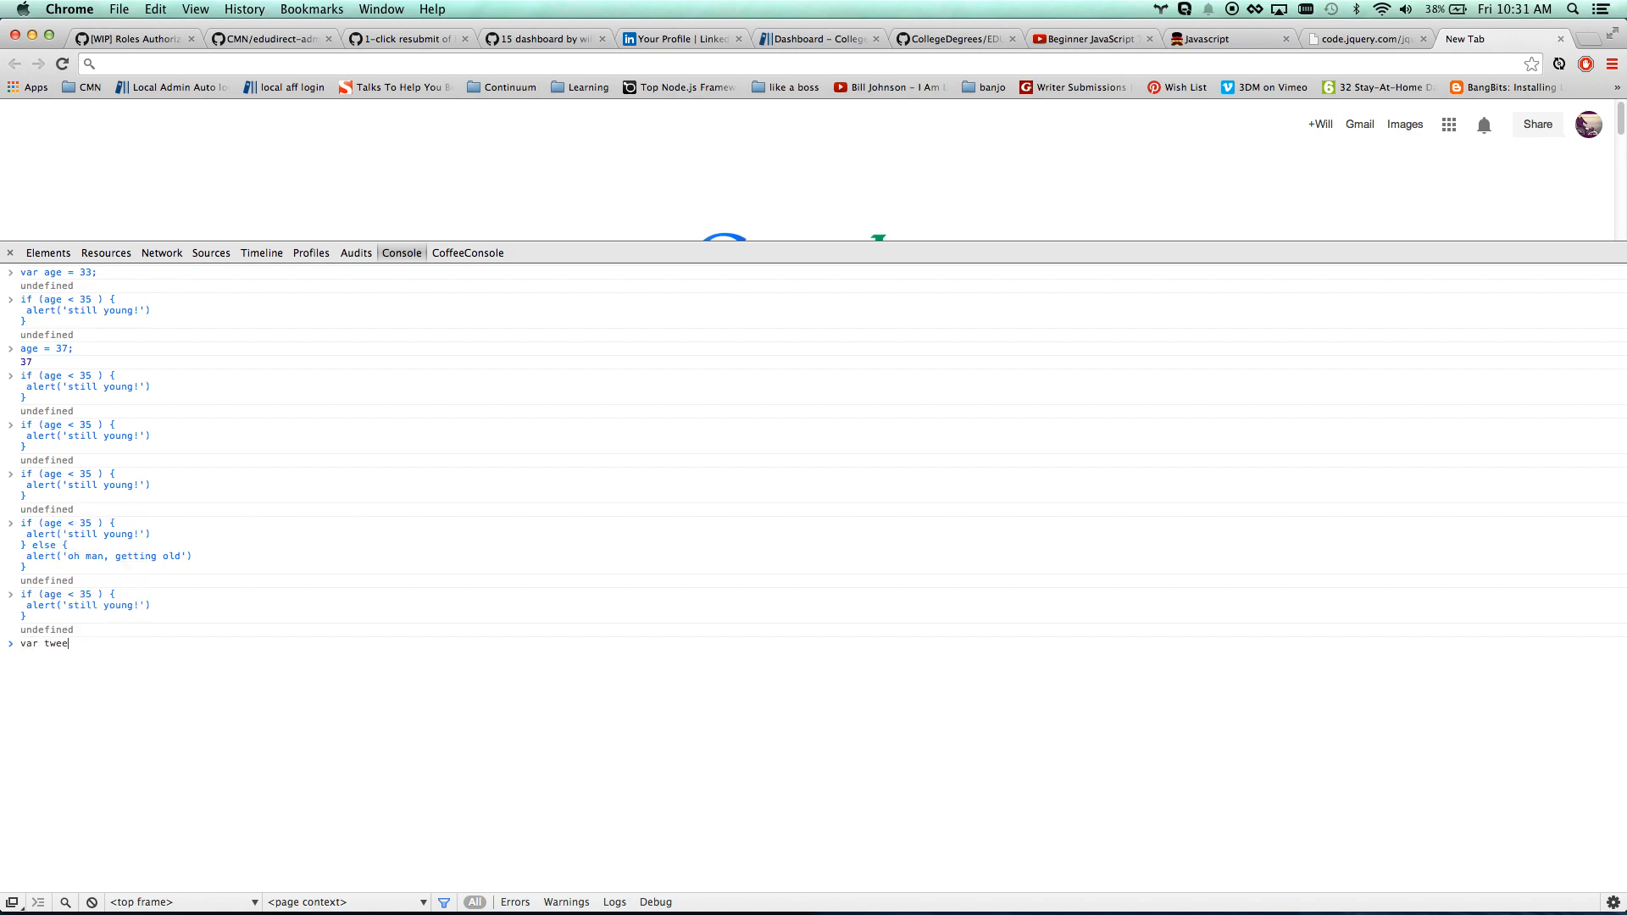
text(tCount =)
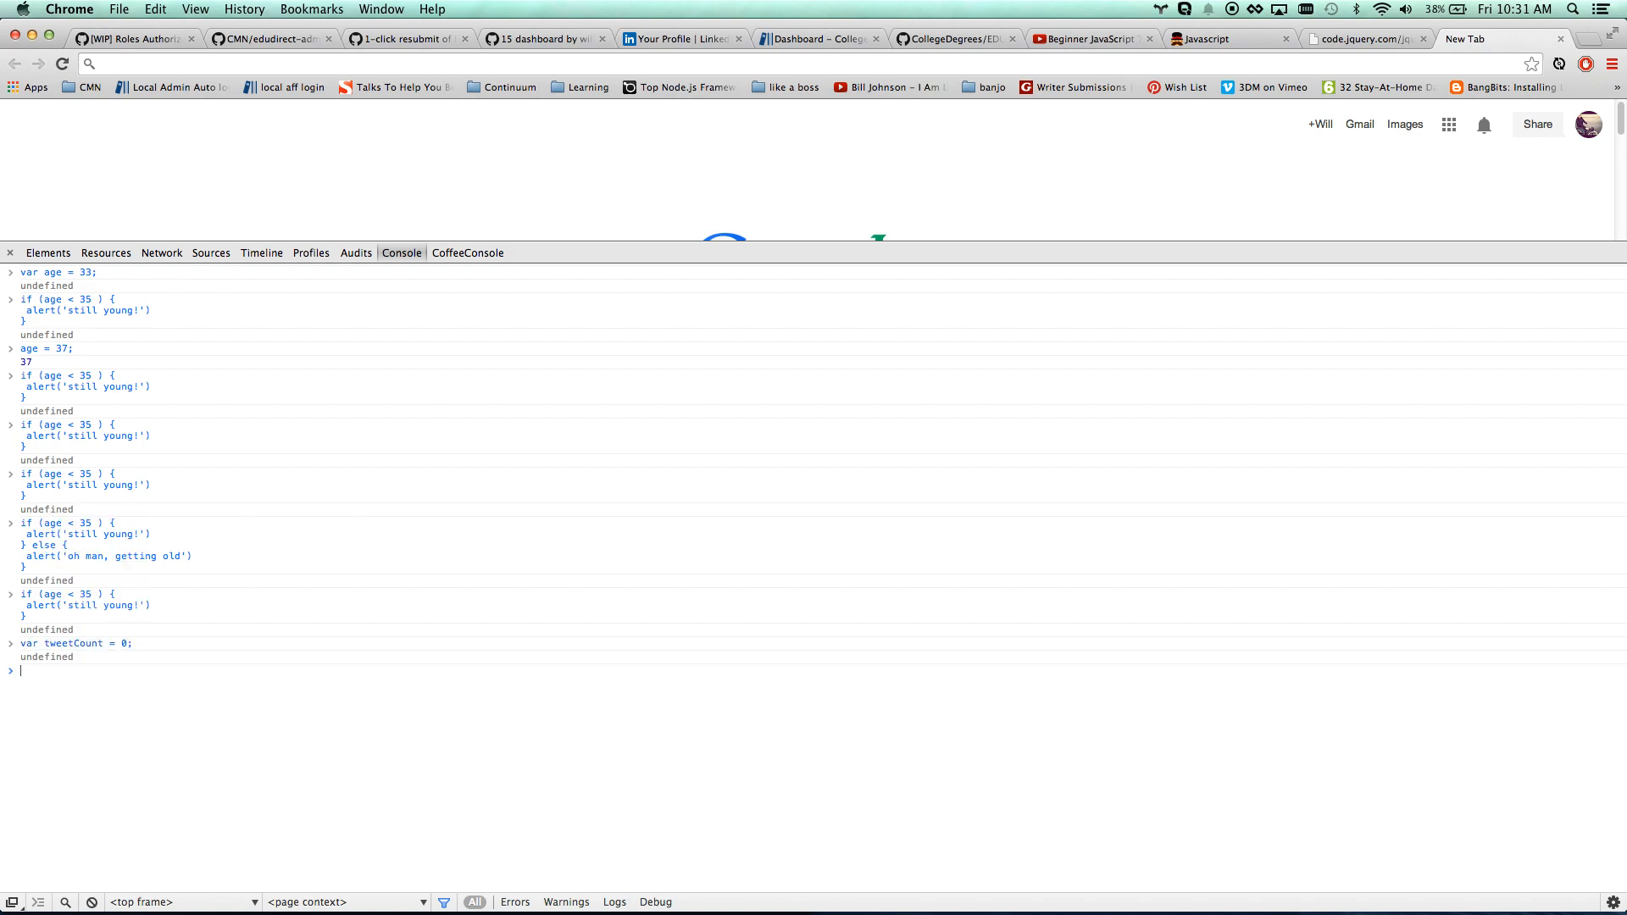
text(if ()
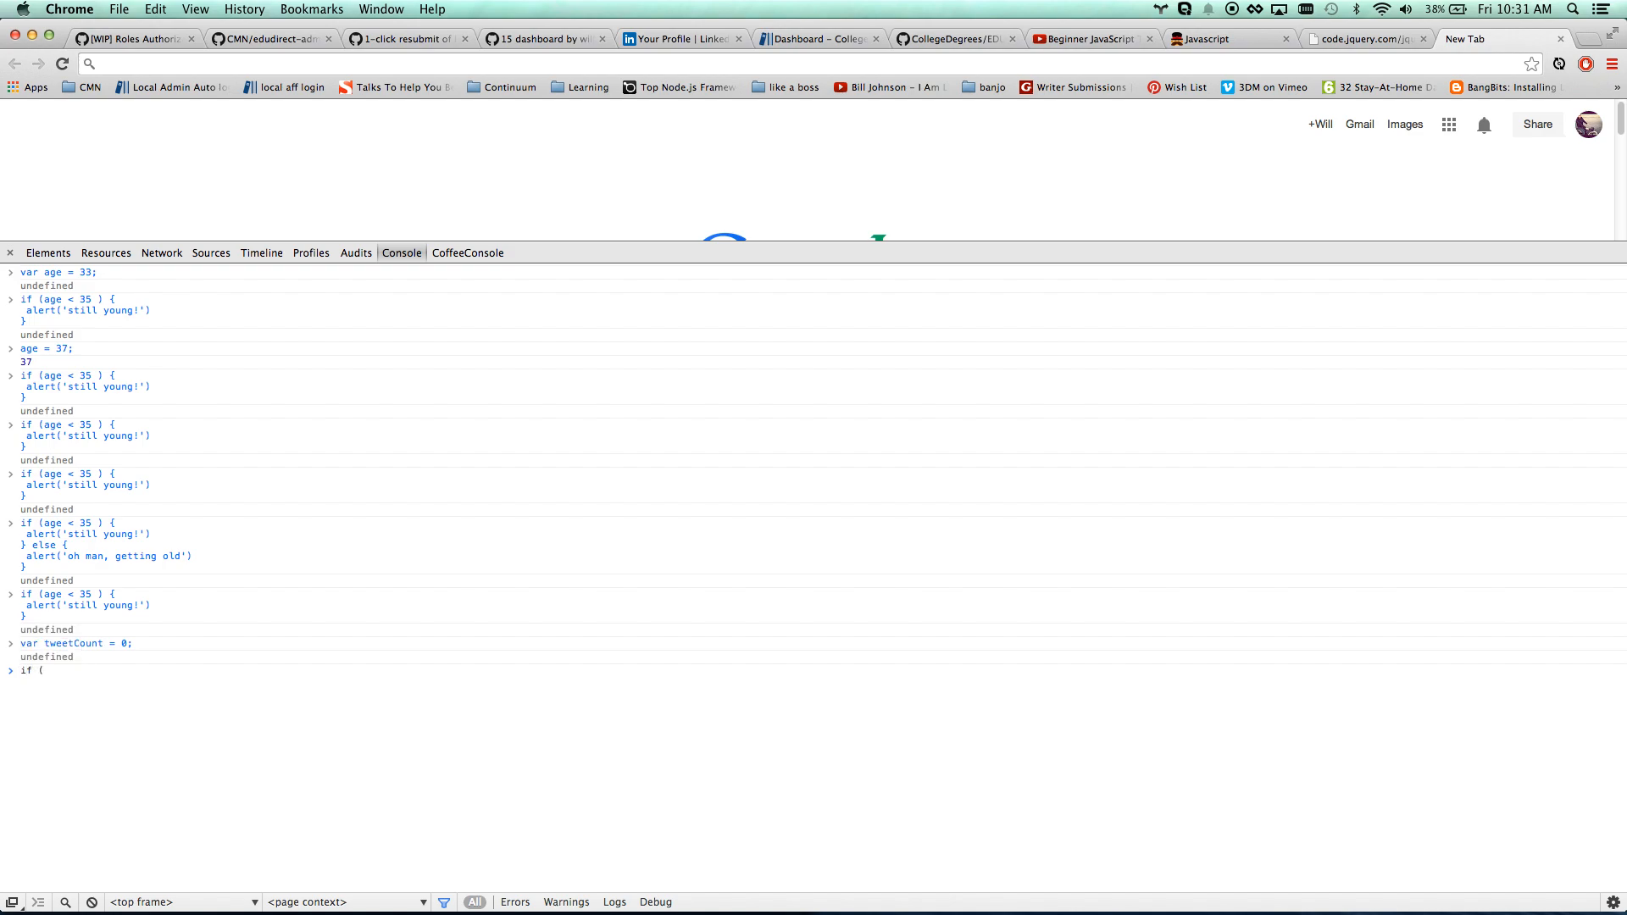
text(tweetCount)
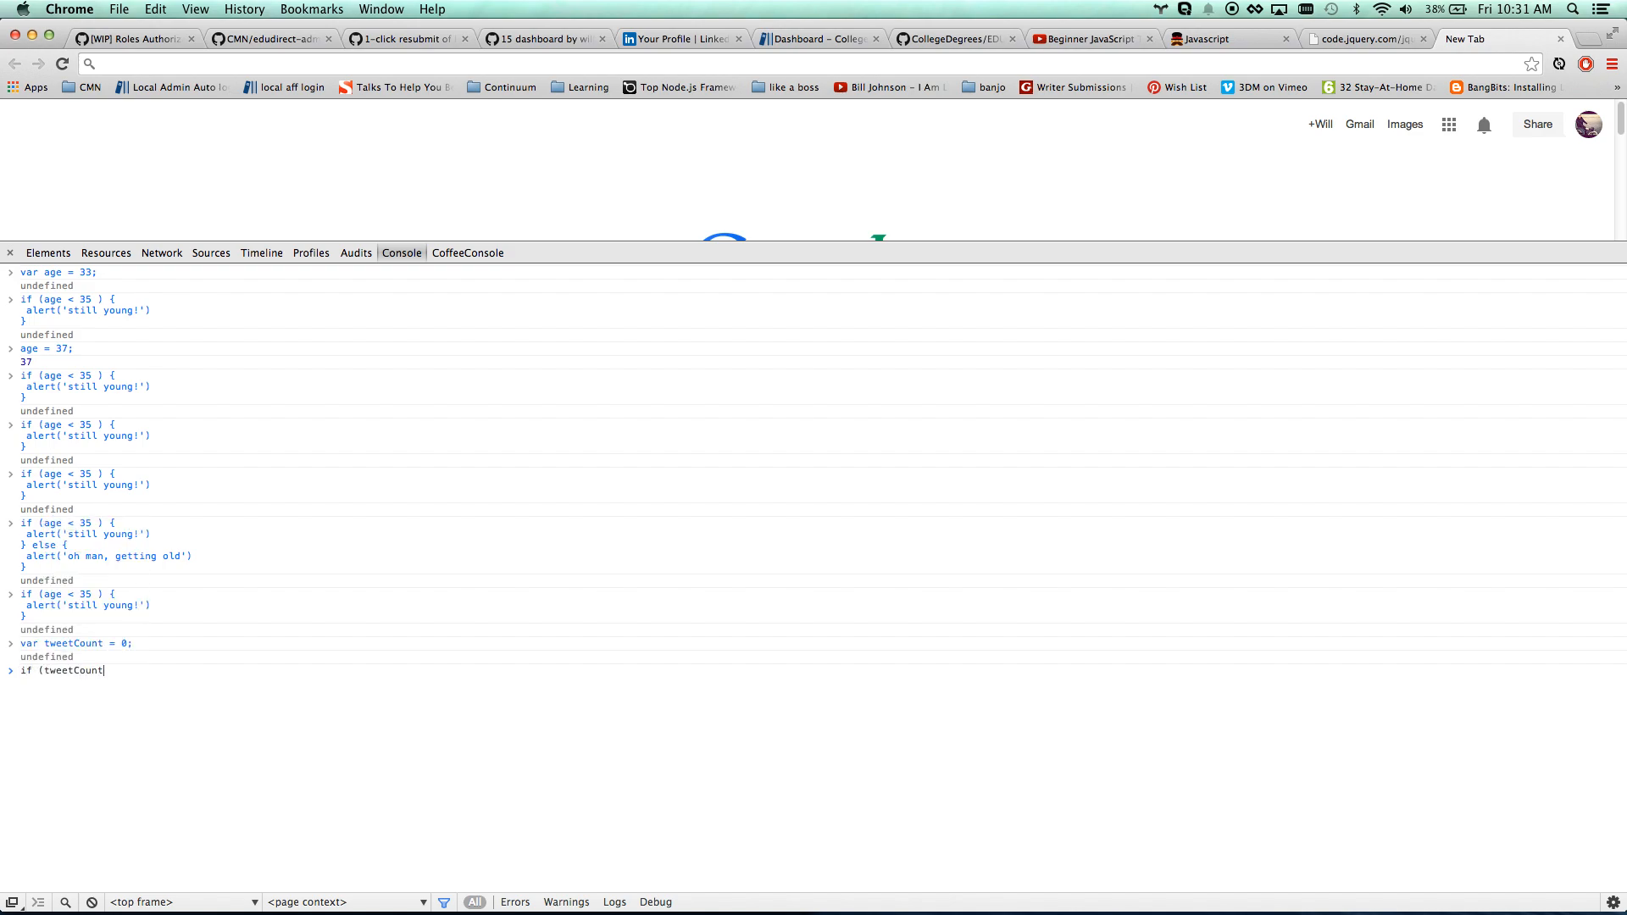
text(< 1 ) {)
text(alert('you need to)
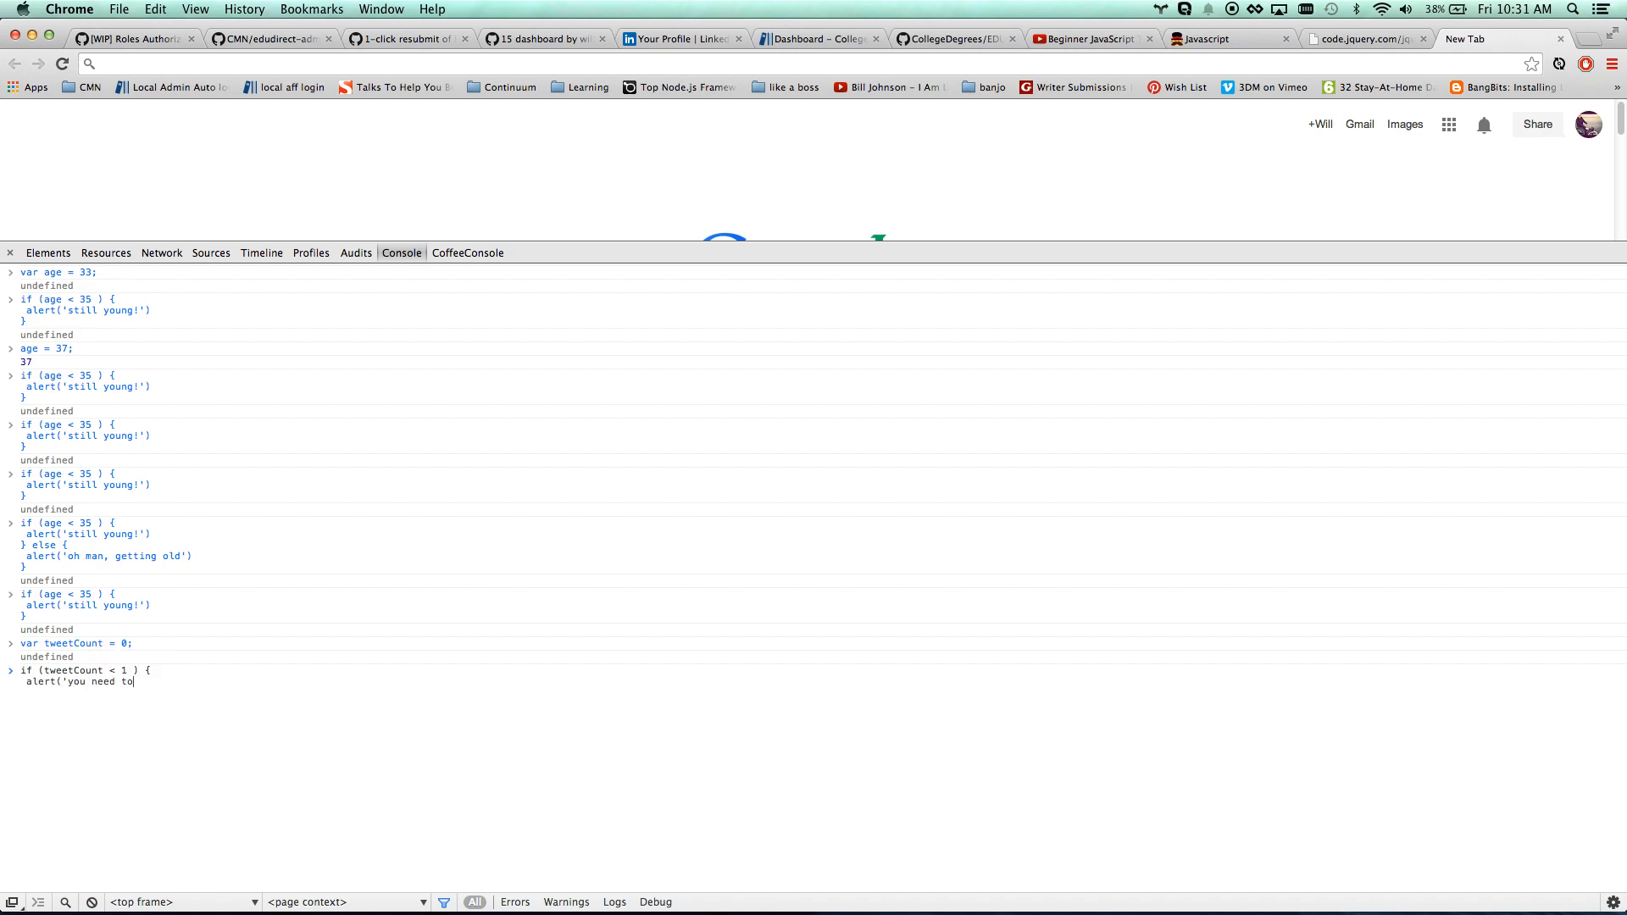
text(make some twee)
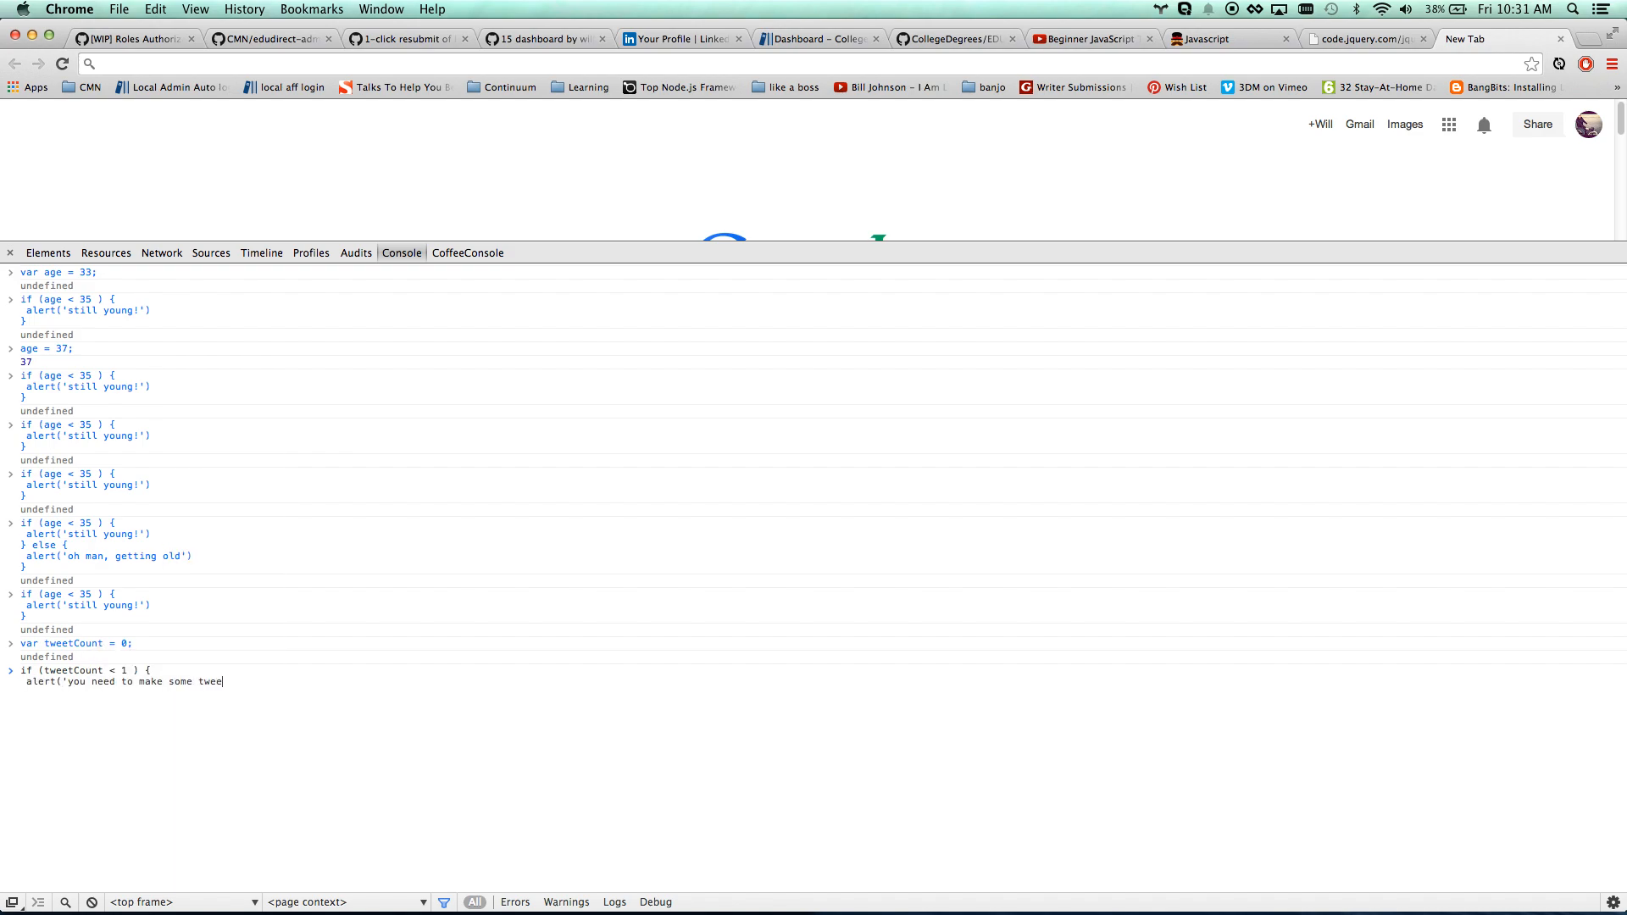
text(ts!)
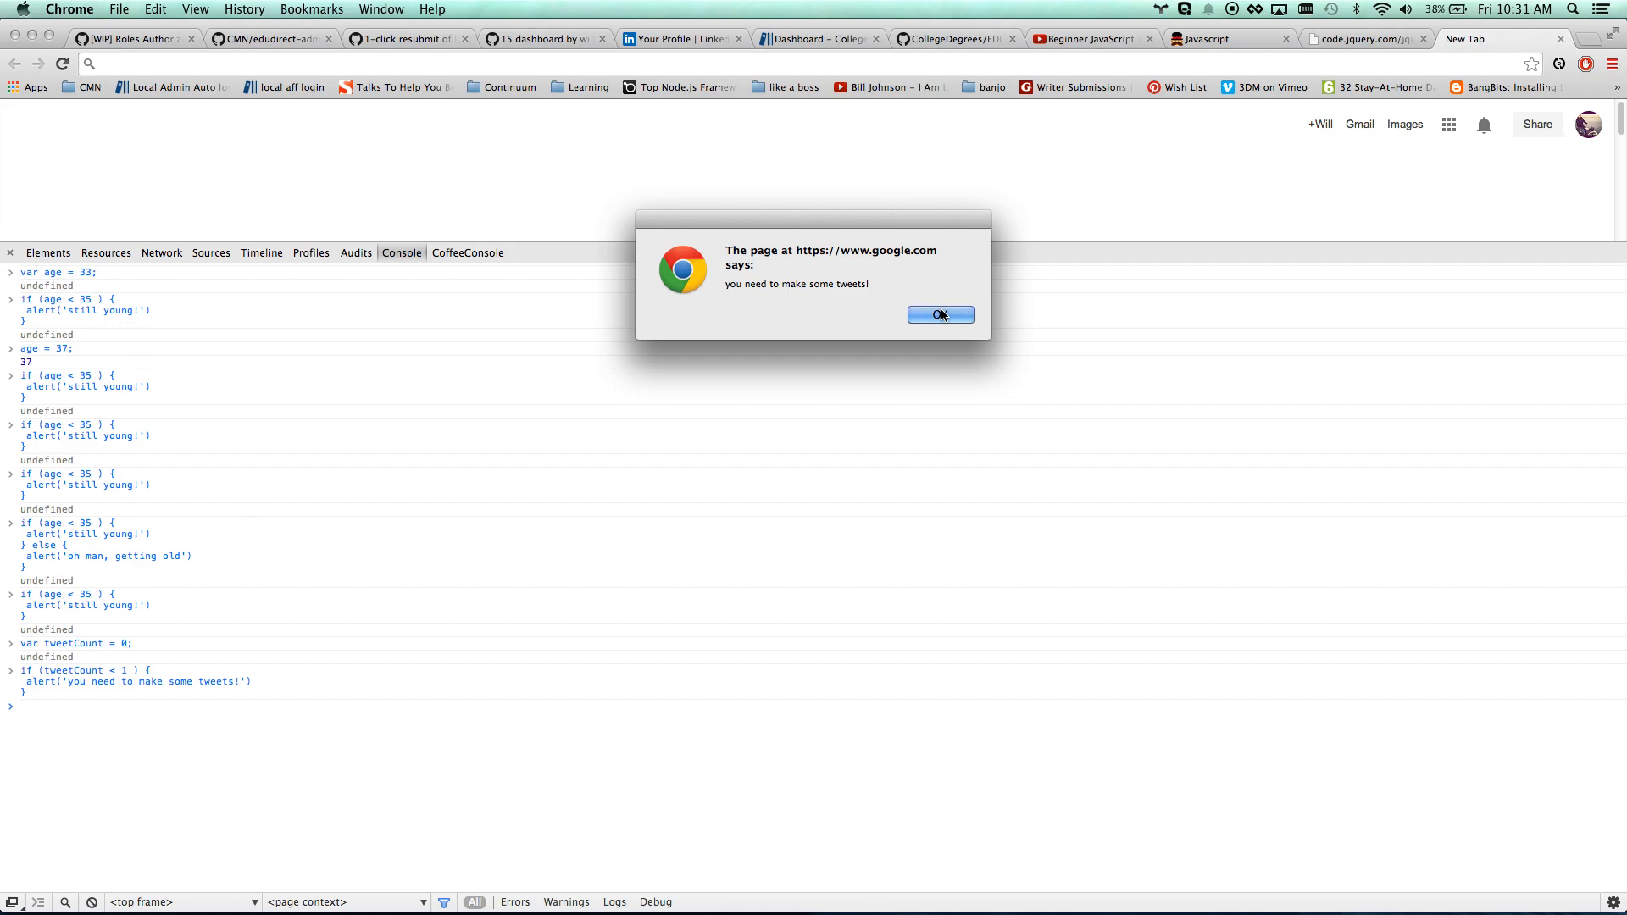
click(938, 314)
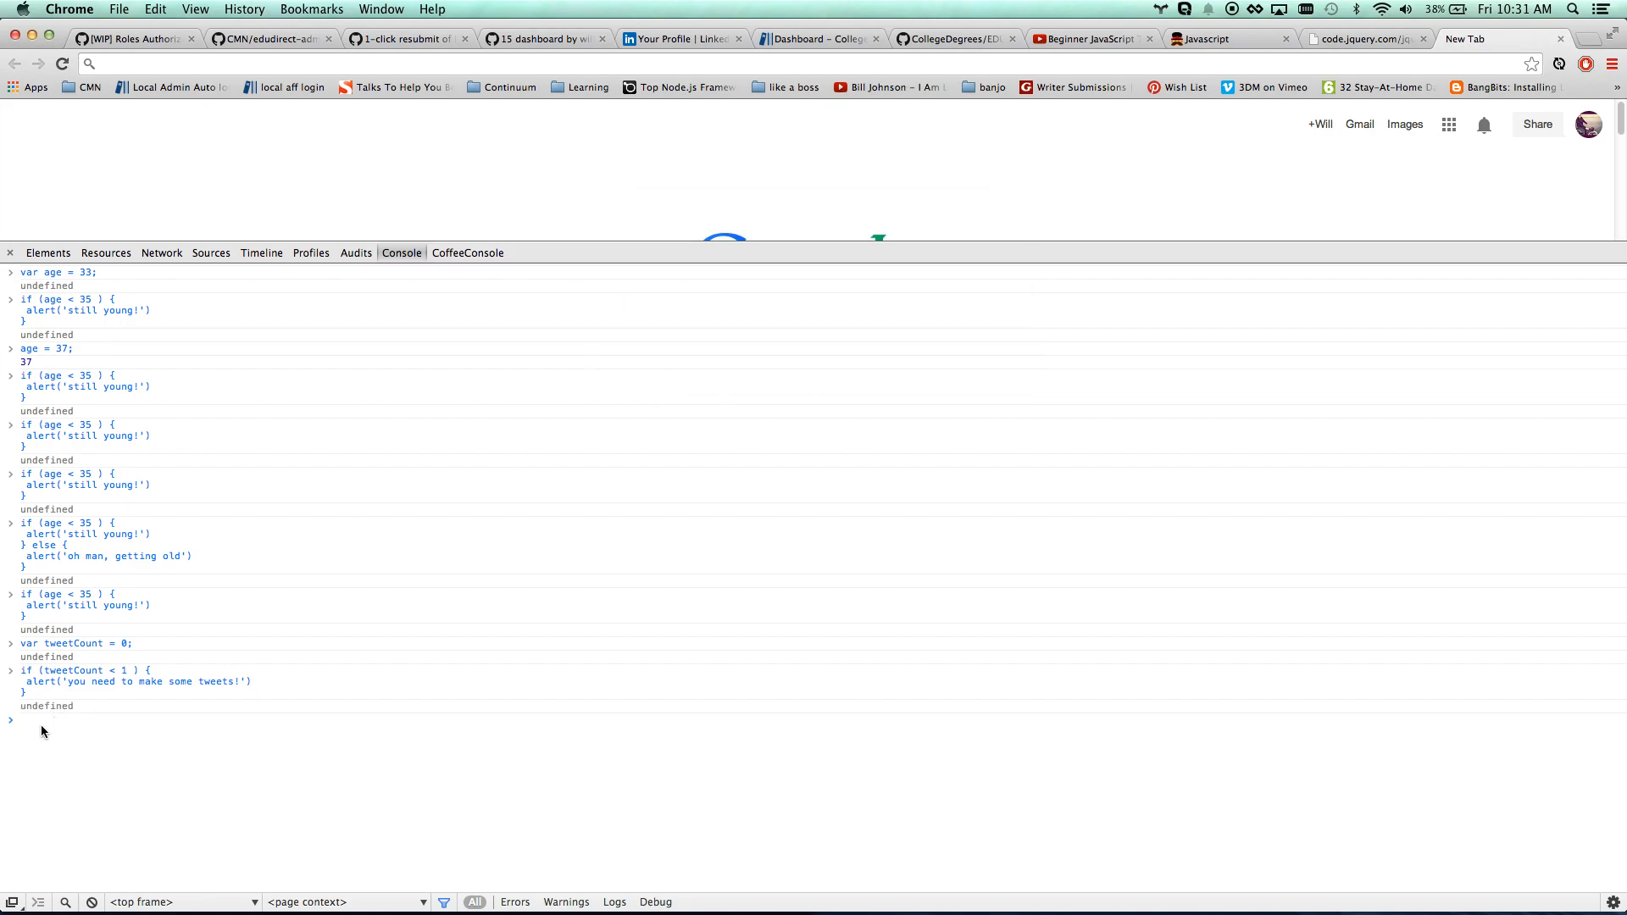
mouse_move(40, 736)
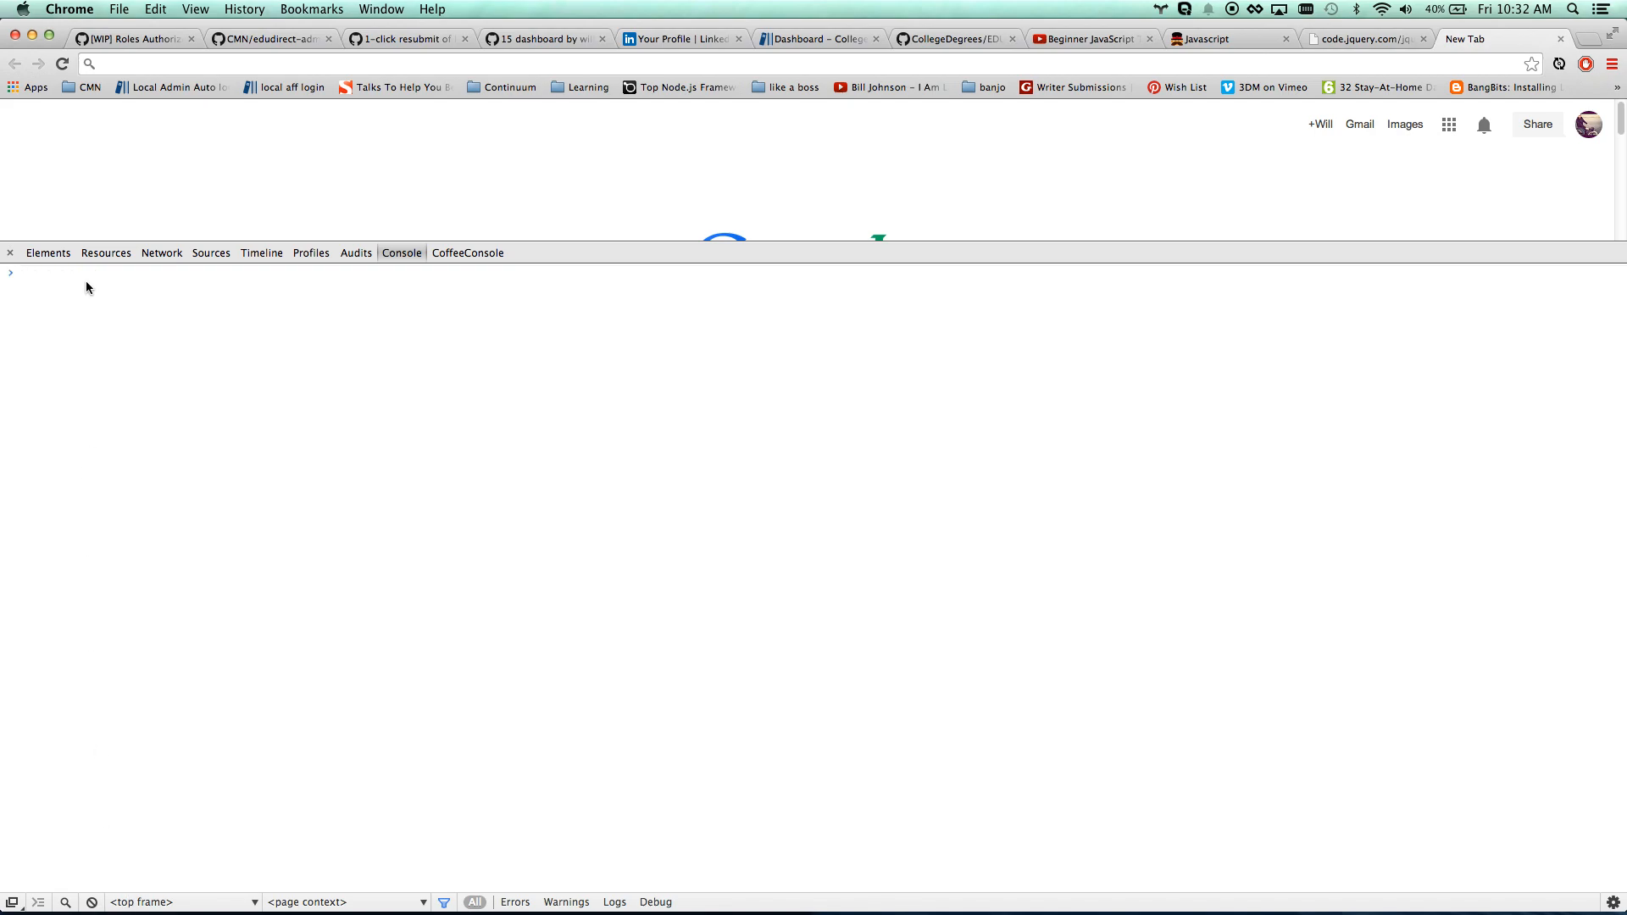
Define var myList = ['eggs', 'milk', 'fruit'] and evaluate myList to echo the array
text(var)
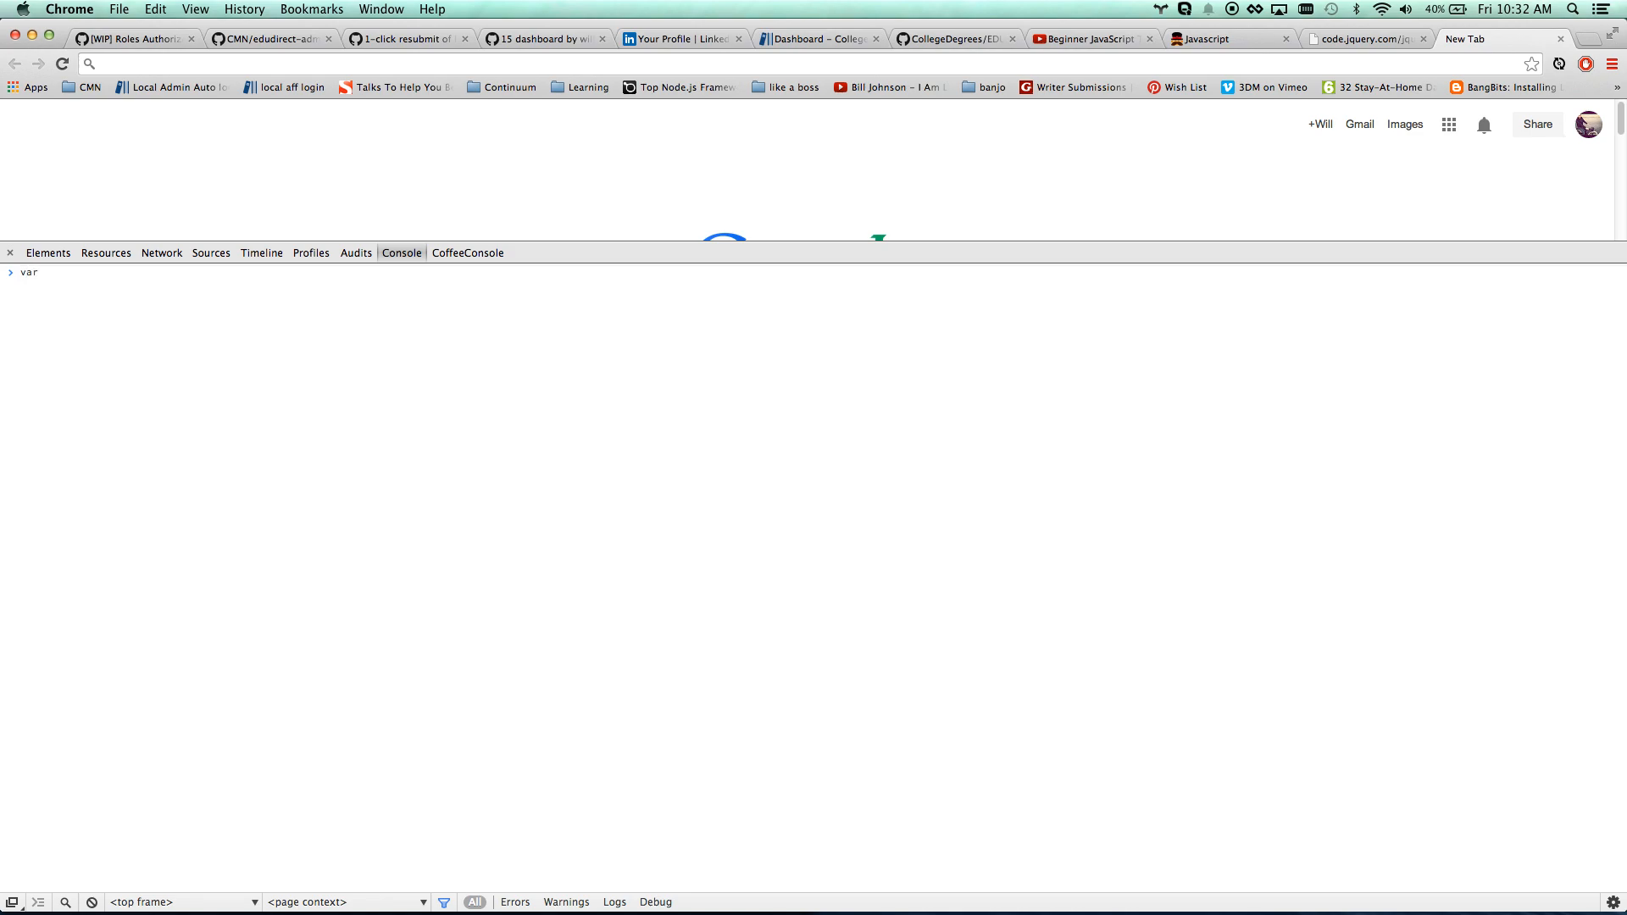
text(myList =)
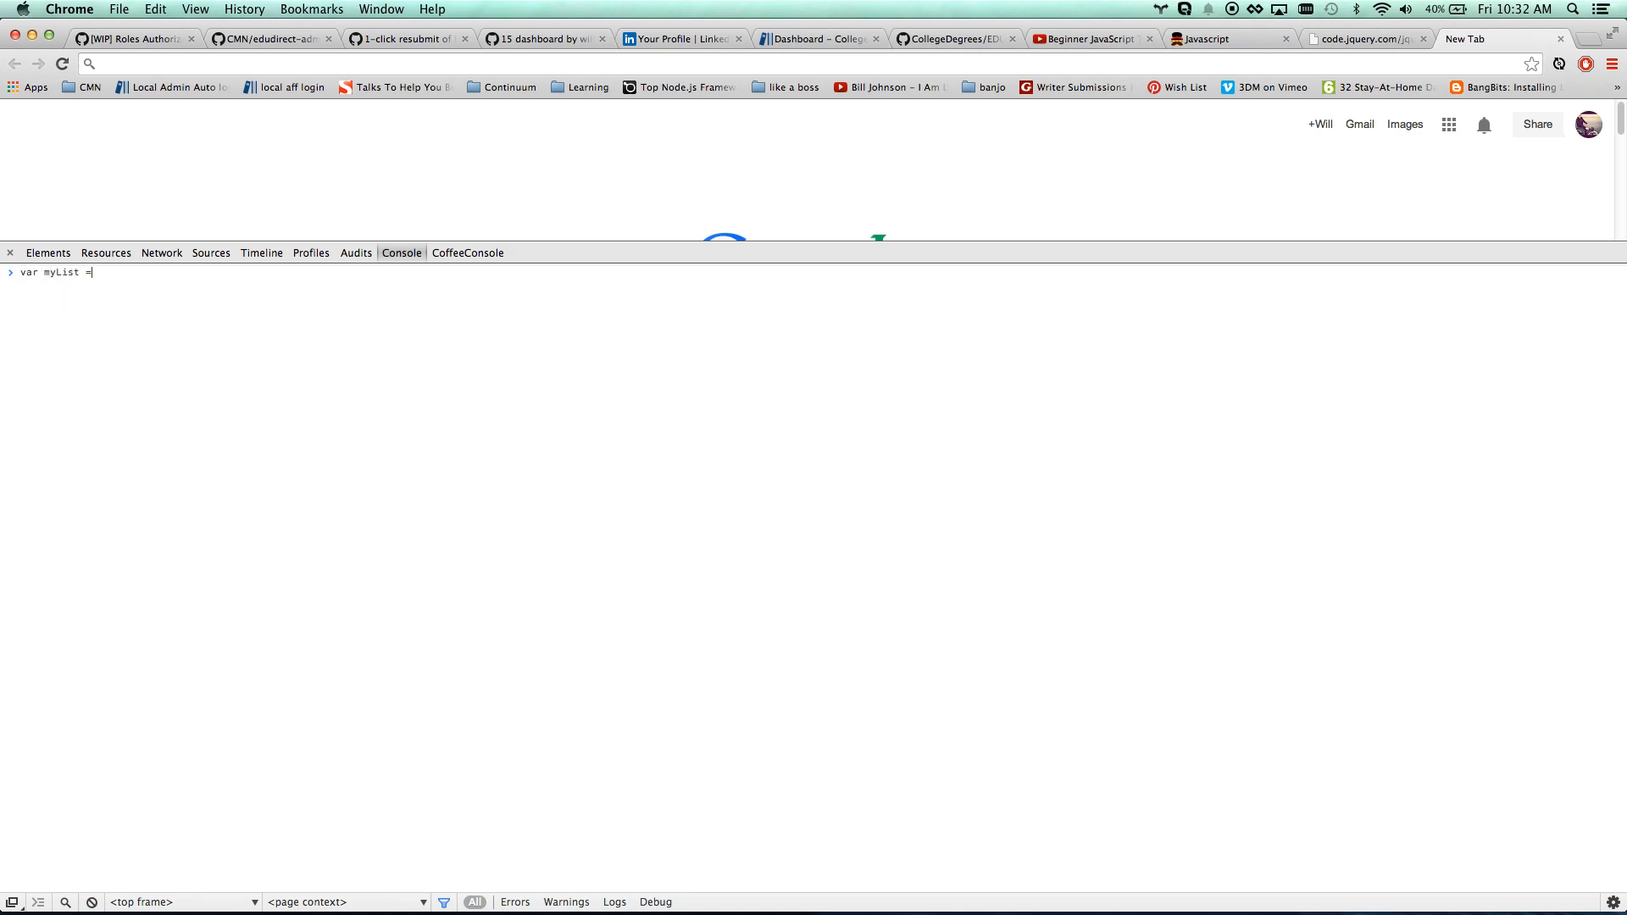
text([])
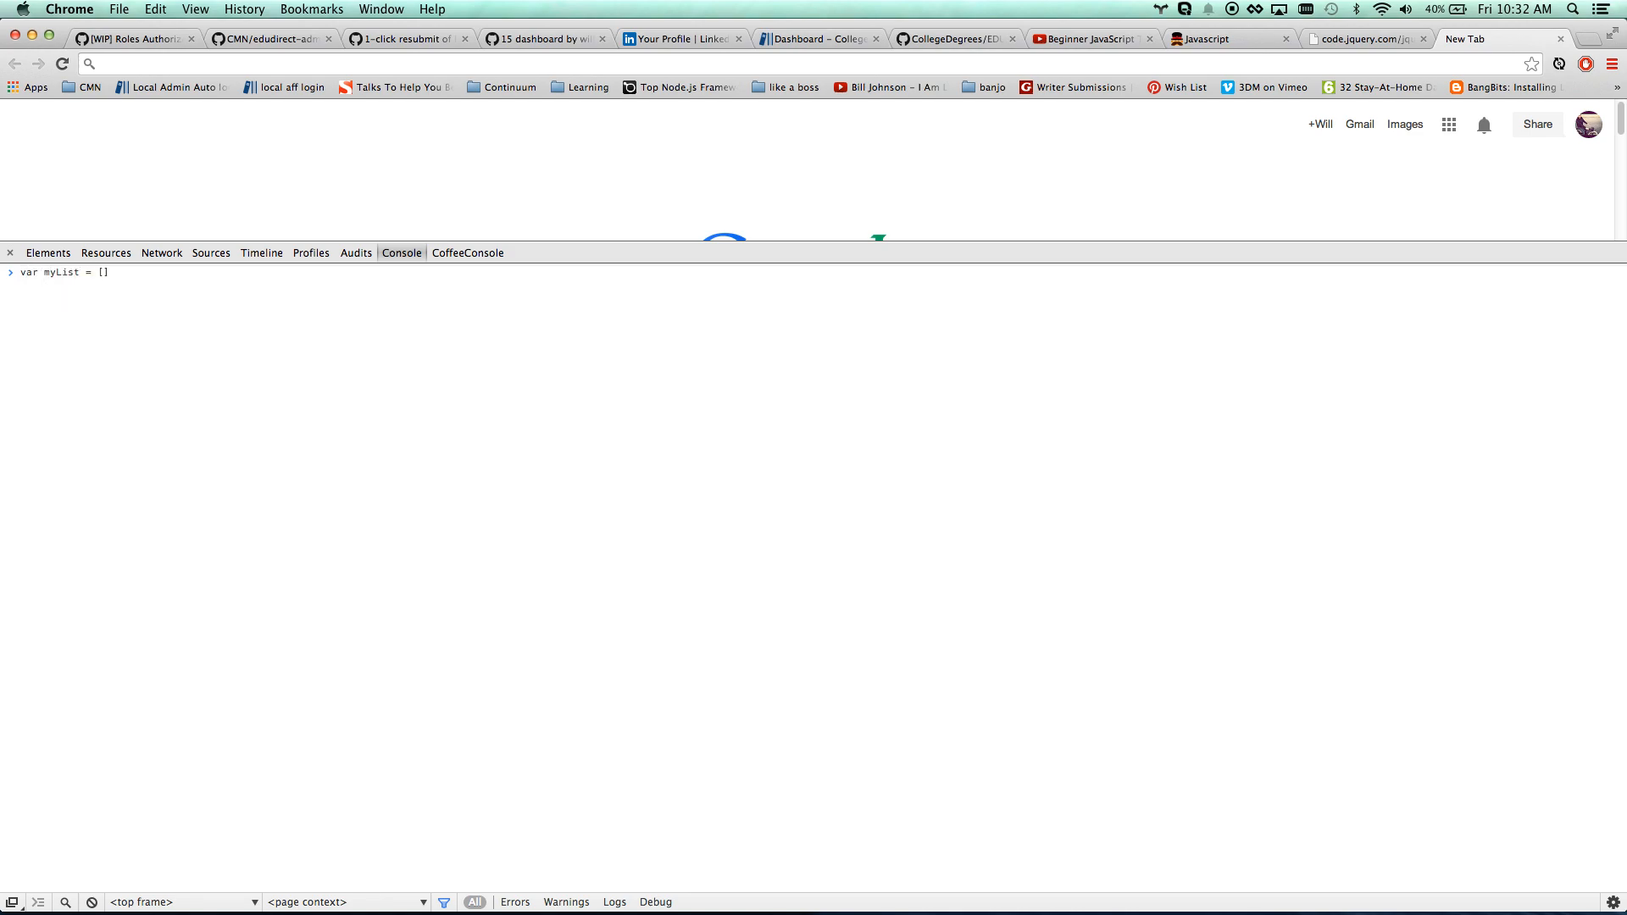
text(;)
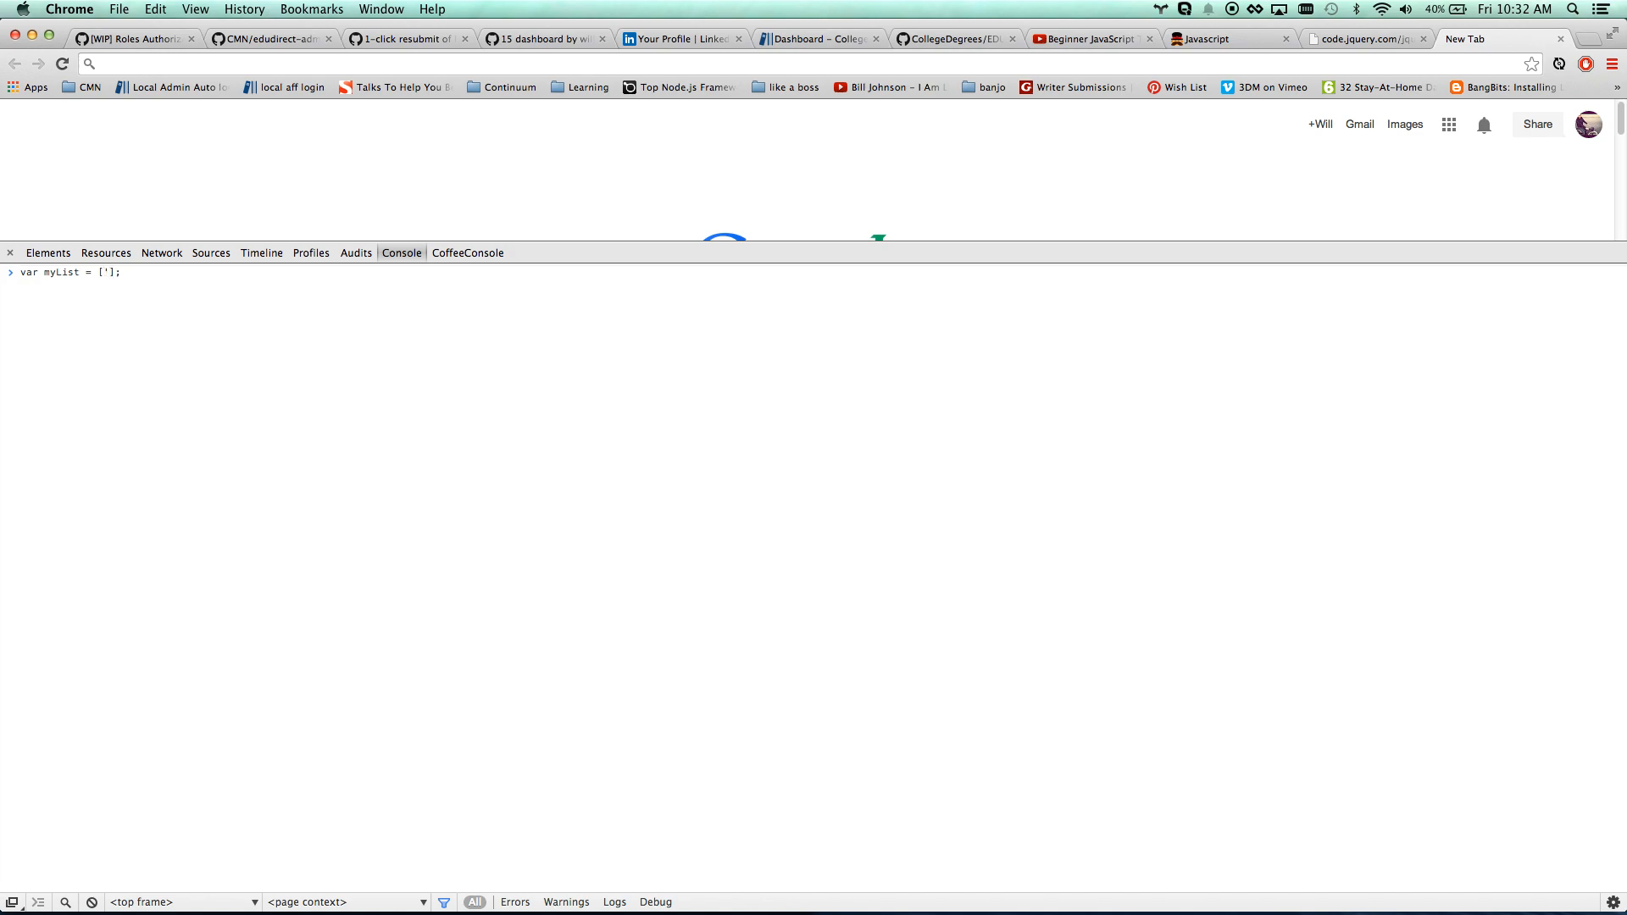
text(eggs)
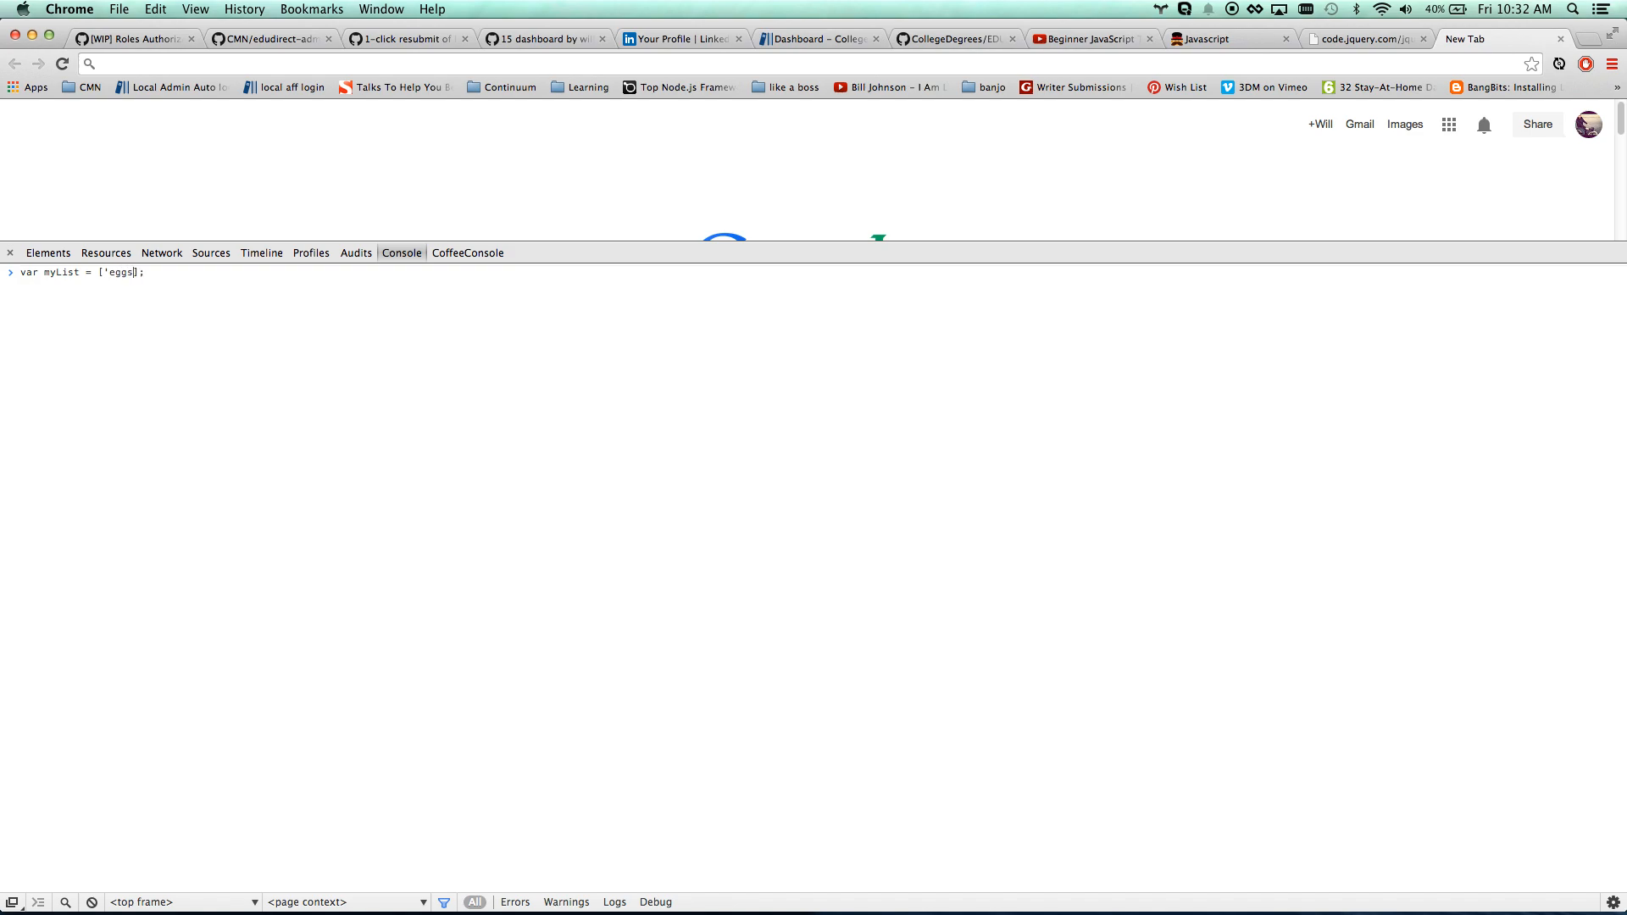
text(, ')
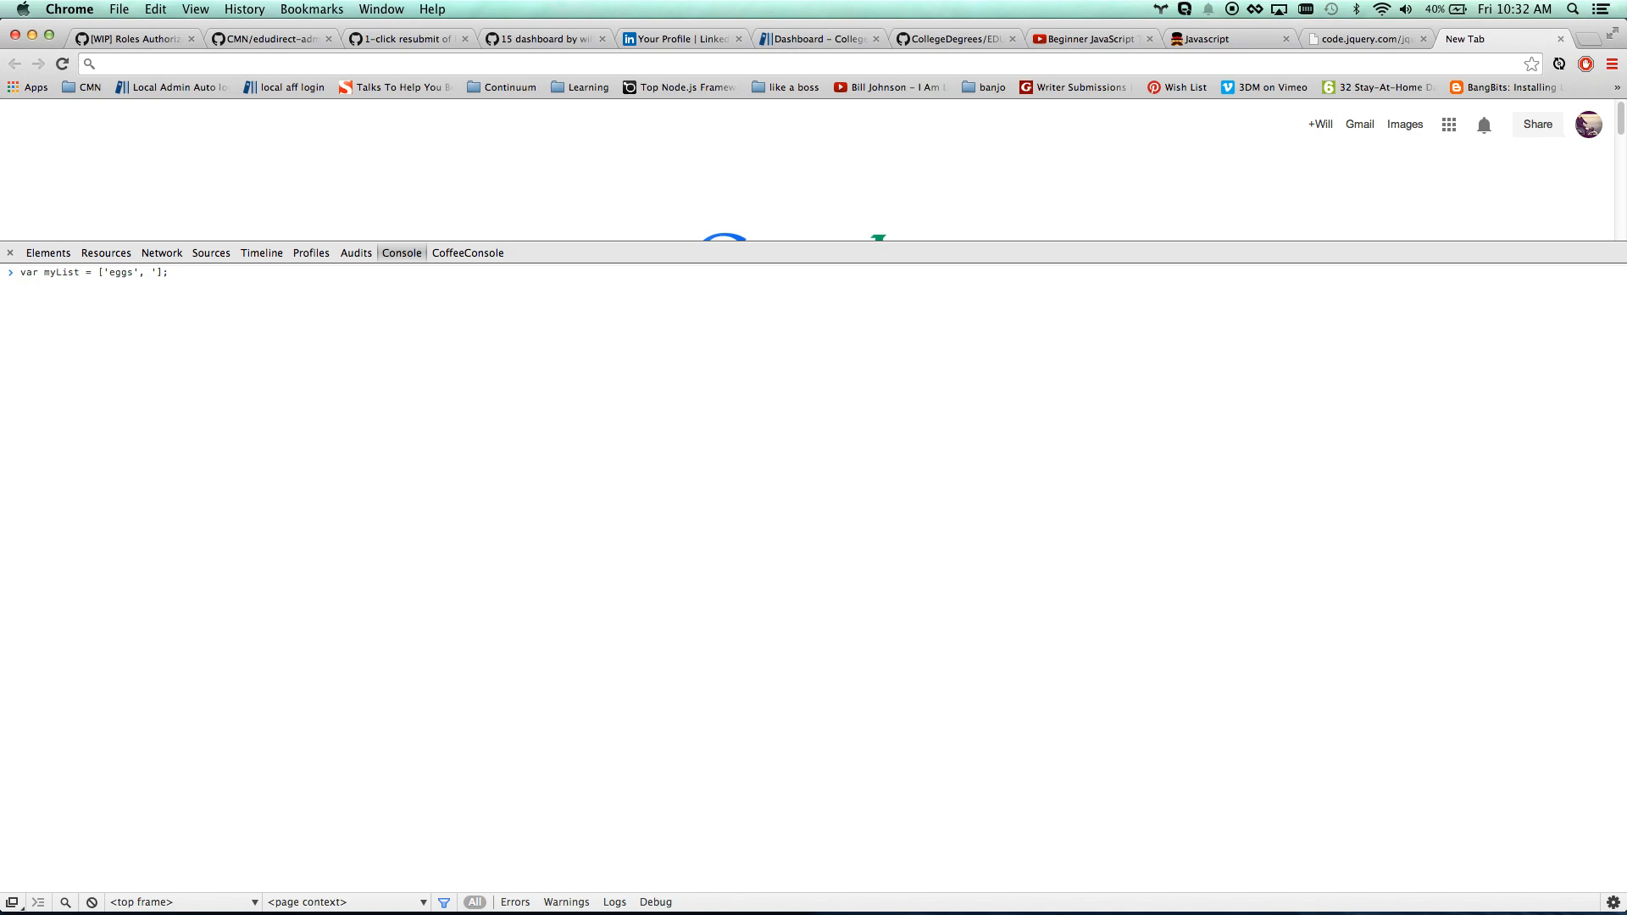
text(milk)
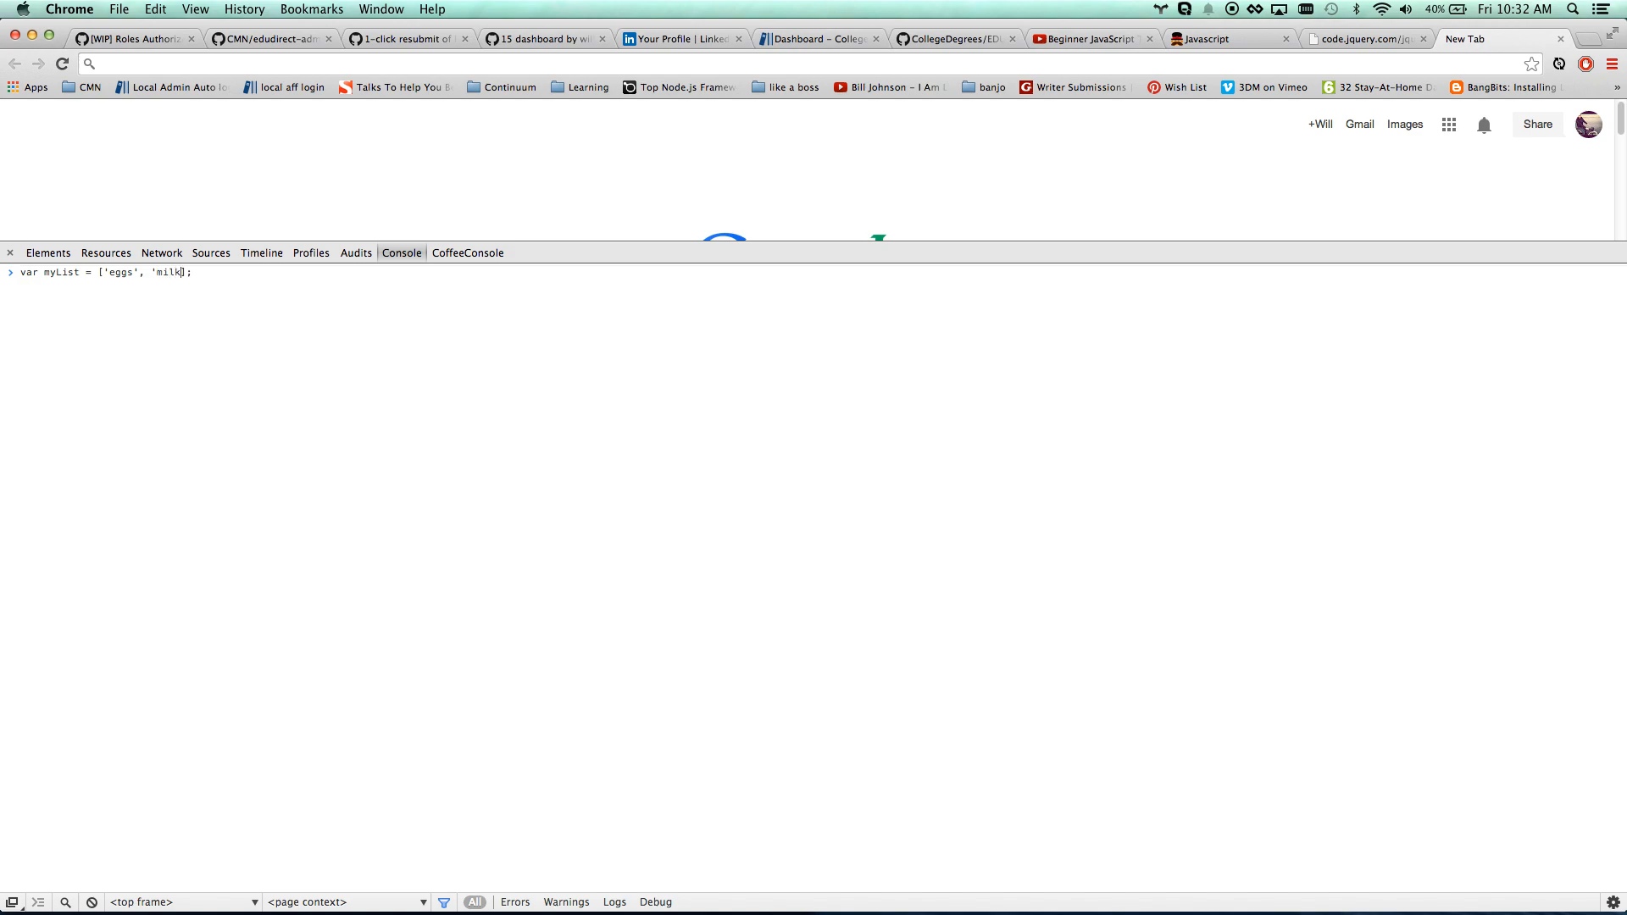
text(, 'fruit')
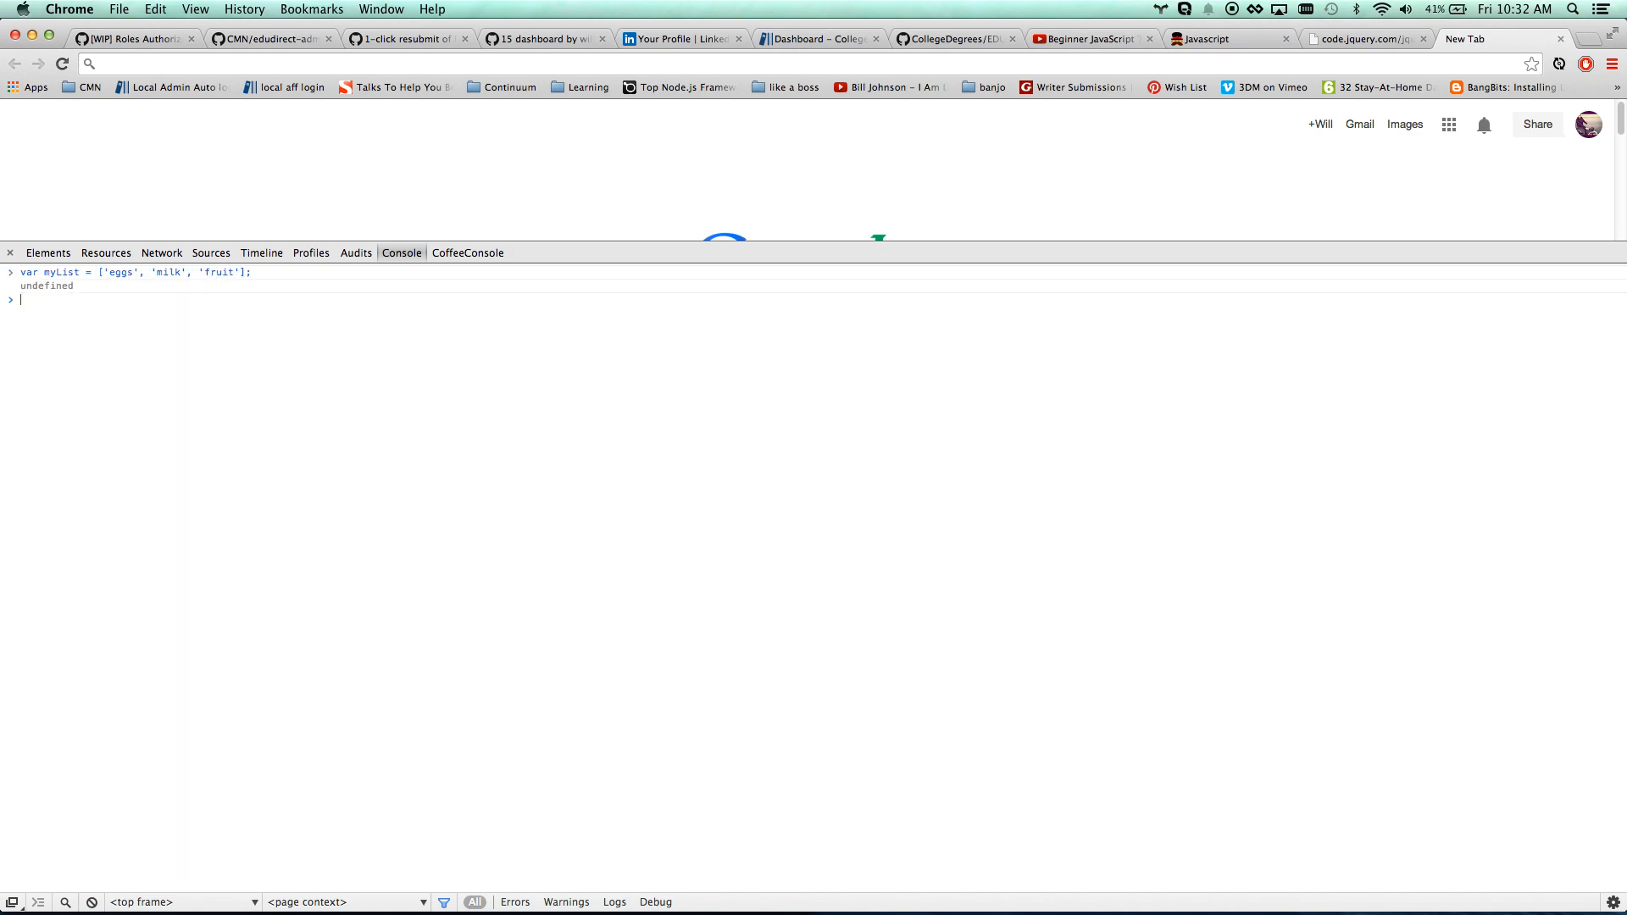
text(myList)
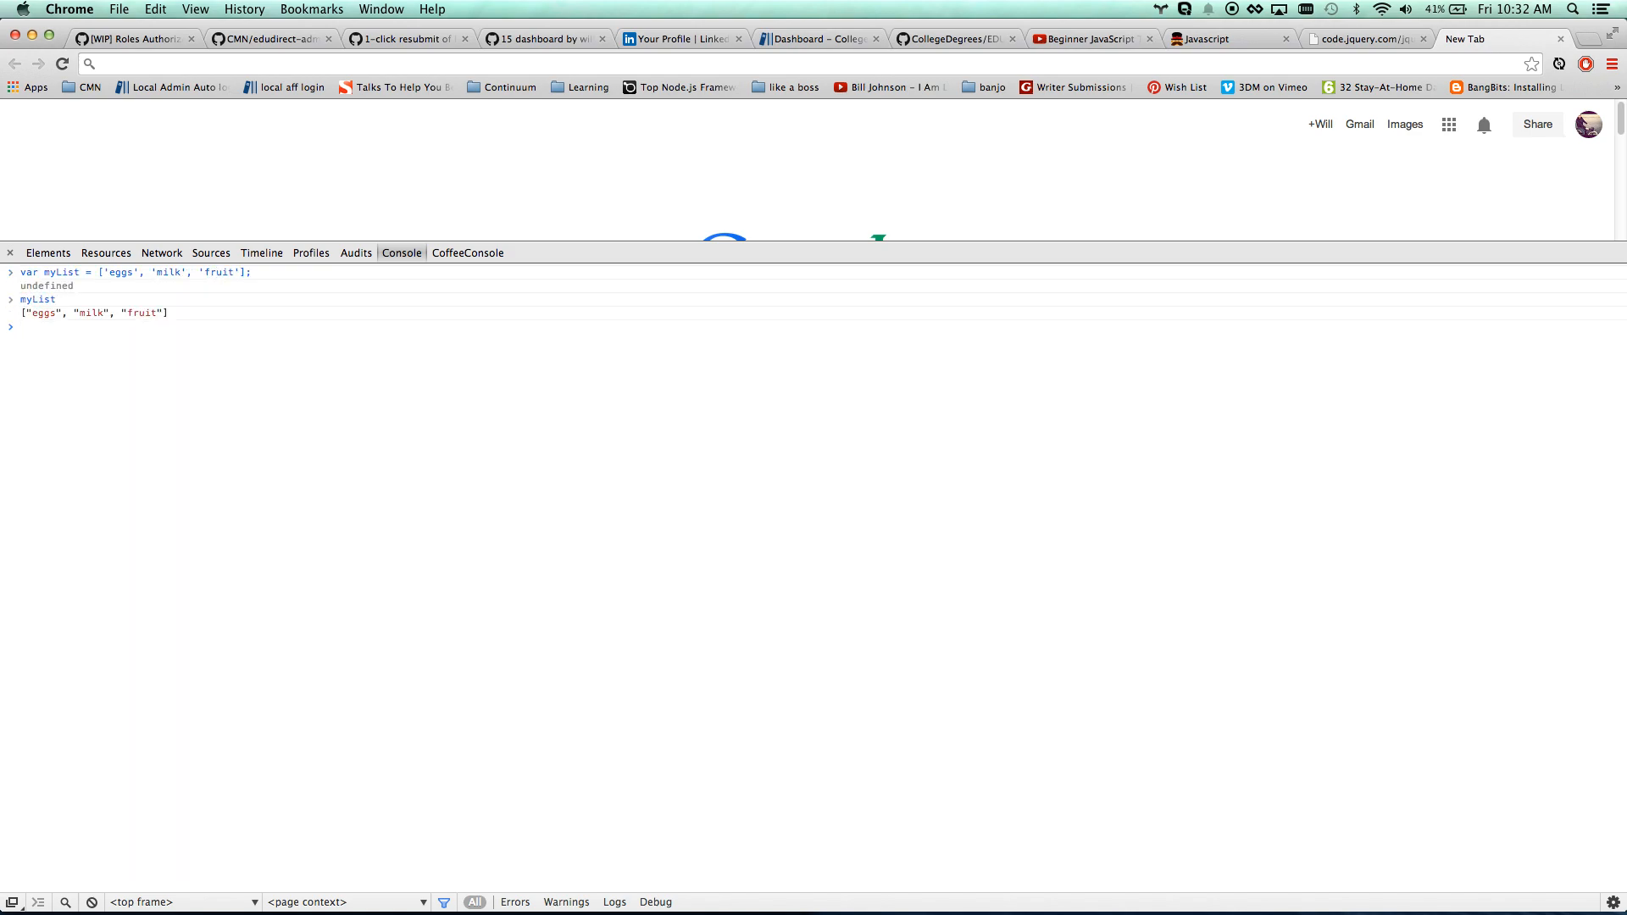
double_click(42, 312)
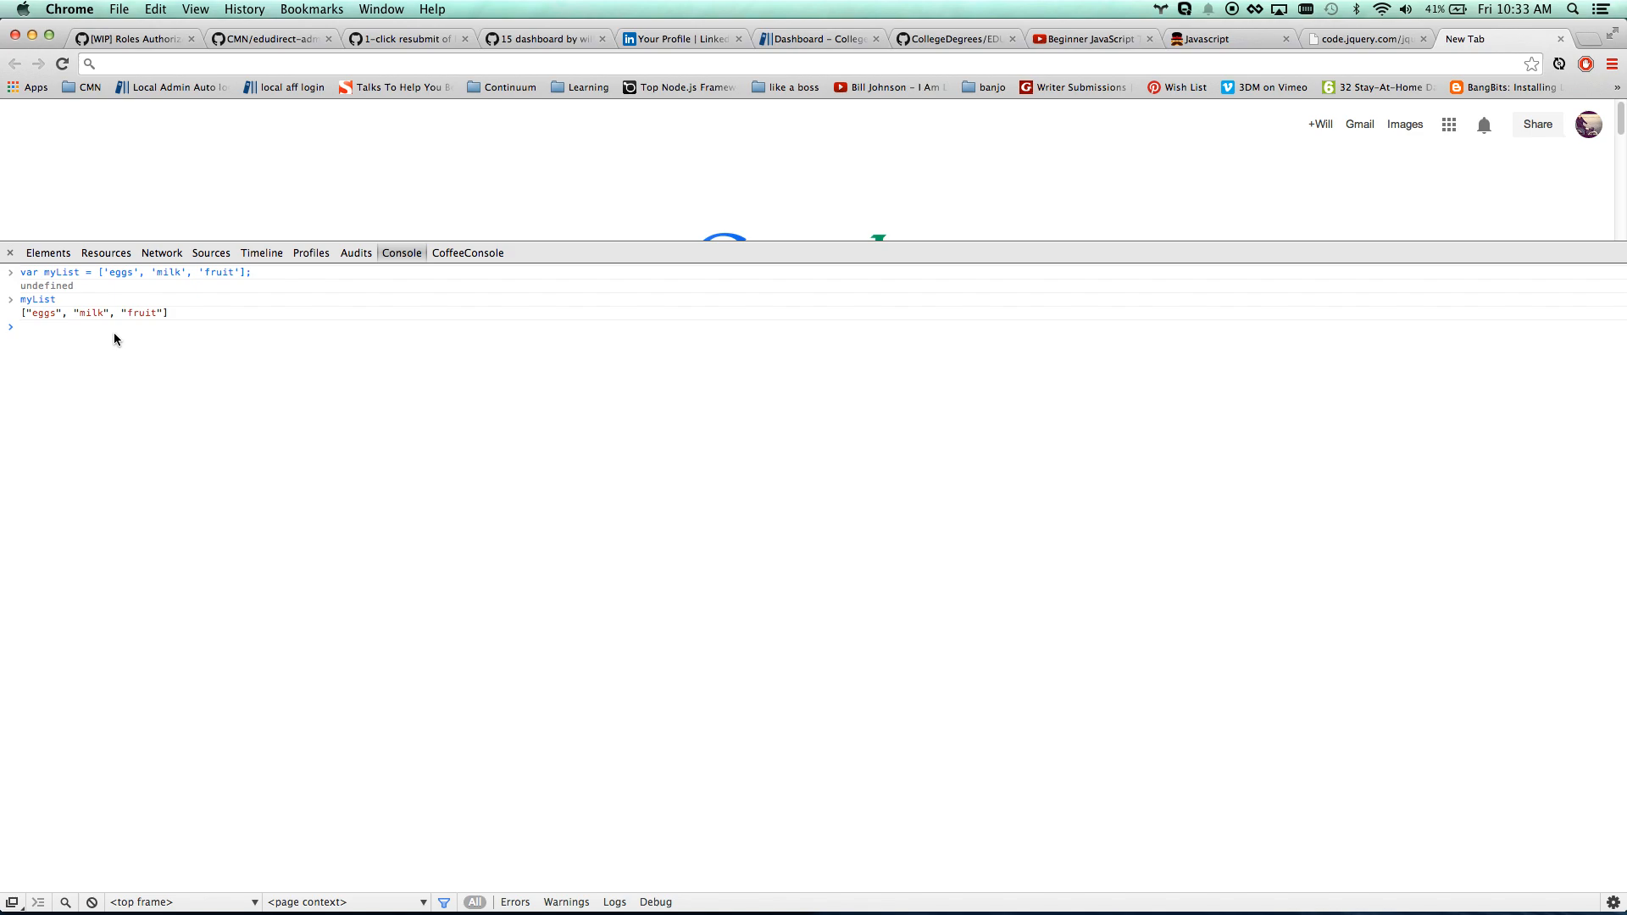
mouse_move(26, 325)
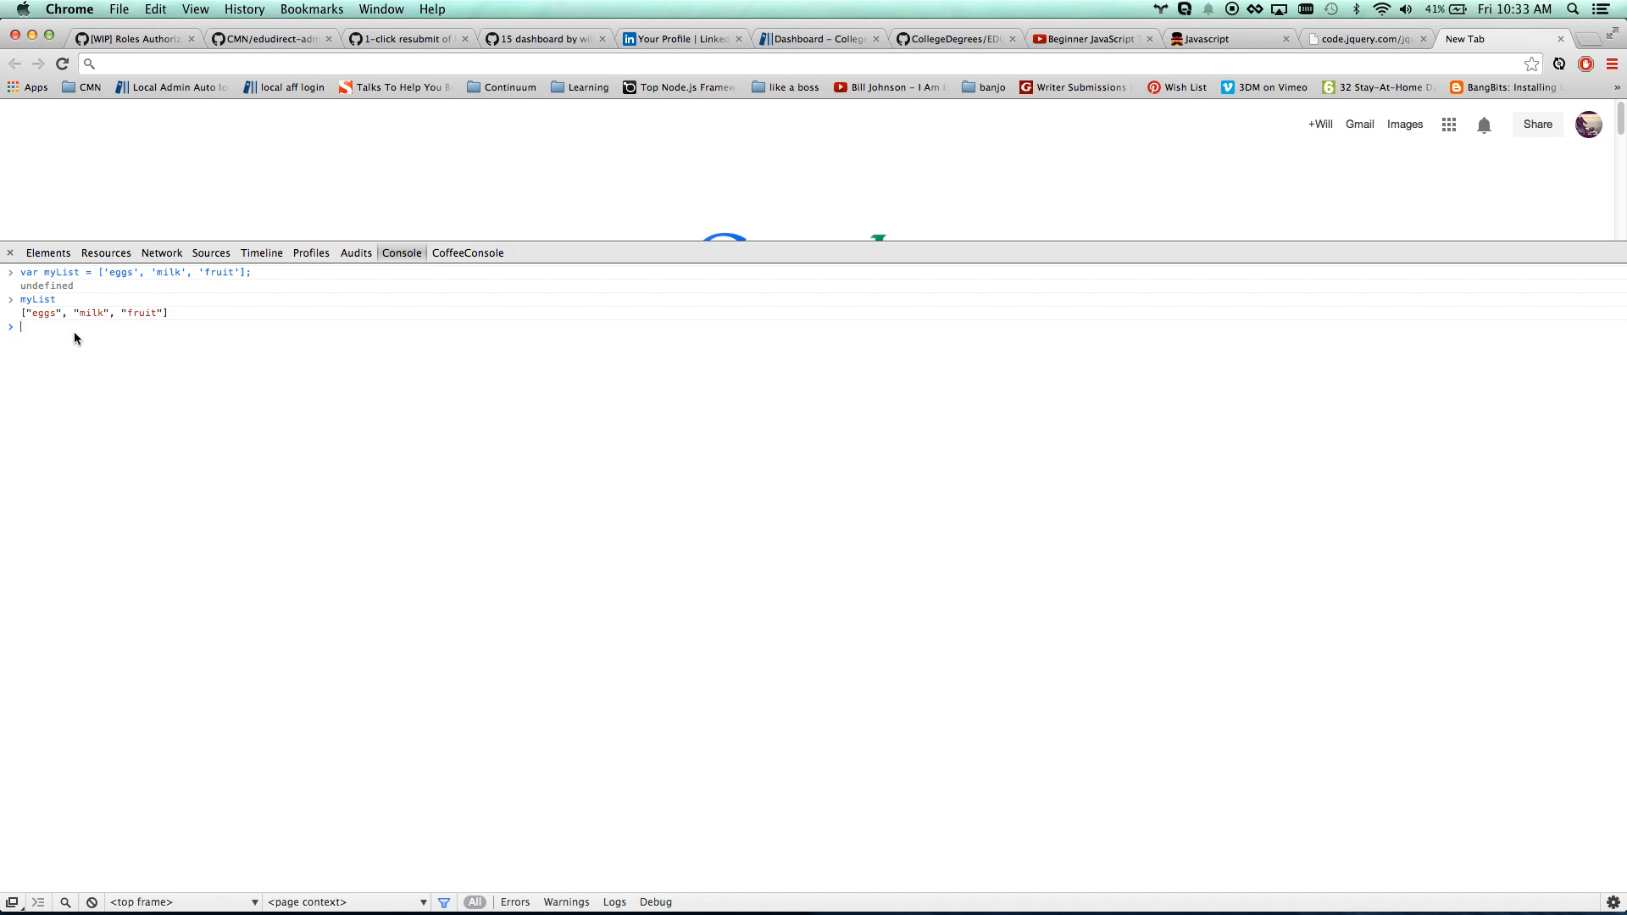
Read the myList items at index 0 through 2
text(myList[)
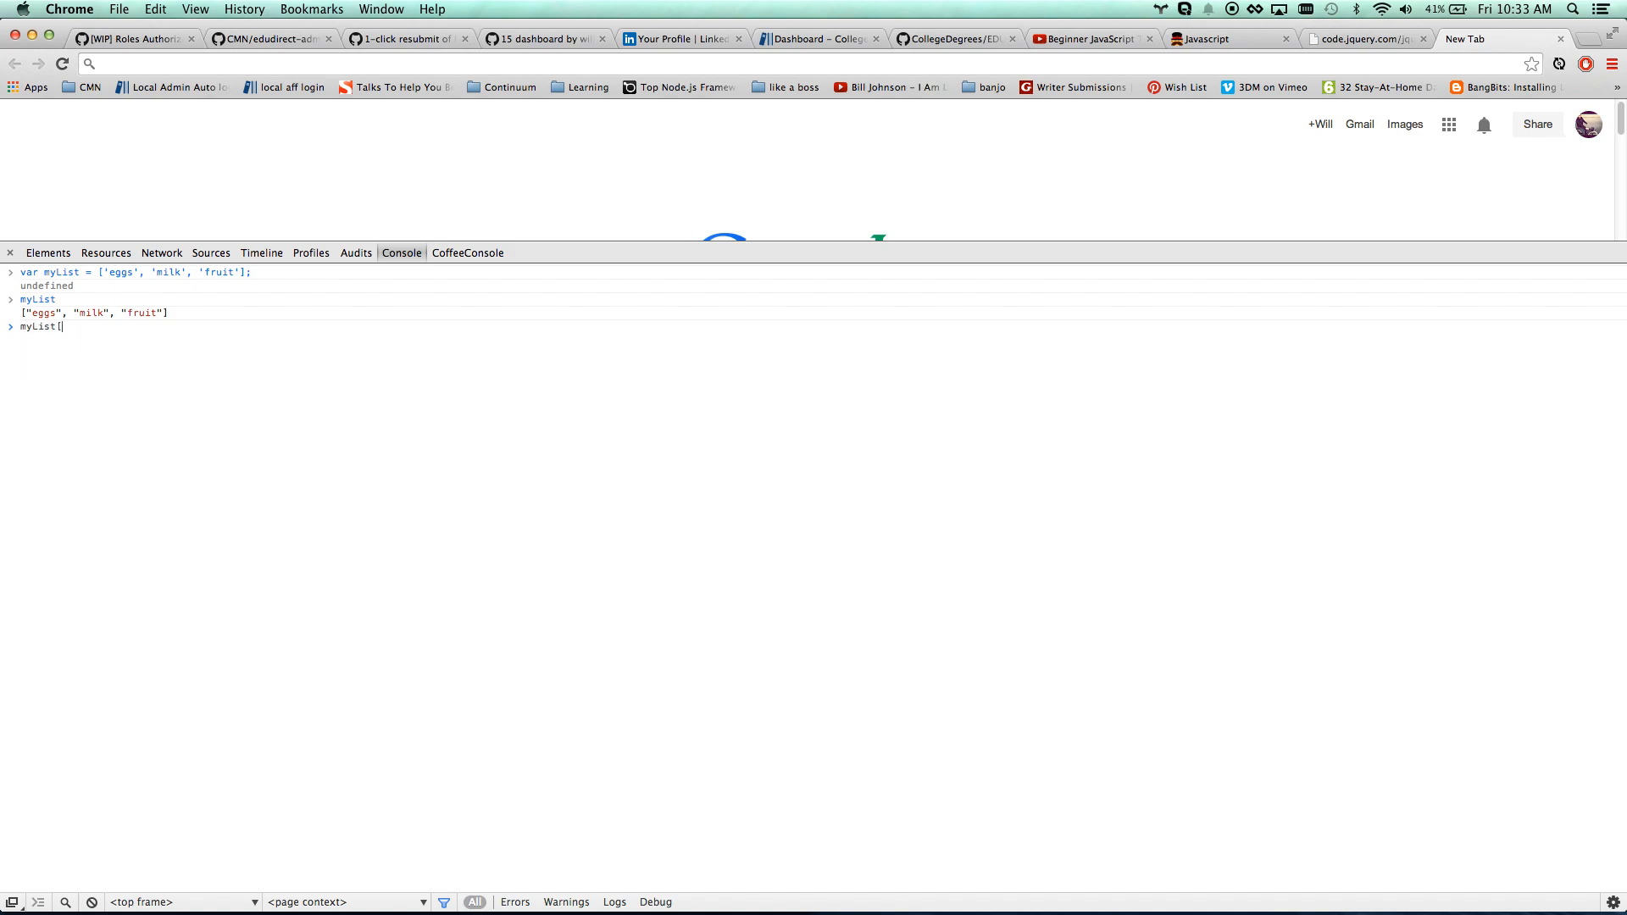
text(0])
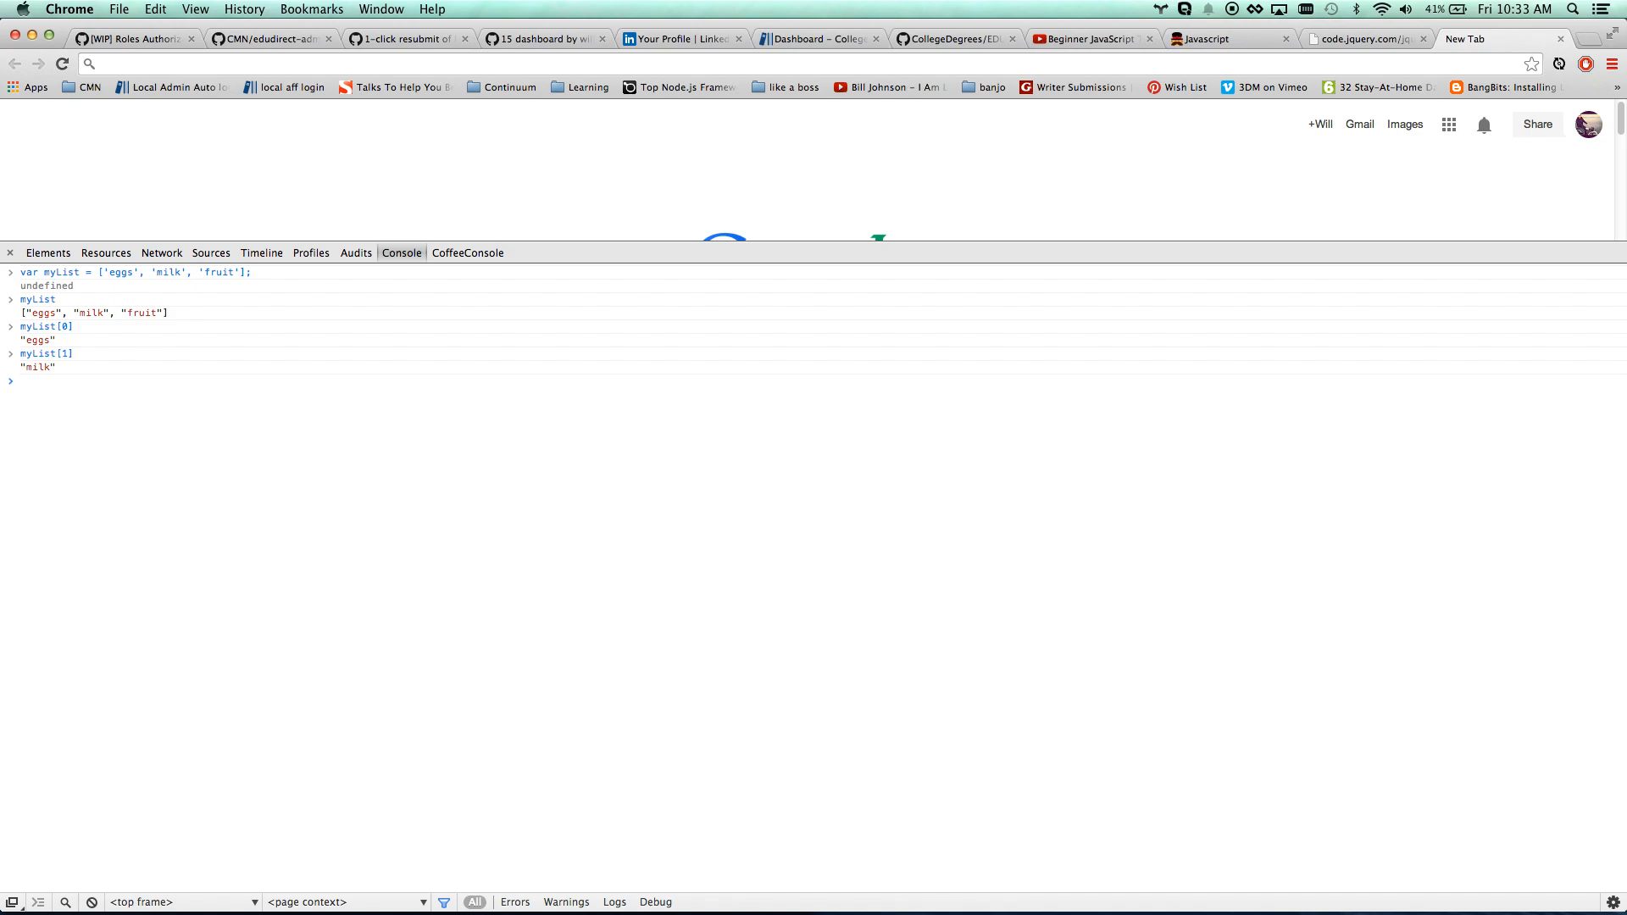
text(myList[2])
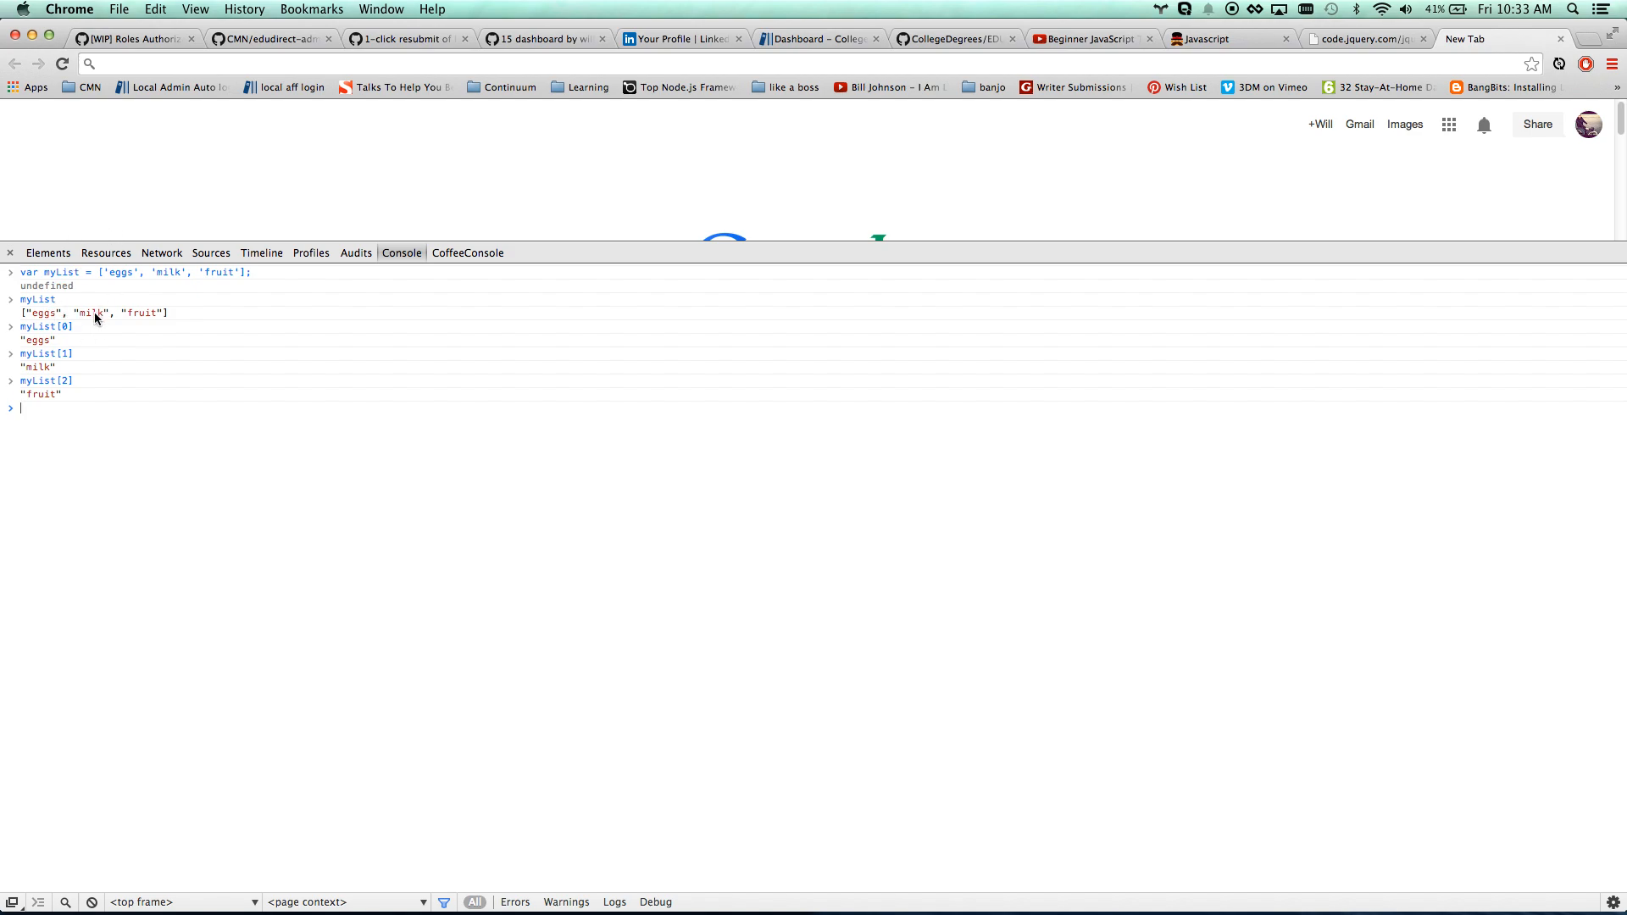
mouse_move(66, 421)
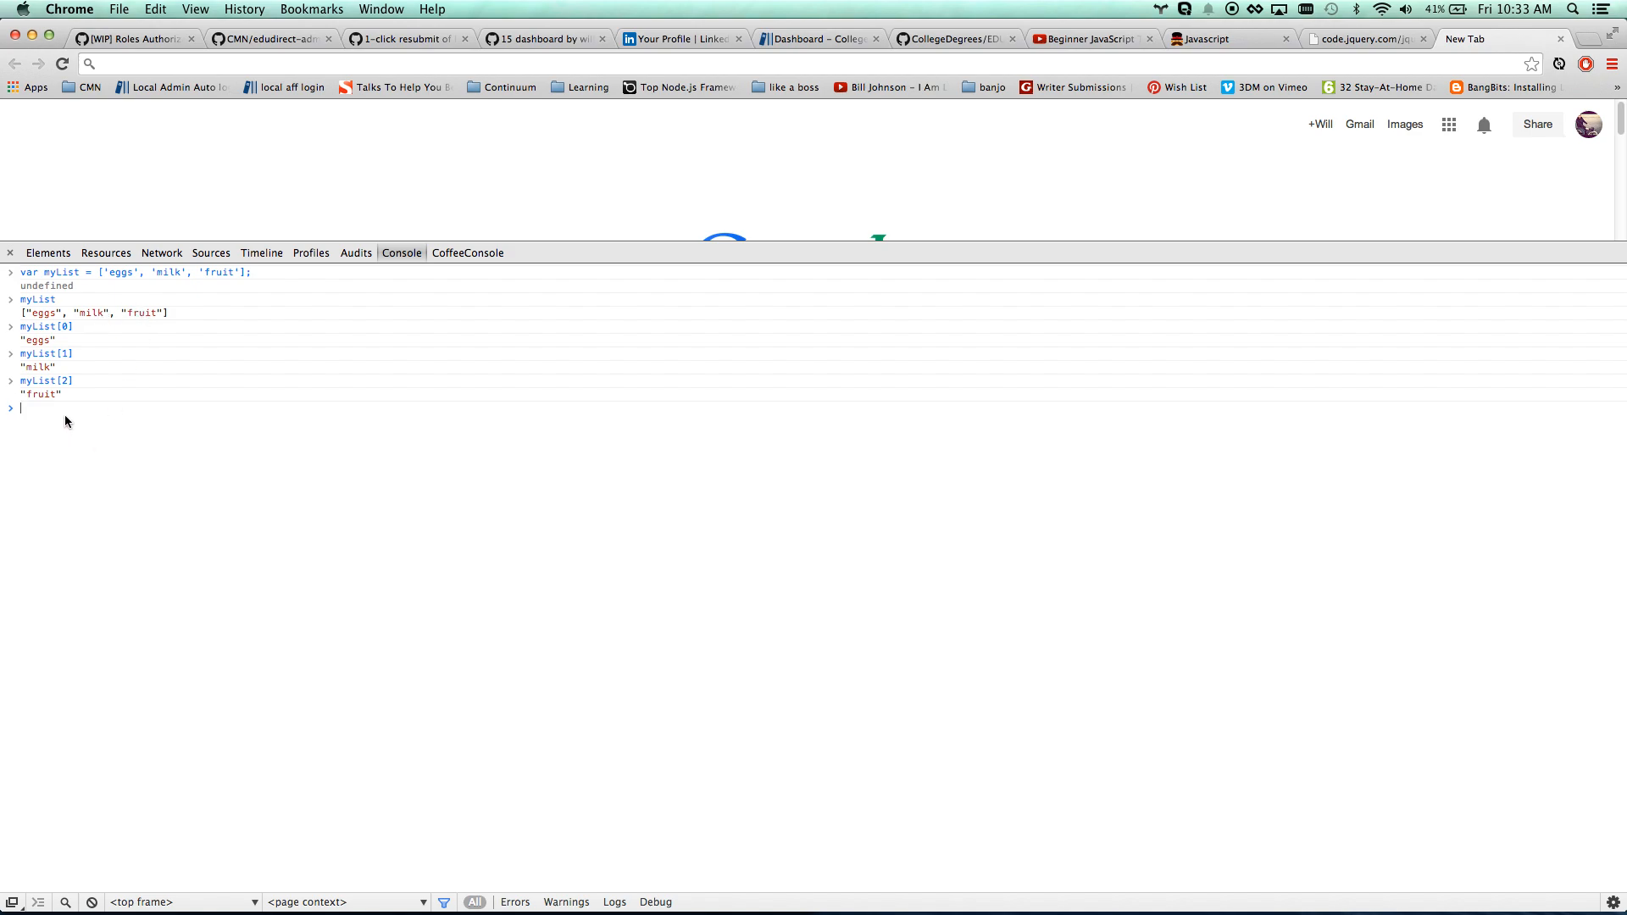
Reassign myList[0] to 'veggies' and myList[1] to 'eggs', printing the list in between
text(myList[0] = 'veggies)
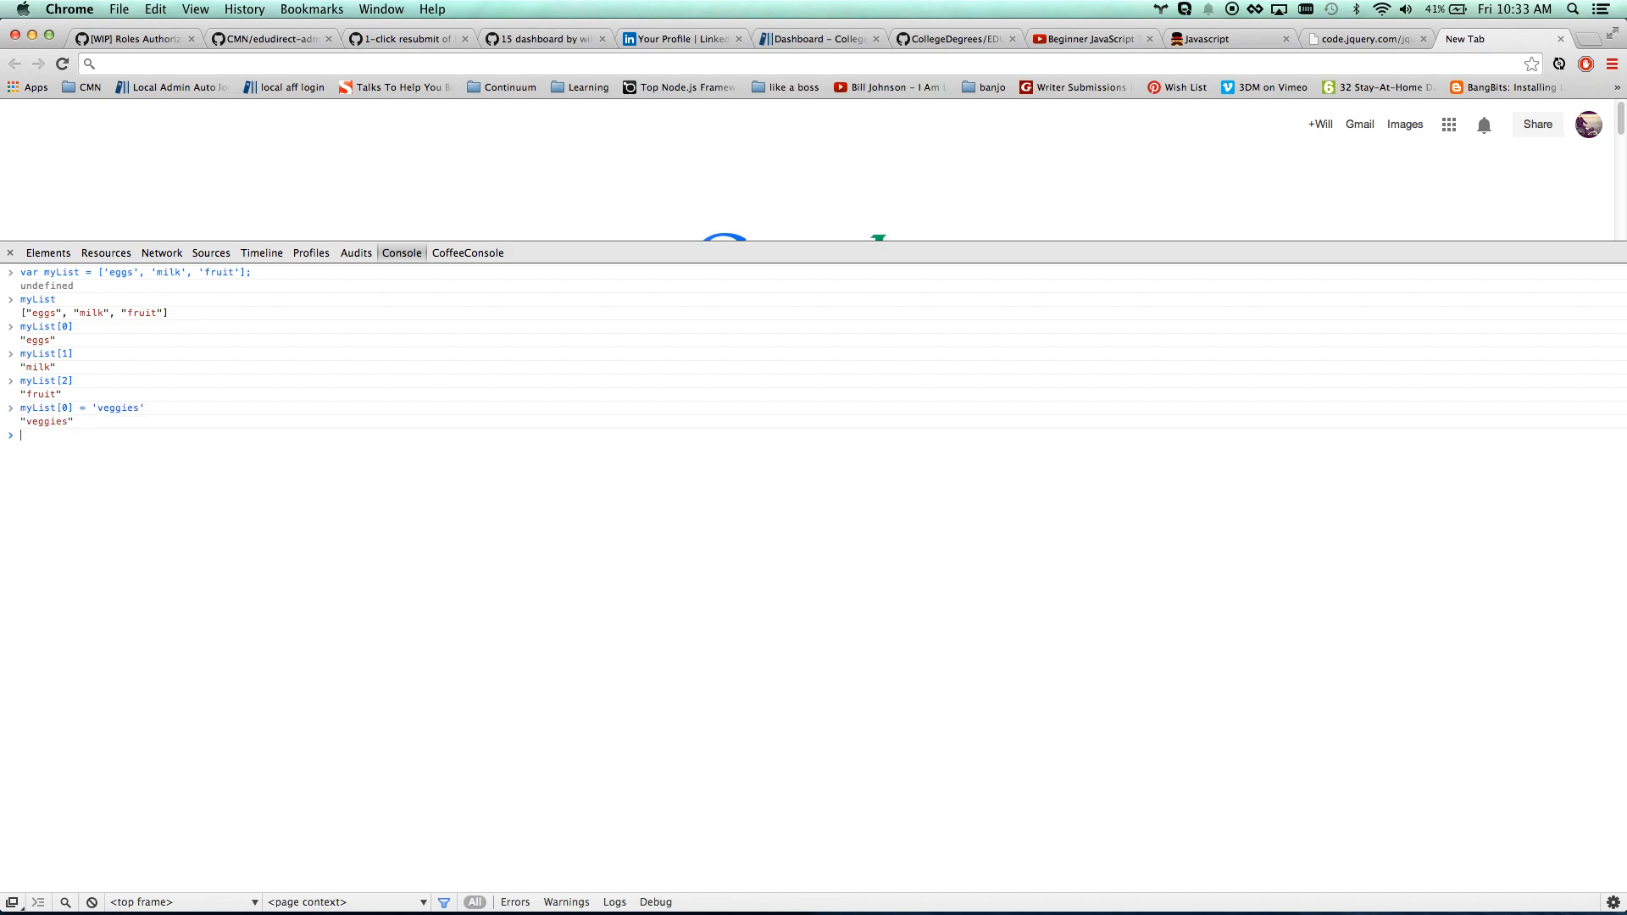
text(myLi)
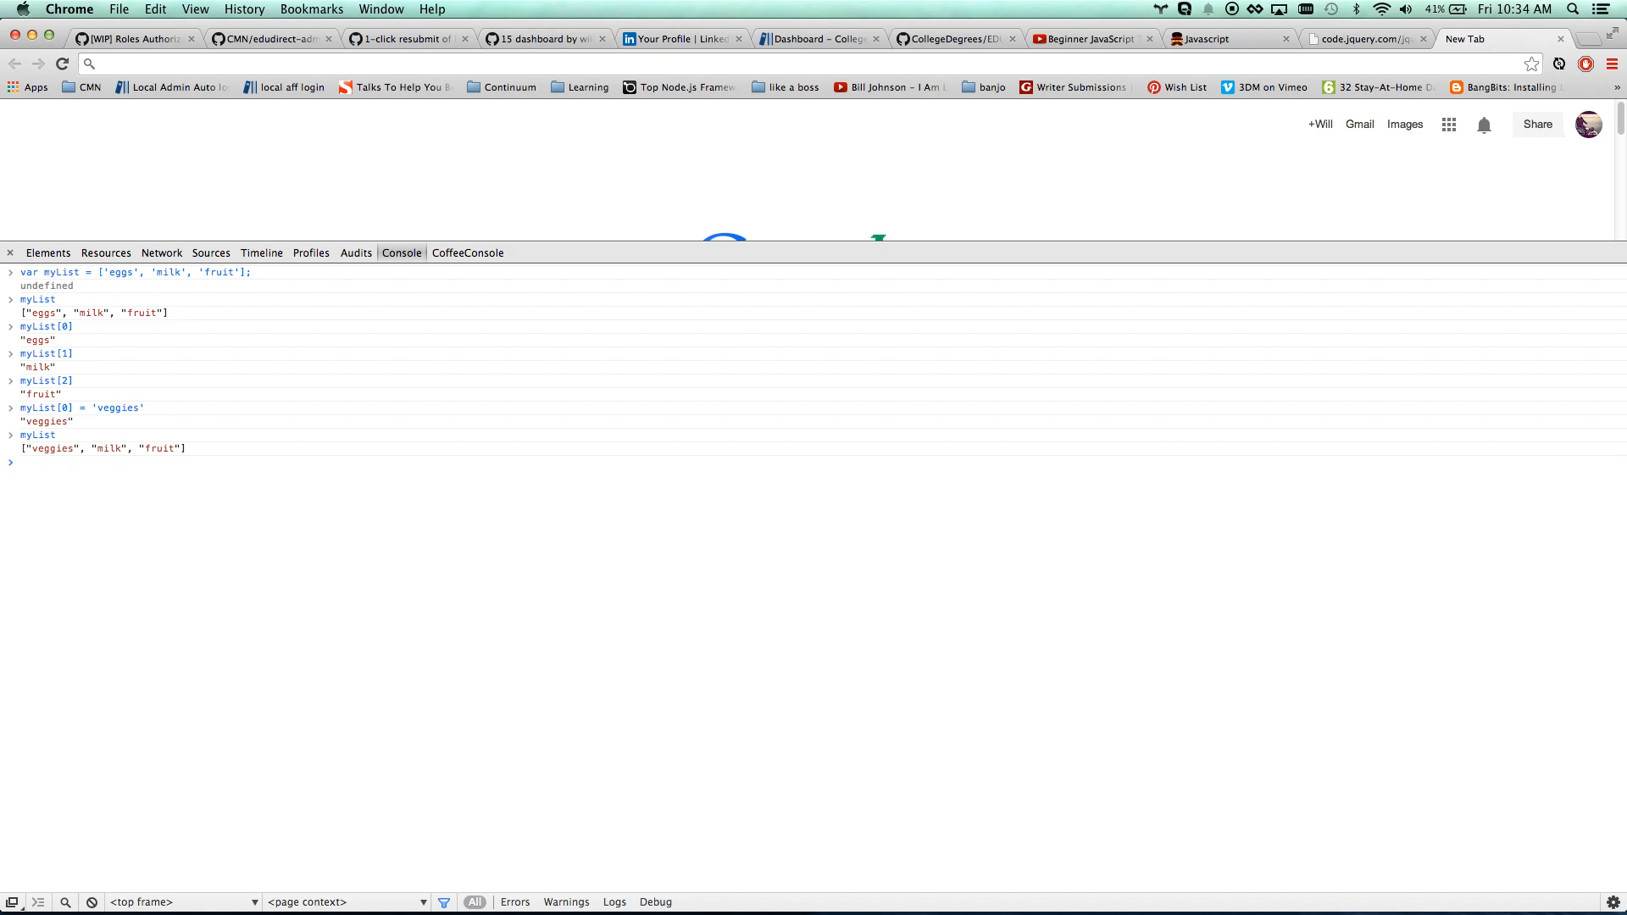
text(myList[1])
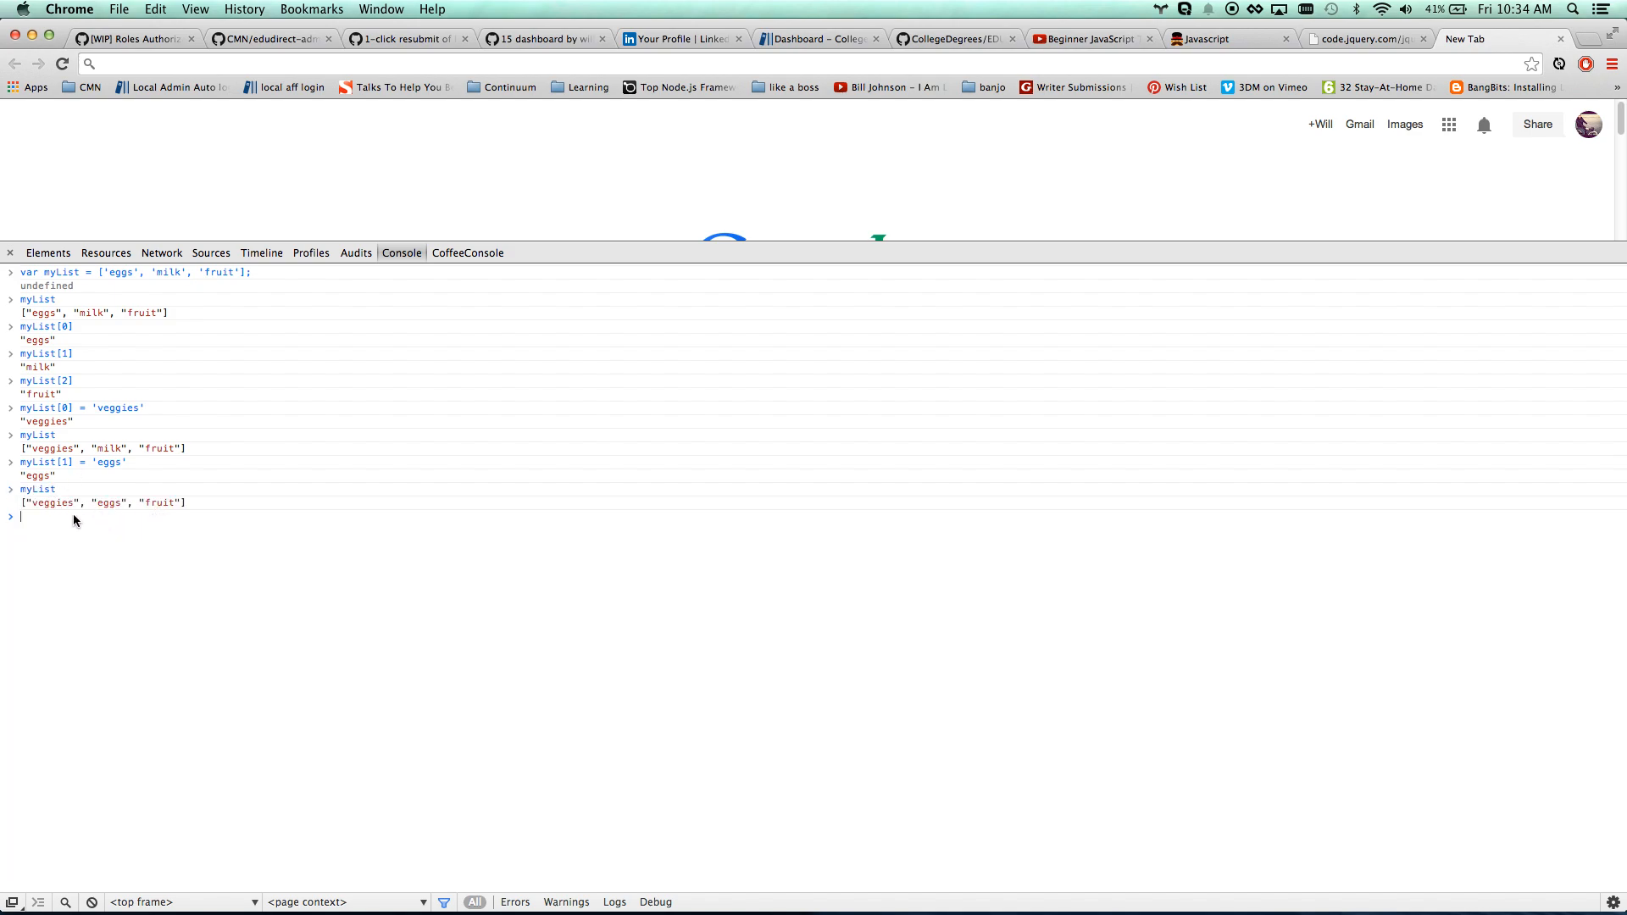
Set myList[3] = 'friends', print myList, and check myList.length returns 4
text(myList[)
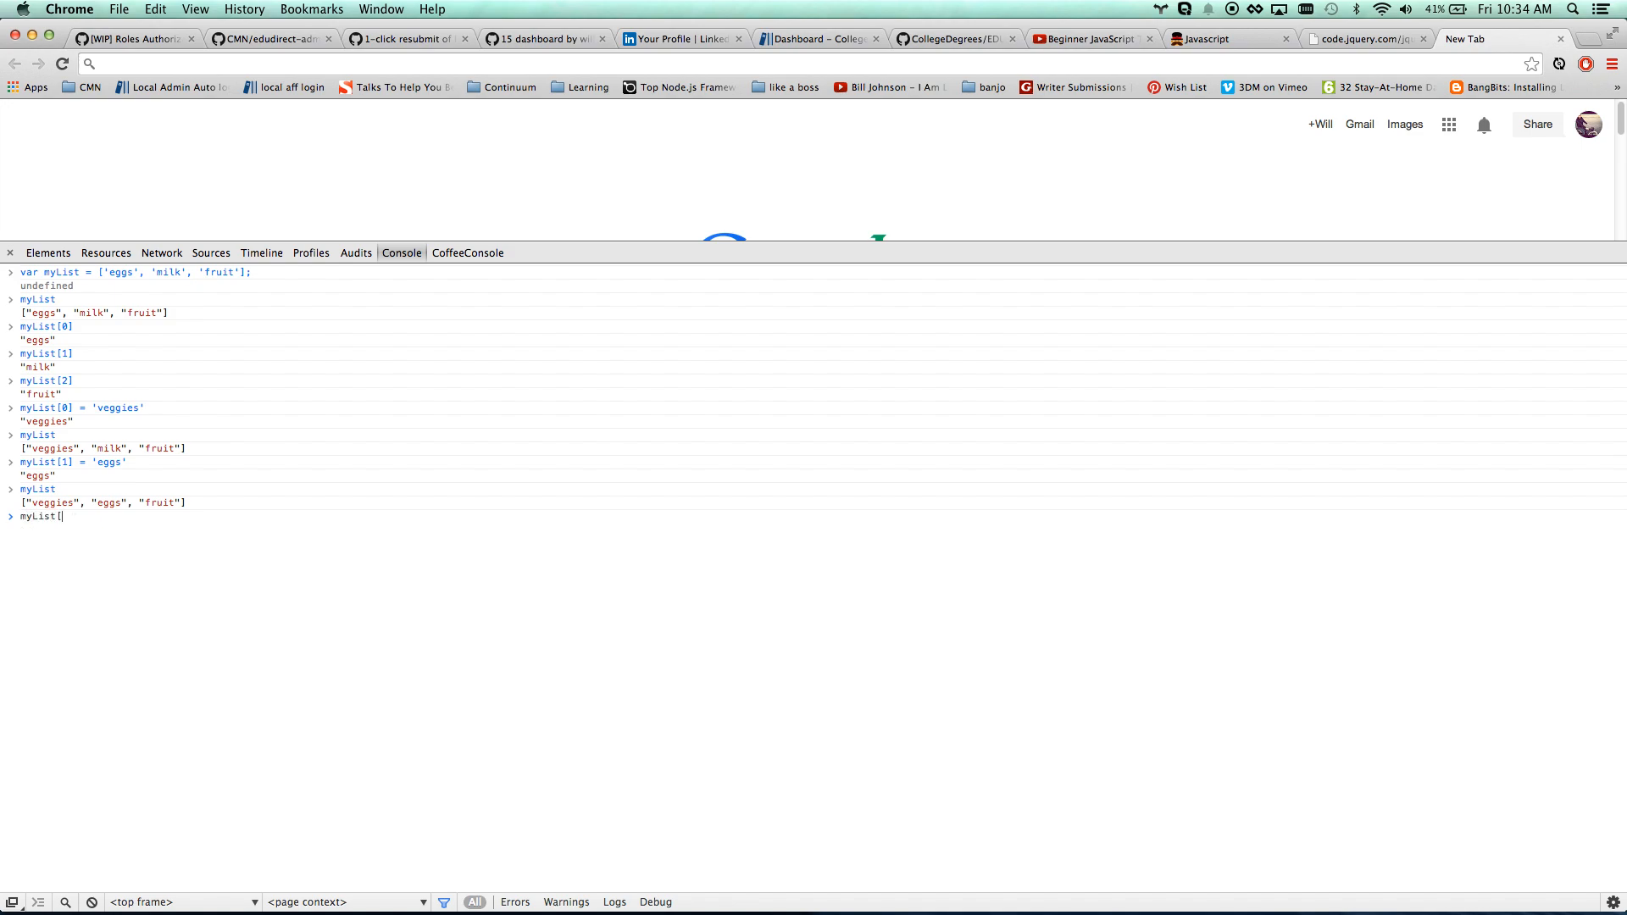
text(3])
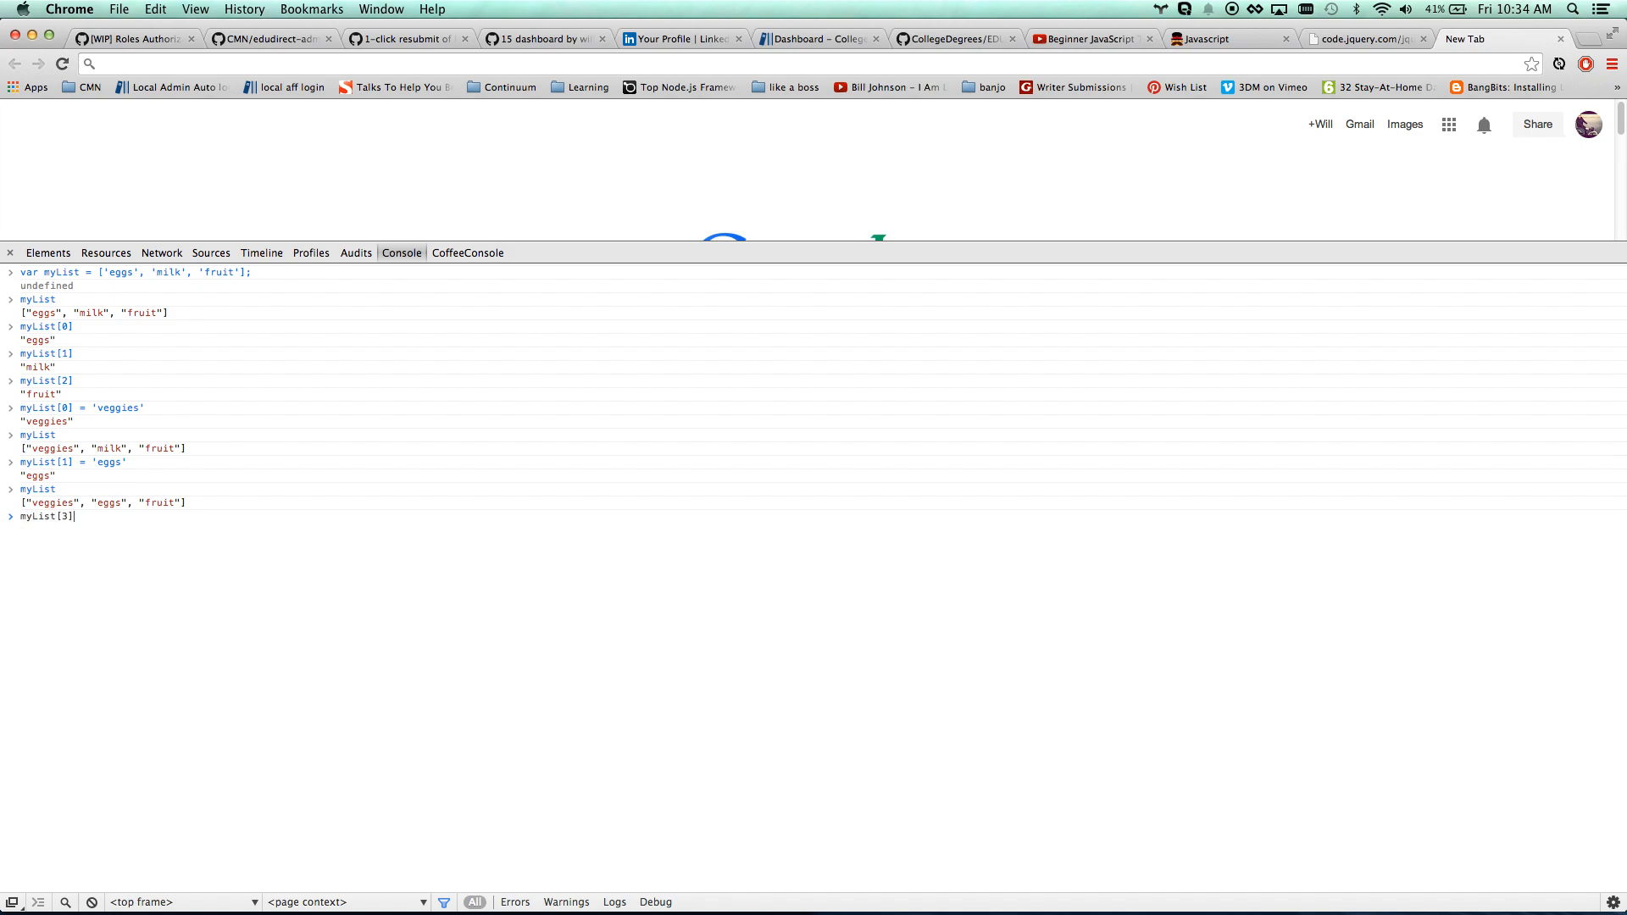
text(= ')
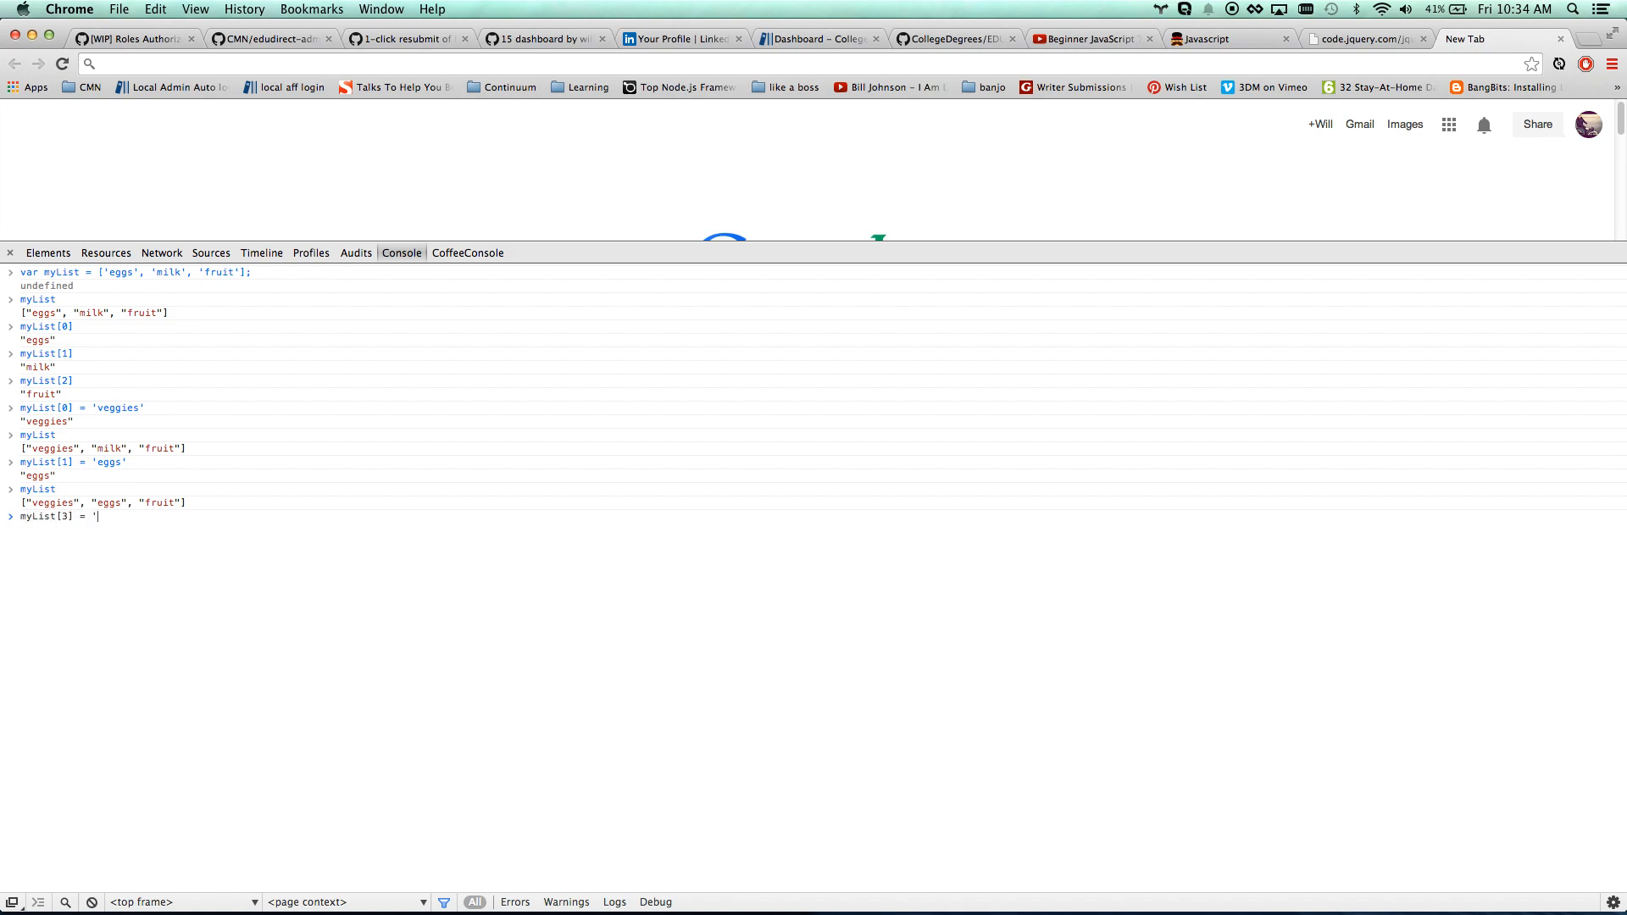
text(friends)
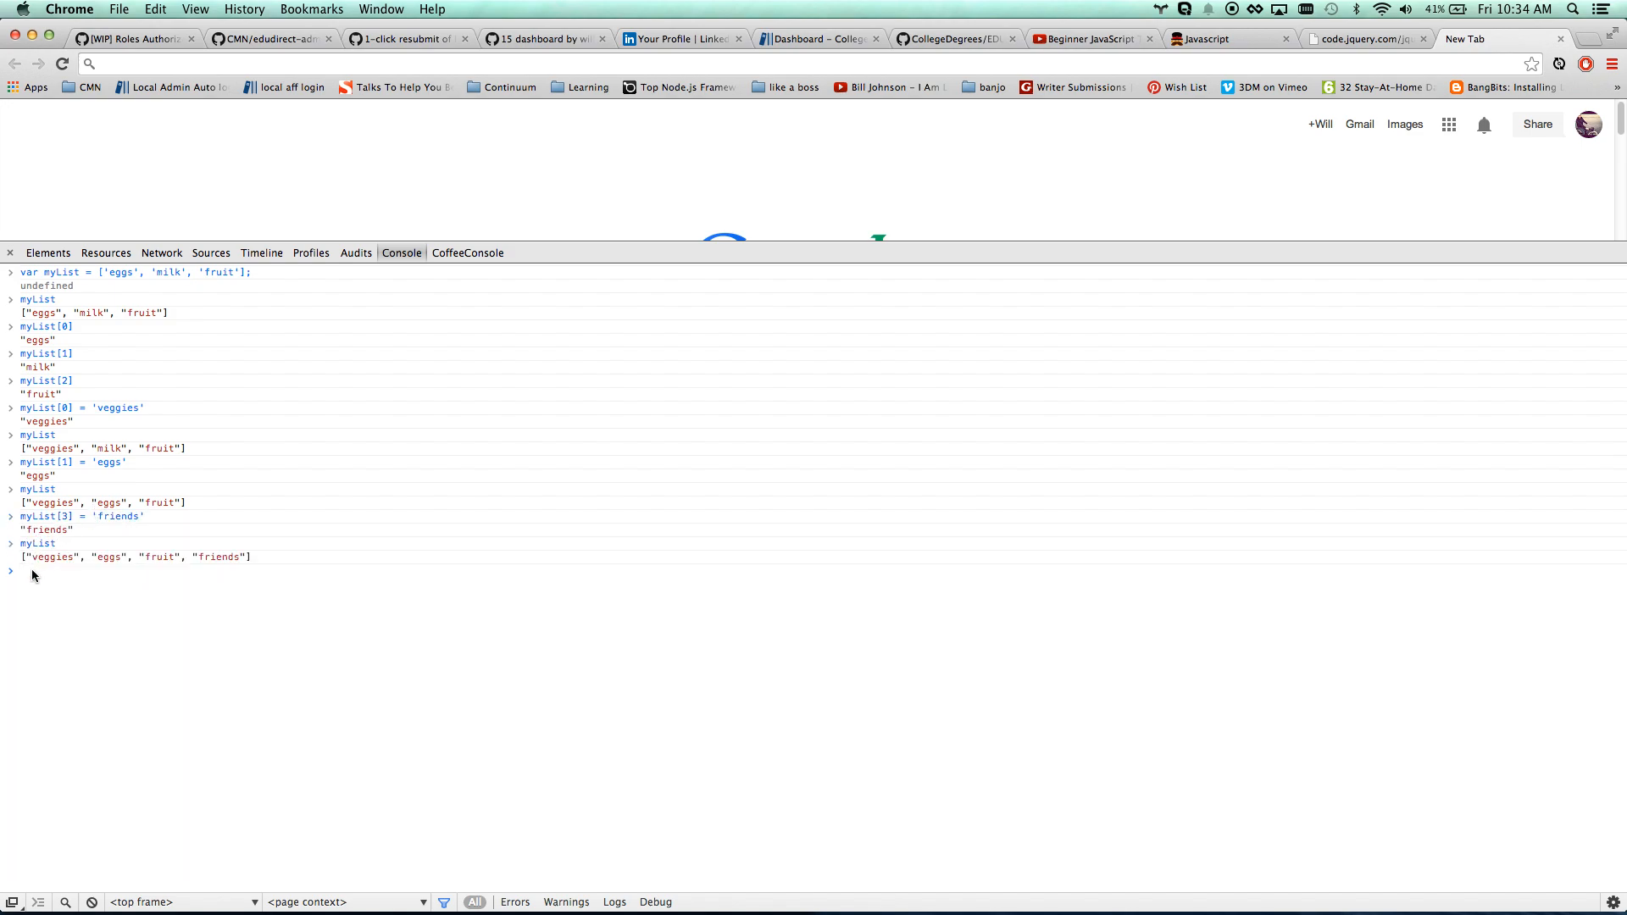
text(m)
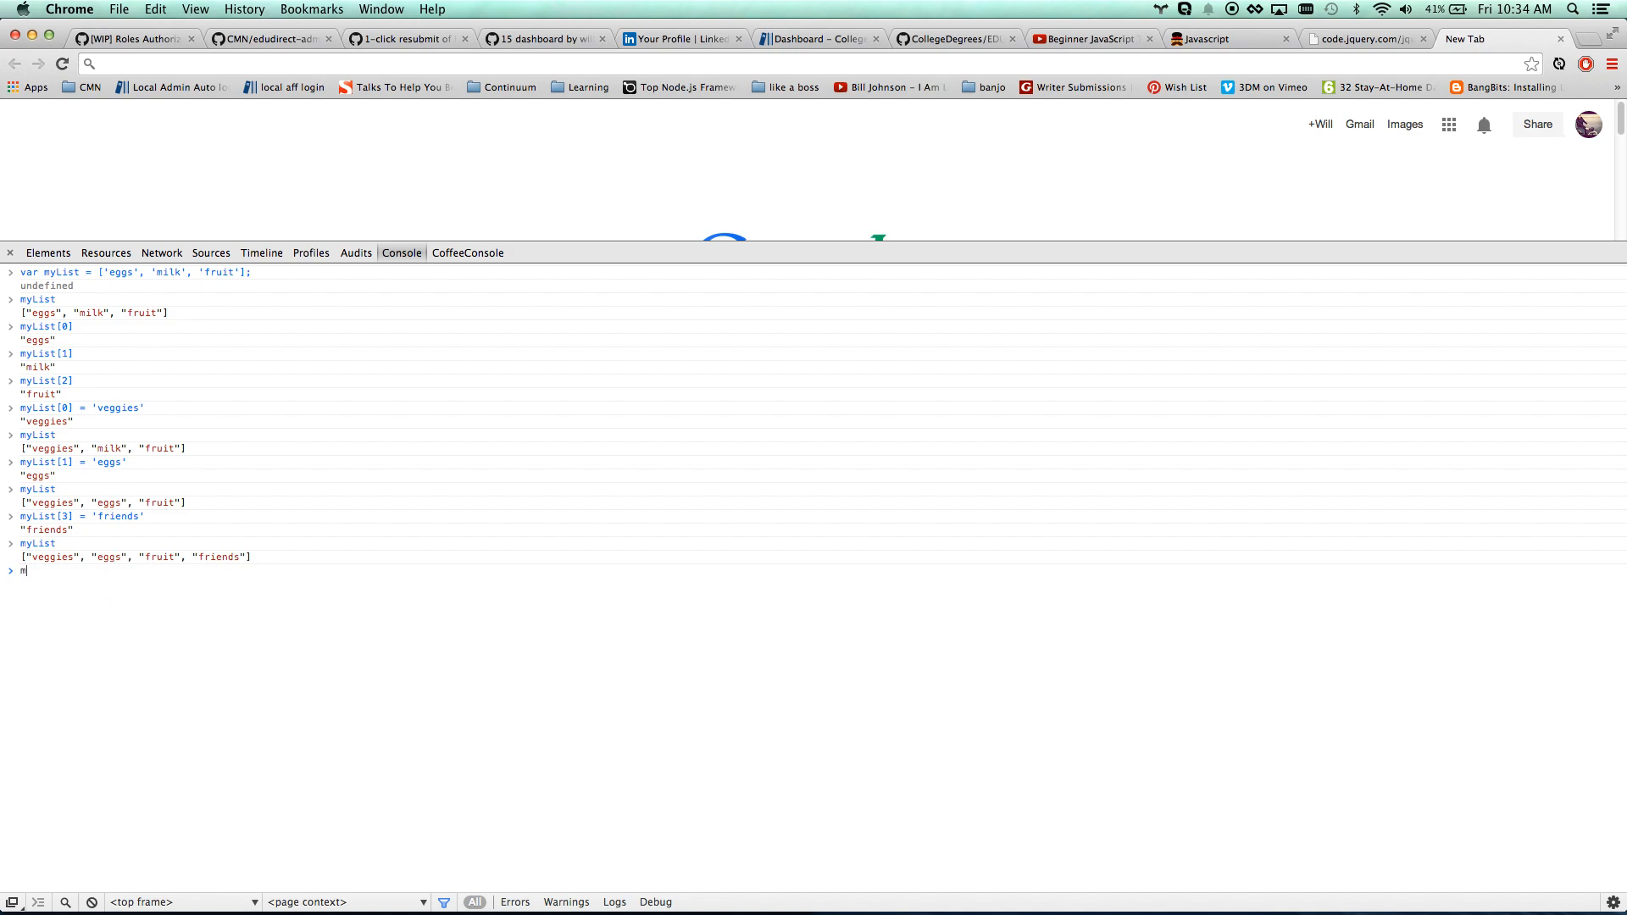
text(yList.length)
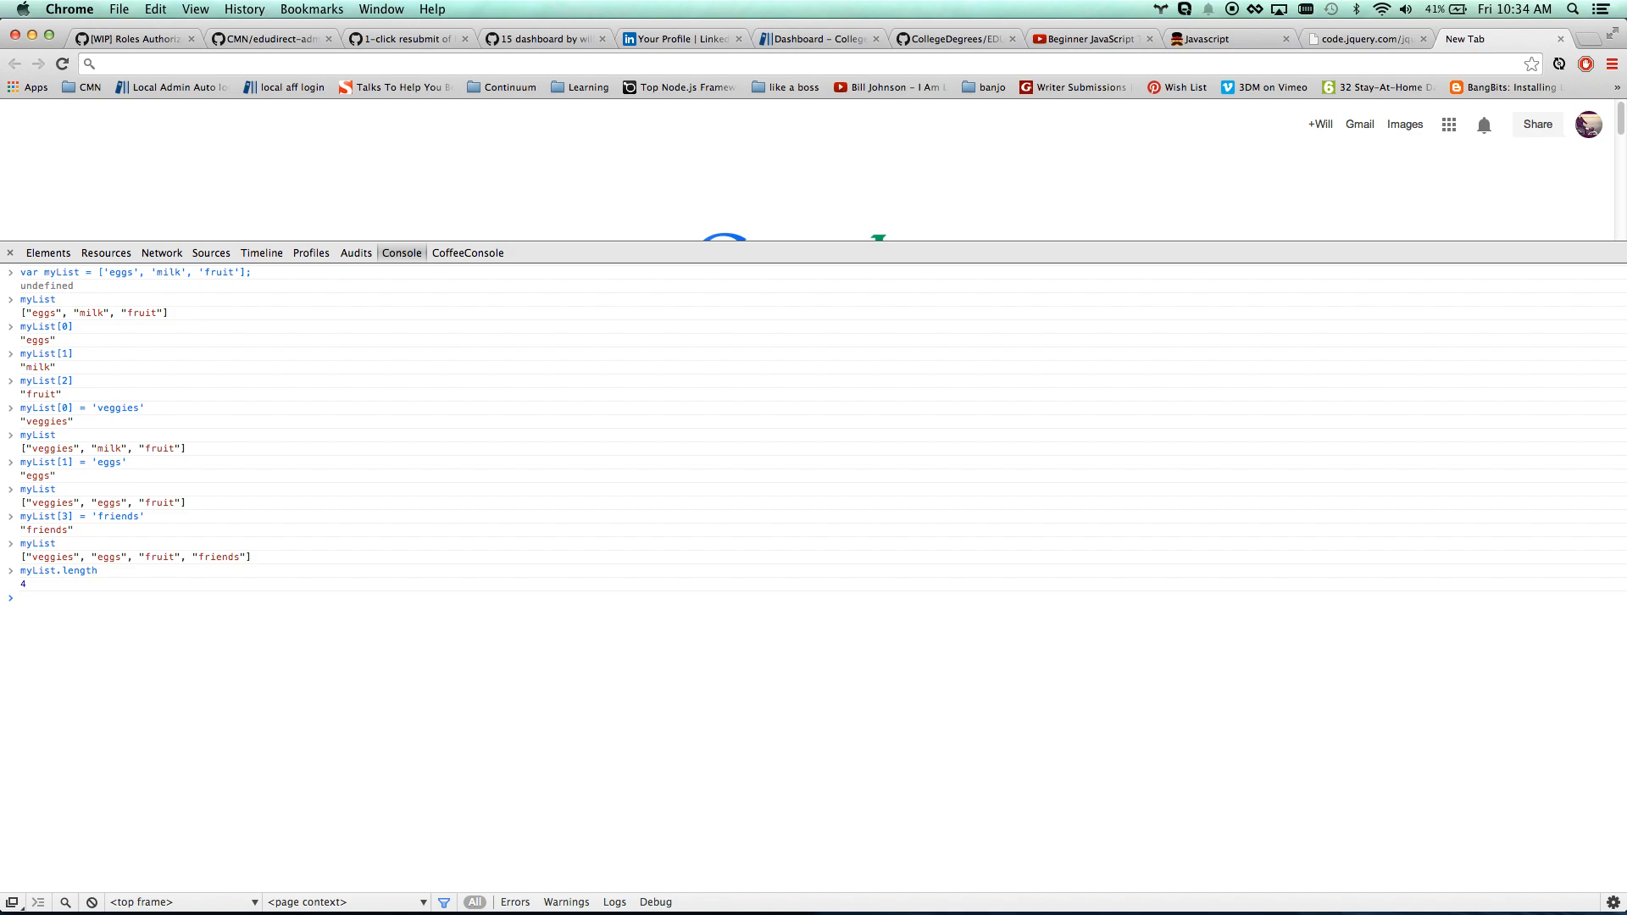
mouse_move(105, 550)
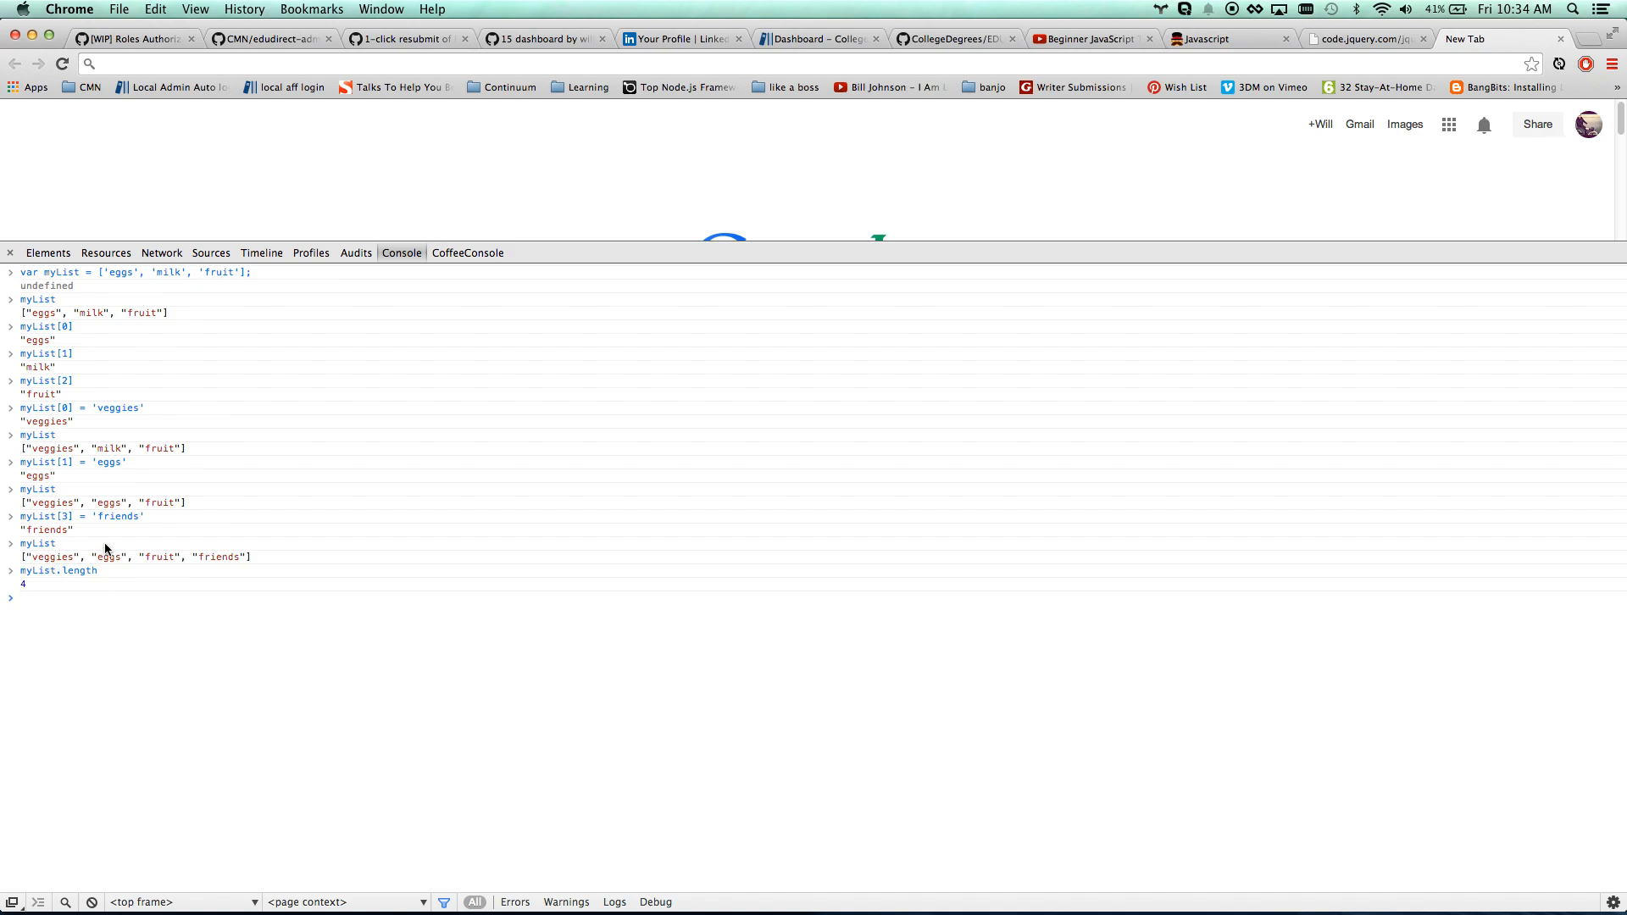
mouse_move(211, 567)
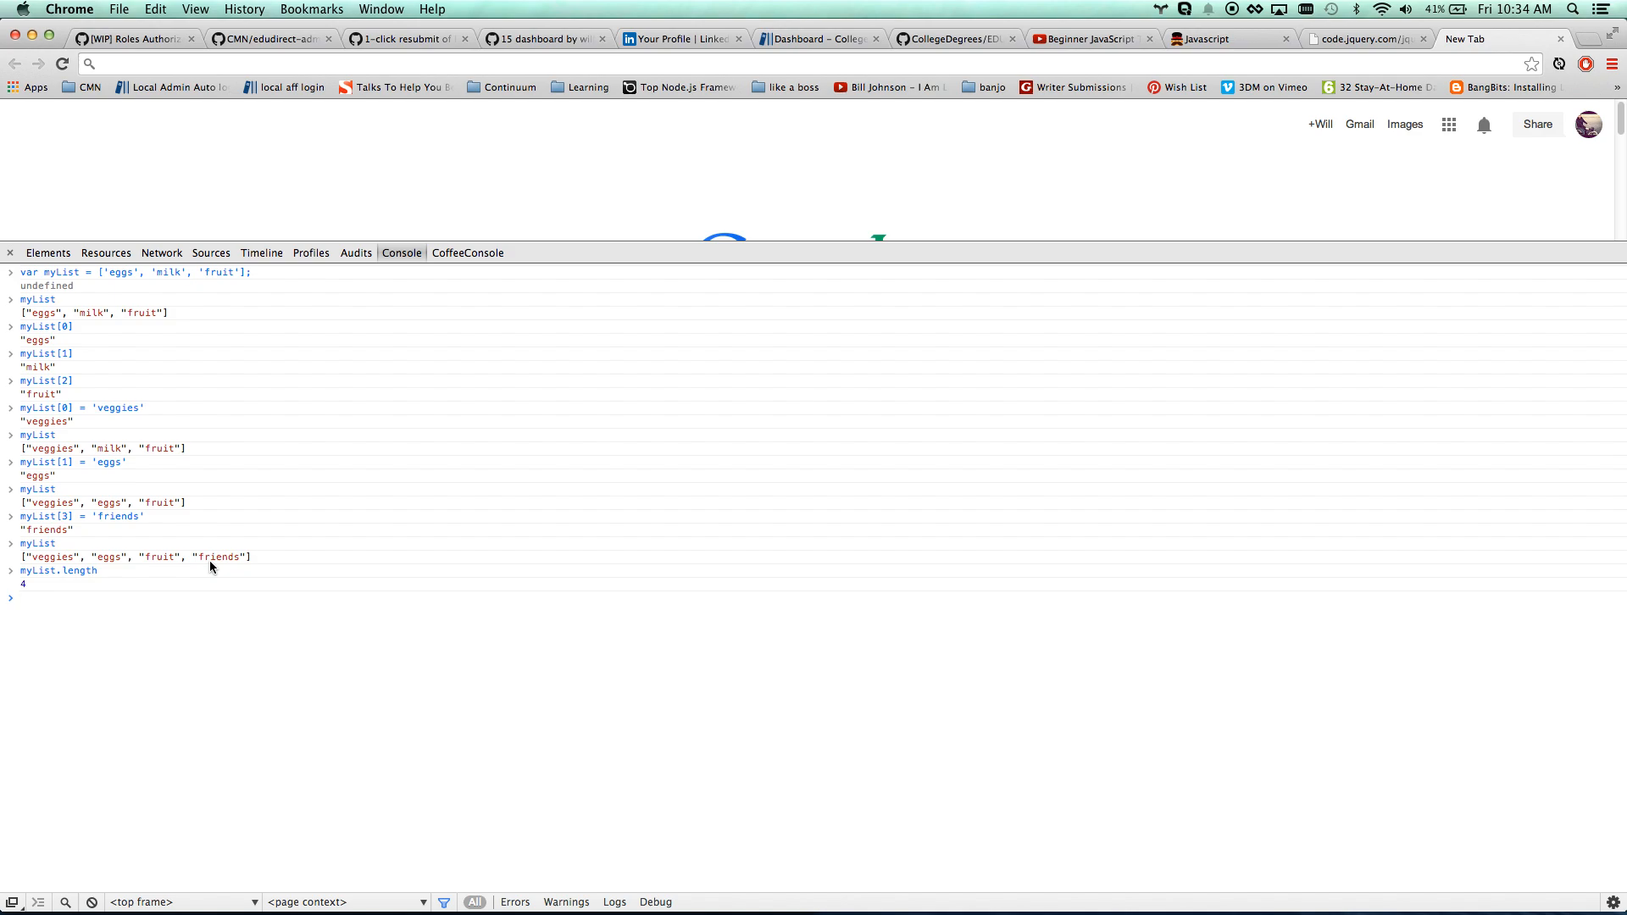
mouse_move(129, 606)
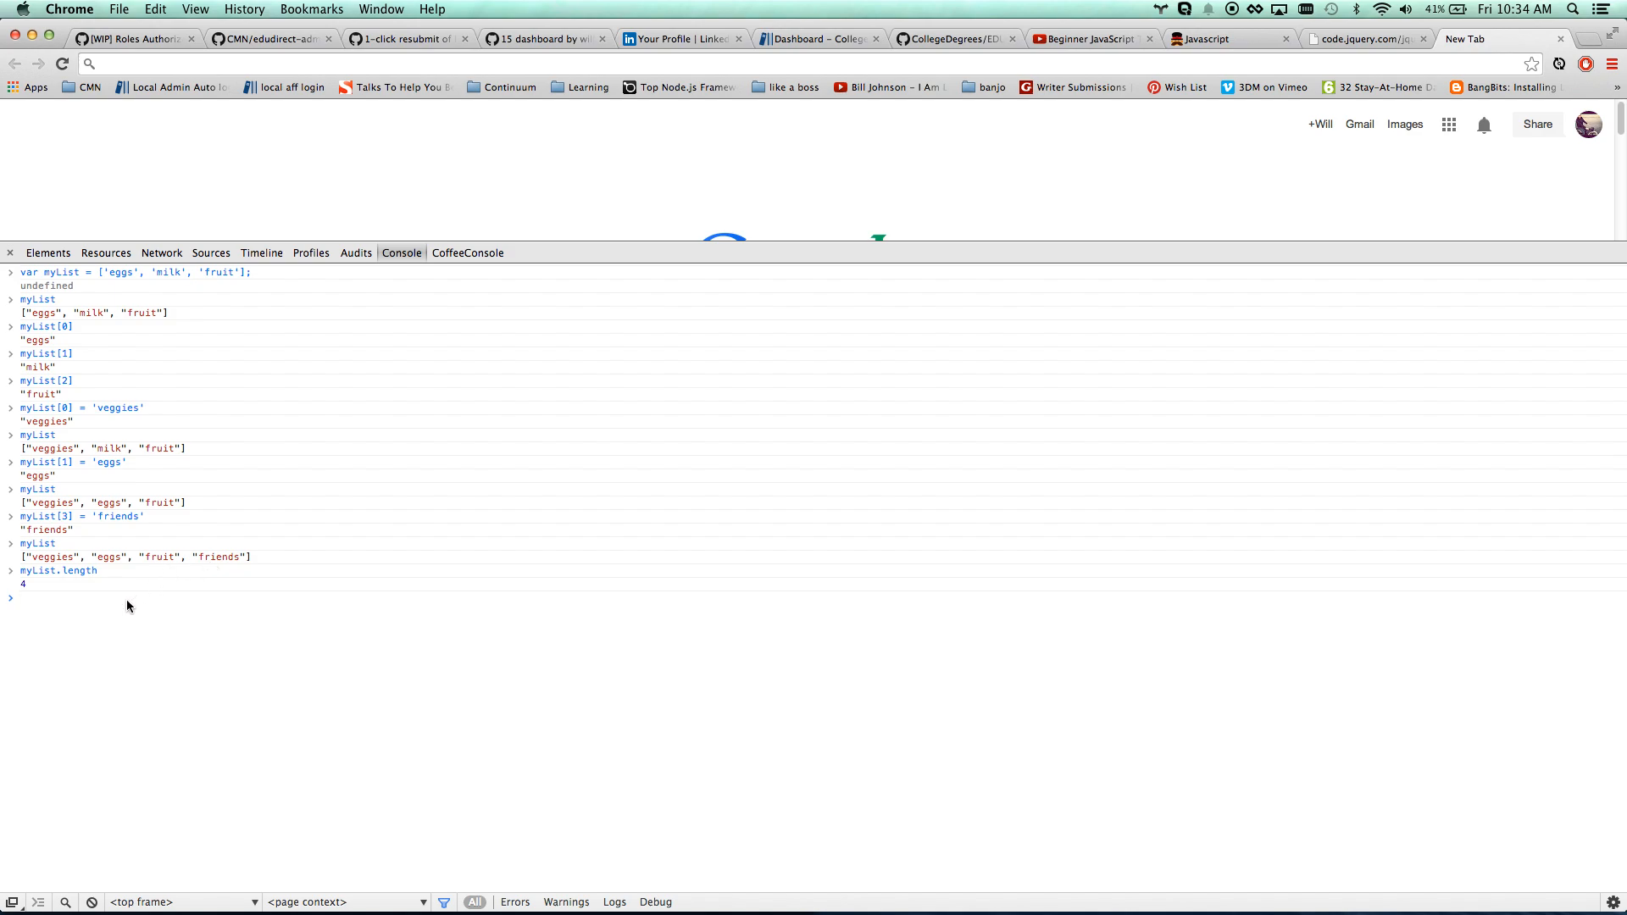